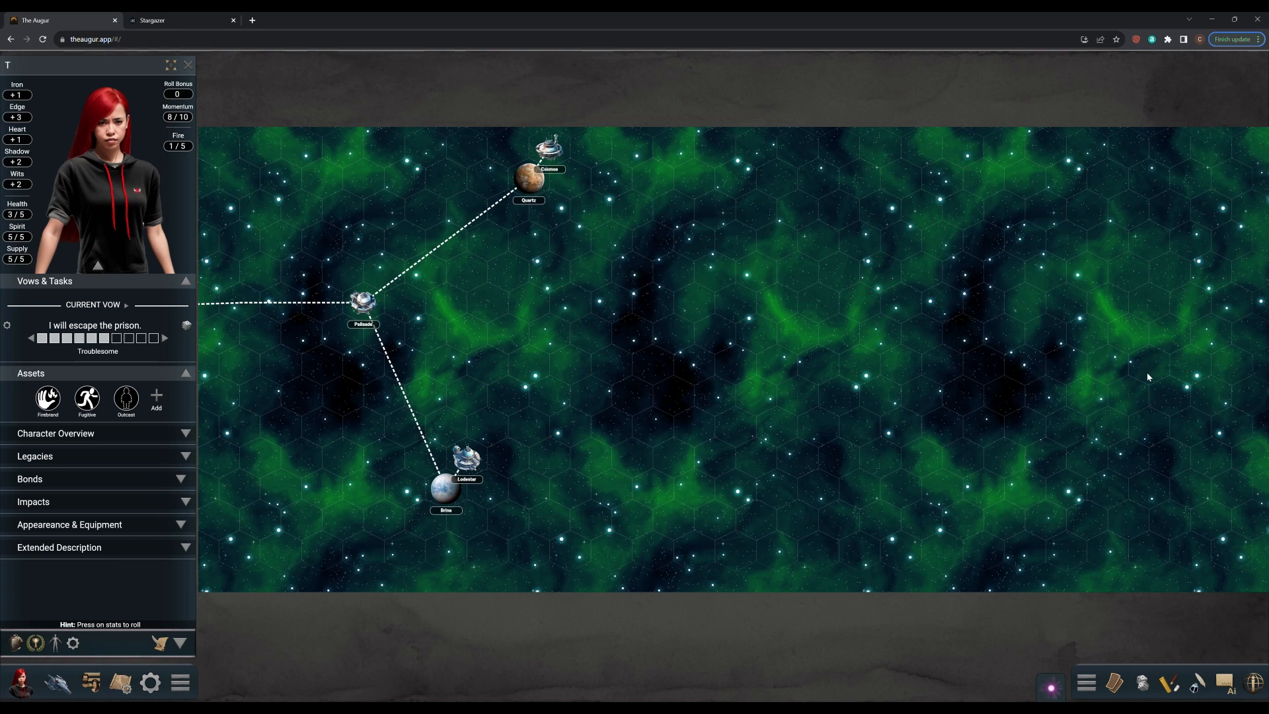
{"action": "mouse_move", "coordinate": [1152, 377]}
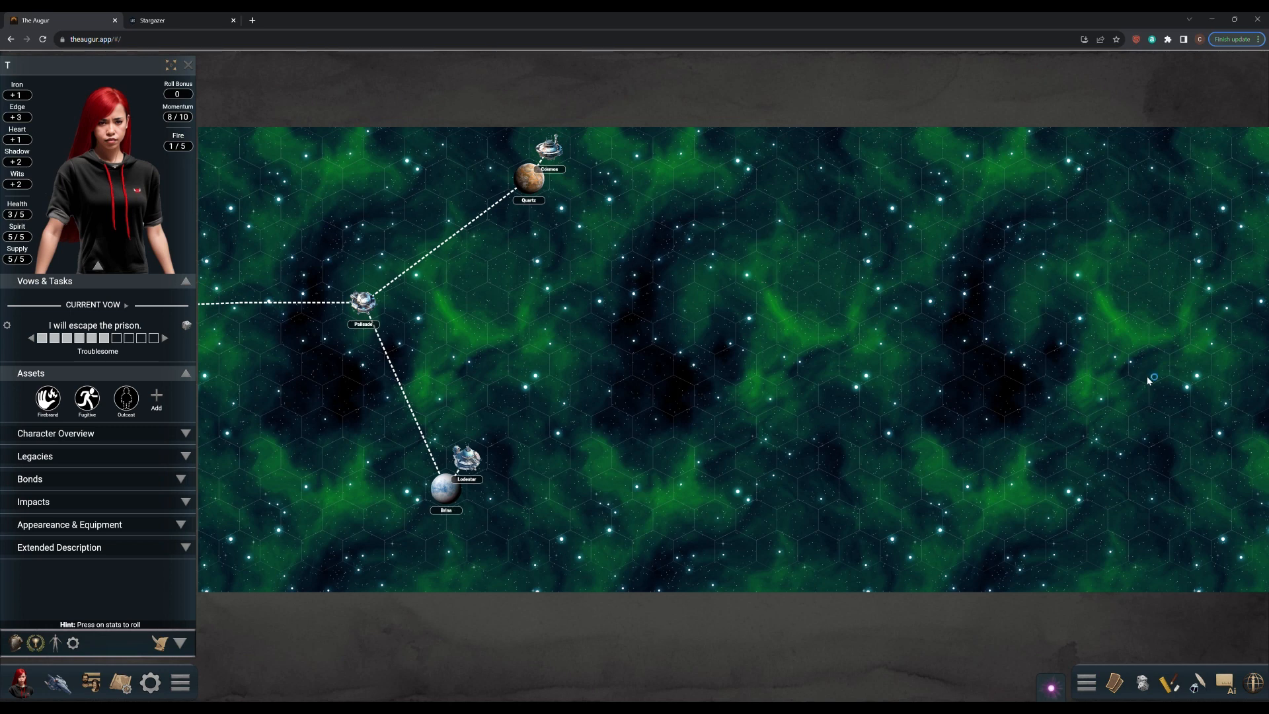
{"action": "mouse_move", "coordinate": [1147, 377]}
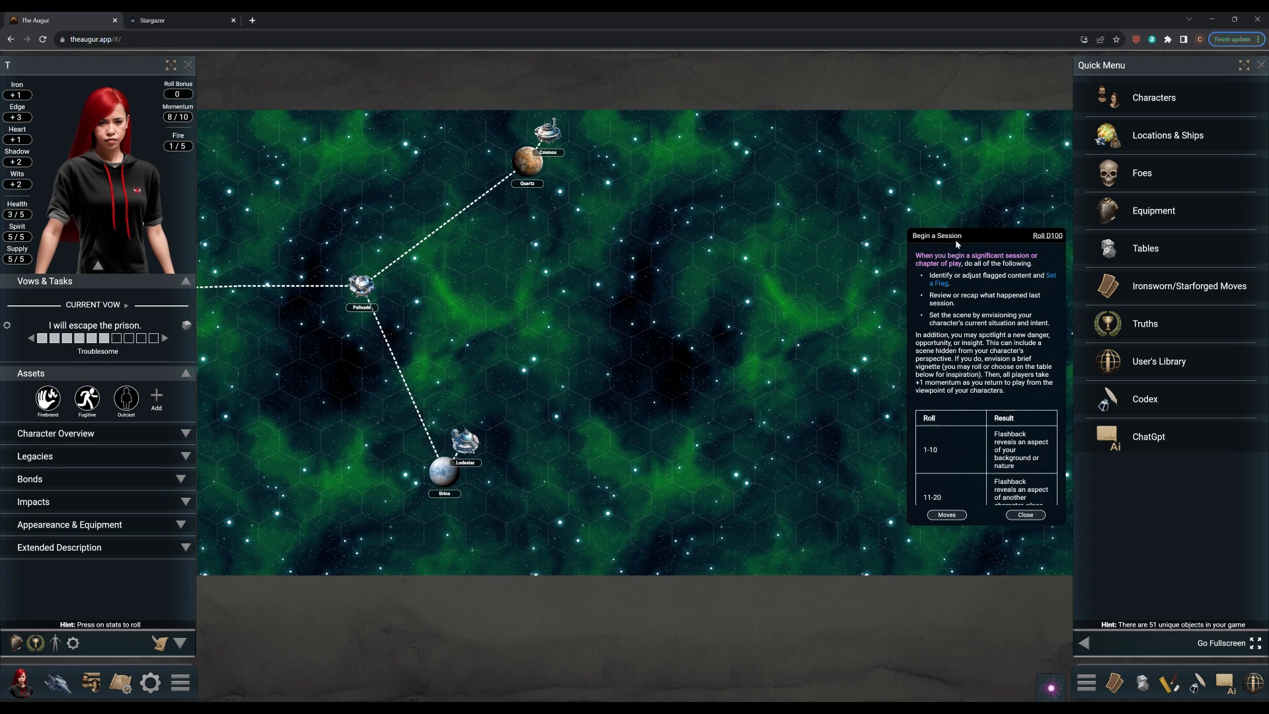
{"action": "mouse_move", "coordinate": [958, 279]}
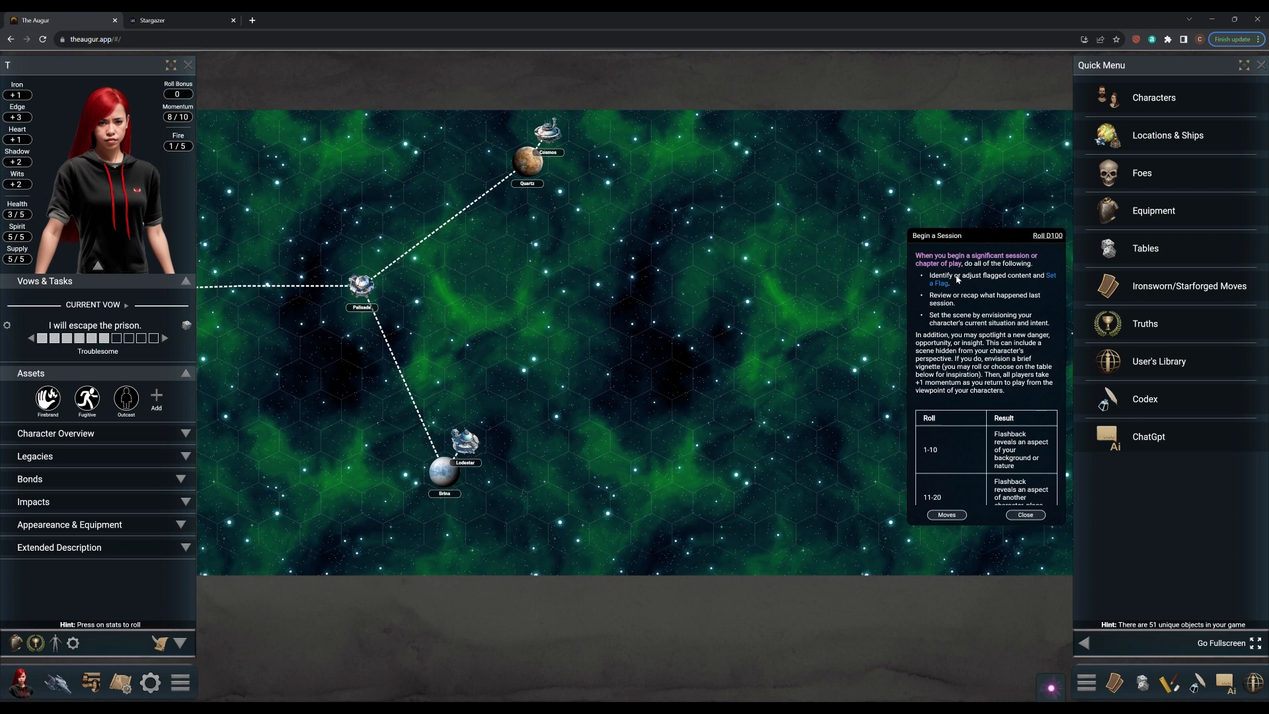
{"action": "mouse_move", "coordinate": [969, 363]}
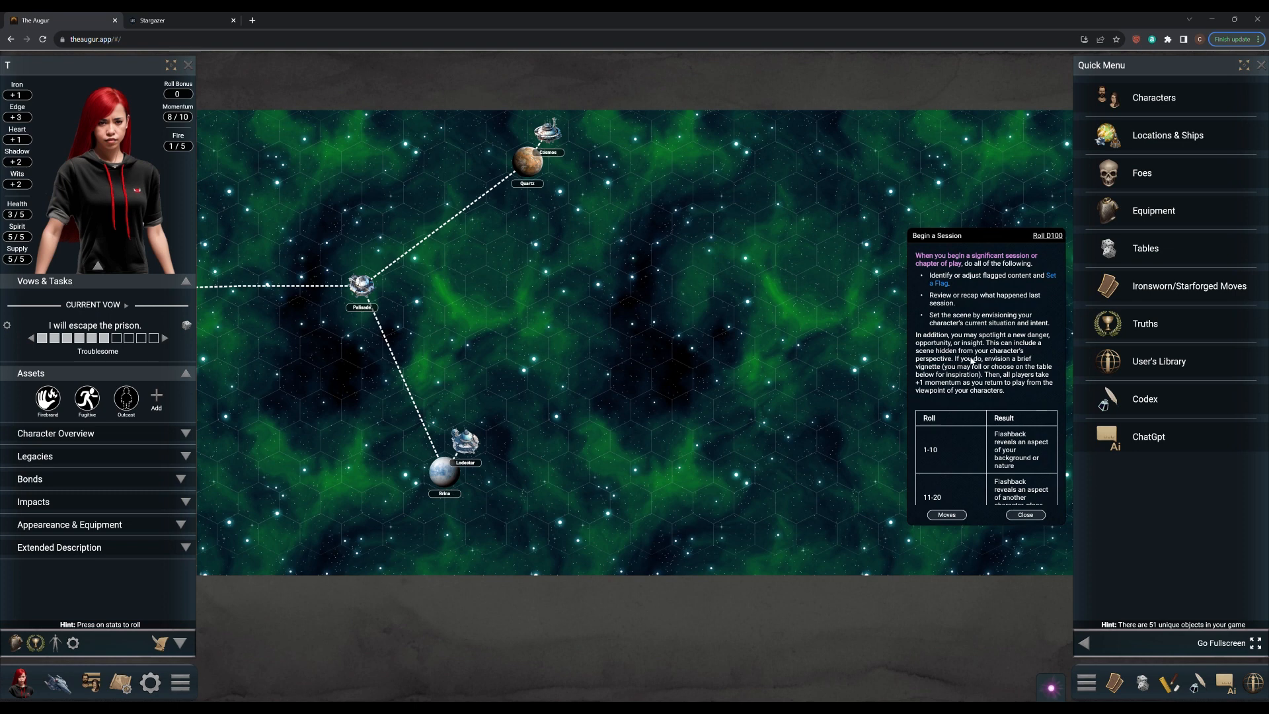
{"action": "mouse_move", "coordinate": [969, 369]}
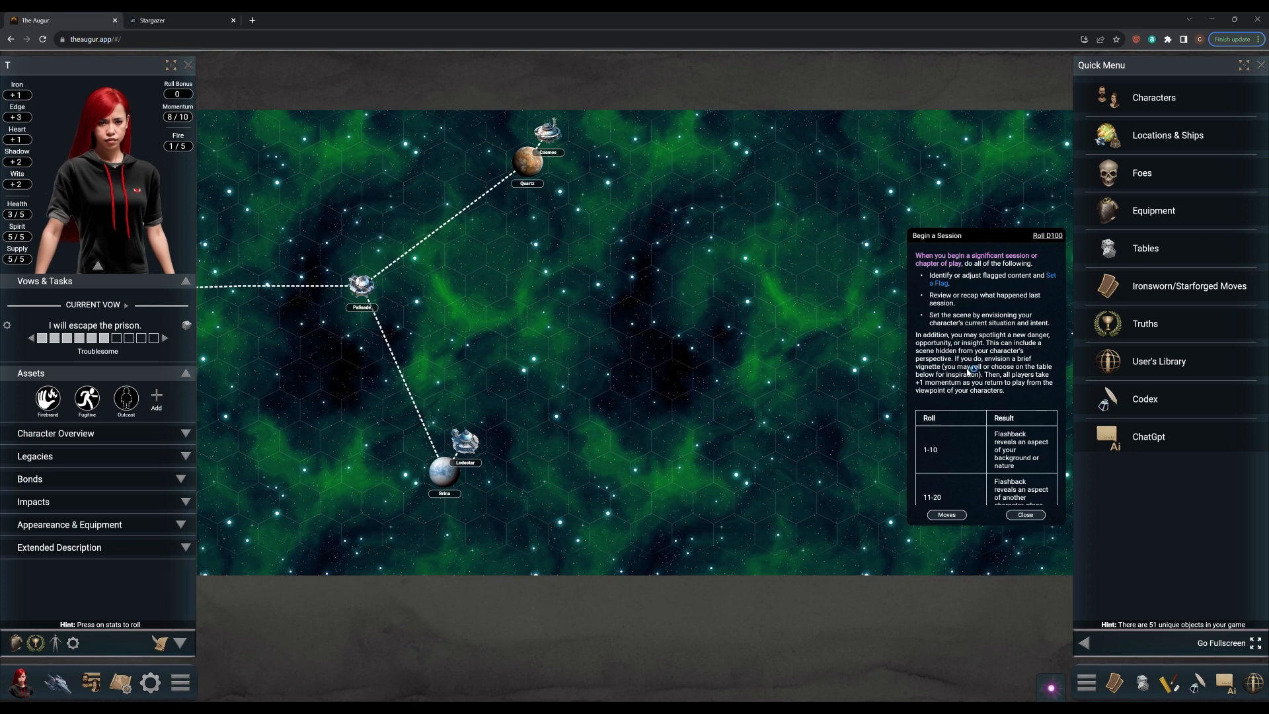
{"action": "scroll", "scroll_direction": "down", "scroll_amount": 3}
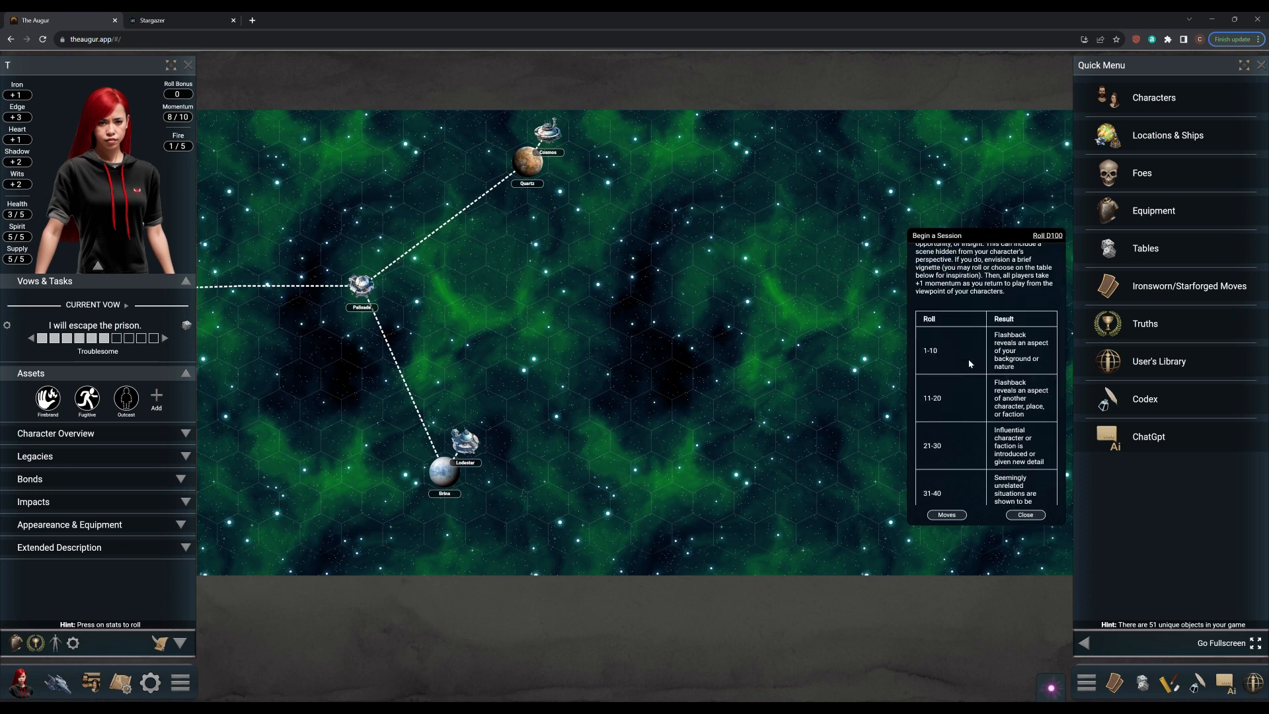
{"action": "mouse_move", "coordinate": [982, 370]}
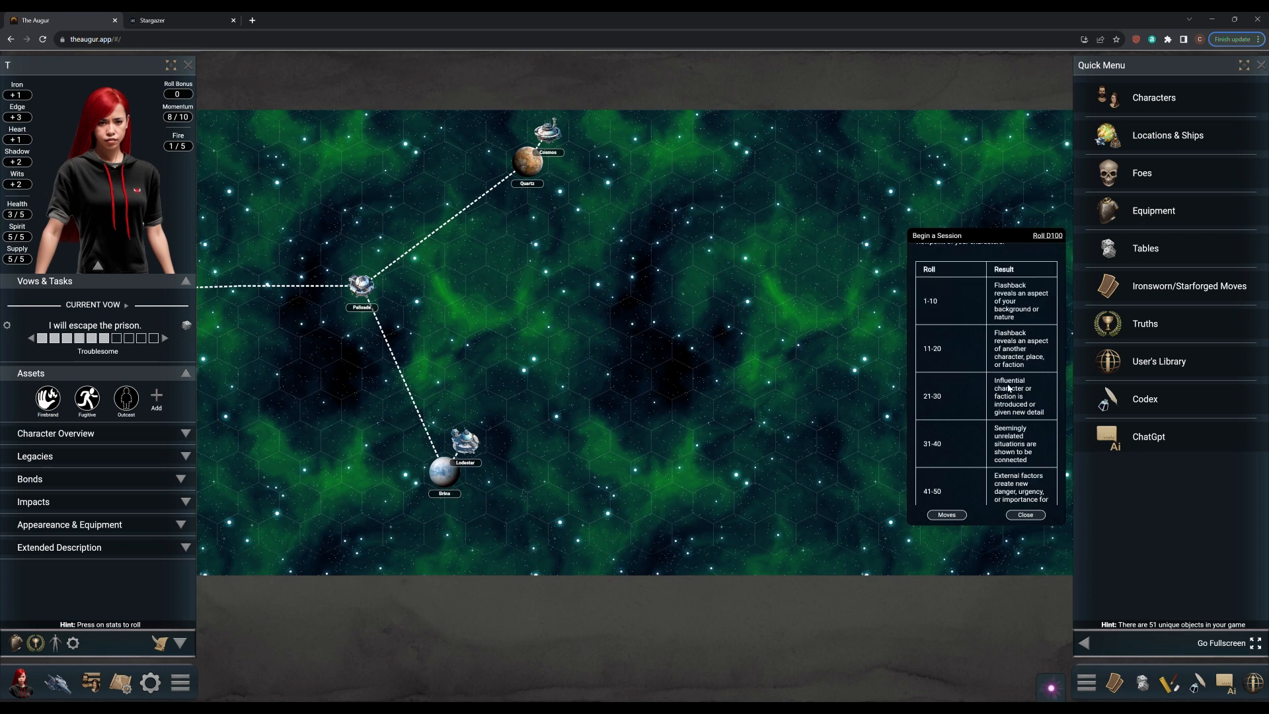
{"action": "mouse_move", "coordinate": [1041, 392]}
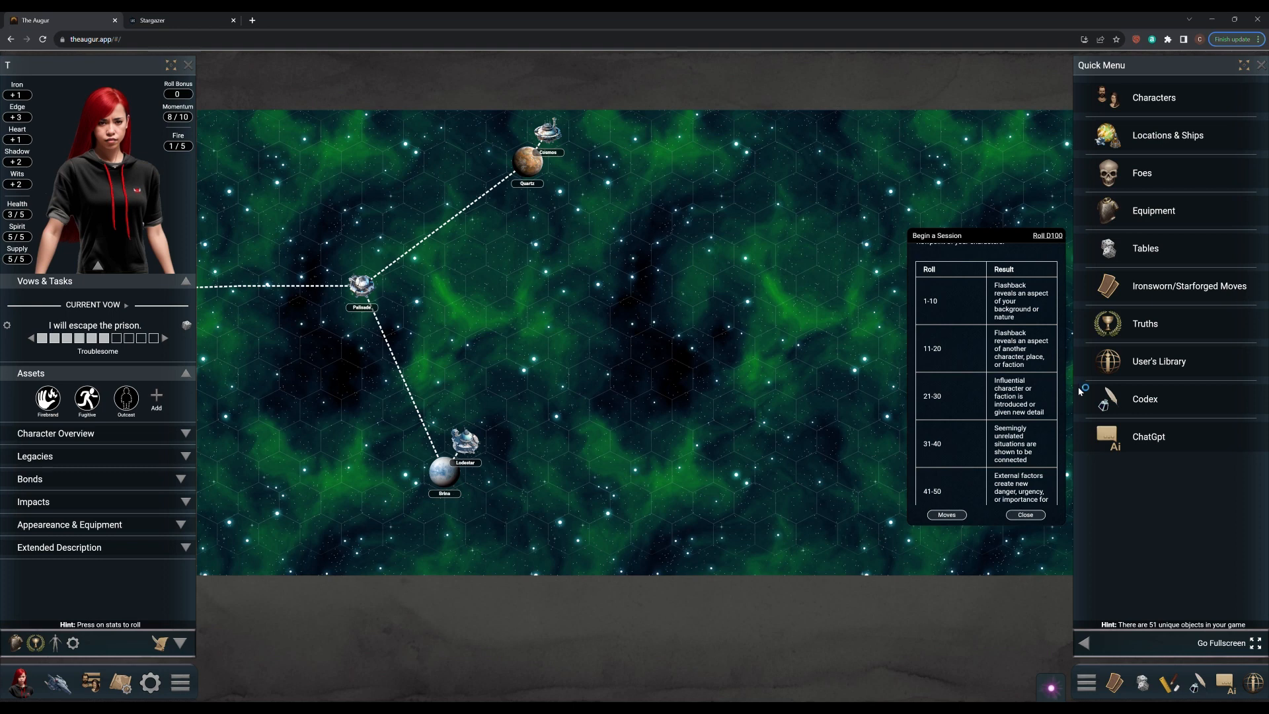
{"action": "mouse_move", "coordinate": [1080, 388]}
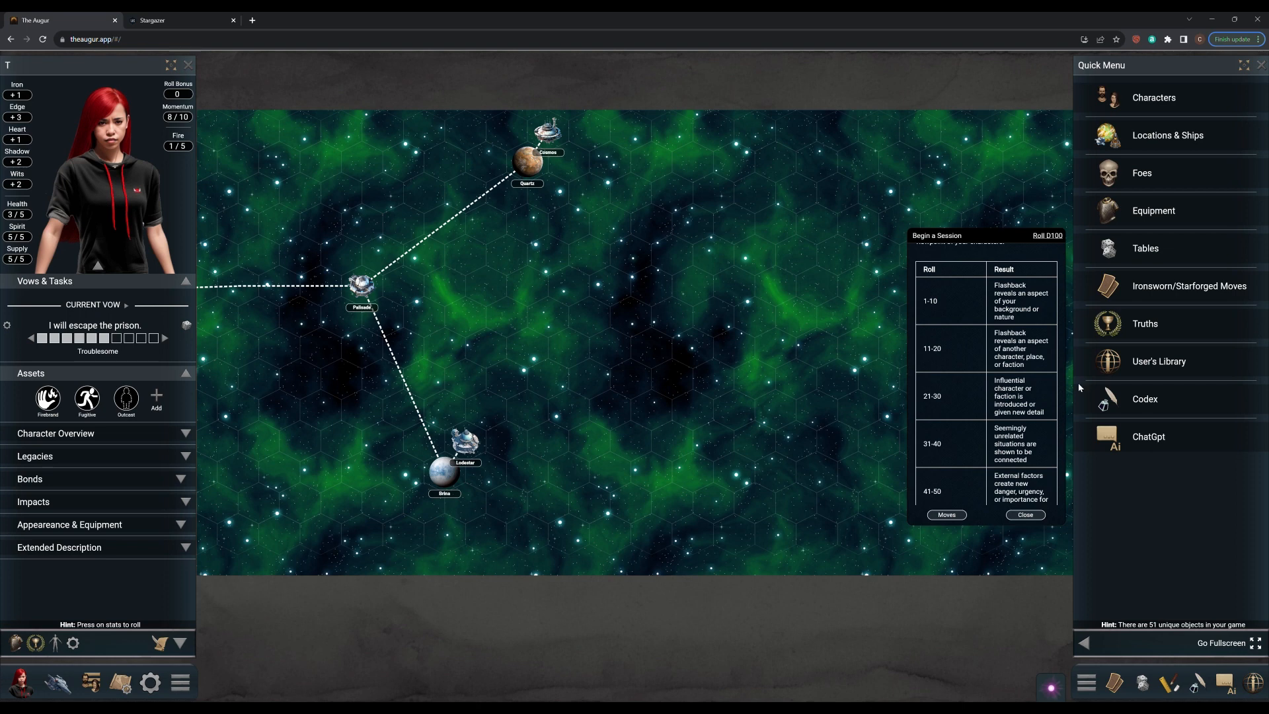
{"action": "mouse_move", "coordinate": [1080, 388]}
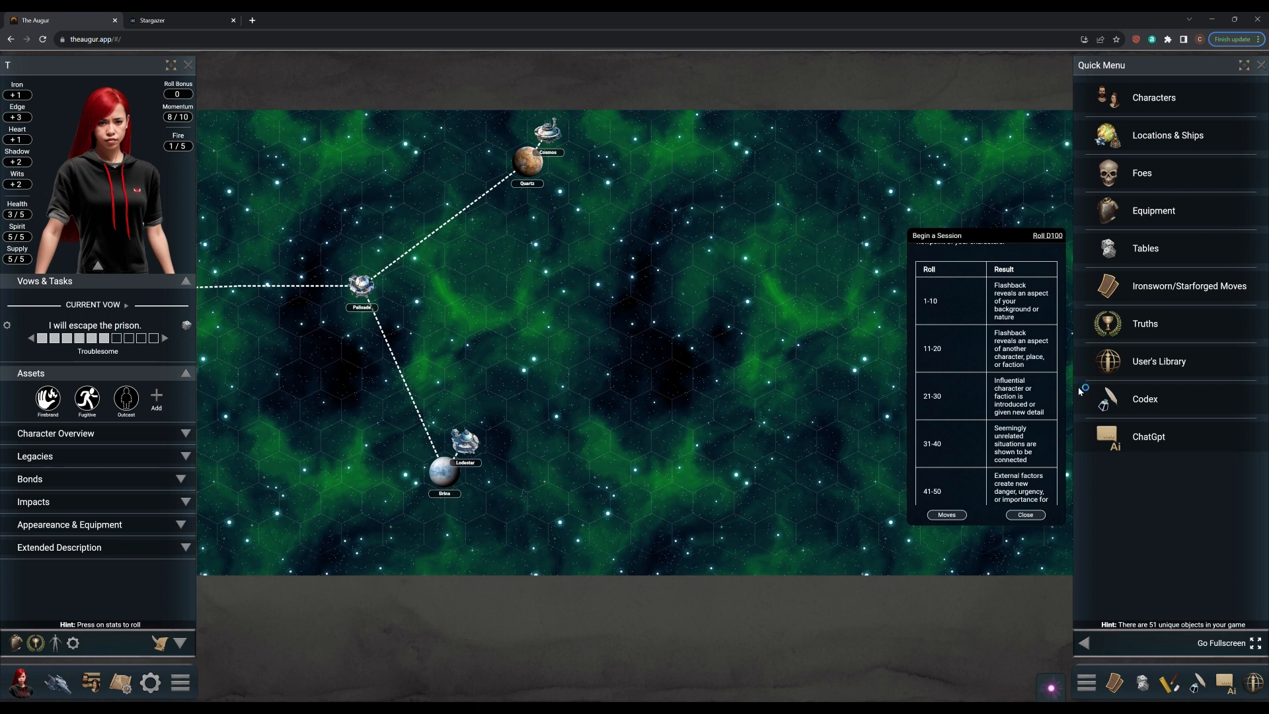
{"action": "mouse_move", "coordinate": [1080, 387]}
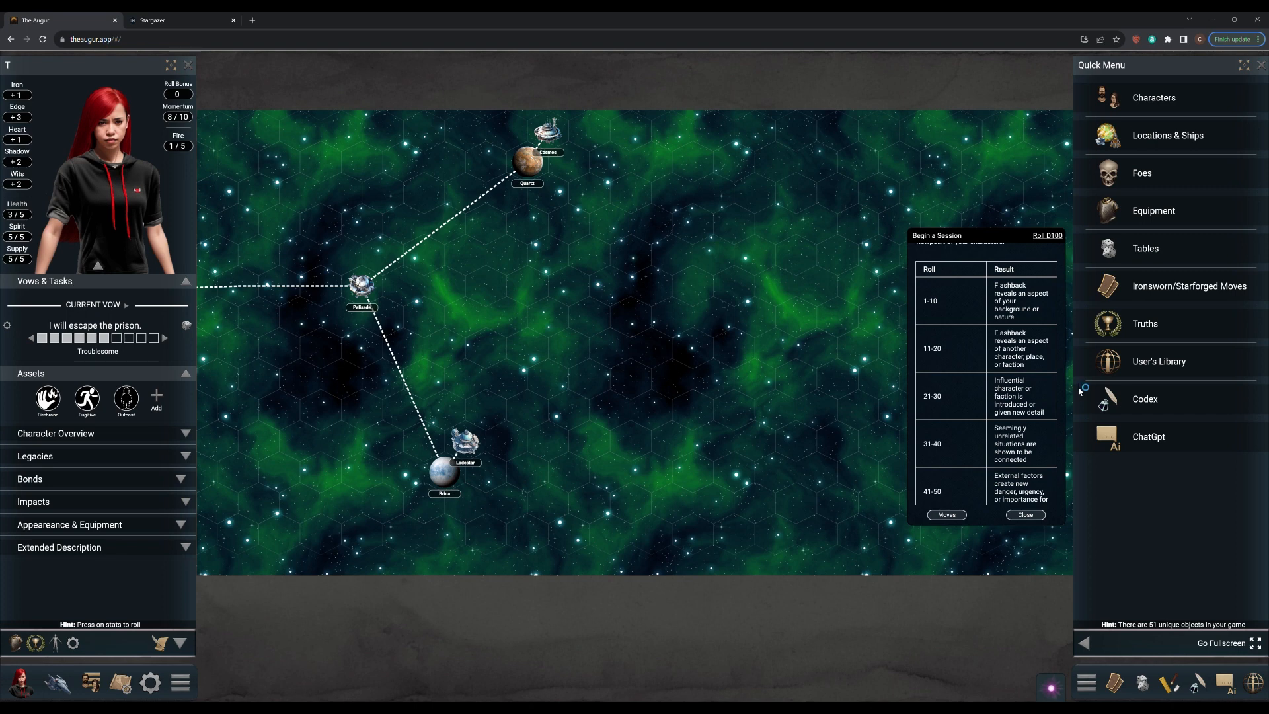
{"action": "mouse_move", "coordinate": [1079, 389]}
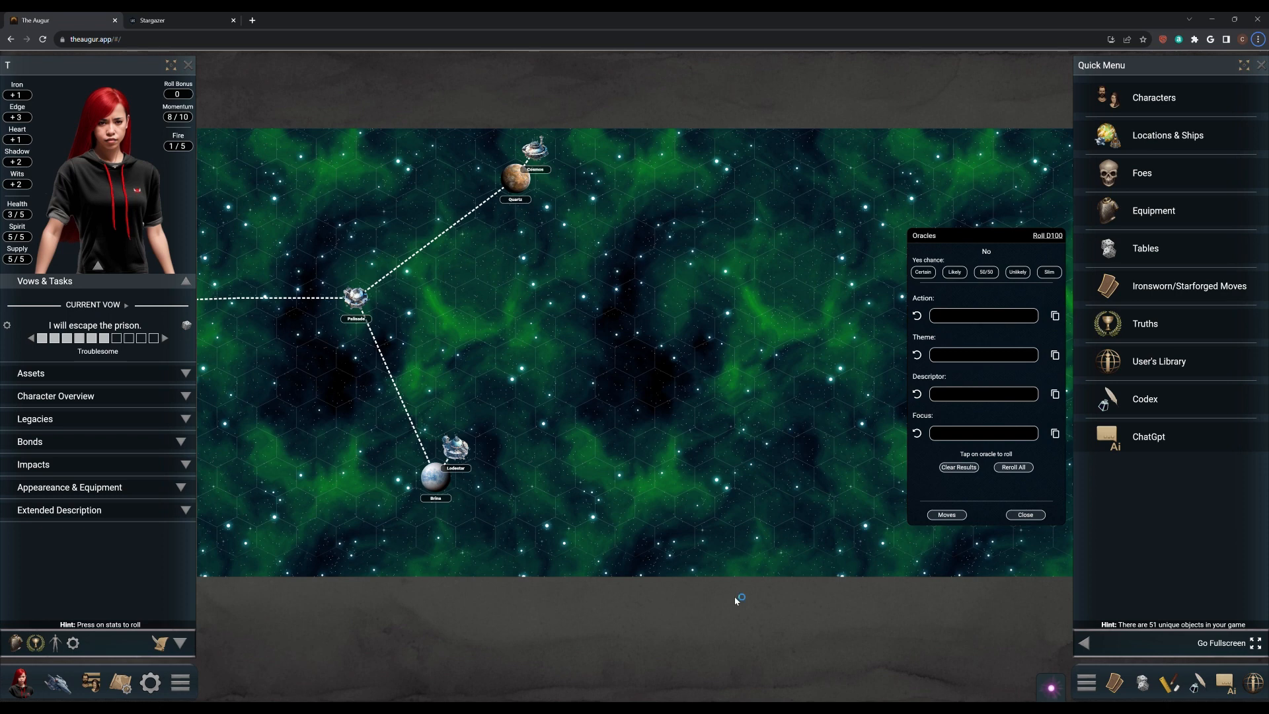
{"action": "mouse_move", "coordinate": [735, 597]}
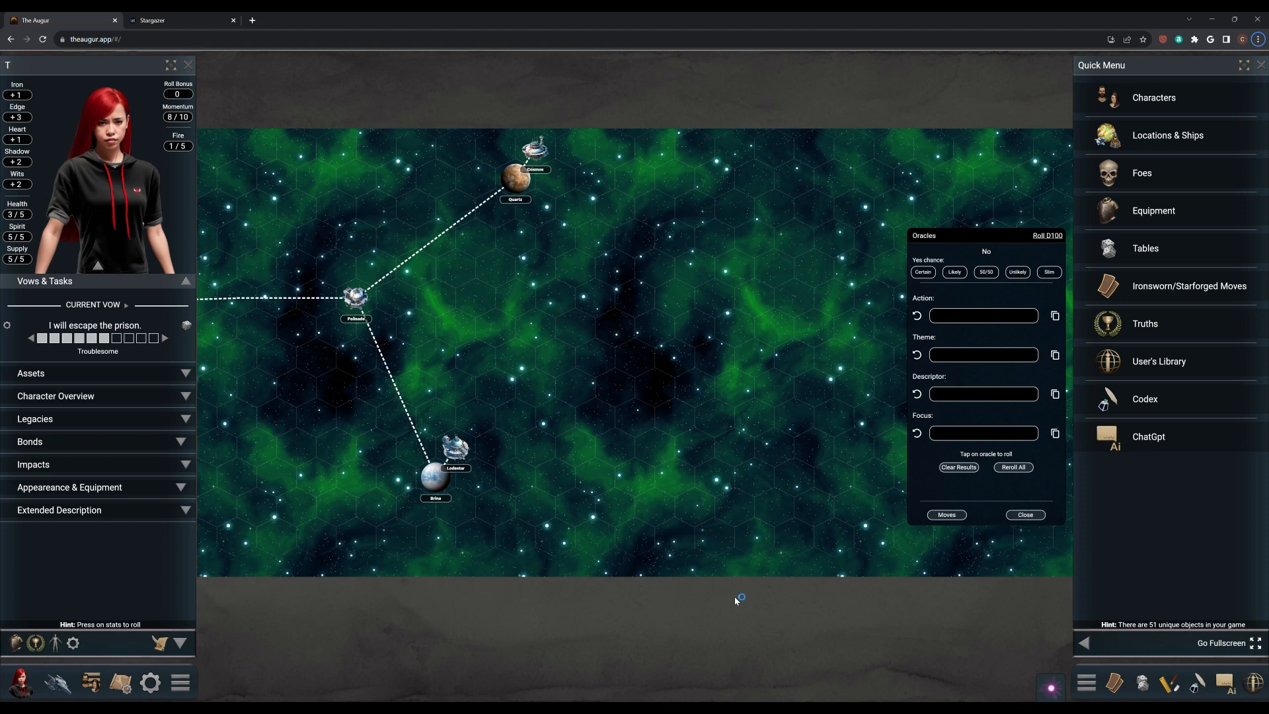
{"action": "mouse_move", "coordinate": [735, 597]}
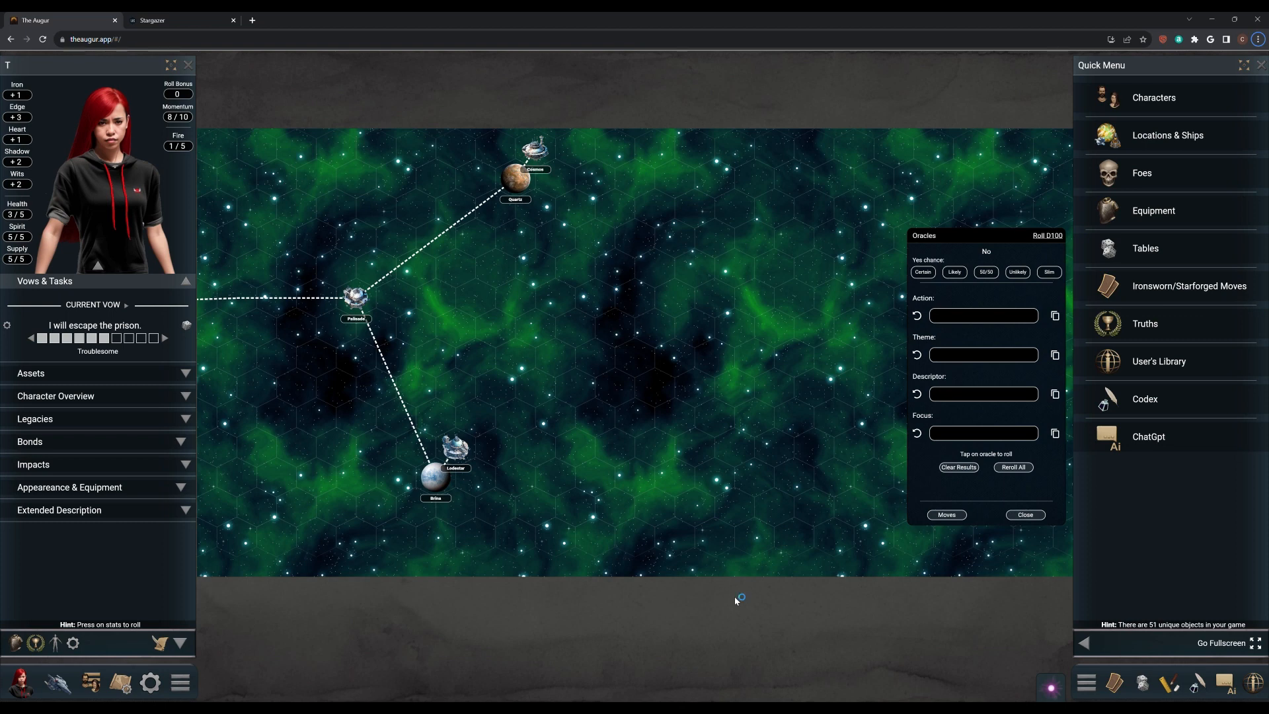
{"action": "mouse_move", "coordinate": [734, 597]}
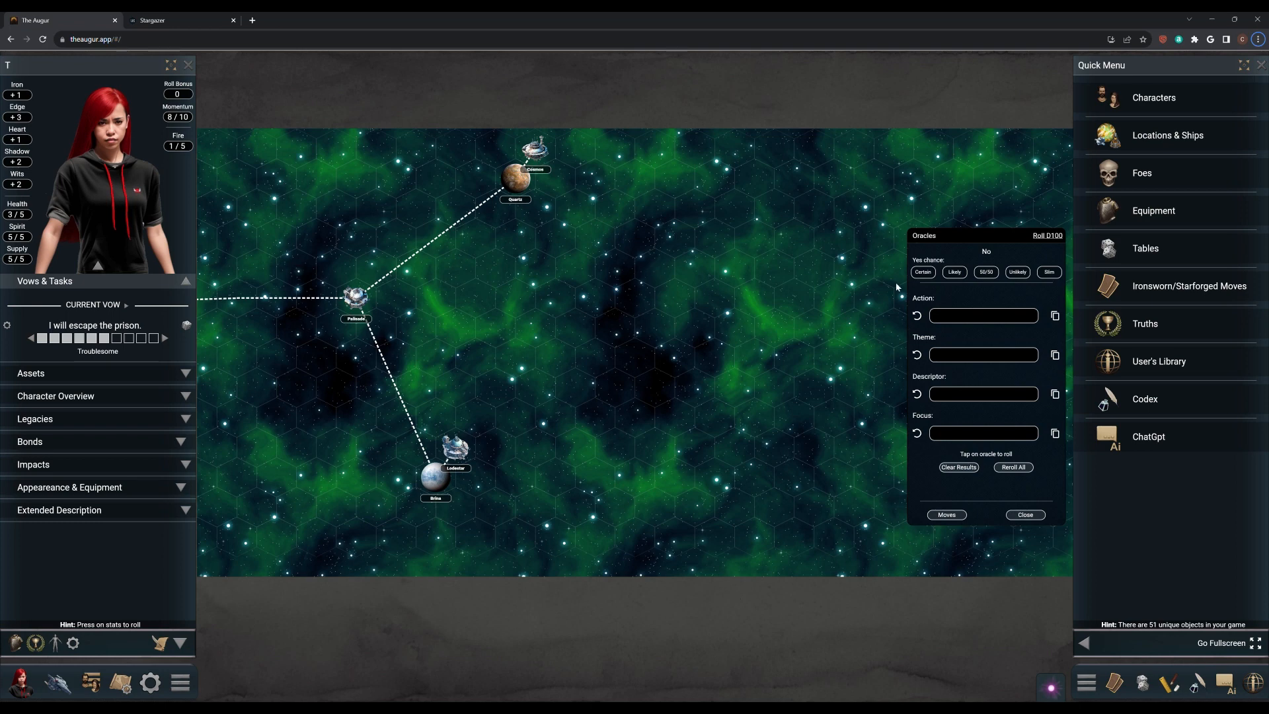
{"action": "mouse_move", "coordinate": [899, 288]}
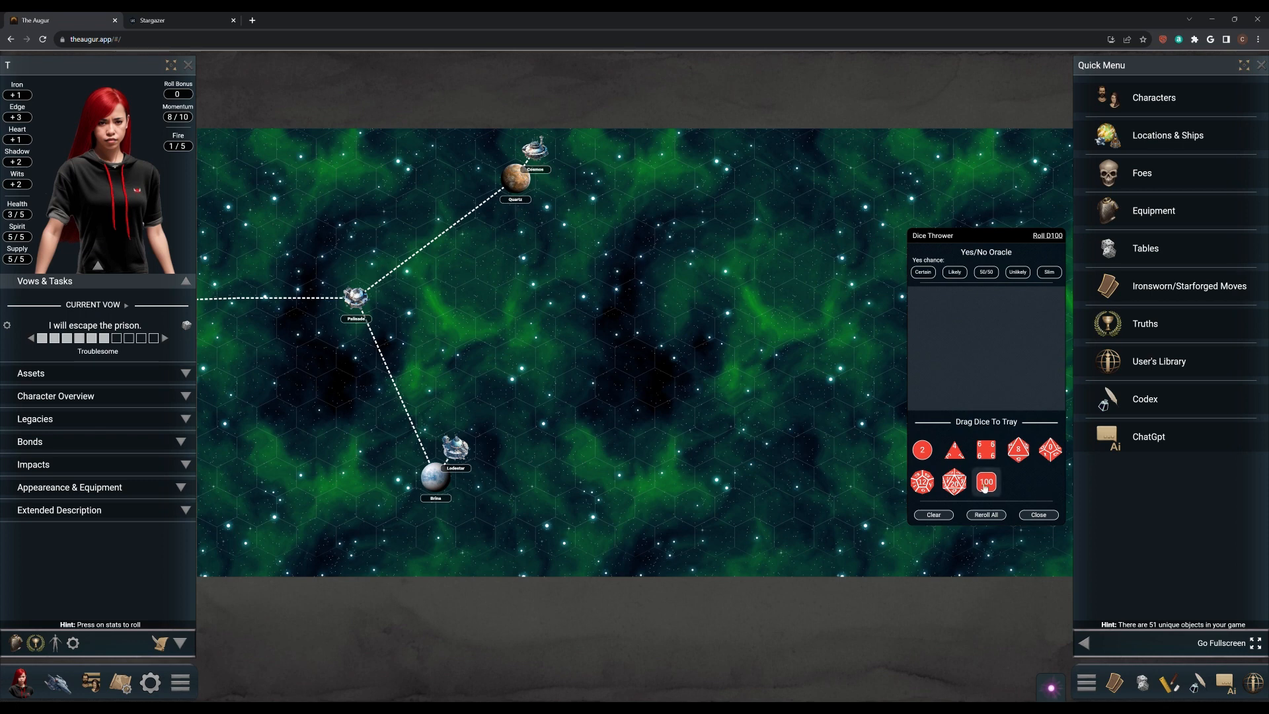
{"action": "left_click", "coordinate": [986, 482]}
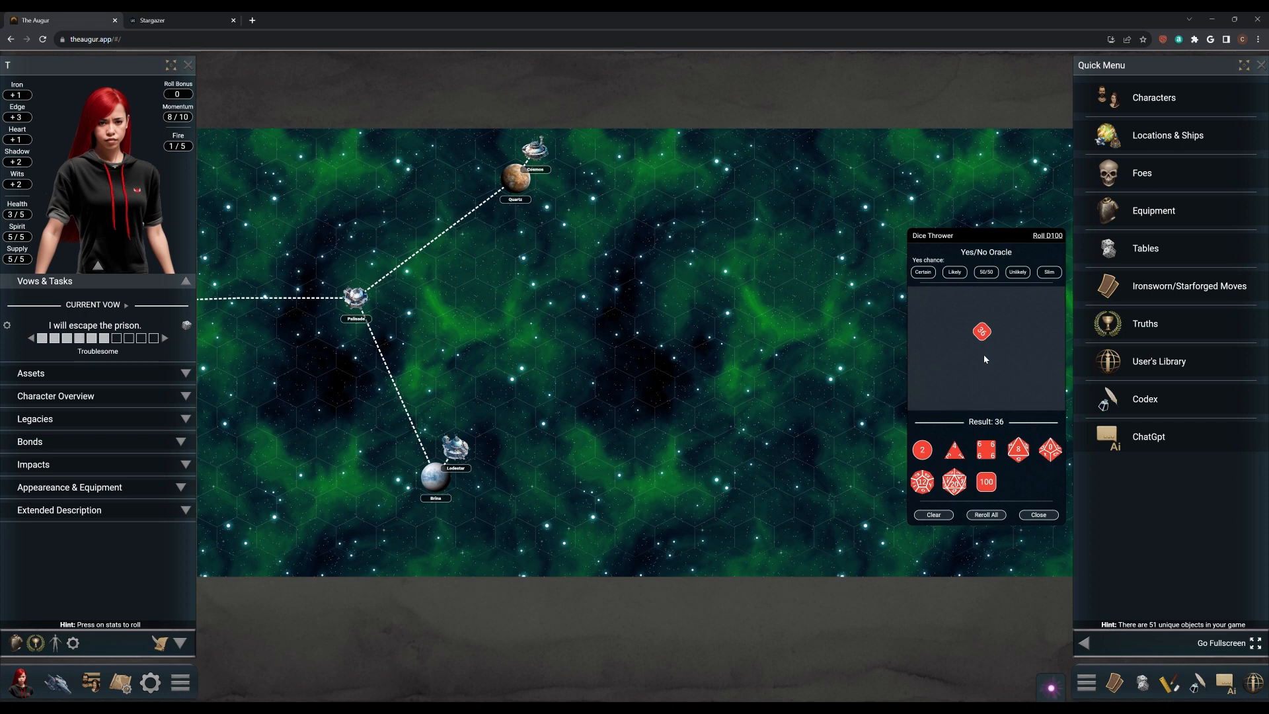
{"action": "mouse_move", "coordinate": [990, 300]}
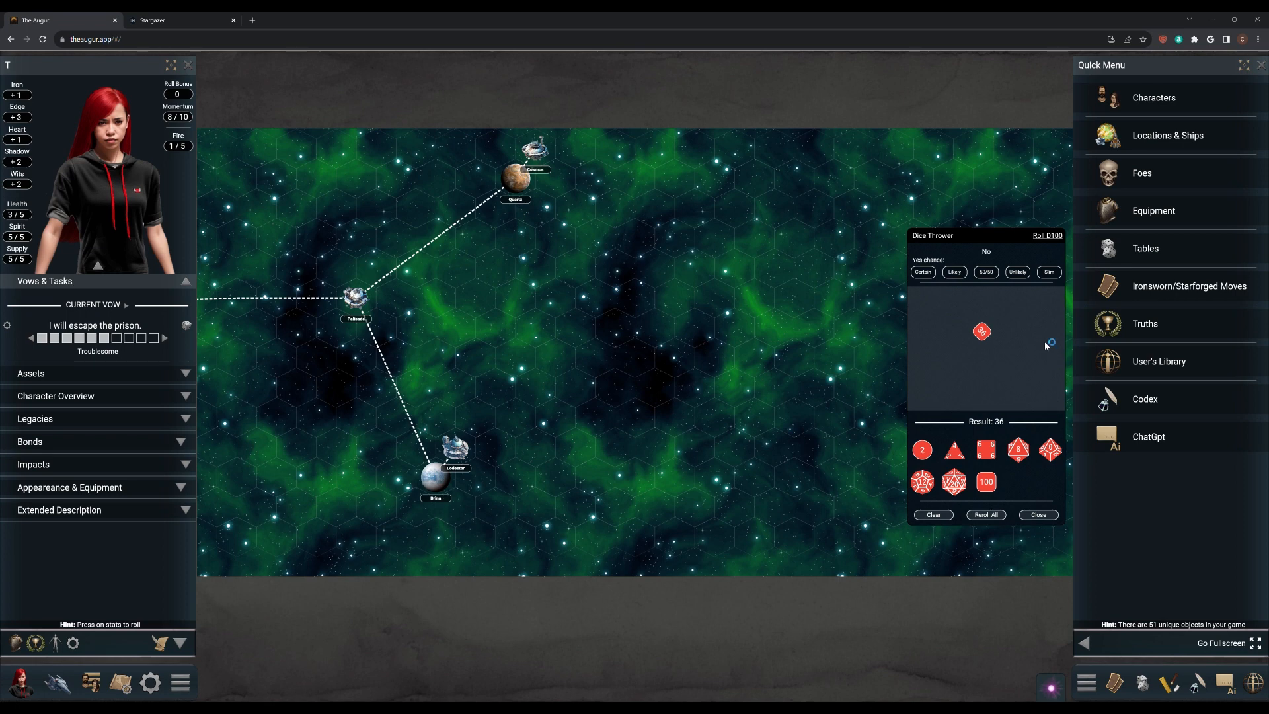
{"action": "mouse_move", "coordinate": [1044, 342]}
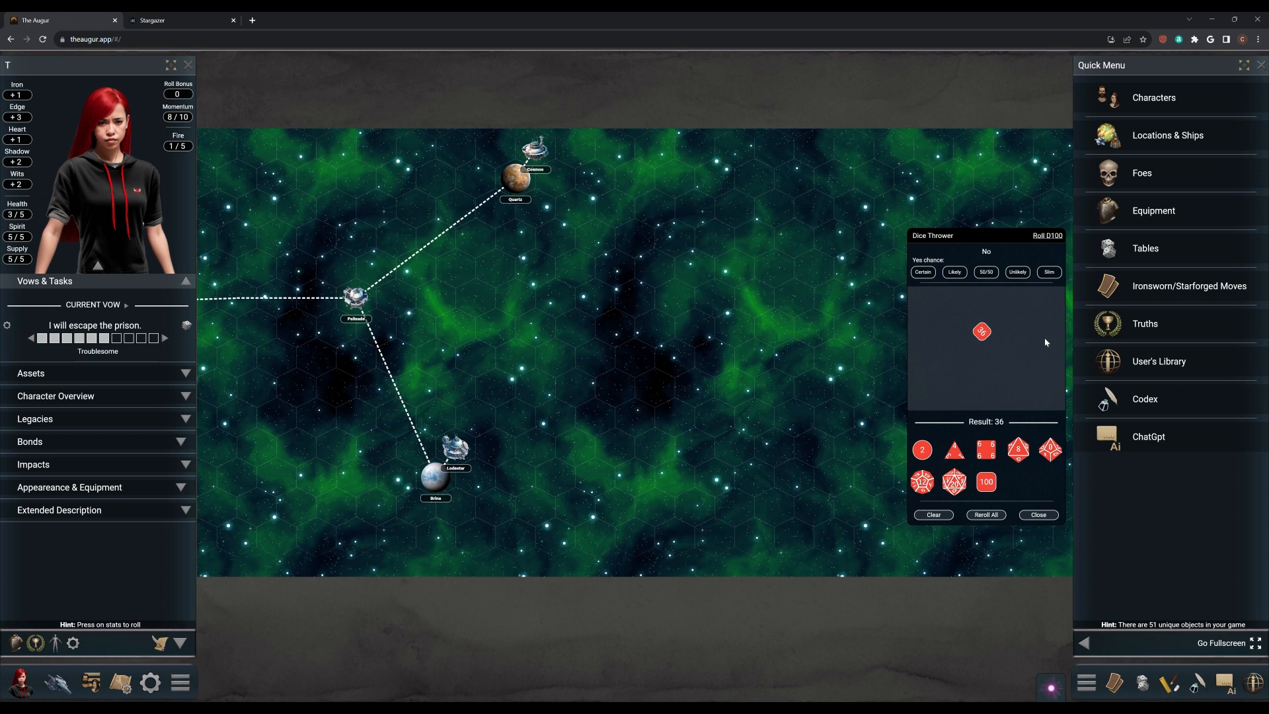
{"action": "mouse_move", "coordinate": [1048, 344]}
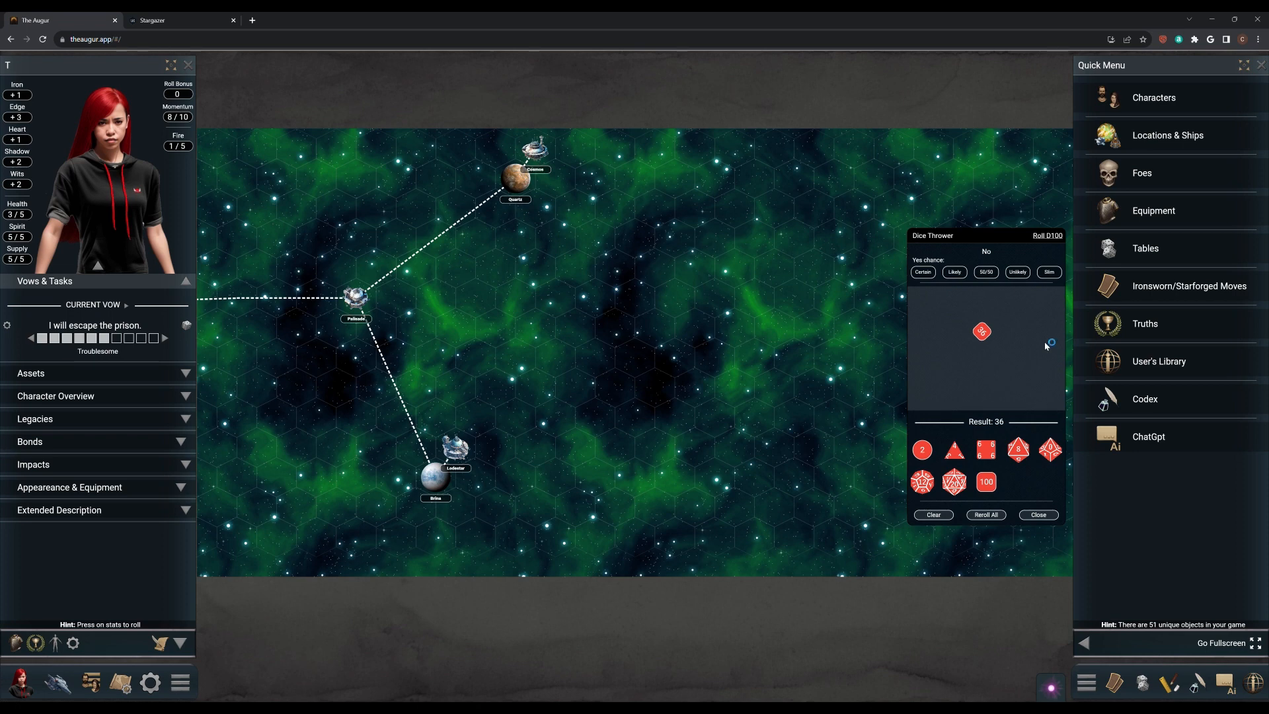
{"action": "mouse_move", "coordinate": [1045, 342]}
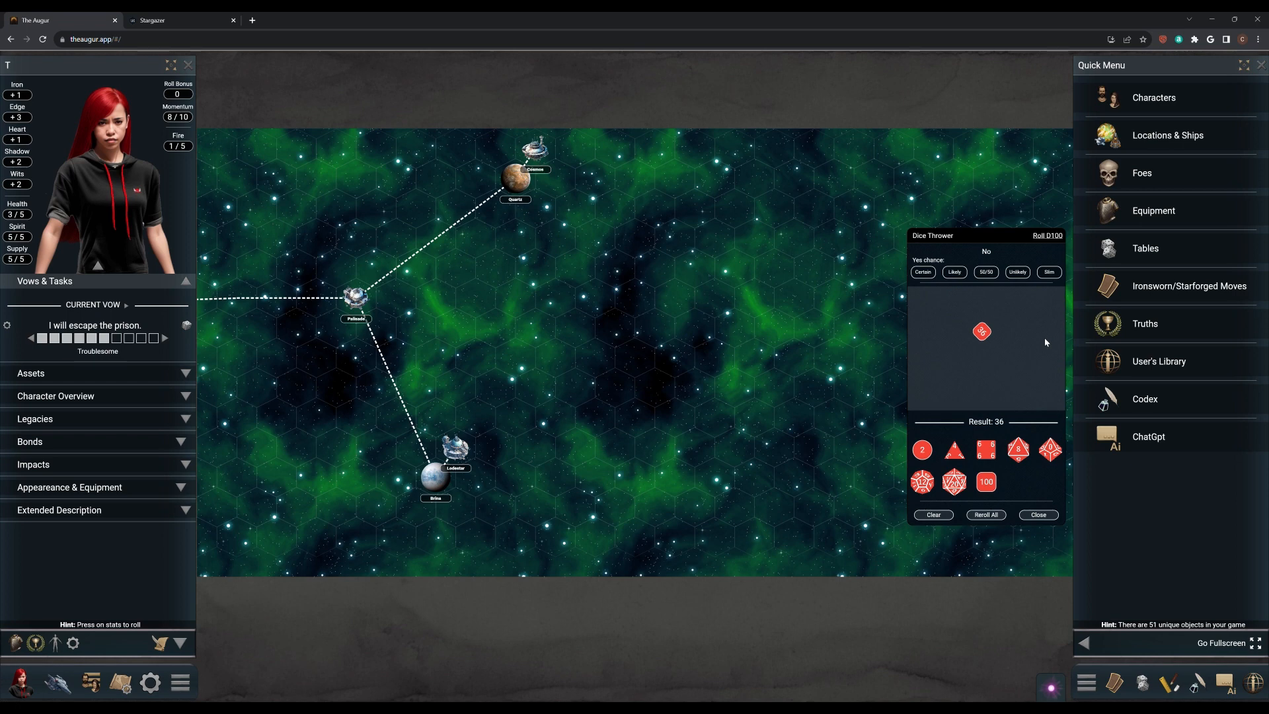
{"action": "mouse_move", "coordinate": [1049, 344]}
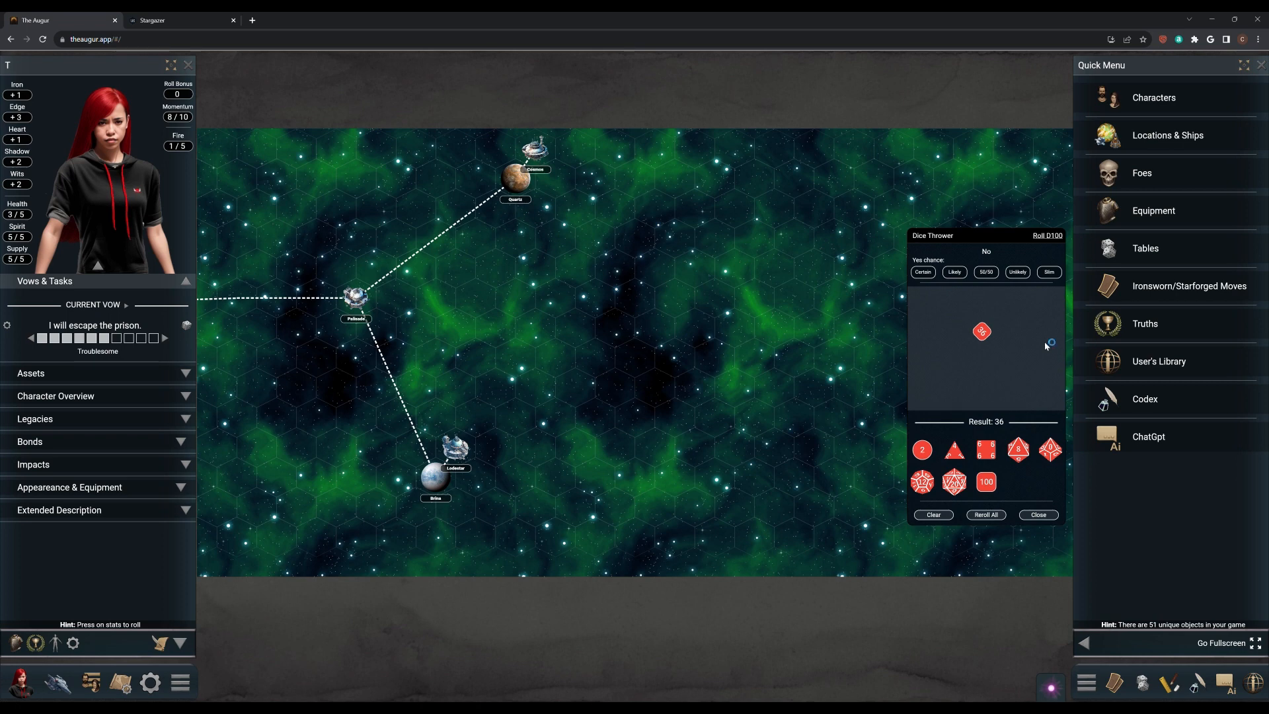
{"action": "mouse_move", "coordinate": [1044, 343]}
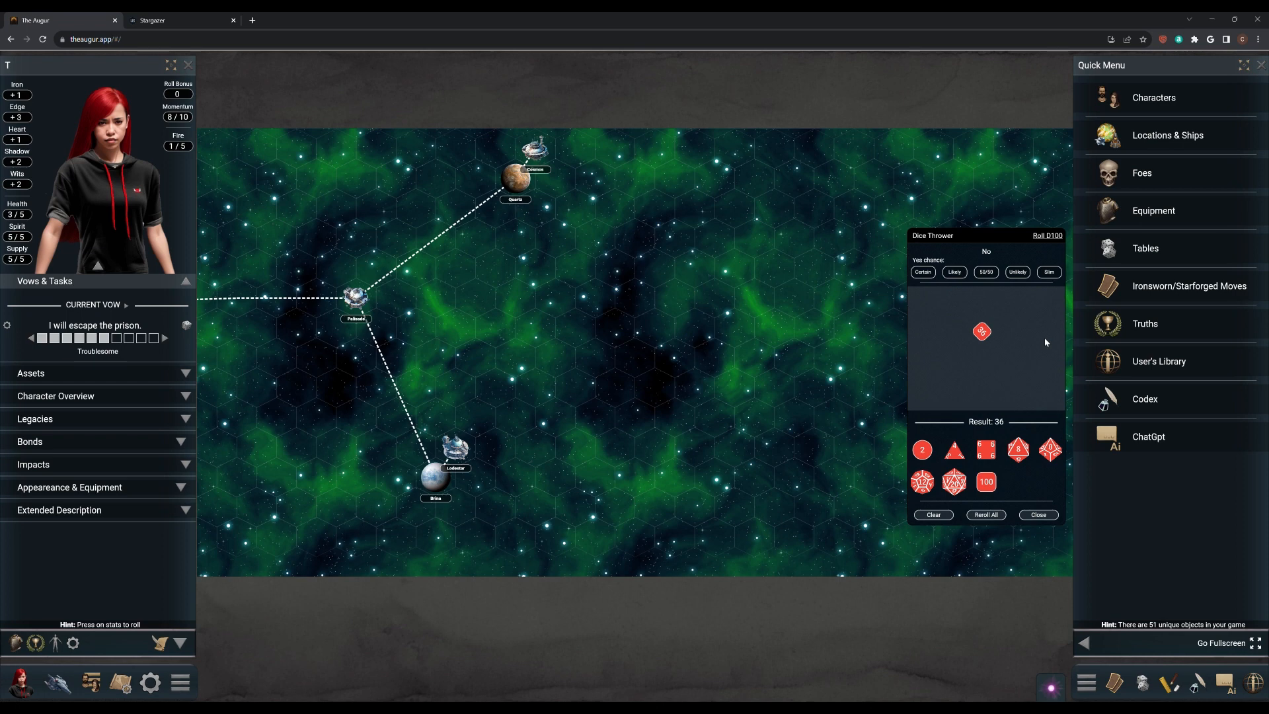
{"action": "mouse_move", "coordinate": [1048, 343]}
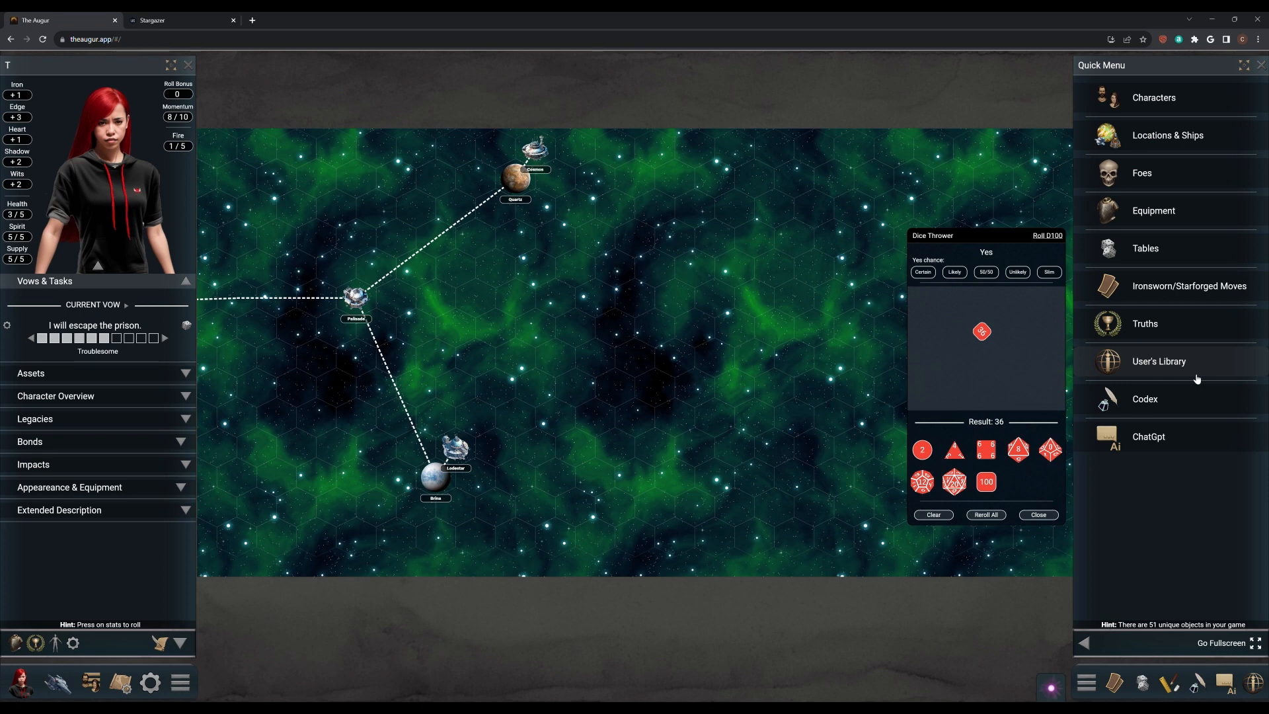
{"action": "mouse_move", "coordinate": [207, 540]}
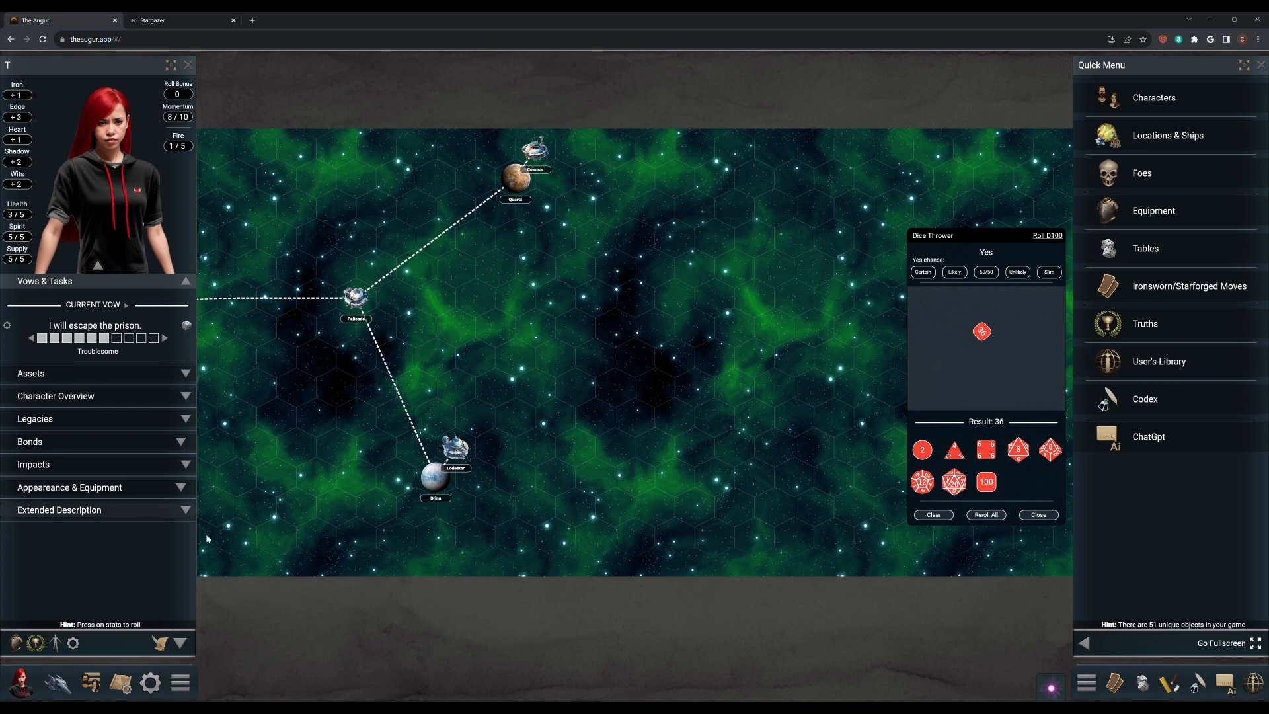
{"action": "mouse_move", "coordinate": [35, 642]}
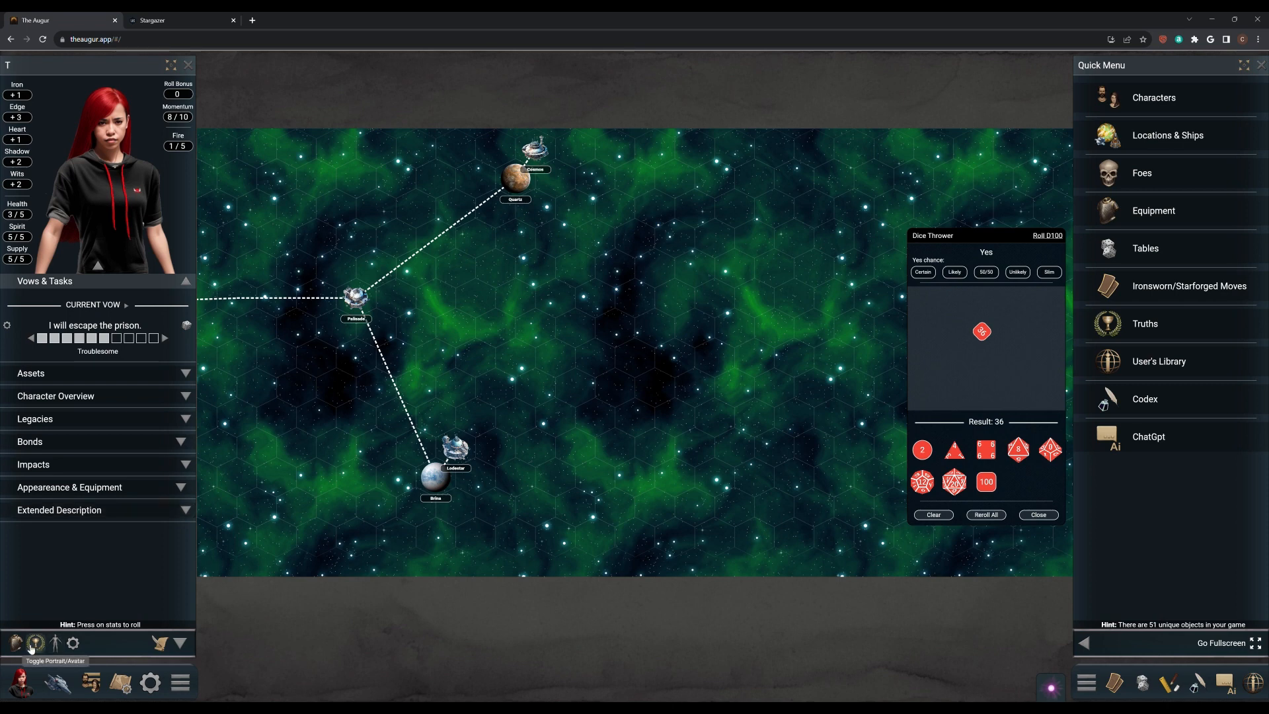
{"action": "mouse_move", "coordinate": [34, 643]}
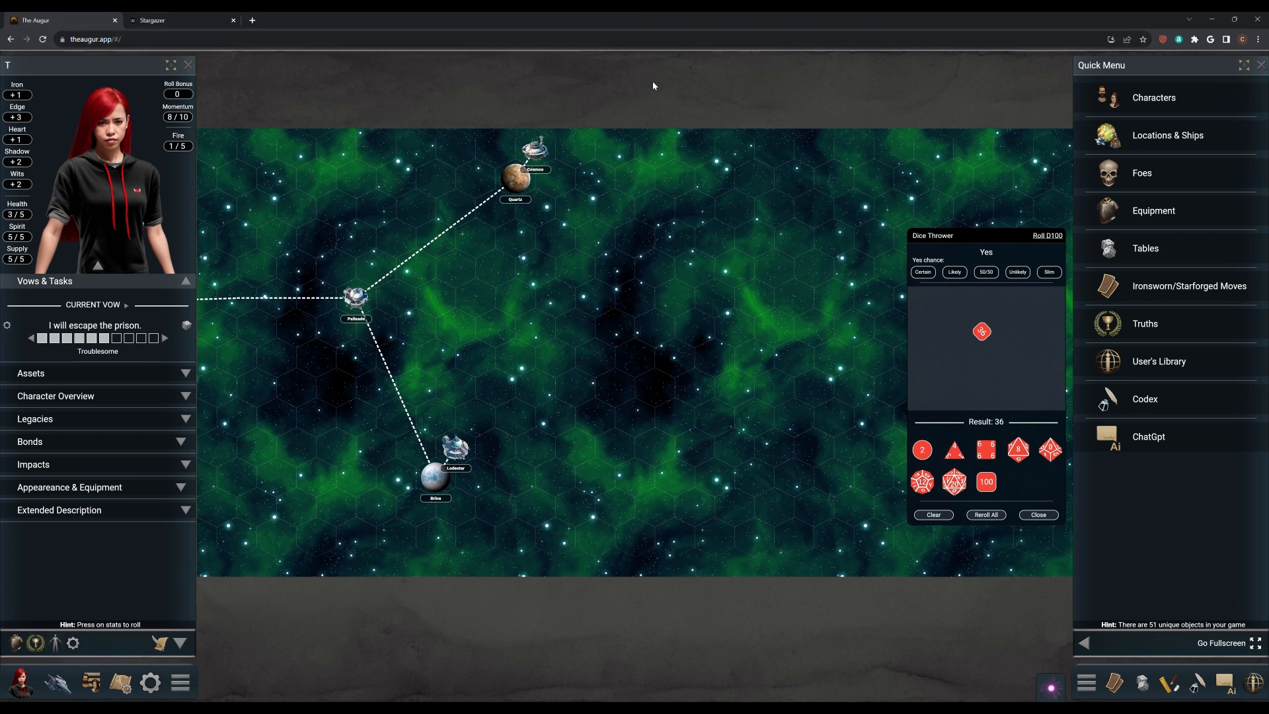
- Bring up the Quick Menu and choose Characters to list new-character occupations
{"action": "left_click", "coordinate": [180, 682]}
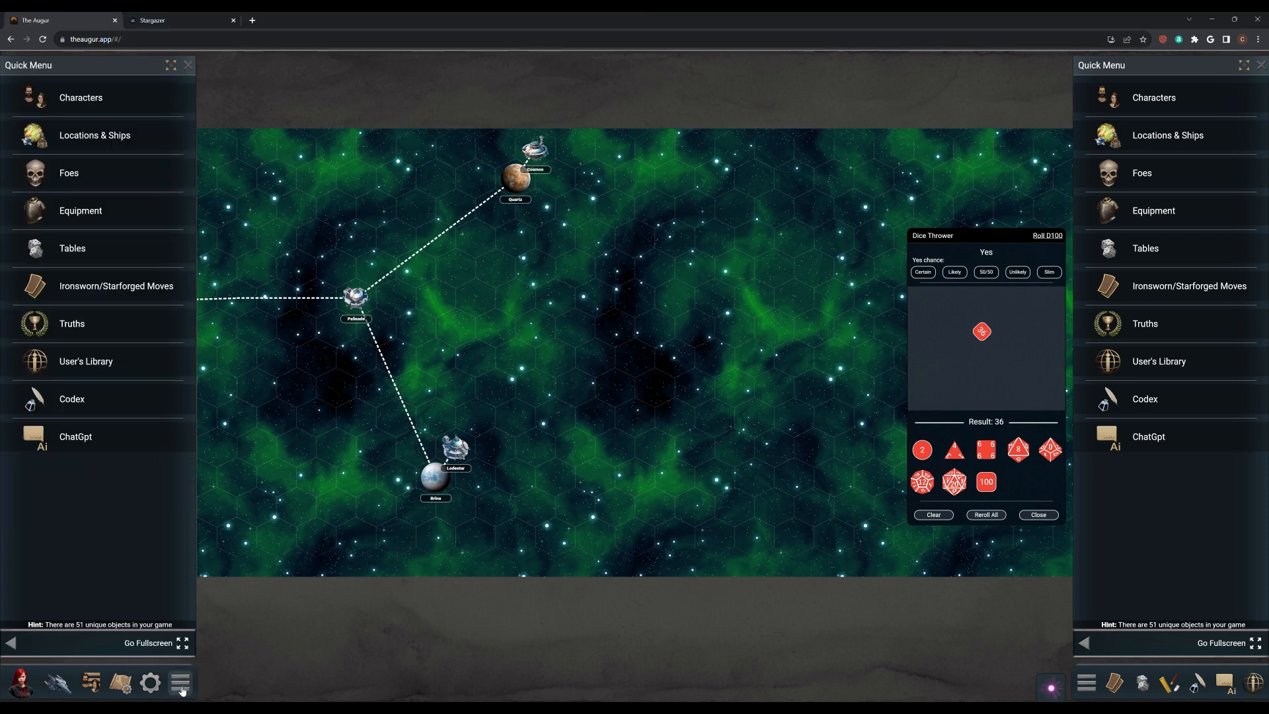
{"action": "left_click", "coordinate": [81, 97]}
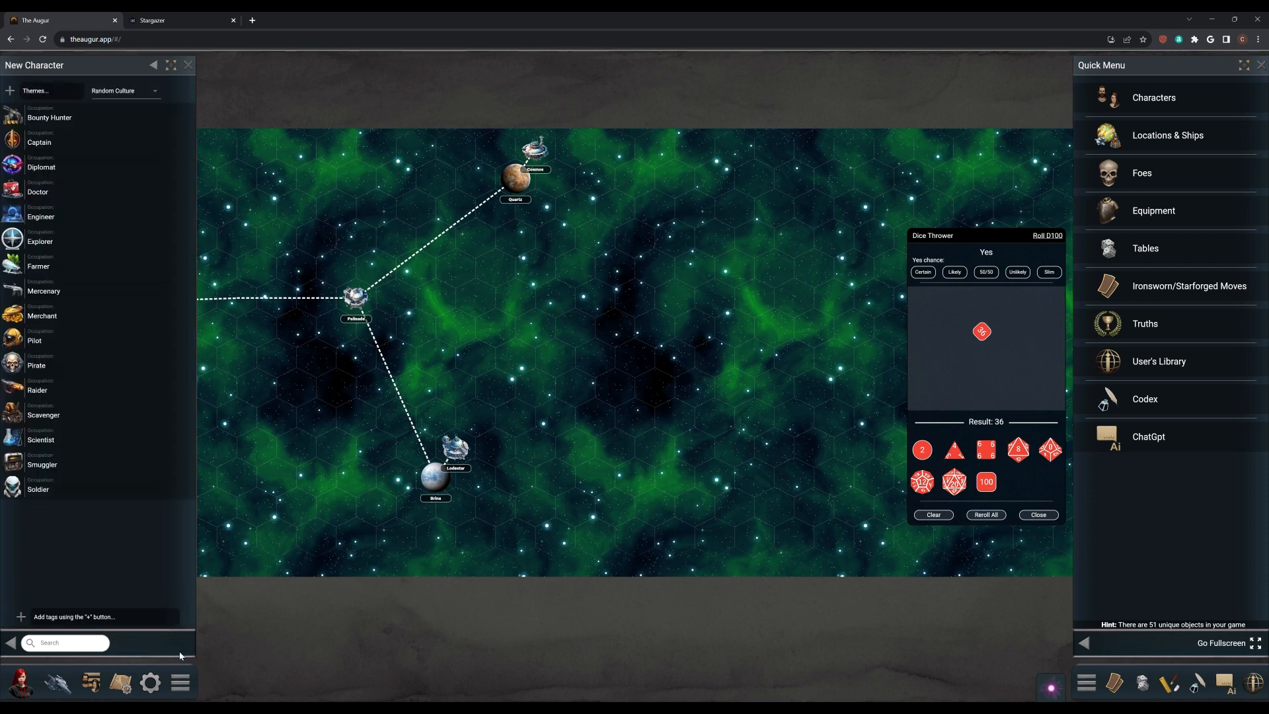
{"action": "mouse_move", "coordinate": [65, 187]}
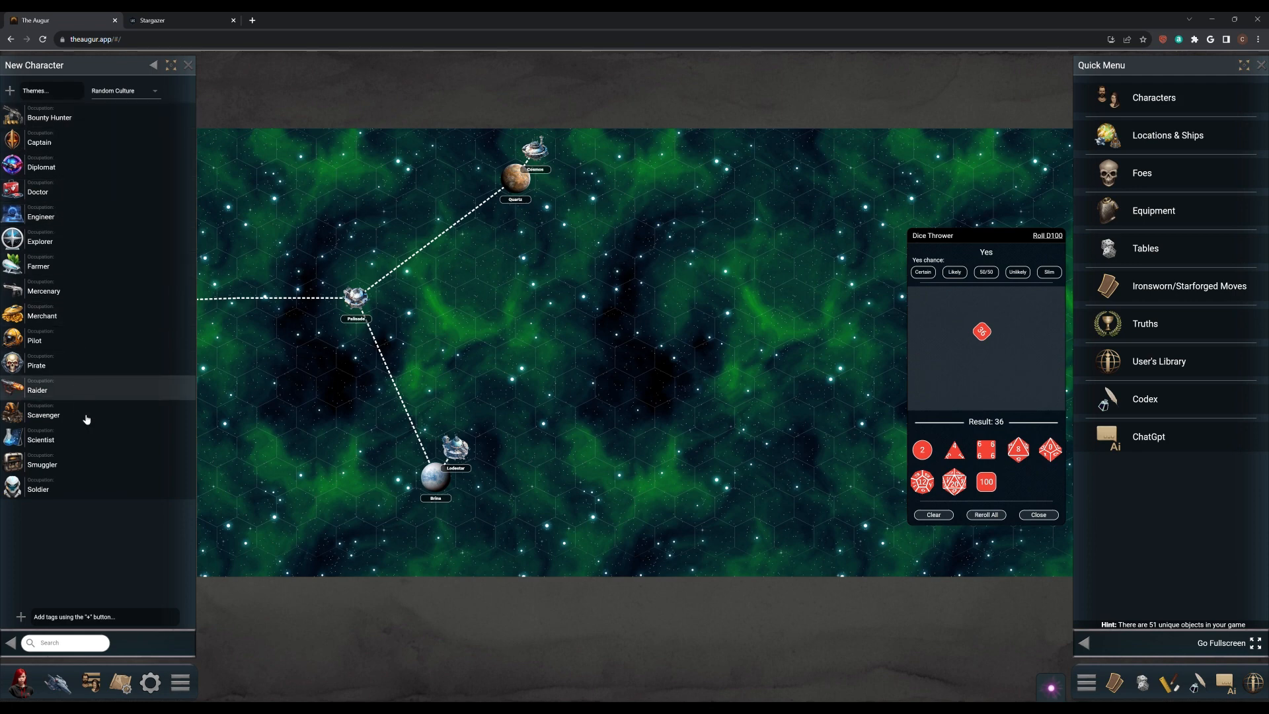
{"action": "mouse_move", "coordinate": [95, 482]}
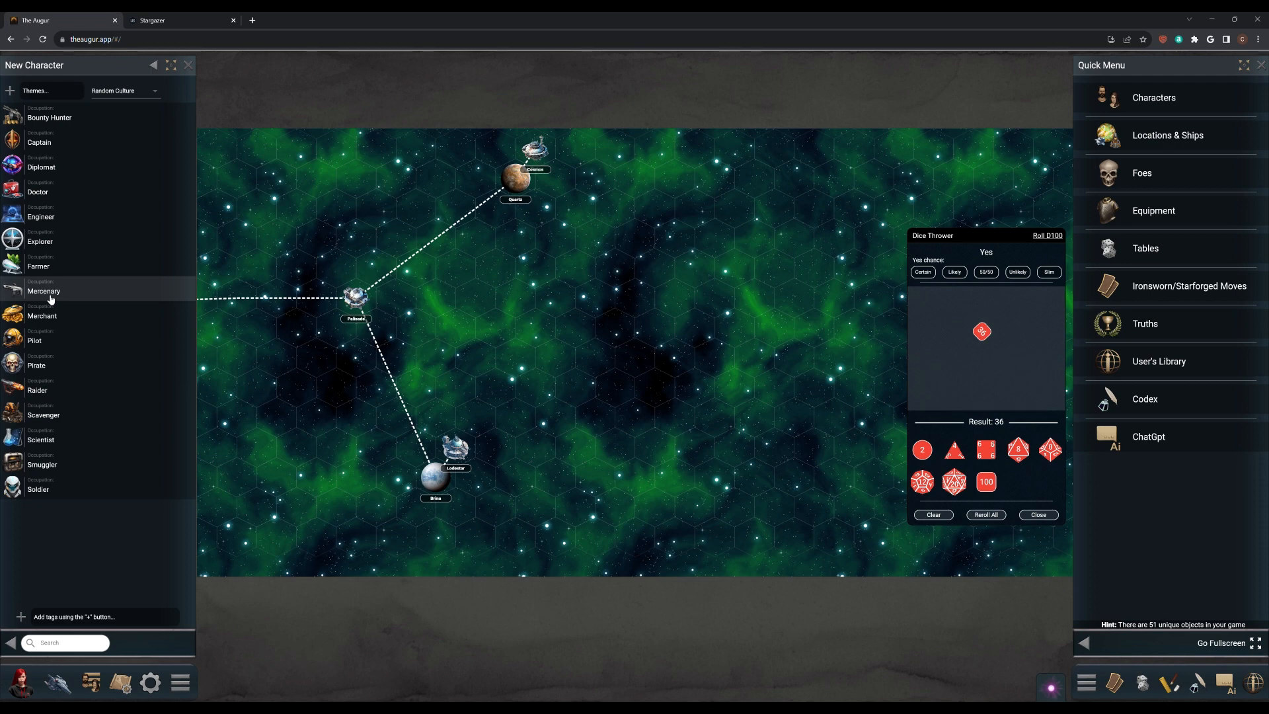
{"action": "mouse_move", "coordinate": [52, 300]}
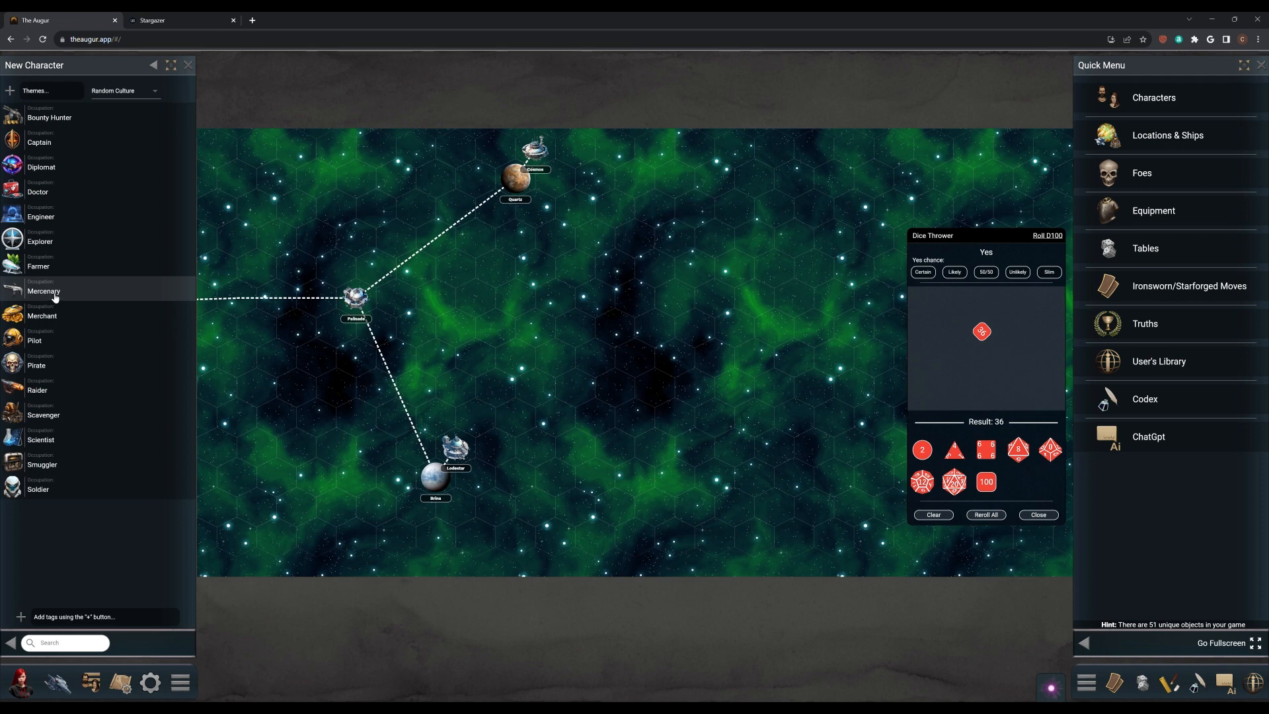
- Generate a random Mercenary NPC and review its cynical, brave traits
{"action": "left_click", "coordinate": [43, 291]}
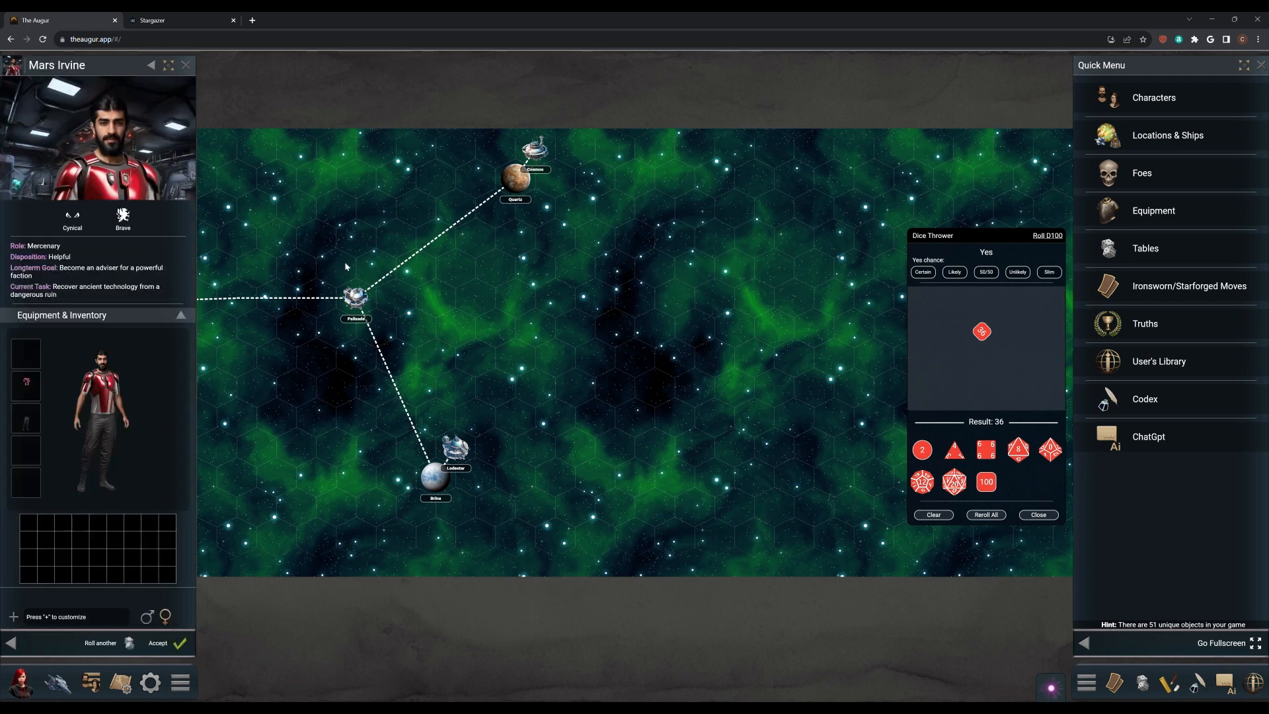
{"action": "mouse_move", "coordinate": [412, 270]}
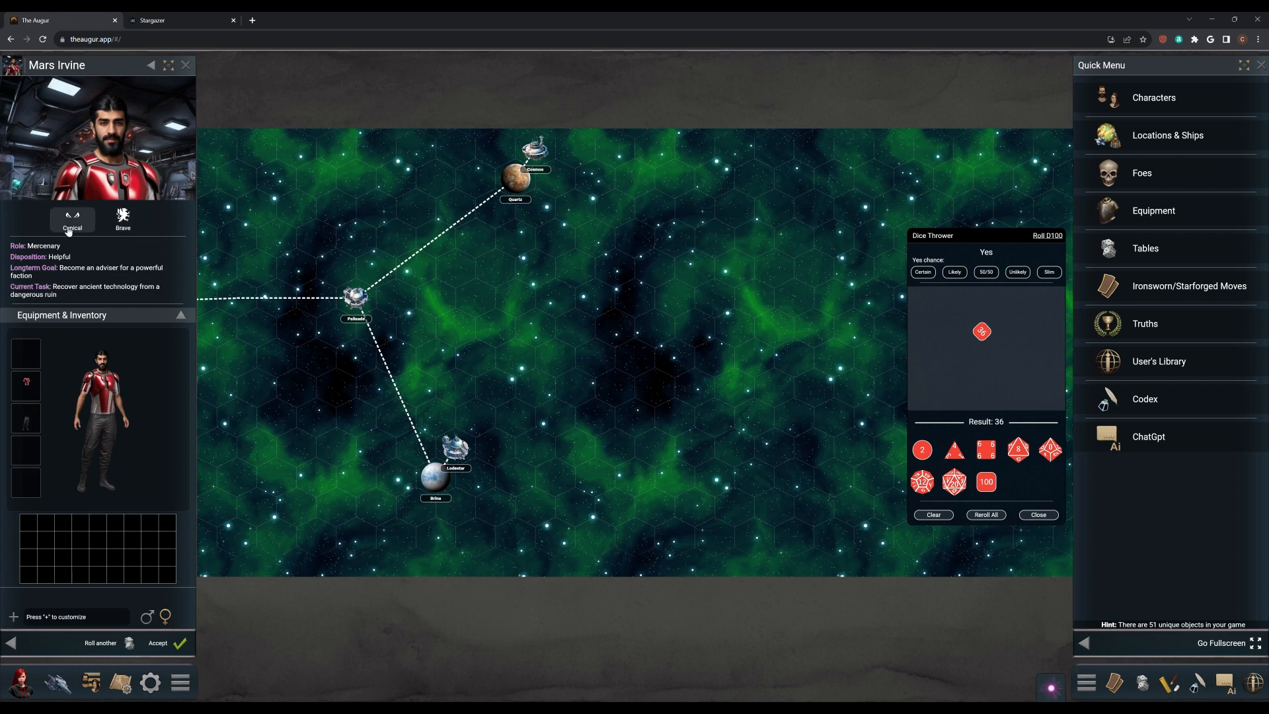
{"action": "left_click", "coordinate": [122, 218]}
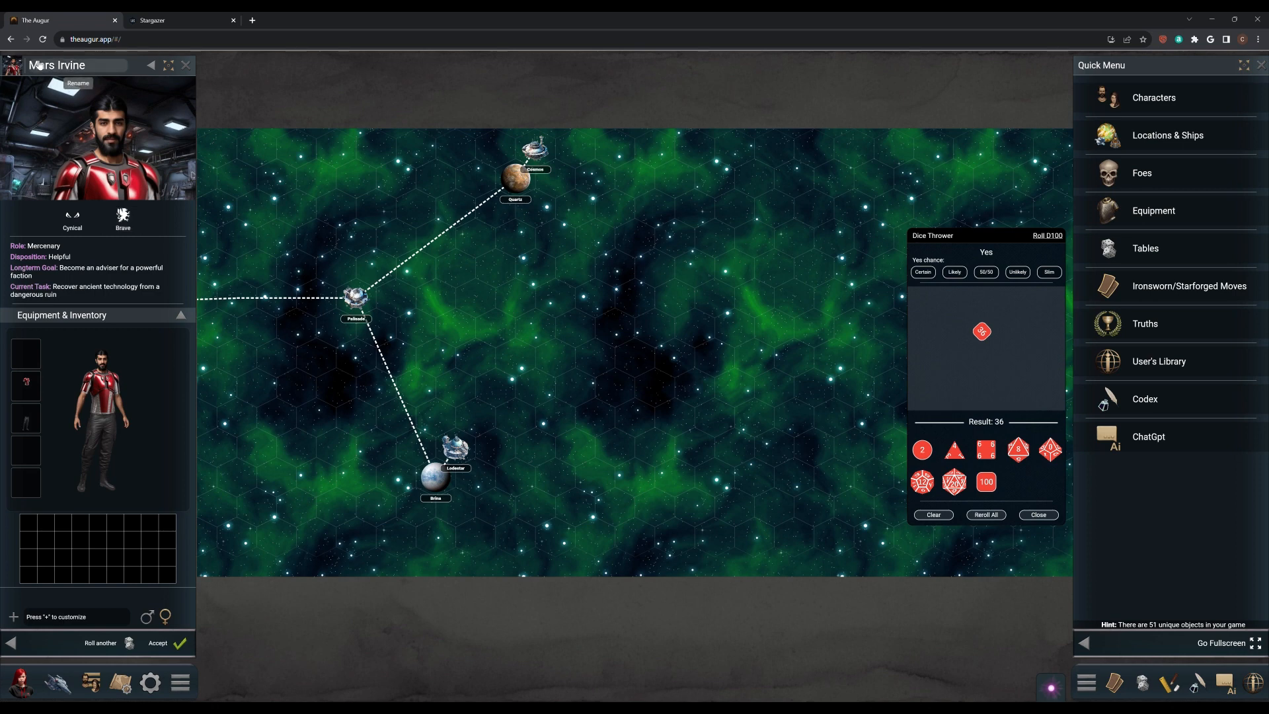
{"action": "mouse_move", "coordinate": [91, 72]}
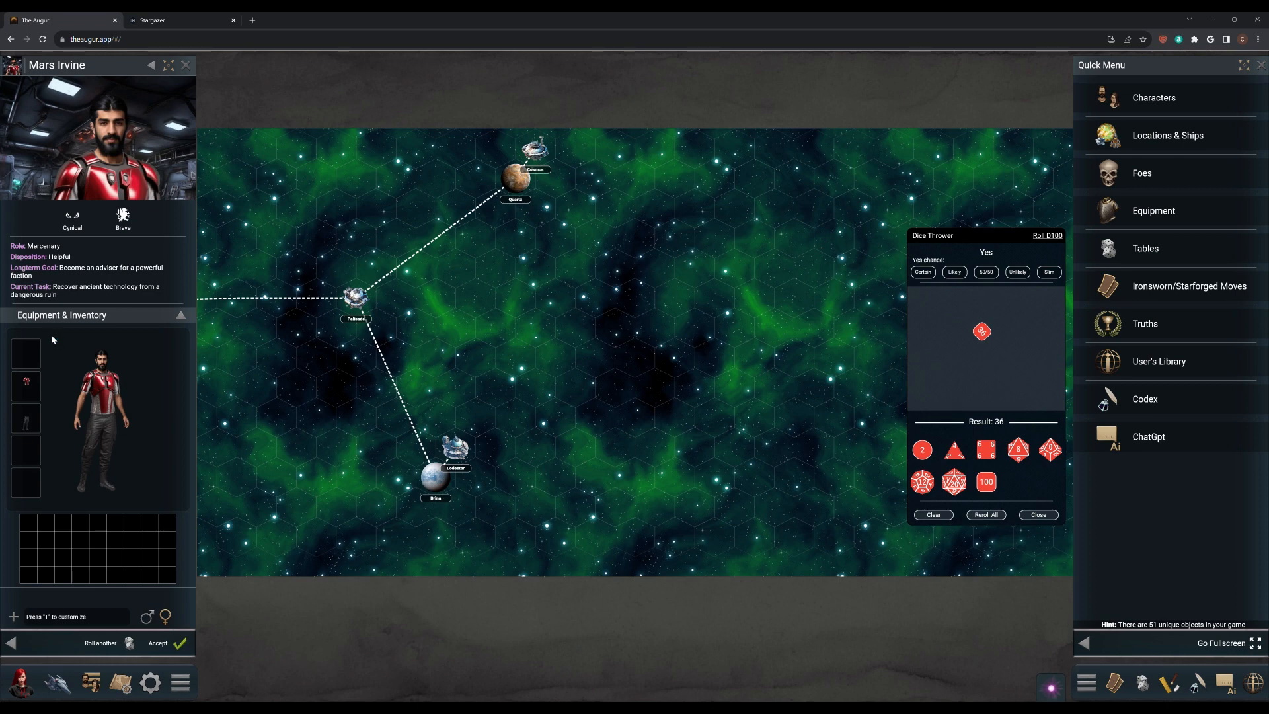
{"action": "mouse_move", "coordinate": [130, 664]}
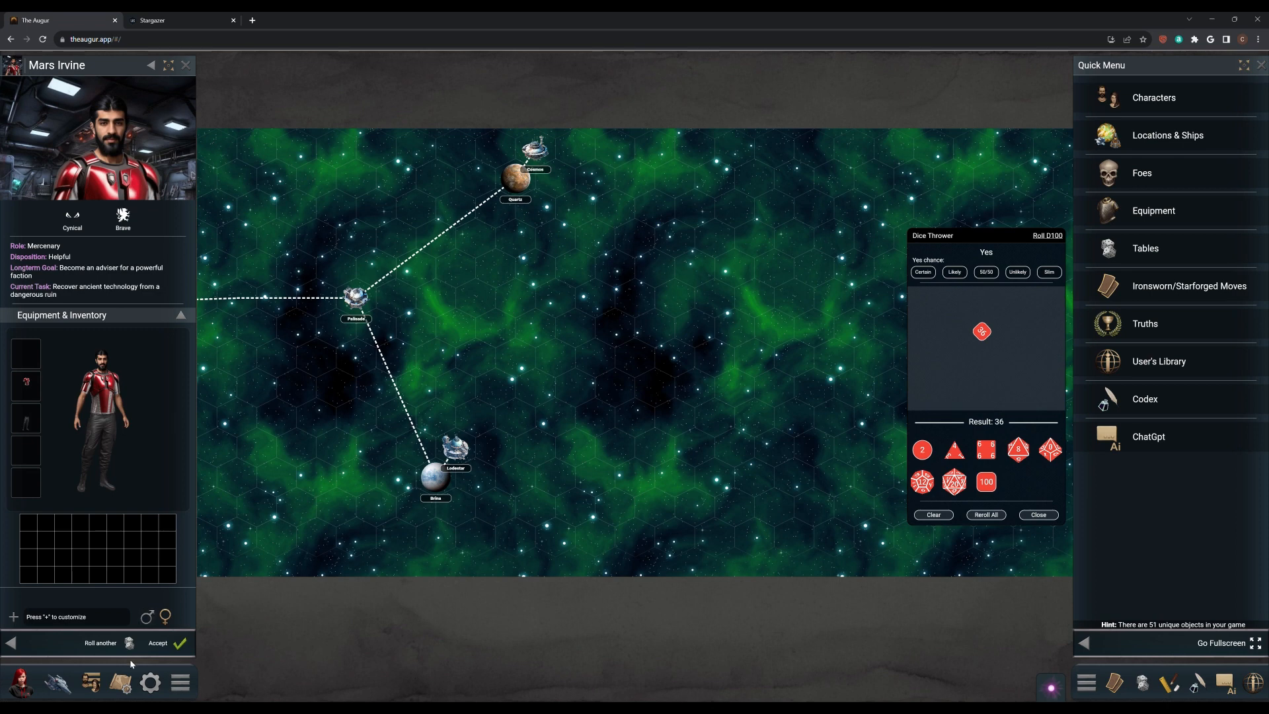
- Accept Mars Irvine into the Characters list and show his sheet beside the map
{"action": "left_click", "coordinate": [1152, 96]}
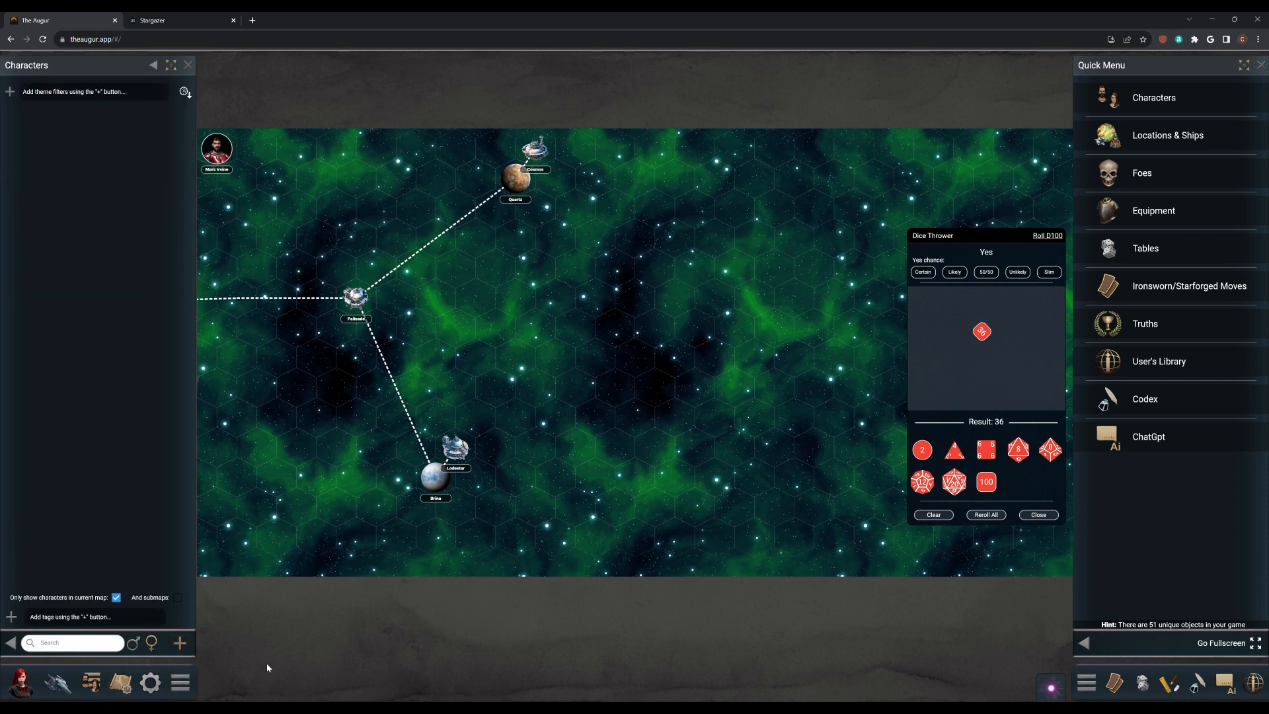
{"action": "left_click", "coordinate": [216, 148]}
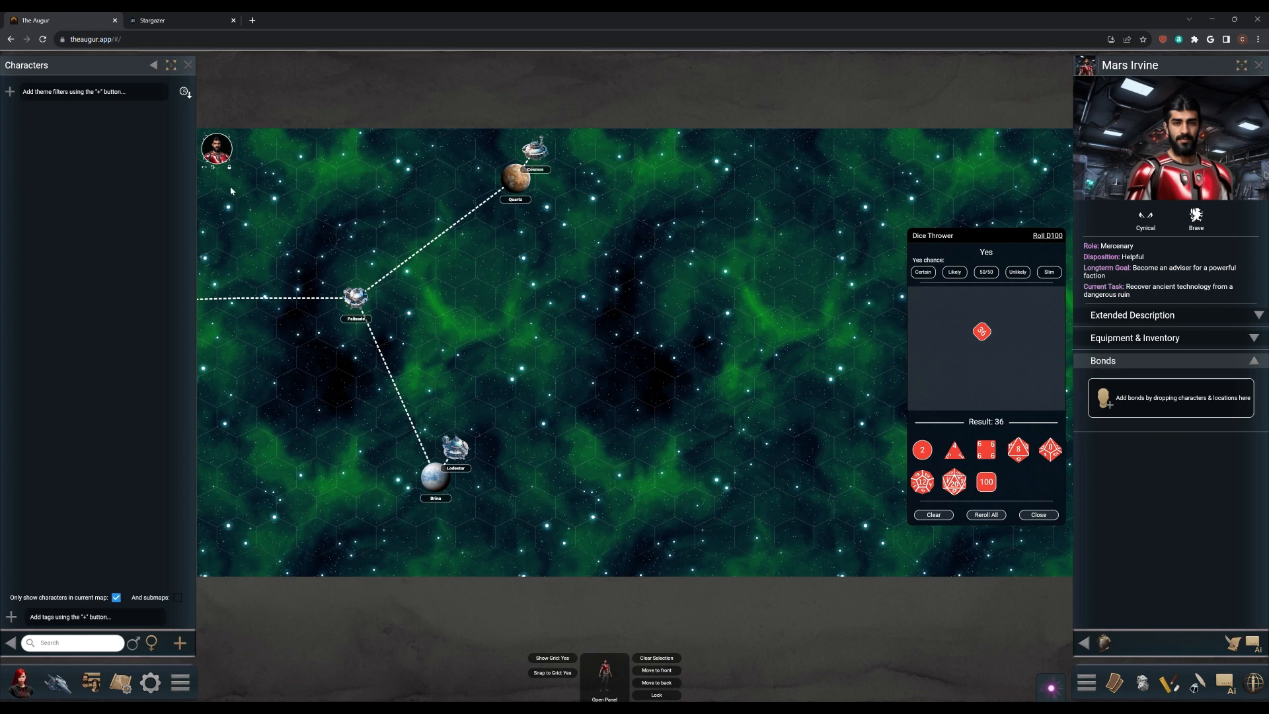
{"action": "left_click_drag", "start_coordinate": [216, 150], "coordinate": [734, 543]}
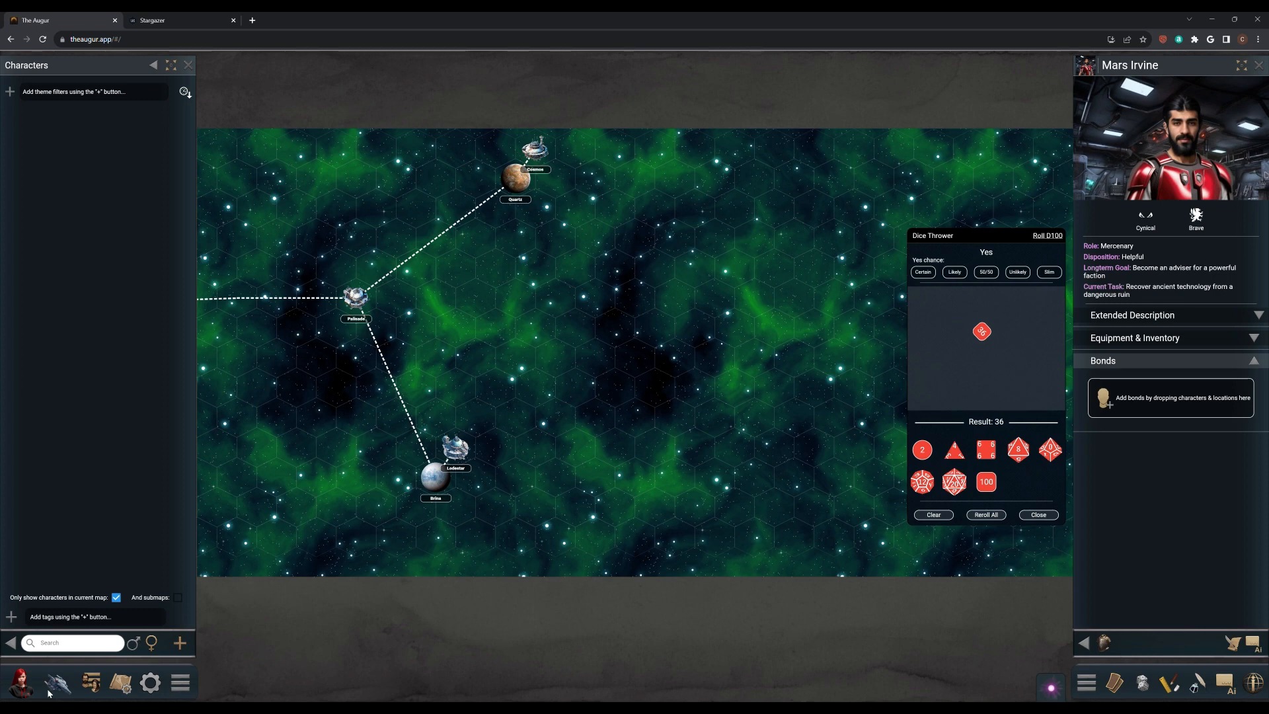
- Relabel T's bond with Mars Irvine as a 'Connection' from the main character sheet
{"action": "left_click", "coordinate": [20, 682]}
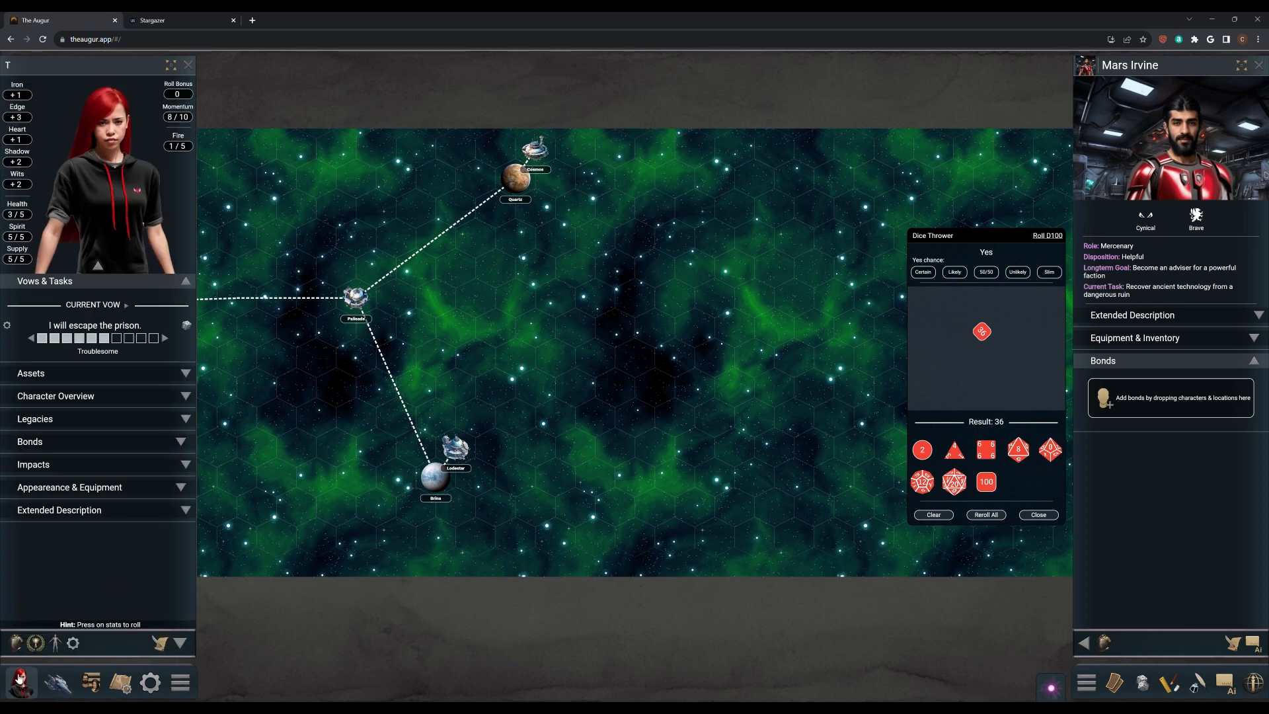
{"action": "left_click", "coordinate": [31, 441]}
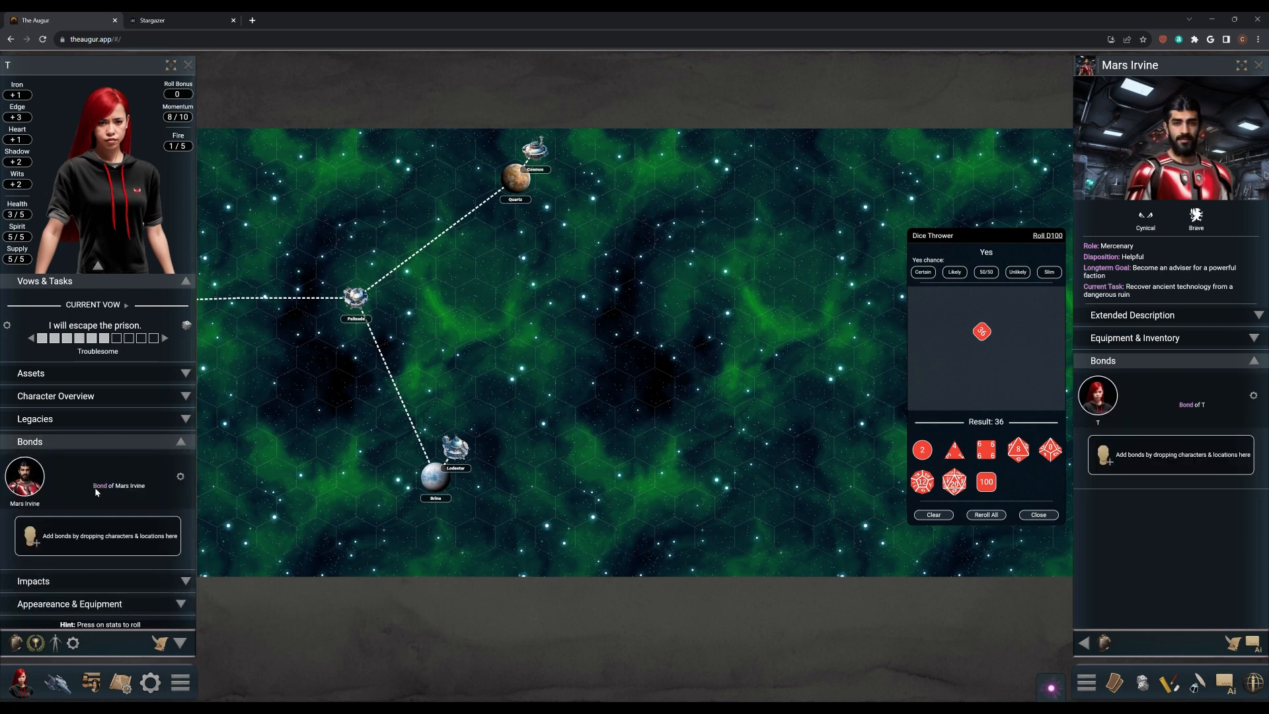
{"action": "left_click", "coordinate": [181, 477]}
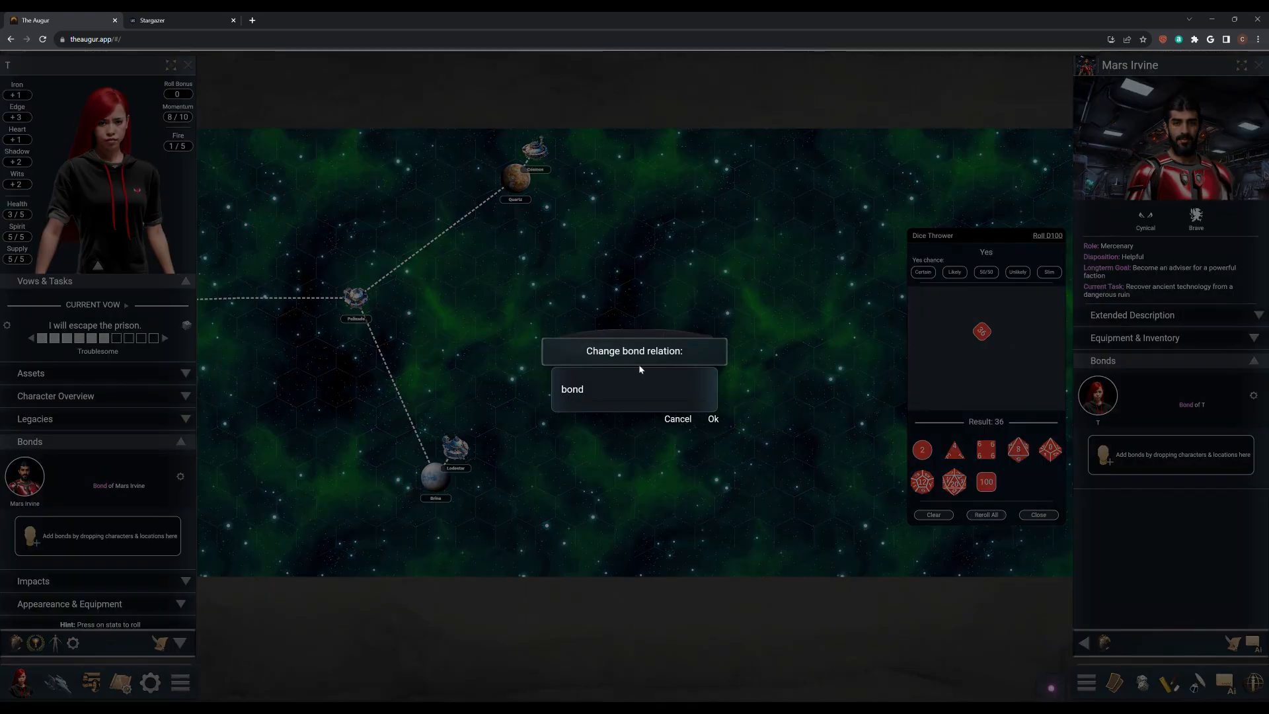
{"action": "type", "text": "Connection"}
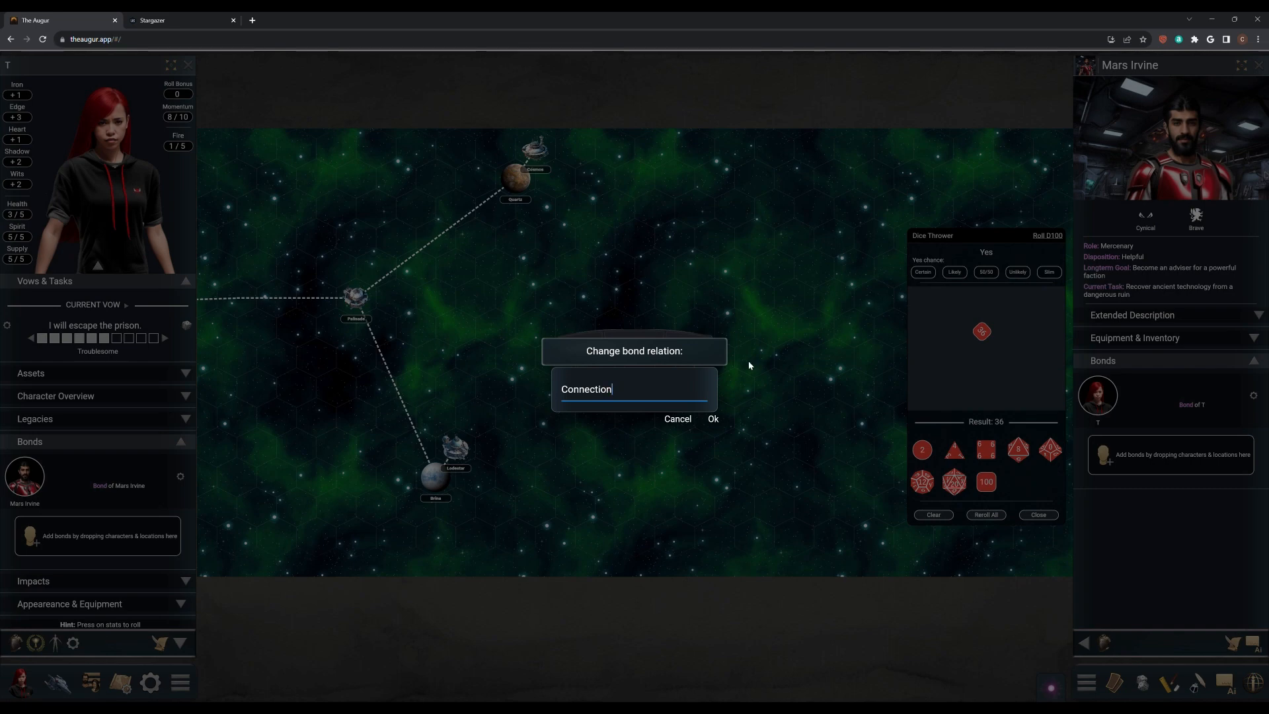
{"action": "left_click", "coordinate": [713, 419]}
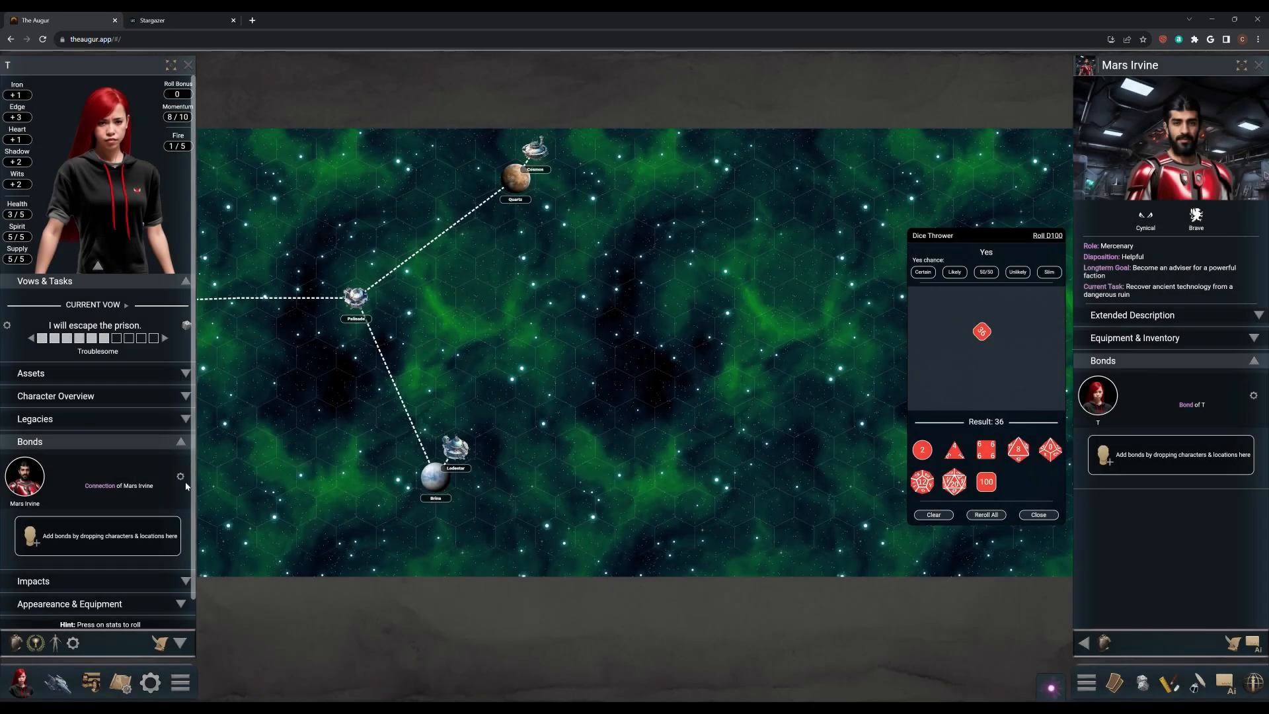
- Add a Troublesome Bond Tracker to the Connection, cancelling the Role dialog
{"action": "left_click", "coordinate": [180, 476]}
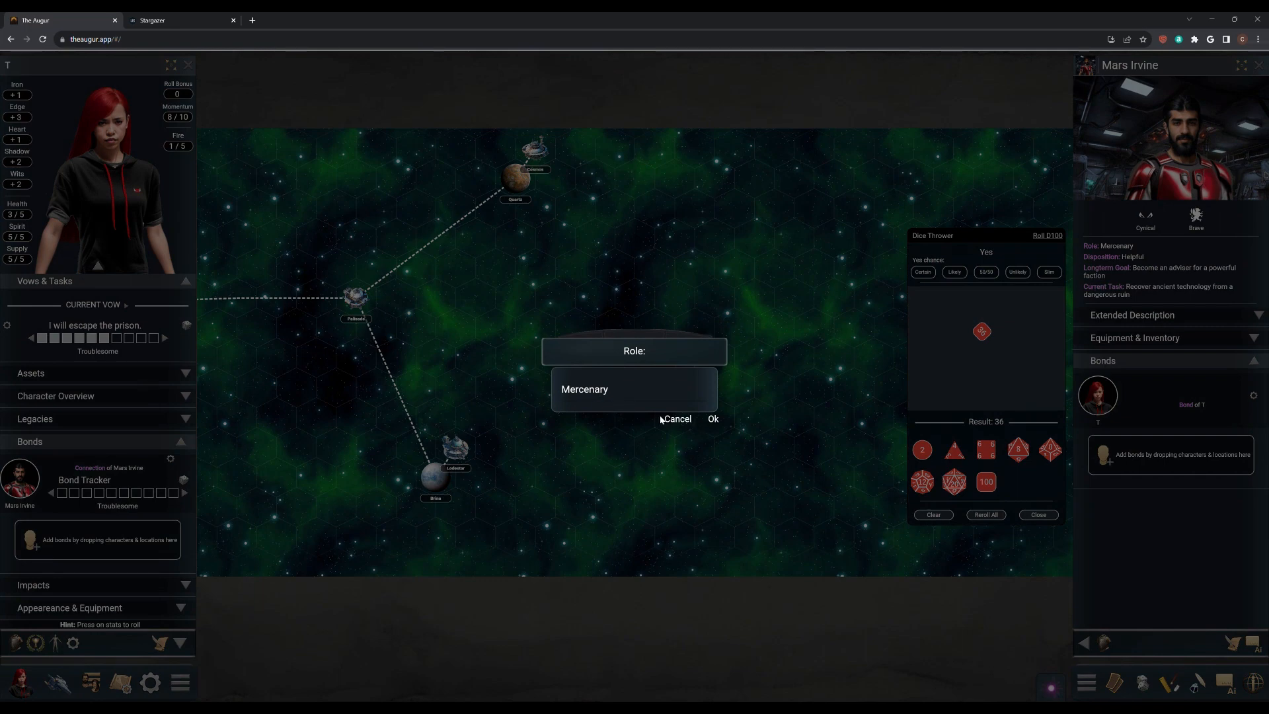
{"action": "mouse_move", "coordinate": [678, 420]}
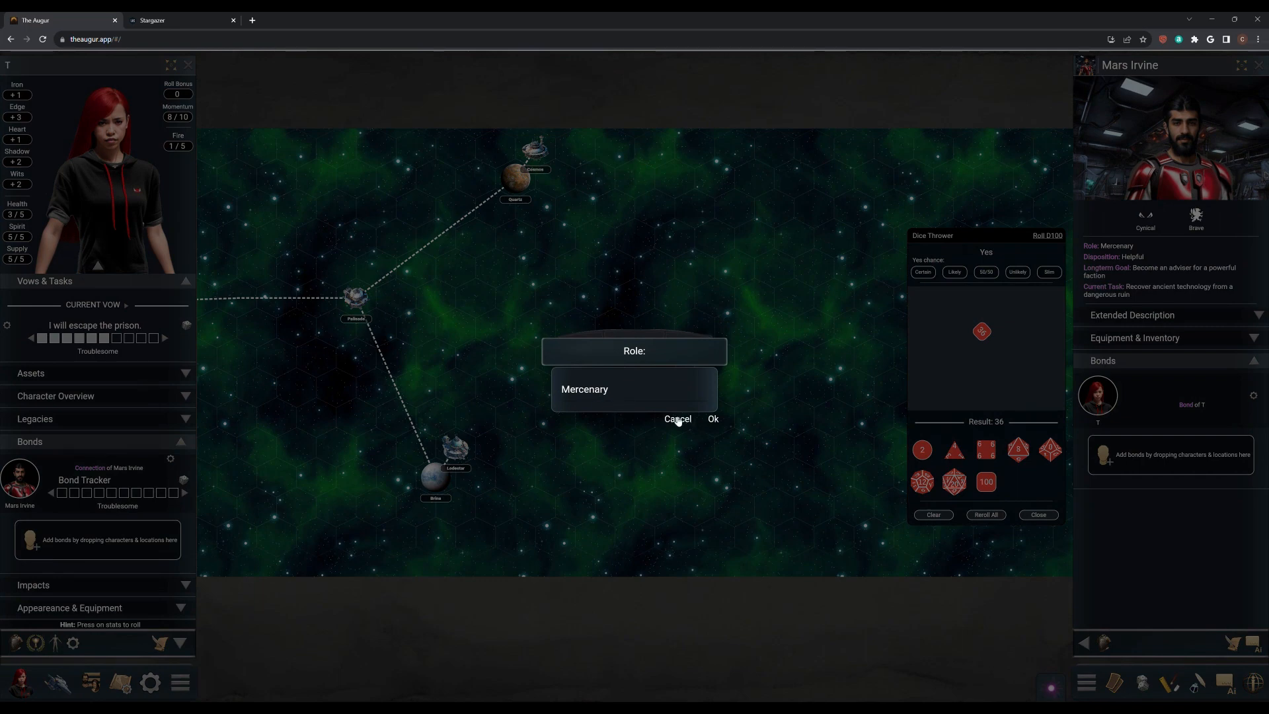
{"action": "left_click", "coordinate": [677, 419]}
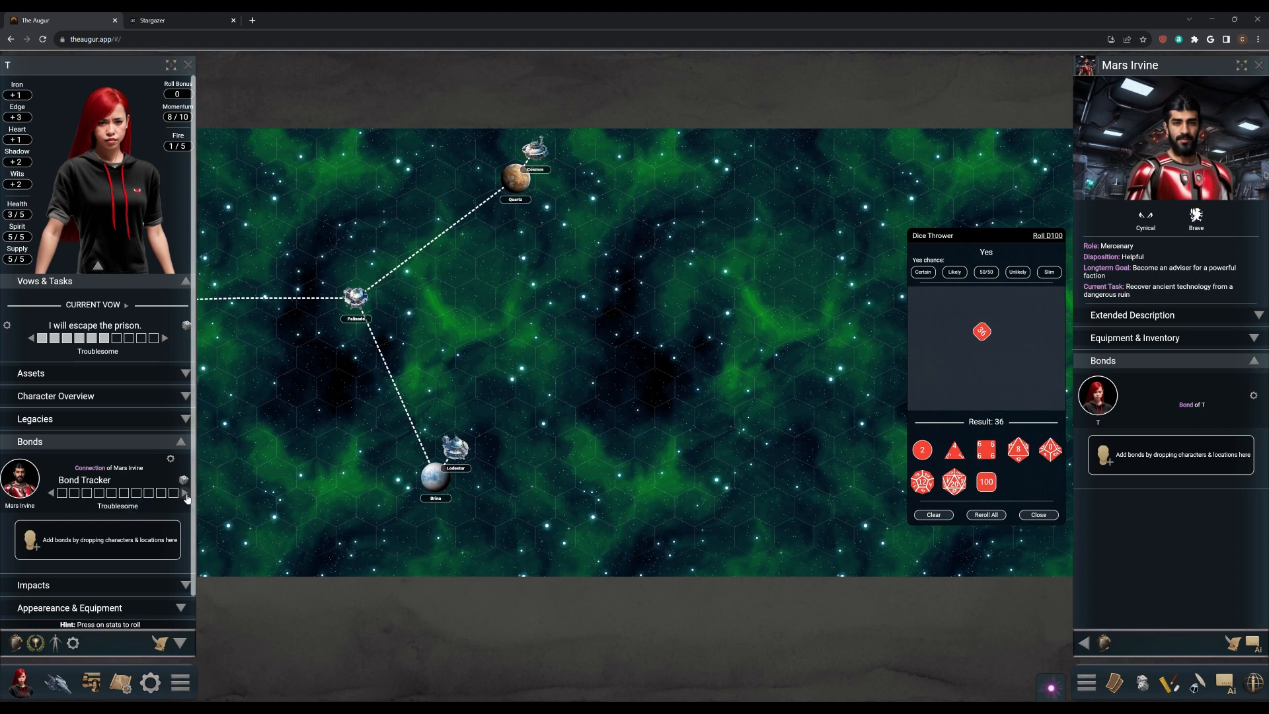
- Raise the Connection's Bond Tracker rank from Troublesome through Dangerous to Formidable
{"action": "left_click", "coordinate": [184, 493]}
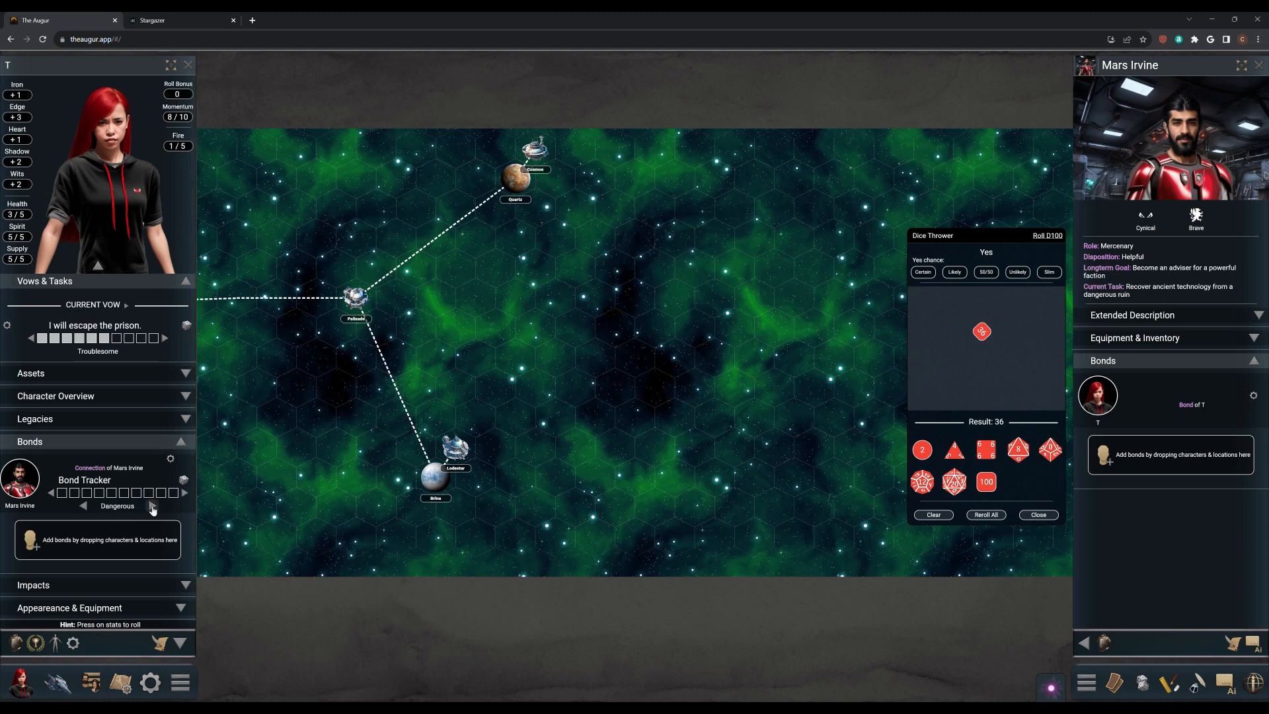
{"action": "left_click", "coordinate": [152, 508]}
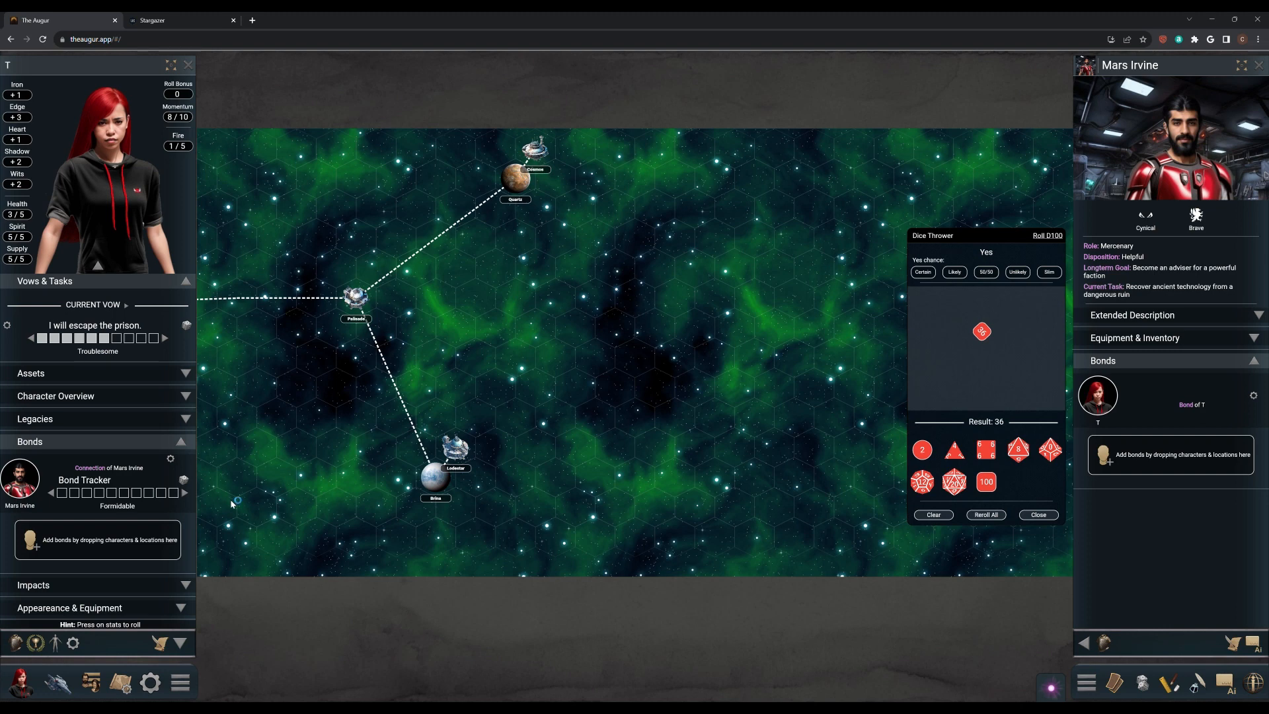
{"action": "mouse_move", "coordinate": [232, 502]}
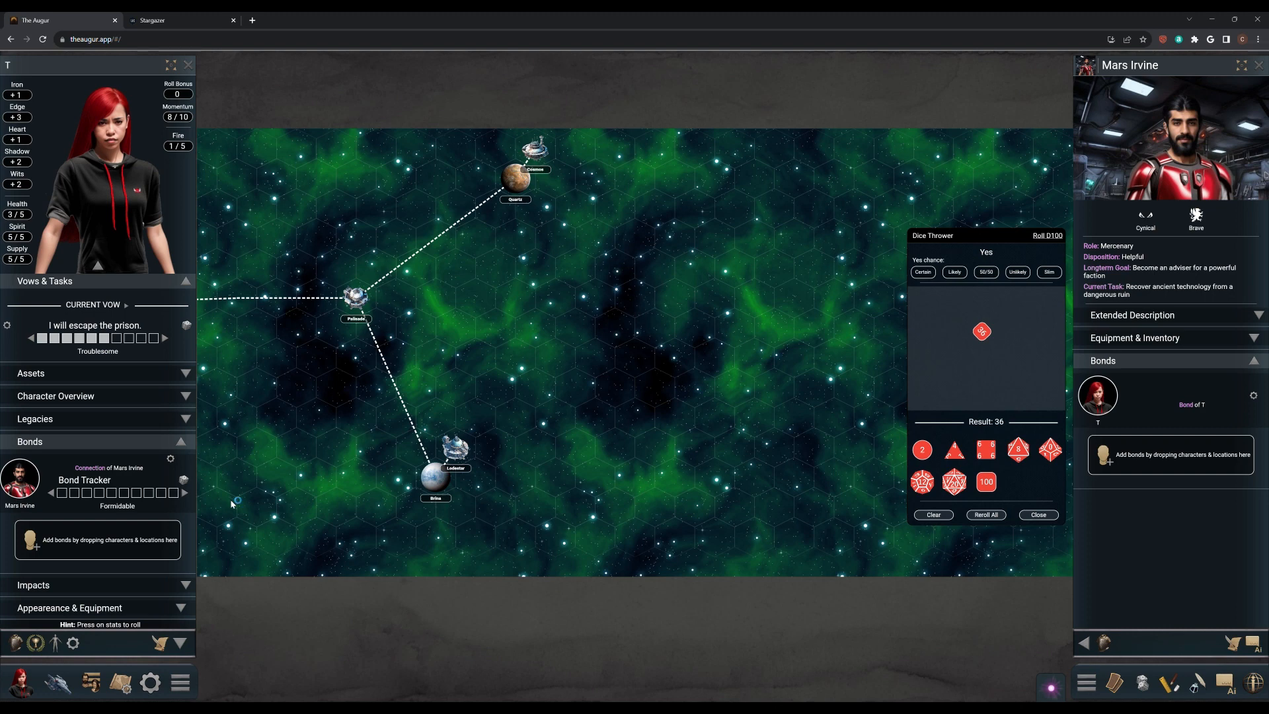
{"action": "mouse_move", "coordinate": [232, 502]}
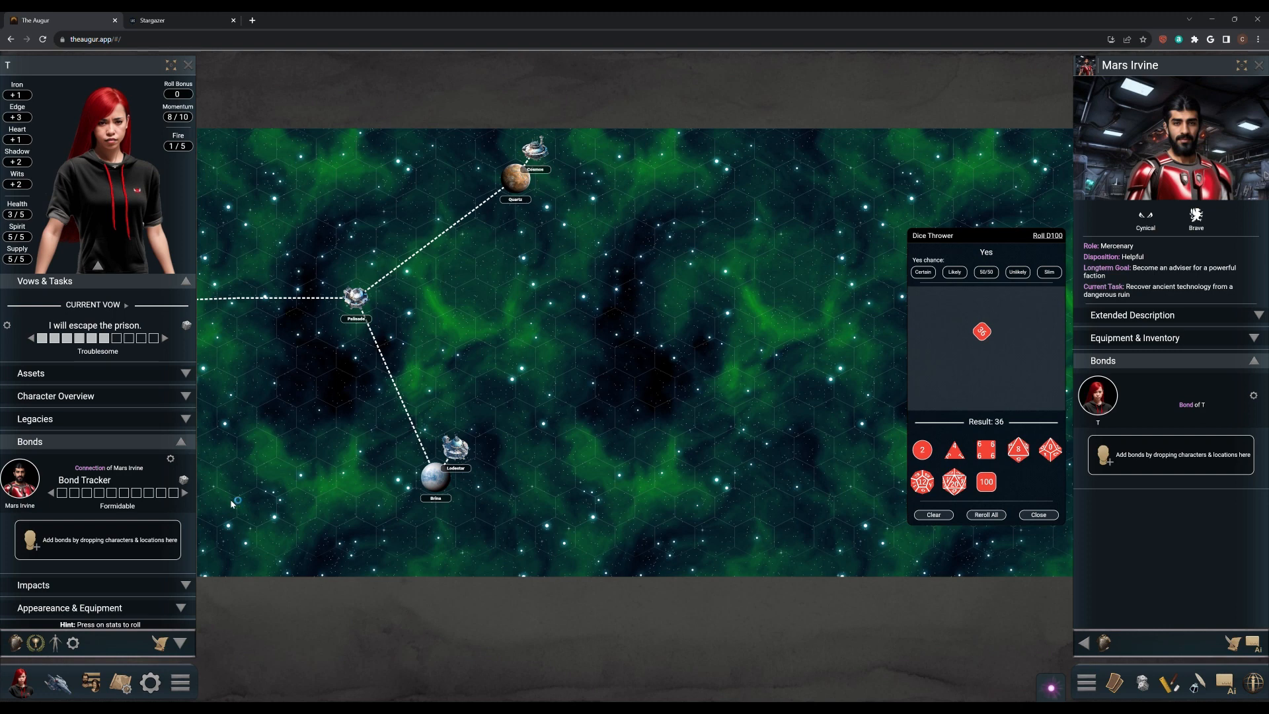
{"action": "mouse_move", "coordinate": [235, 501]}
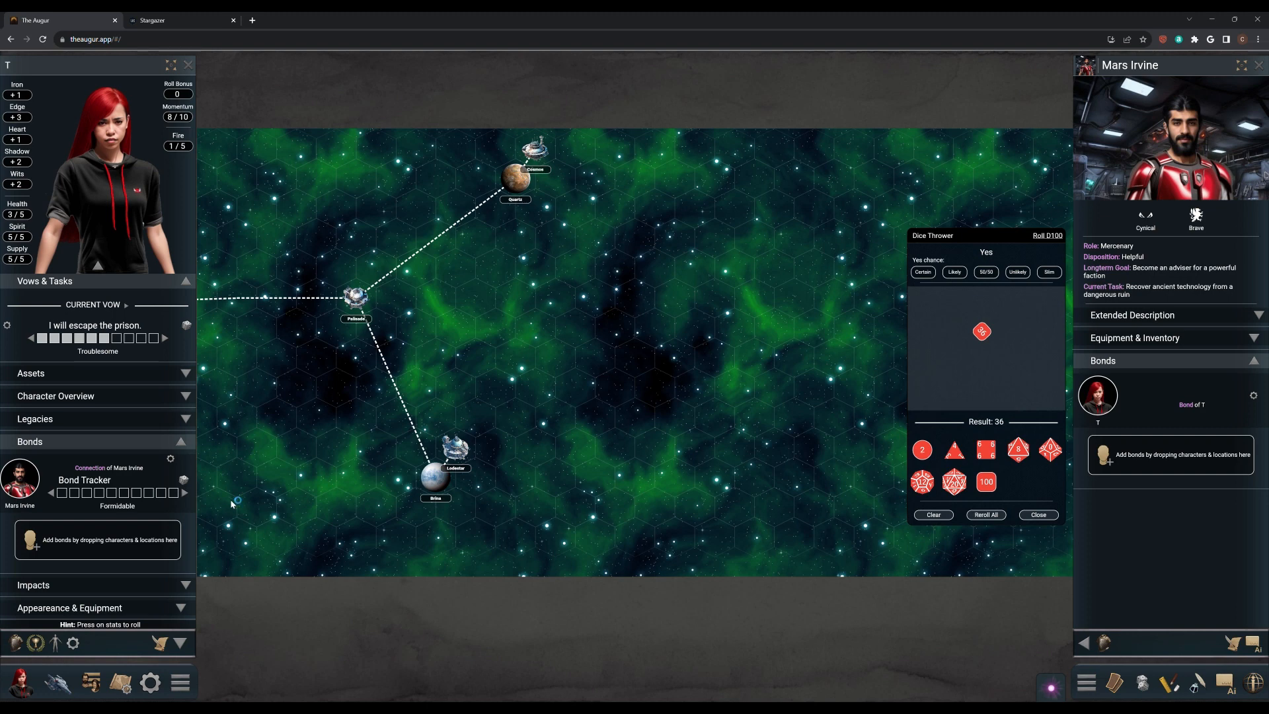
{"action": "mouse_move", "coordinate": [235, 499]}
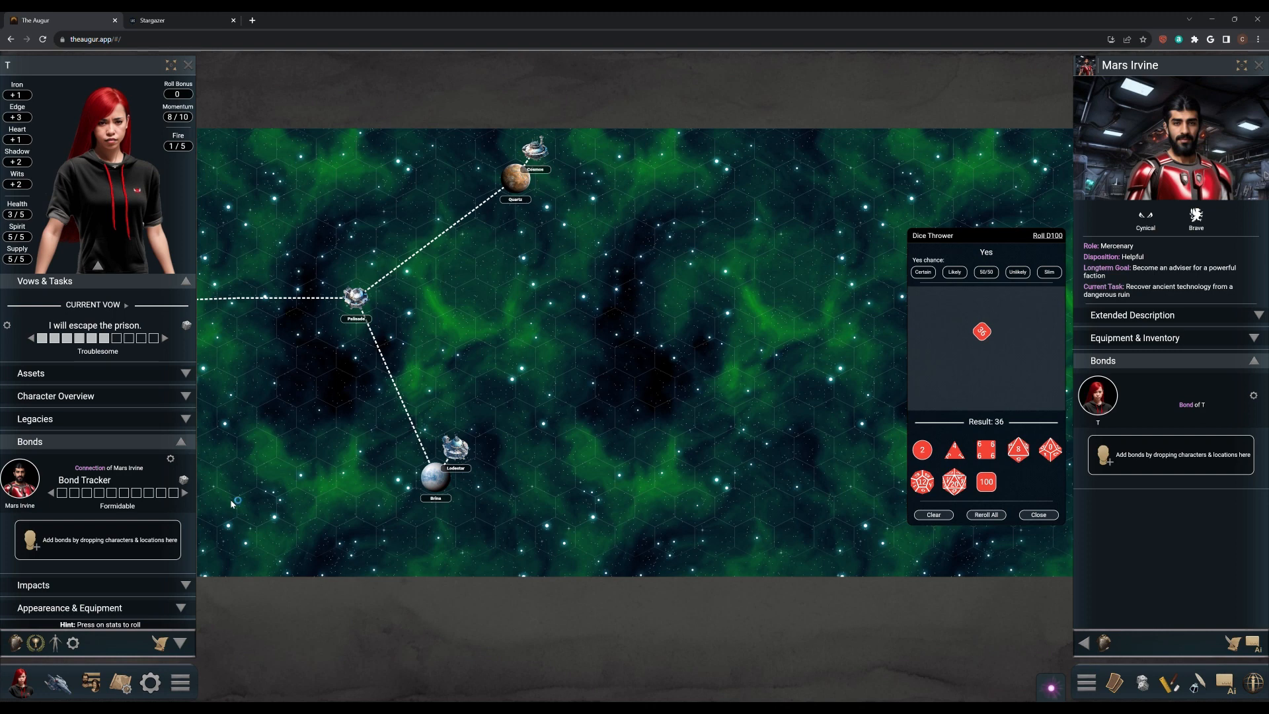
{"action": "mouse_move", "coordinate": [233, 502]}
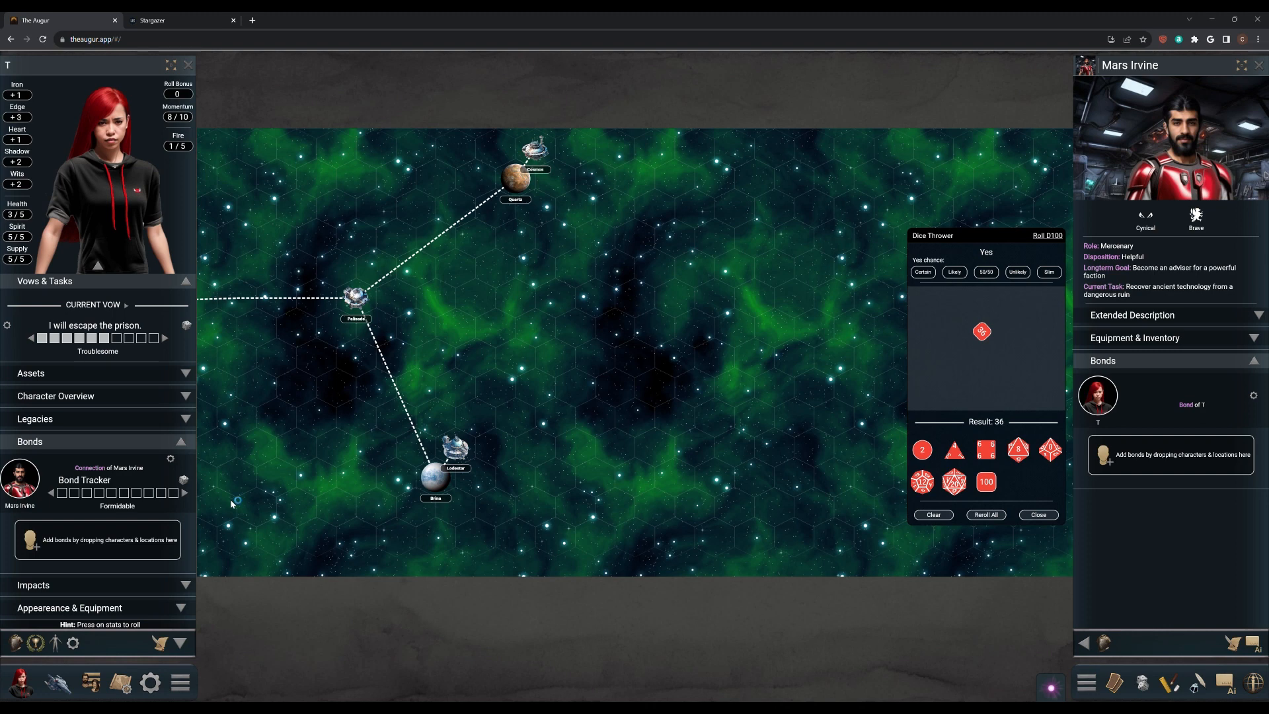
{"action": "mouse_move", "coordinate": [232, 503]}
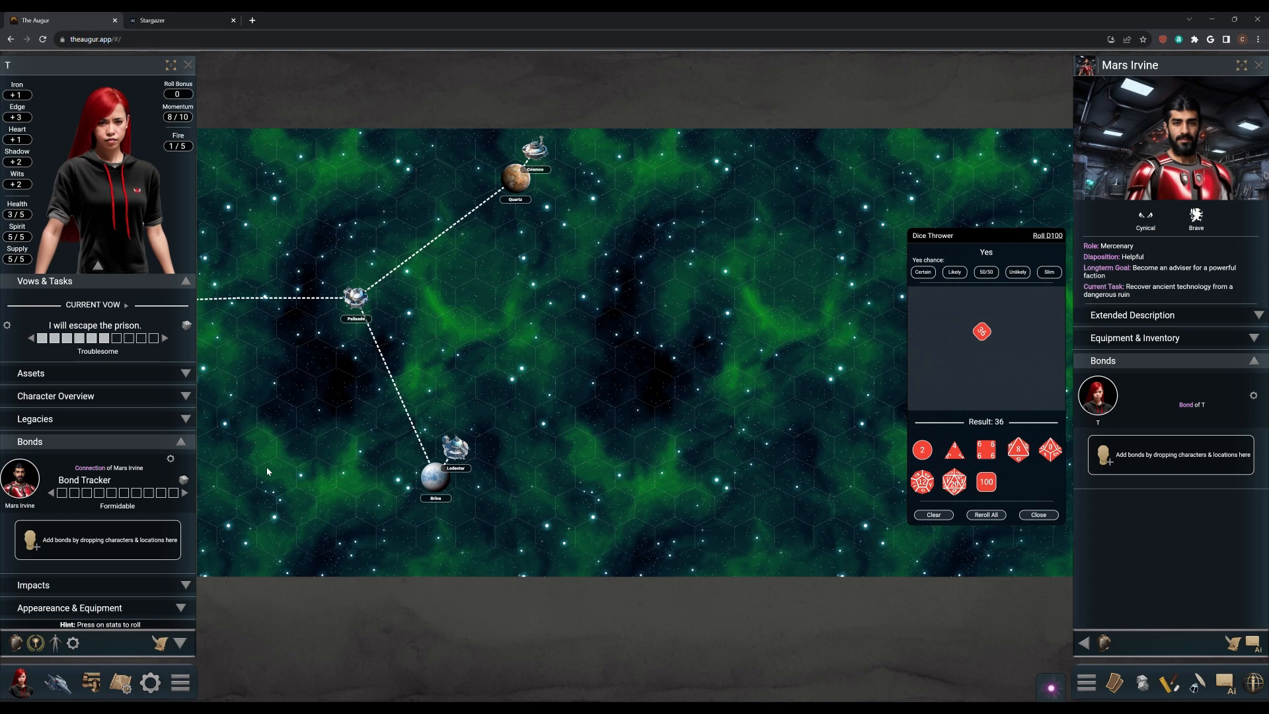
{"action": "mouse_move", "coordinate": [475, 431]}
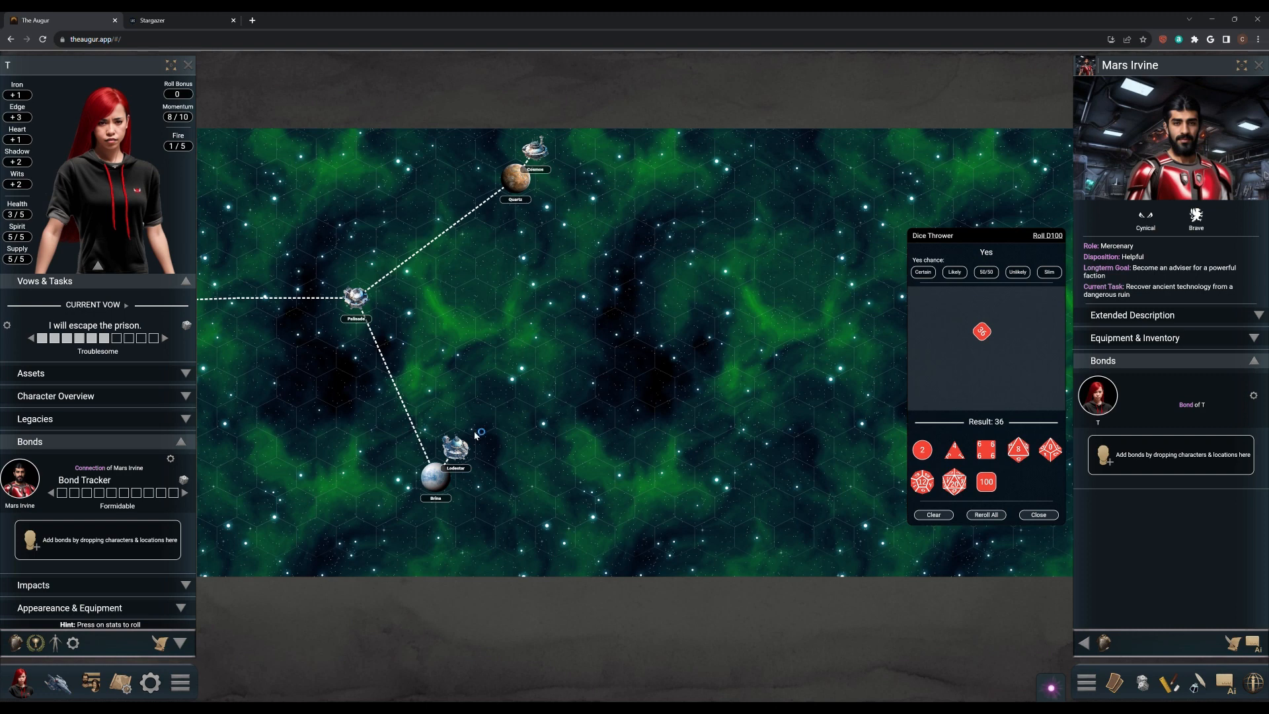
{"action": "mouse_move", "coordinate": [475, 431]}
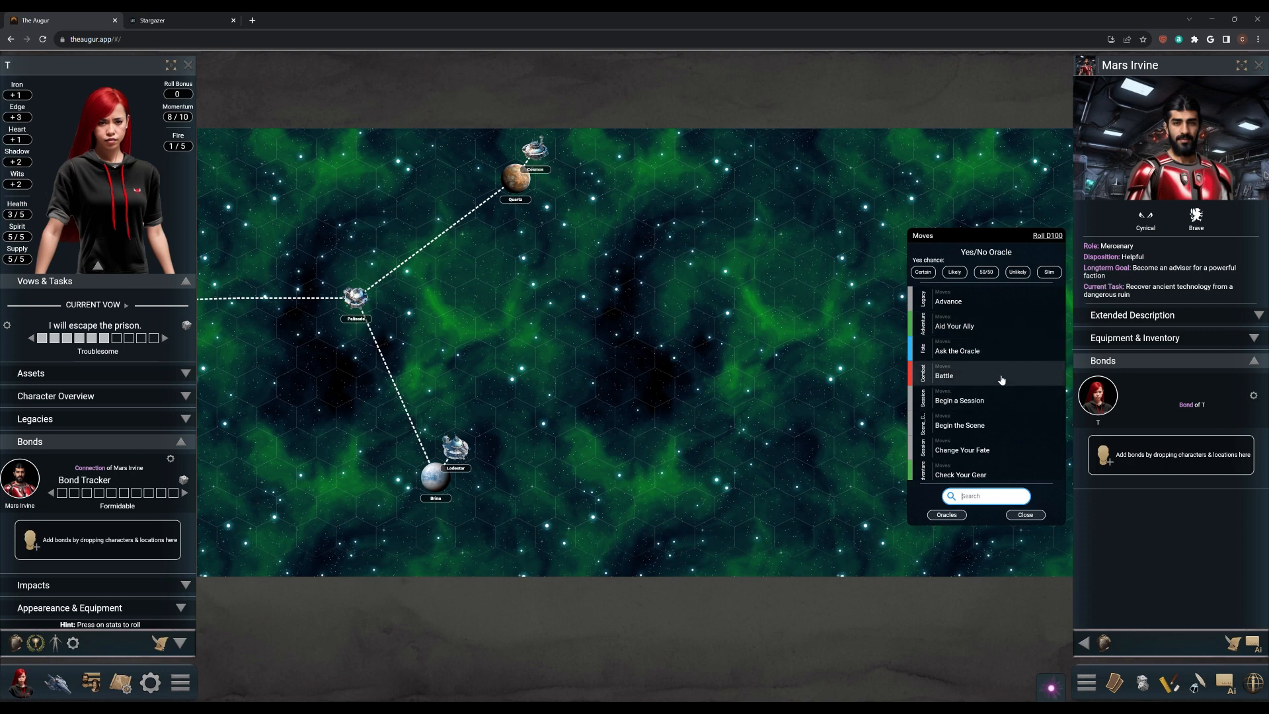
{"action": "left_click", "coordinate": [944, 375]}
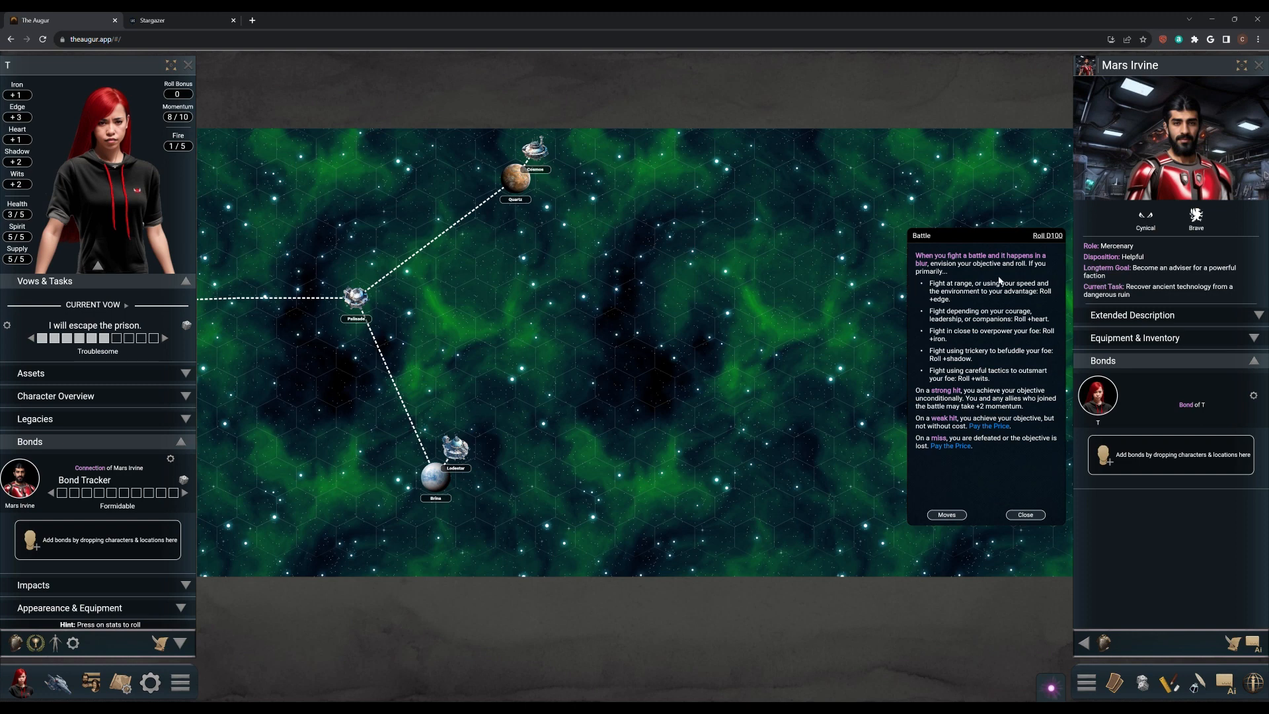
{"action": "mouse_move", "coordinate": [985, 323]}
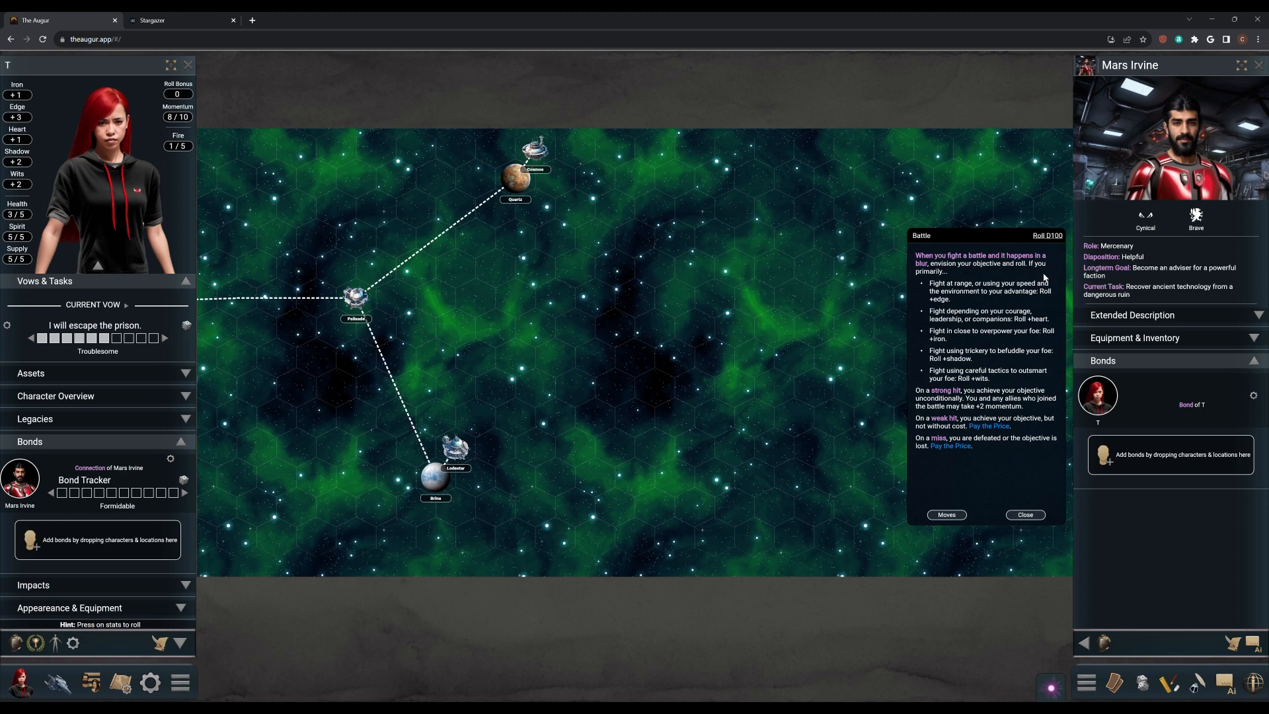
{"action": "mouse_move", "coordinate": [1048, 279]}
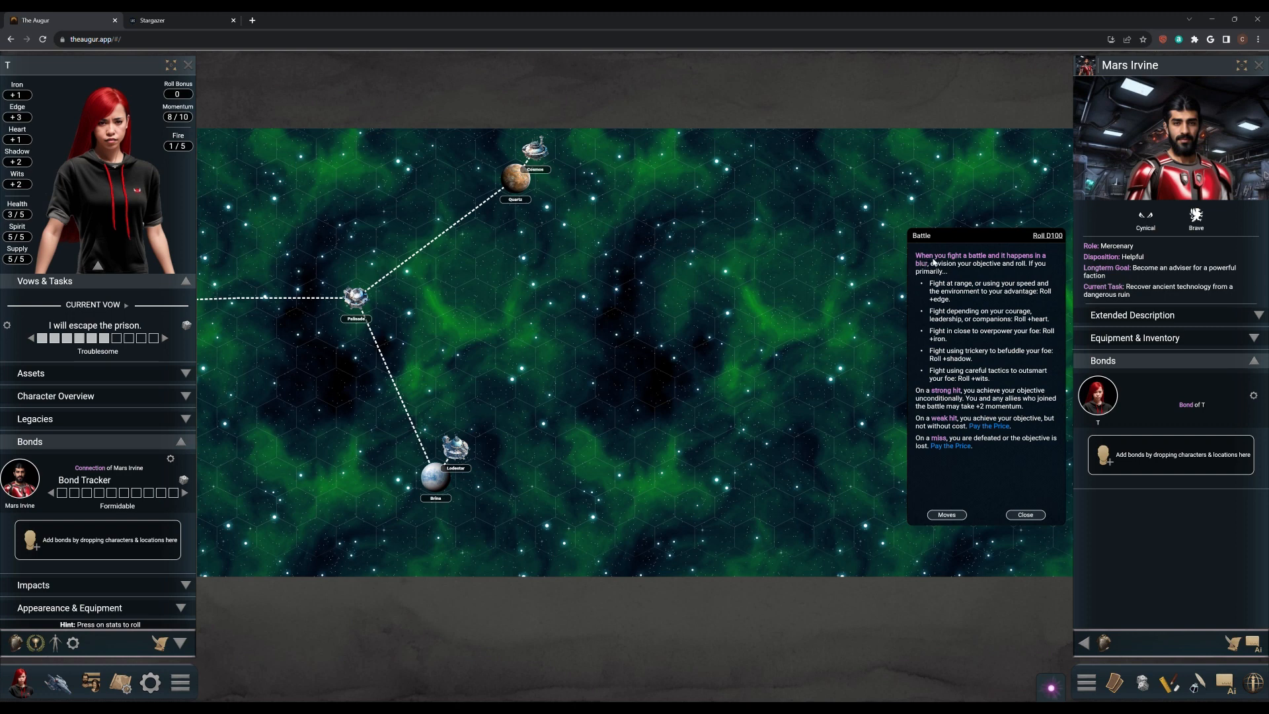
{"action": "mouse_move", "coordinate": [994, 285]}
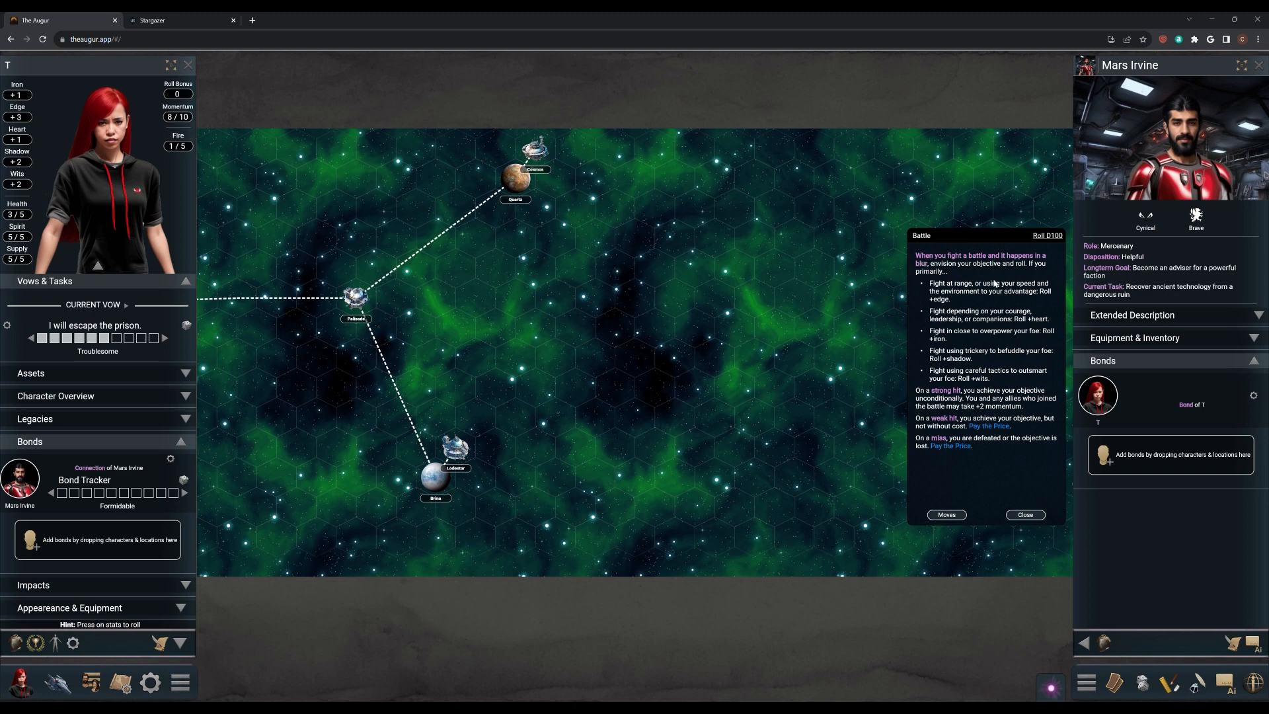
{"action": "mouse_move", "coordinate": [1029, 332]}
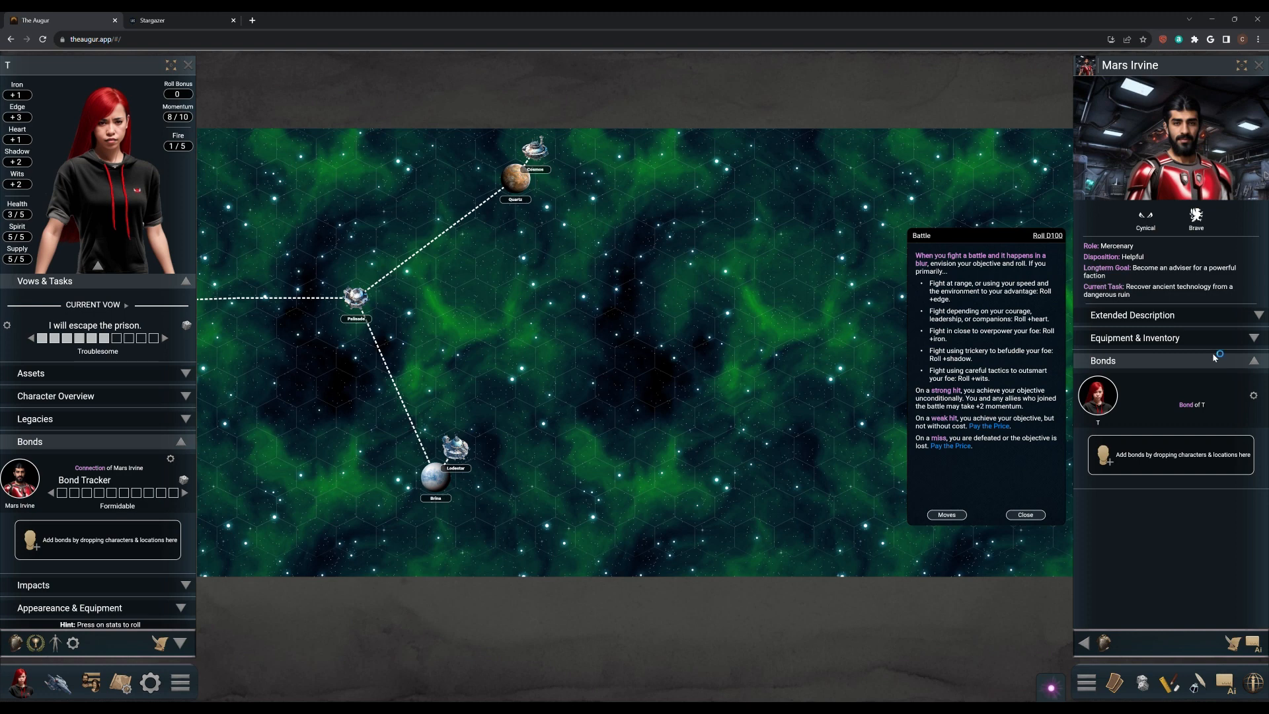
{"action": "mouse_move", "coordinate": [1218, 356]}
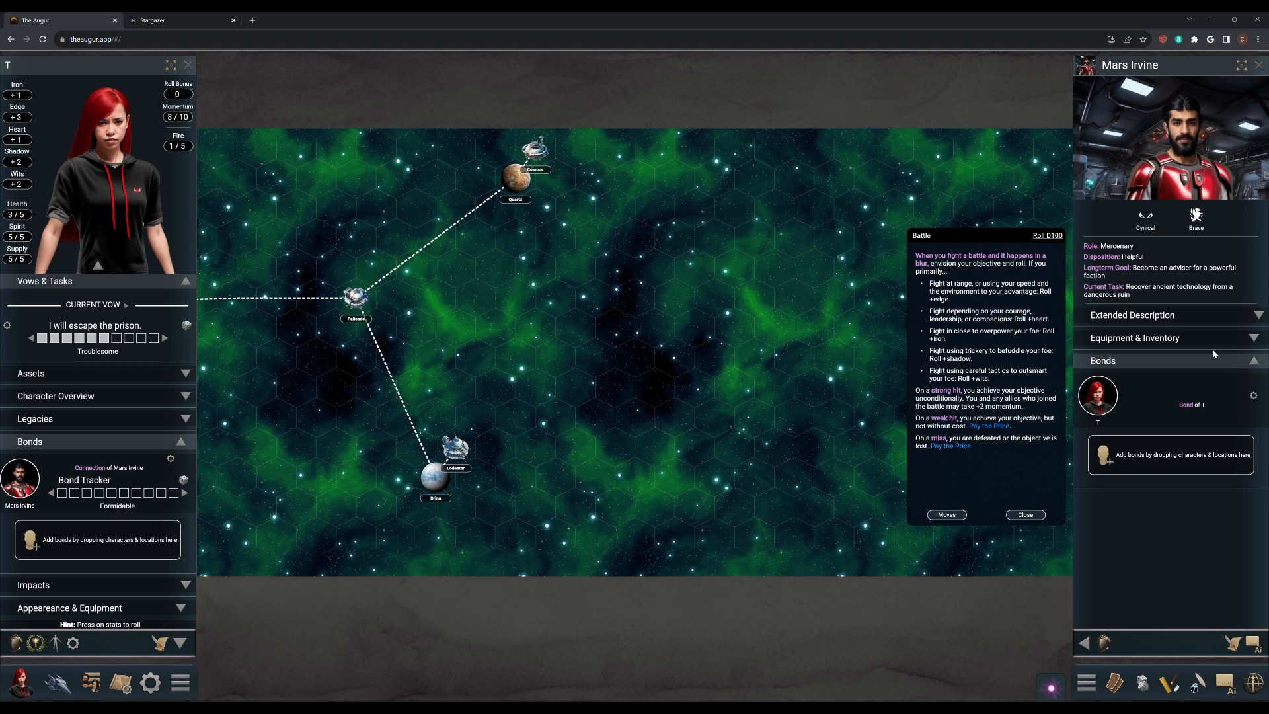
{"action": "mouse_move", "coordinate": [1217, 354]}
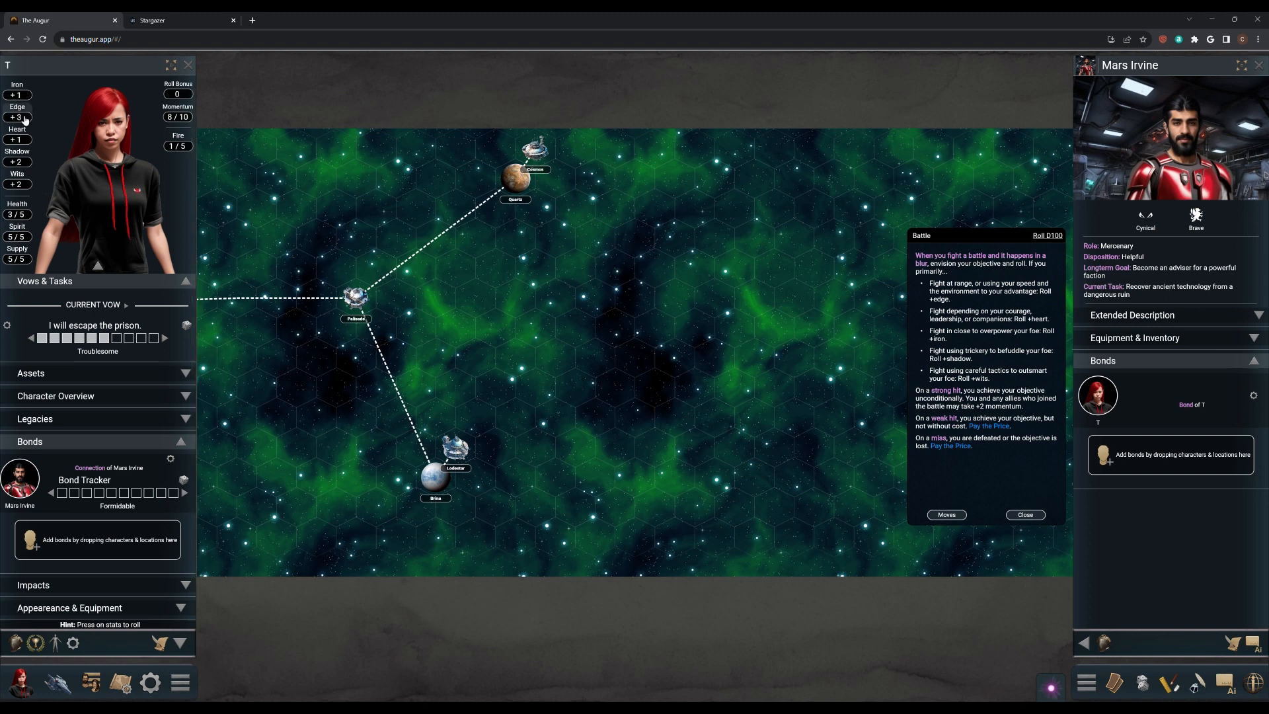
- Roll the Battle move with +3 Edge, scoring a Weak Hit
{"action": "left_click", "coordinate": [16, 116]}
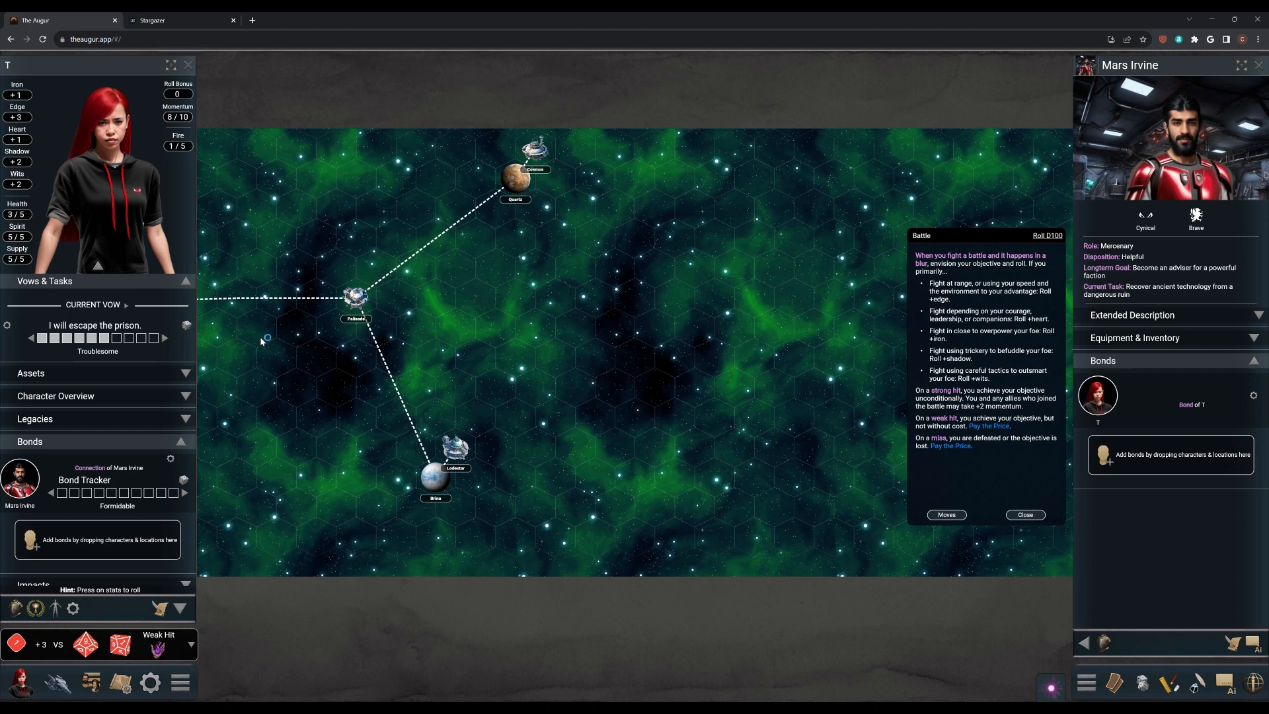
{"action": "mouse_move", "coordinate": [263, 338]}
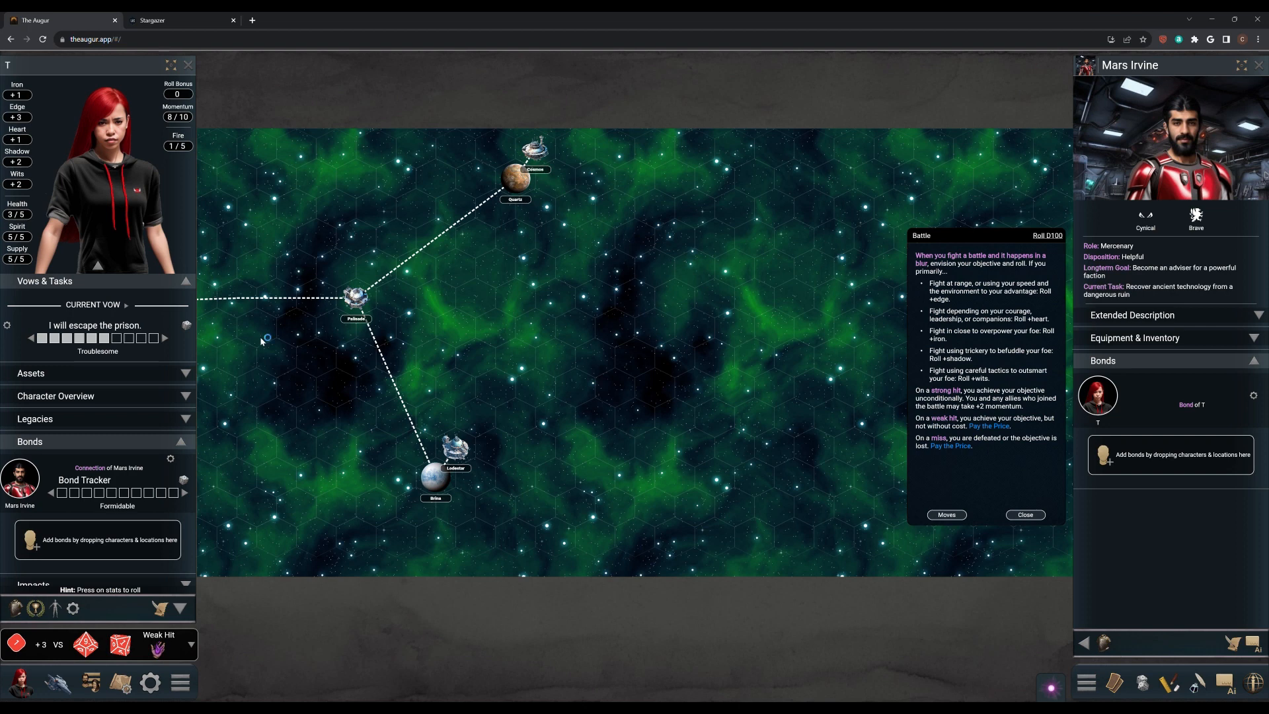
{"action": "mouse_move", "coordinate": [261, 337]}
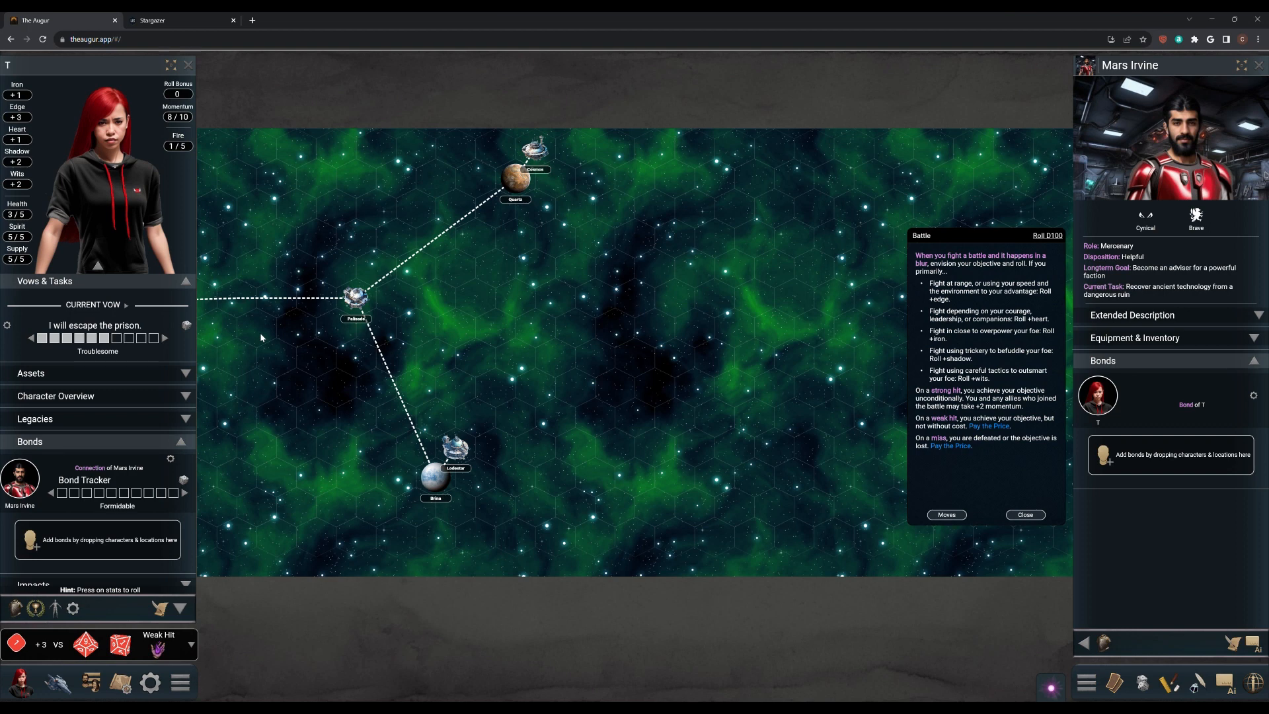
{"action": "mouse_move", "coordinate": [777, 332]}
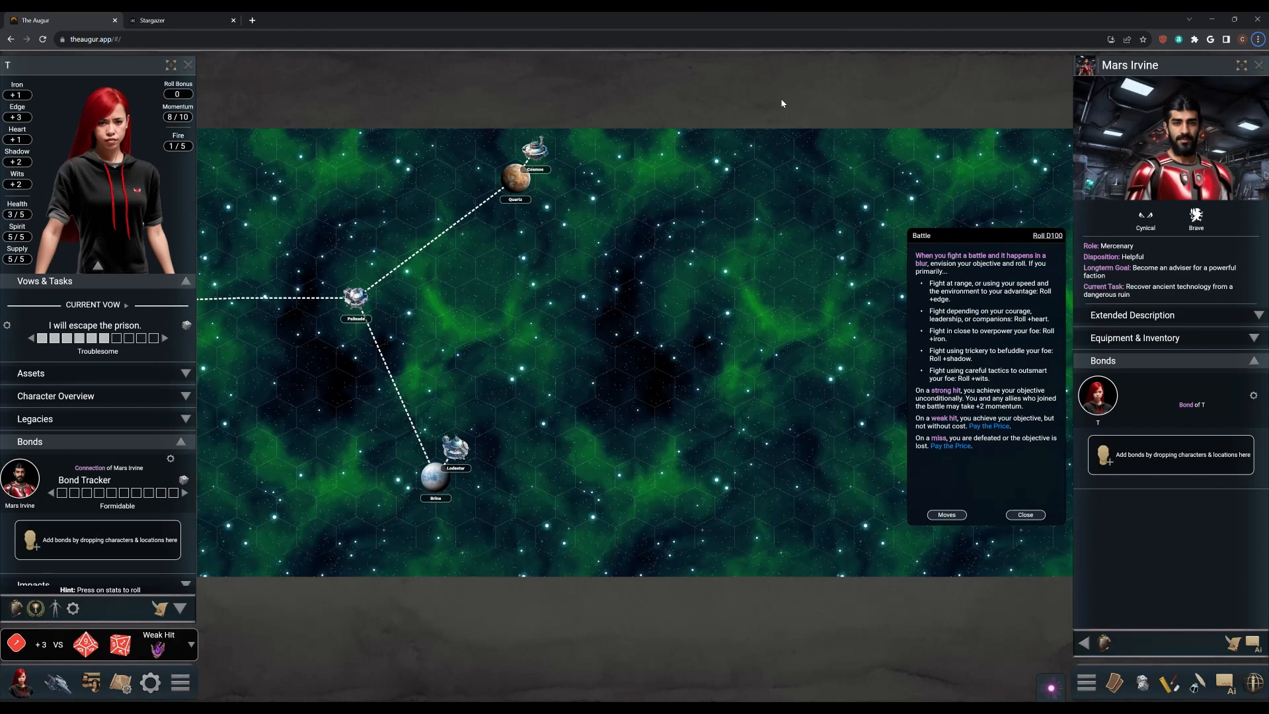
{"action": "mouse_move", "coordinate": [464, 219]}
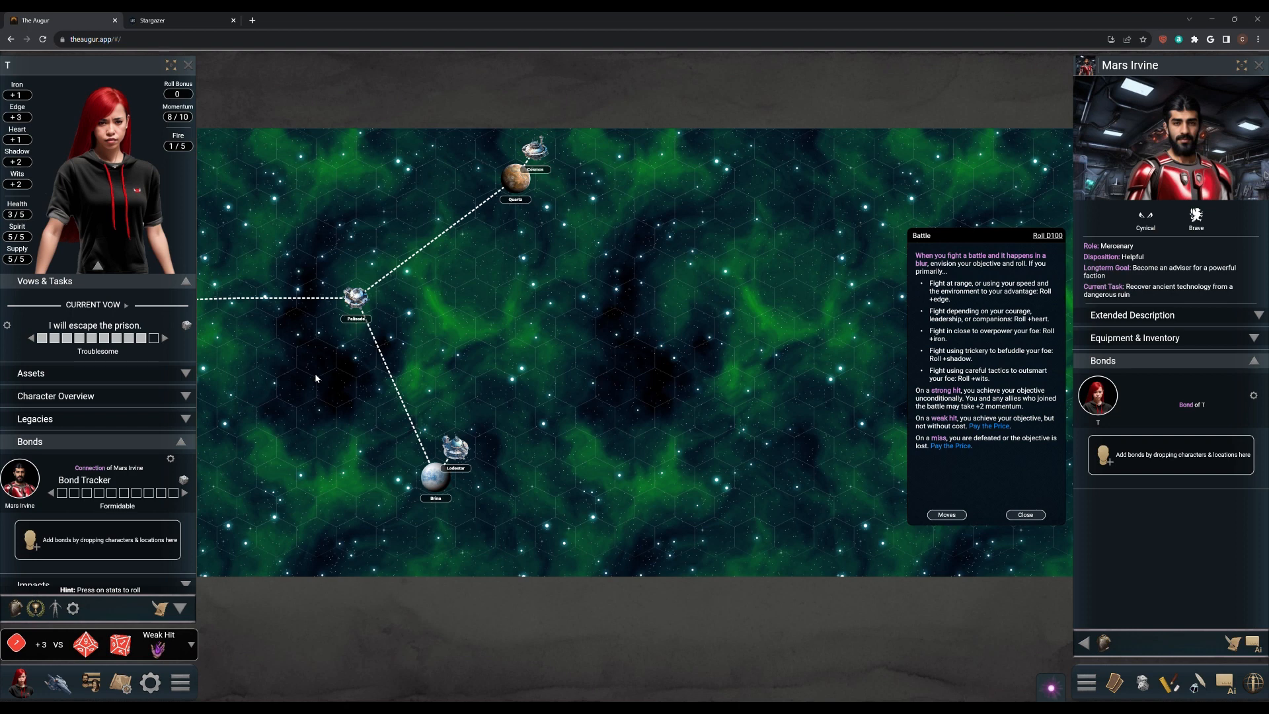
{"action": "mouse_move", "coordinate": [931, 308]}
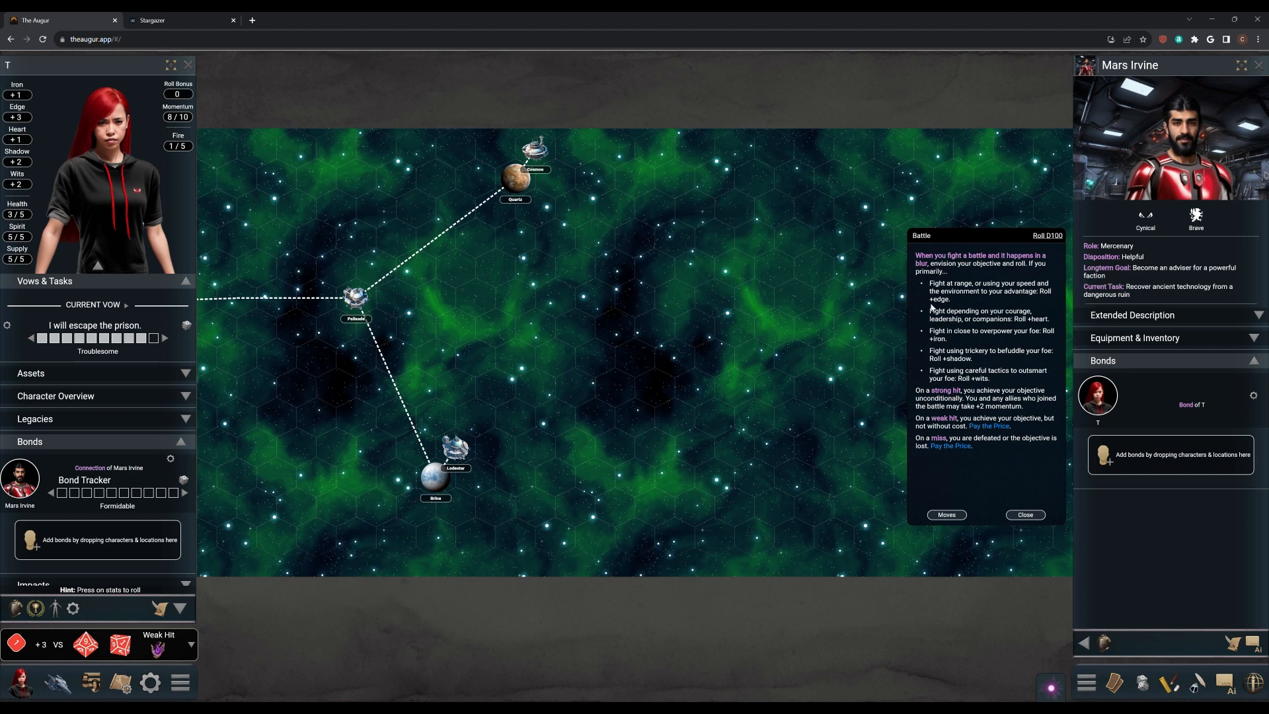
{"action": "left_click", "coordinate": [1023, 514]}
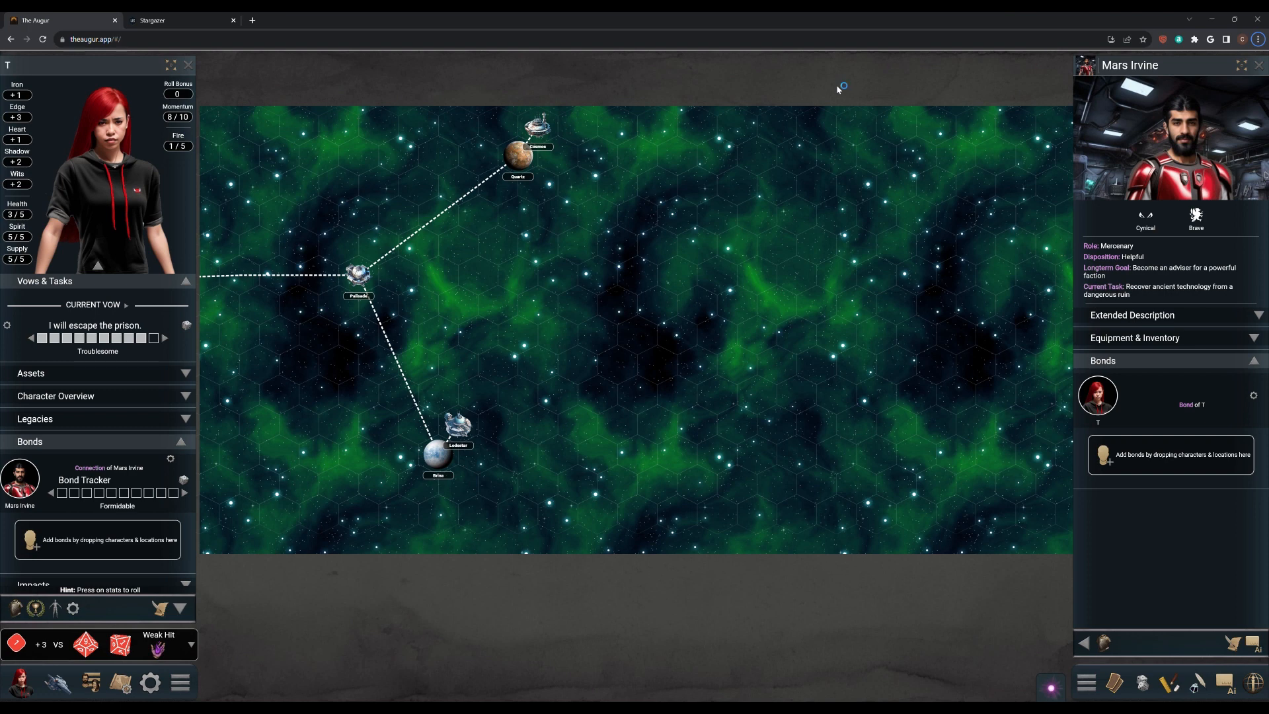
{"action": "mouse_move", "coordinate": [838, 87]}
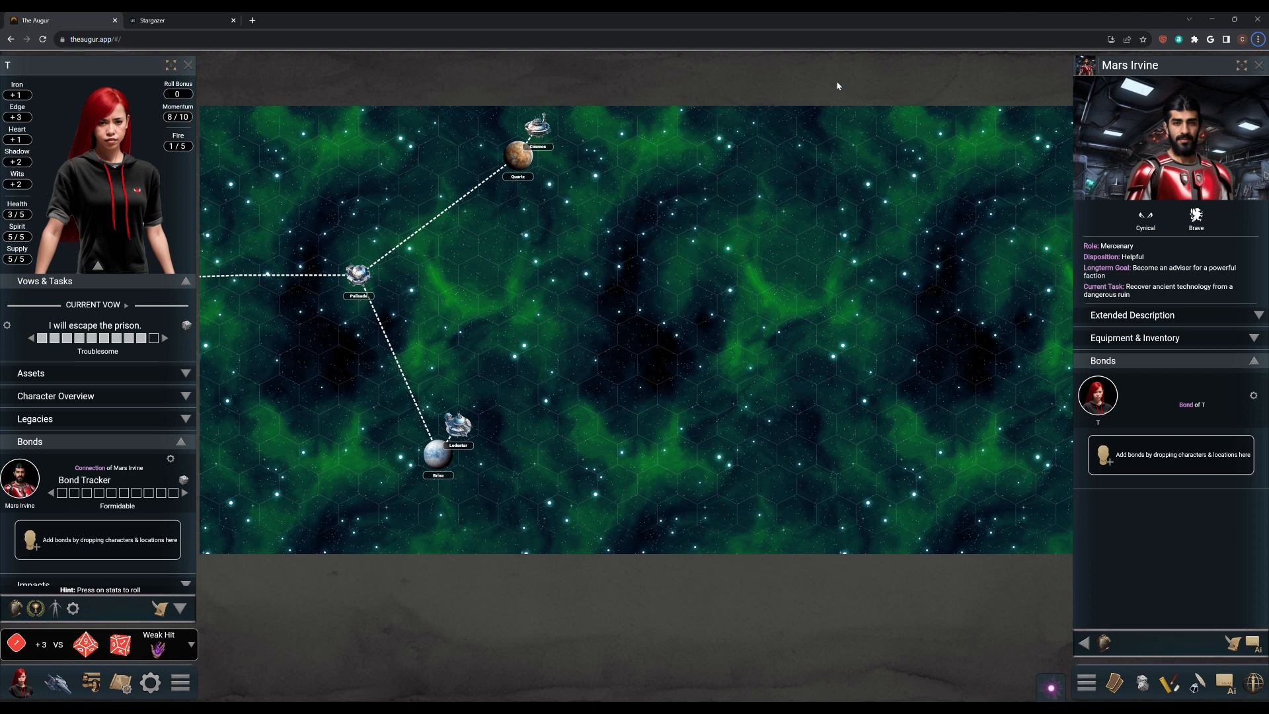
{"action": "mouse_move", "coordinate": [1142, 607]}
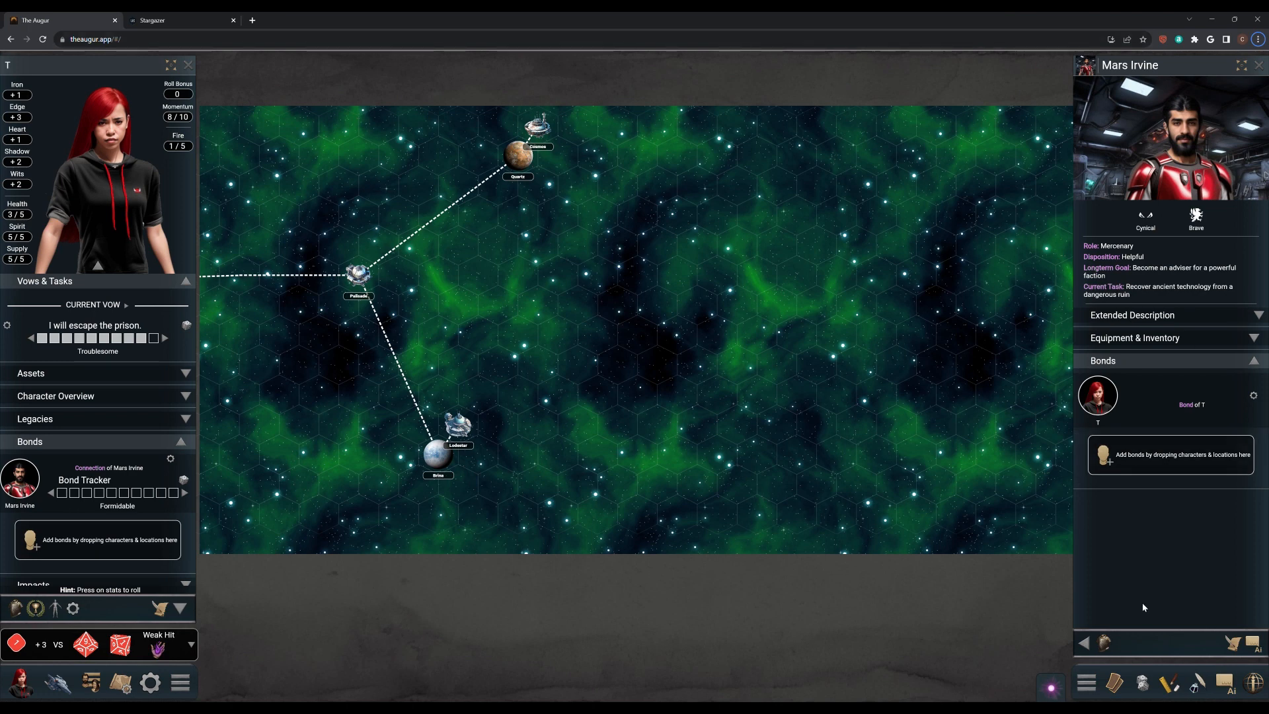
{"action": "mouse_move", "coordinate": [1099, 586]}
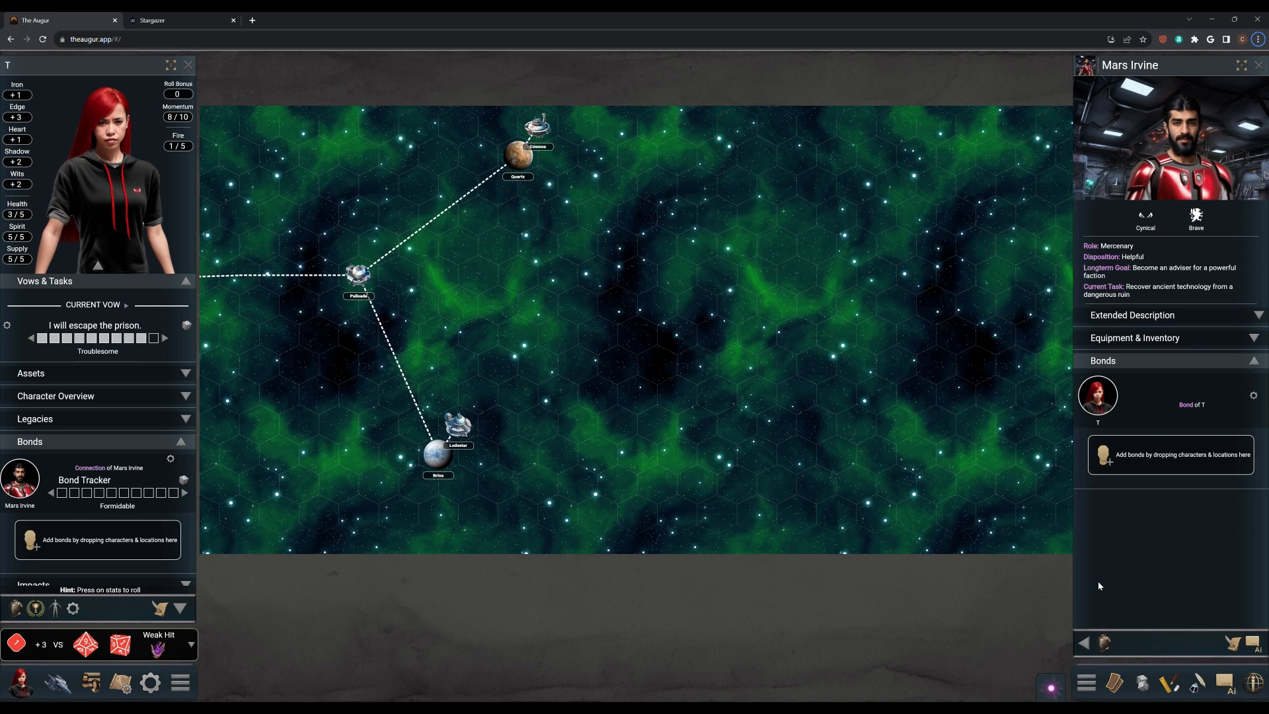
- Switch the Oracles & Moves panel to Oracles and roll the Yes/No Oracle for a 'No'
{"action": "left_click", "coordinate": [1115, 683]}
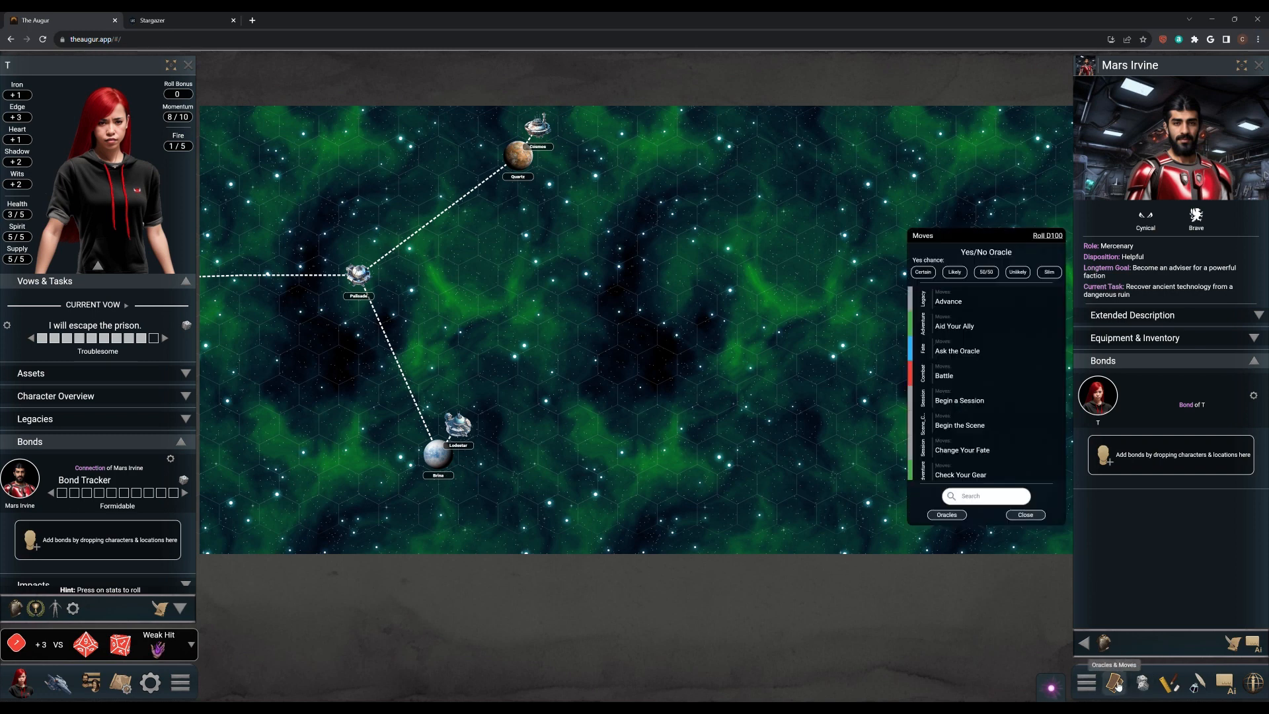
{"action": "left_click", "coordinate": [946, 515]}
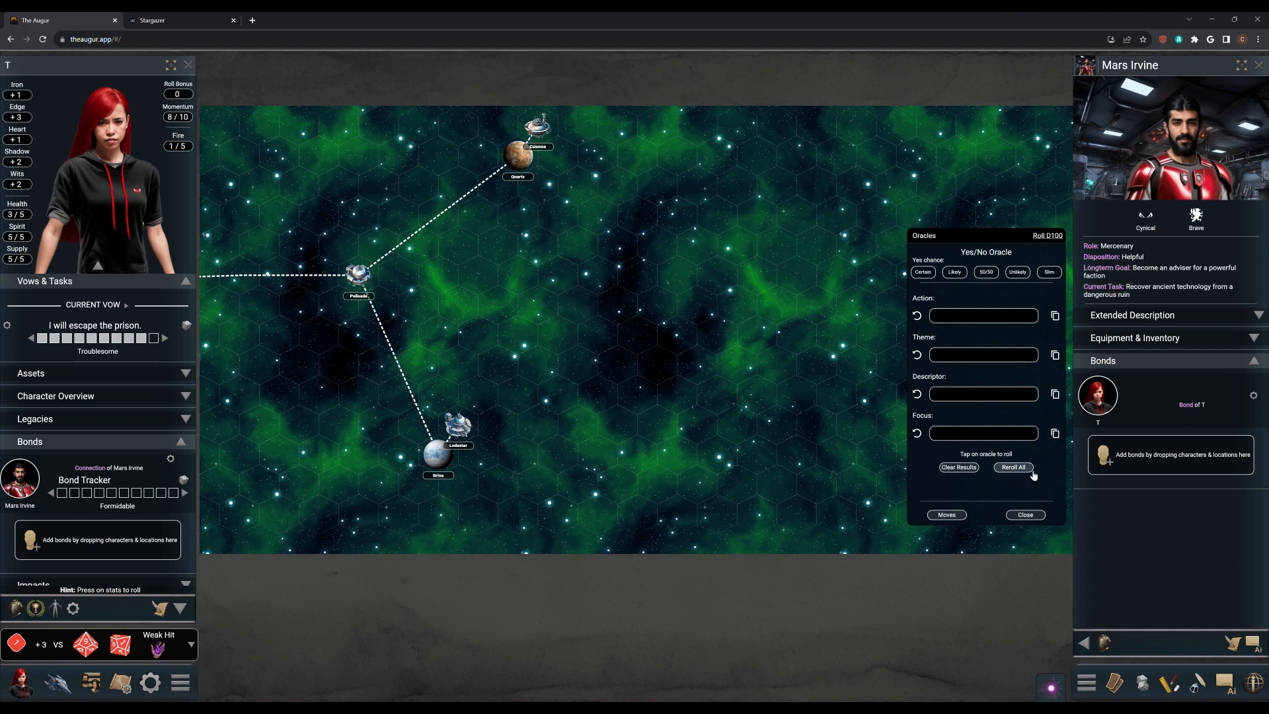
{"action": "left_click", "coordinate": [1013, 467]}
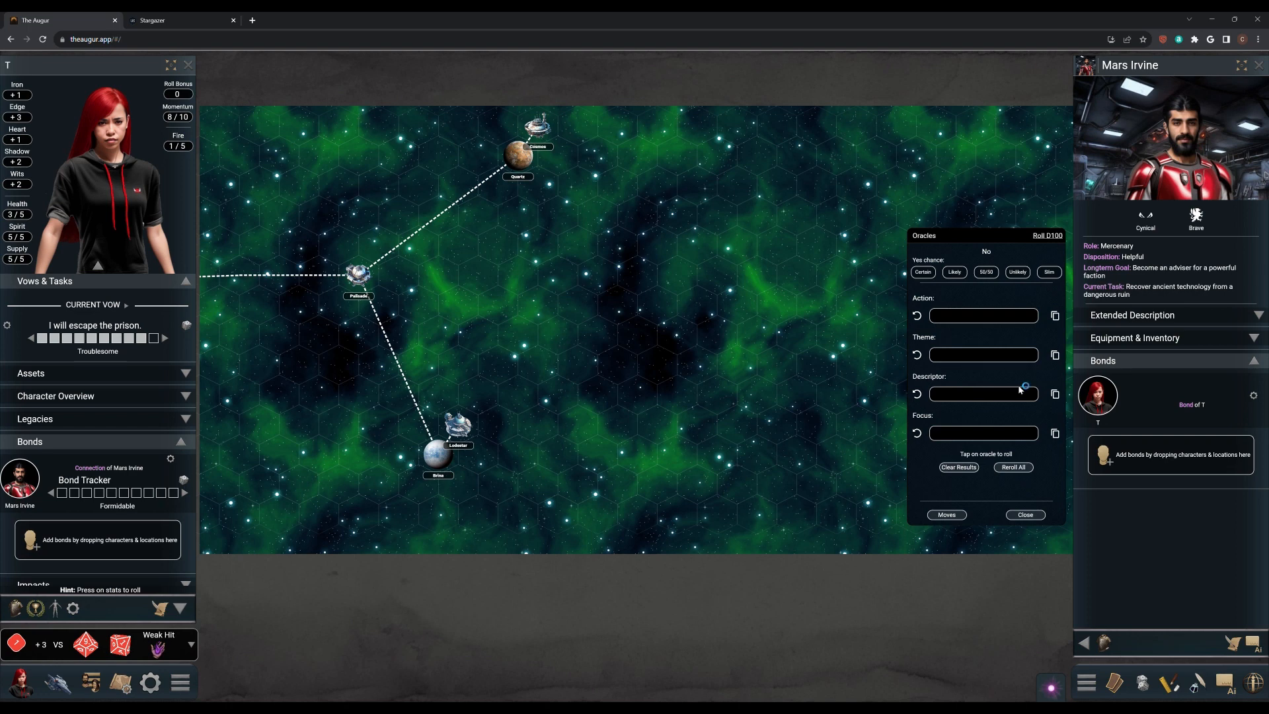
{"action": "mouse_move", "coordinate": [1019, 386]}
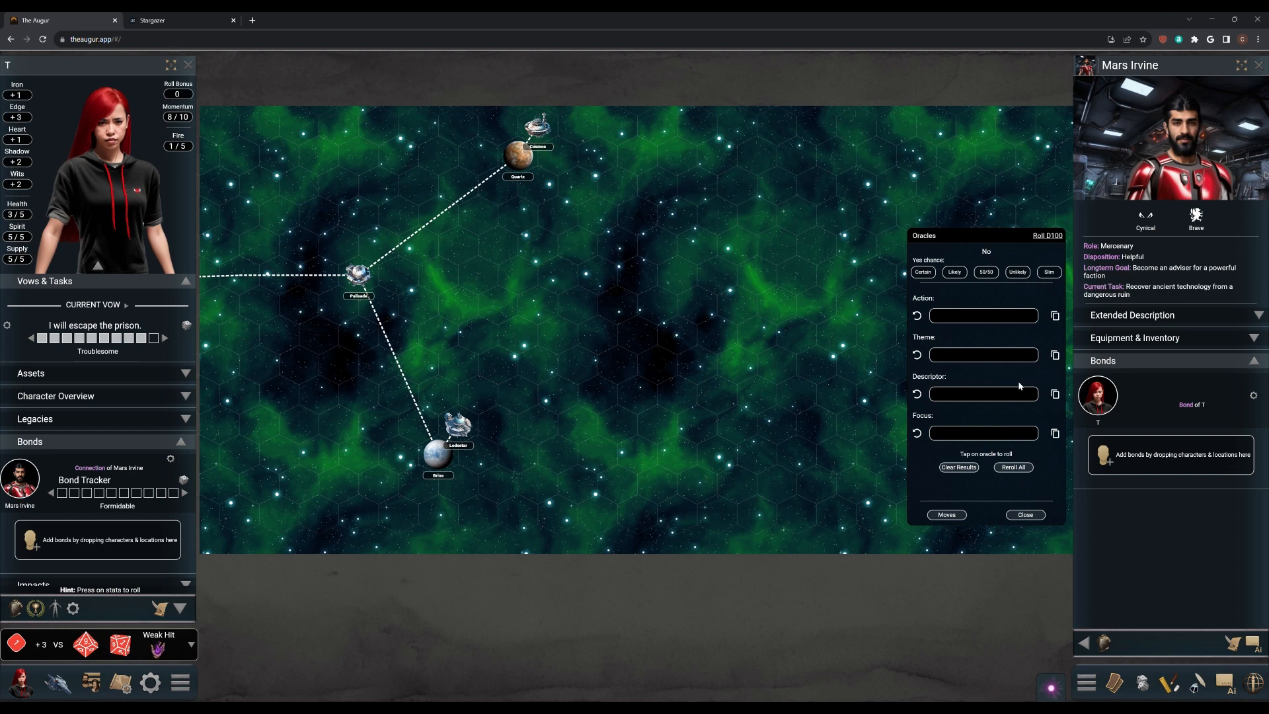
{"action": "mouse_move", "coordinate": [1133, 362]}
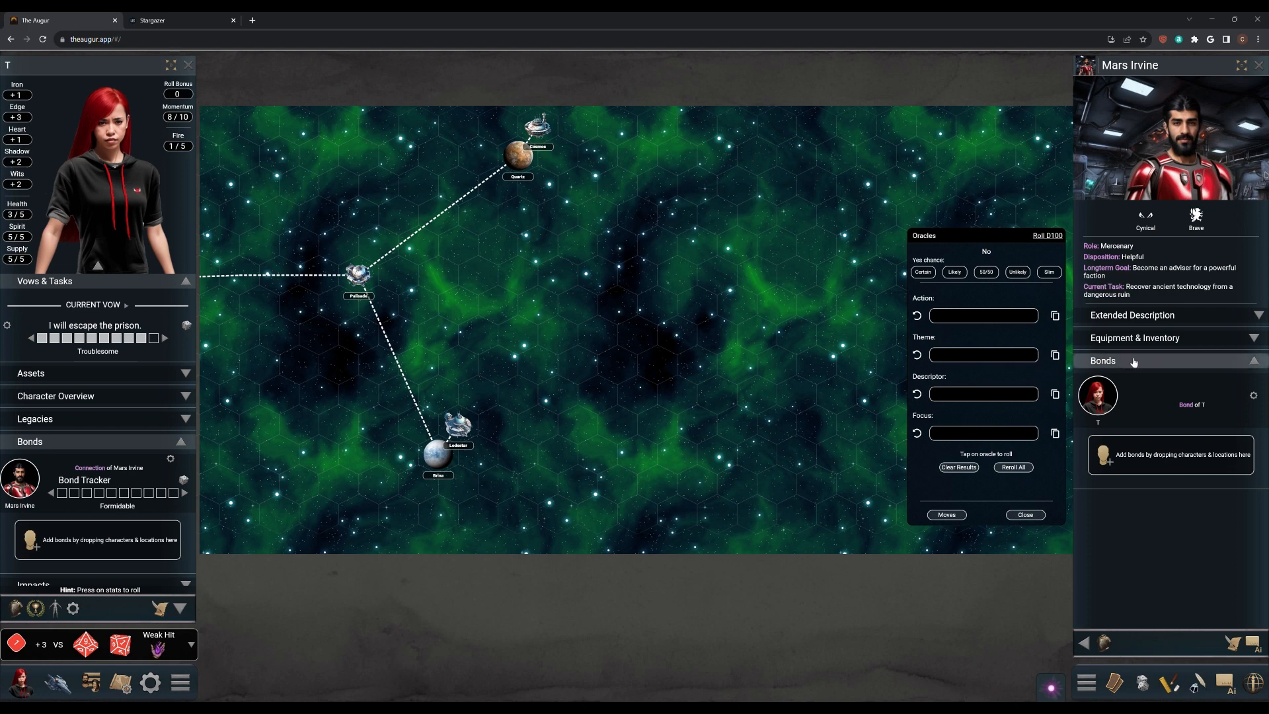
{"action": "mouse_move", "coordinate": [1151, 672]}
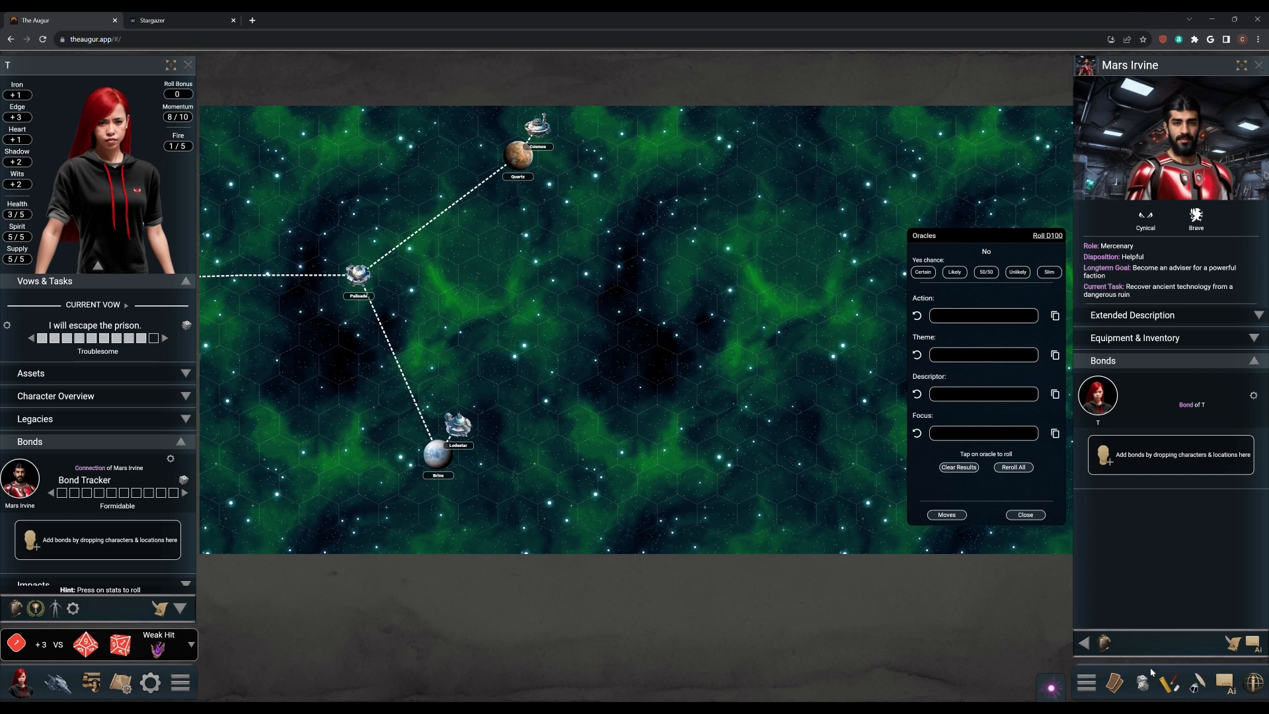
- Choose Locations & Ships from the Quick Menu to list the map's locations and their traits
{"action": "left_click", "coordinate": [1086, 684]}
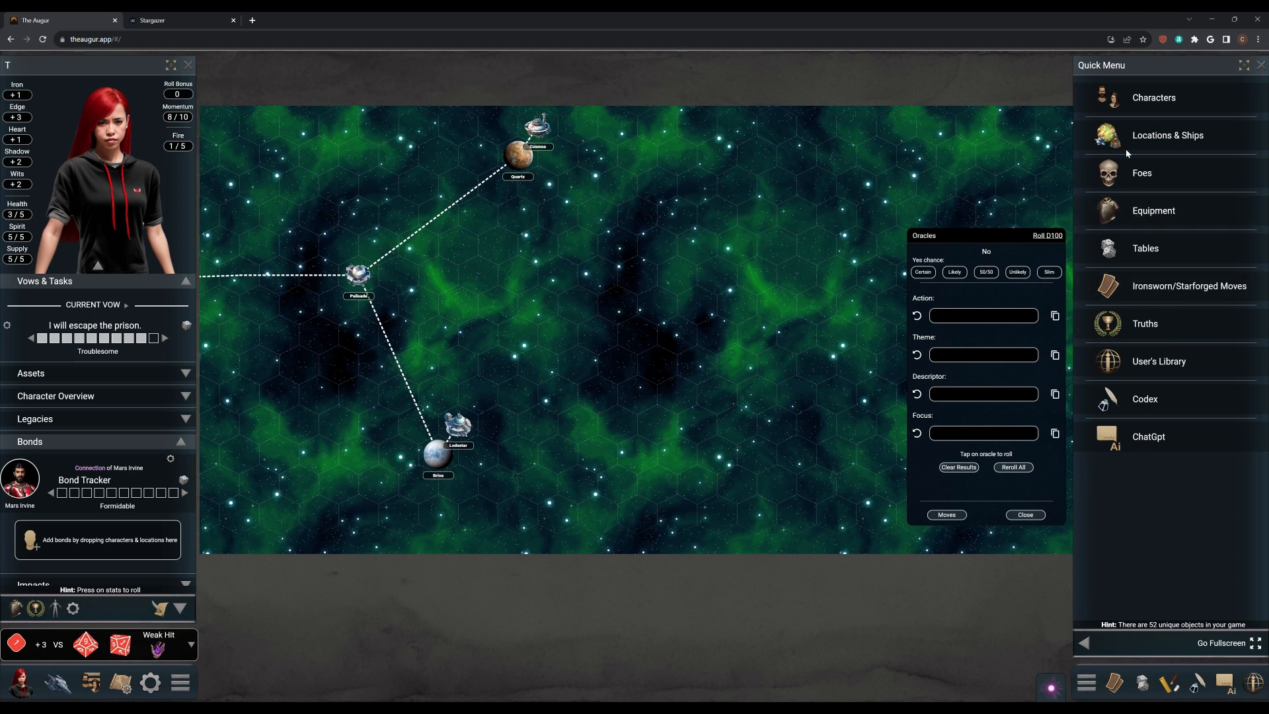
{"action": "left_click", "coordinate": [1167, 135]}
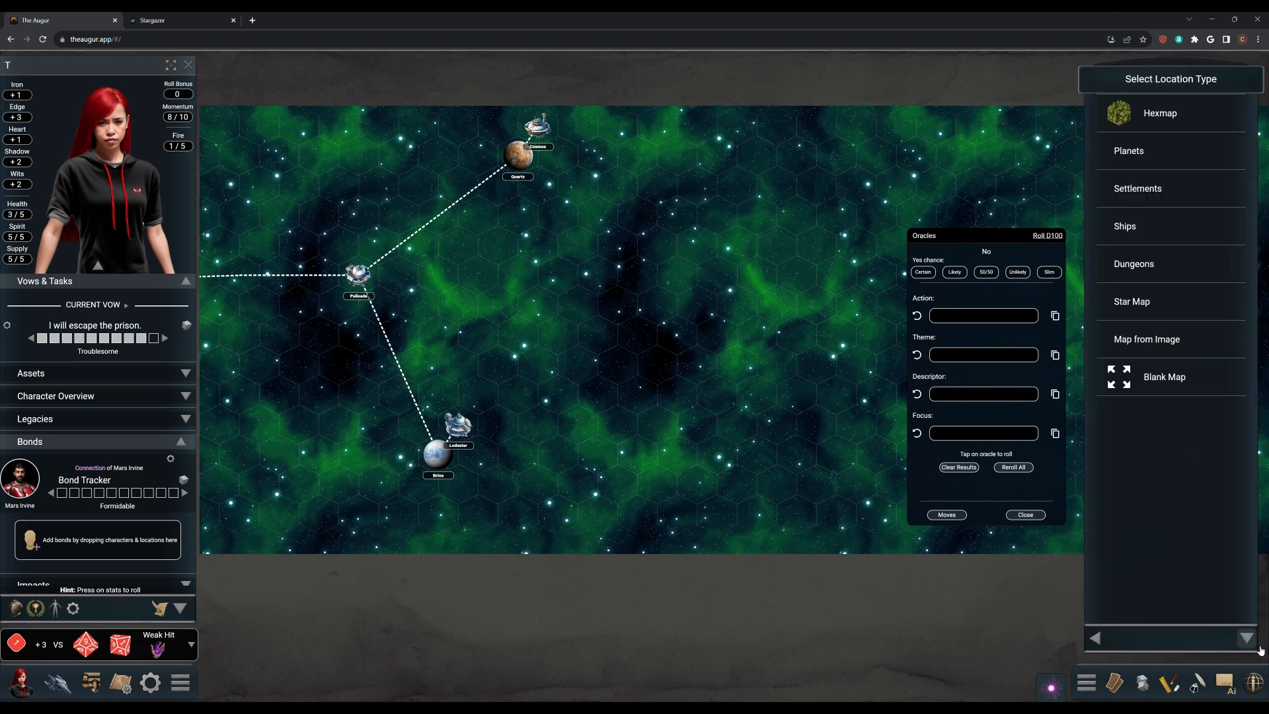
{"action": "left_click", "coordinate": [1133, 263]}
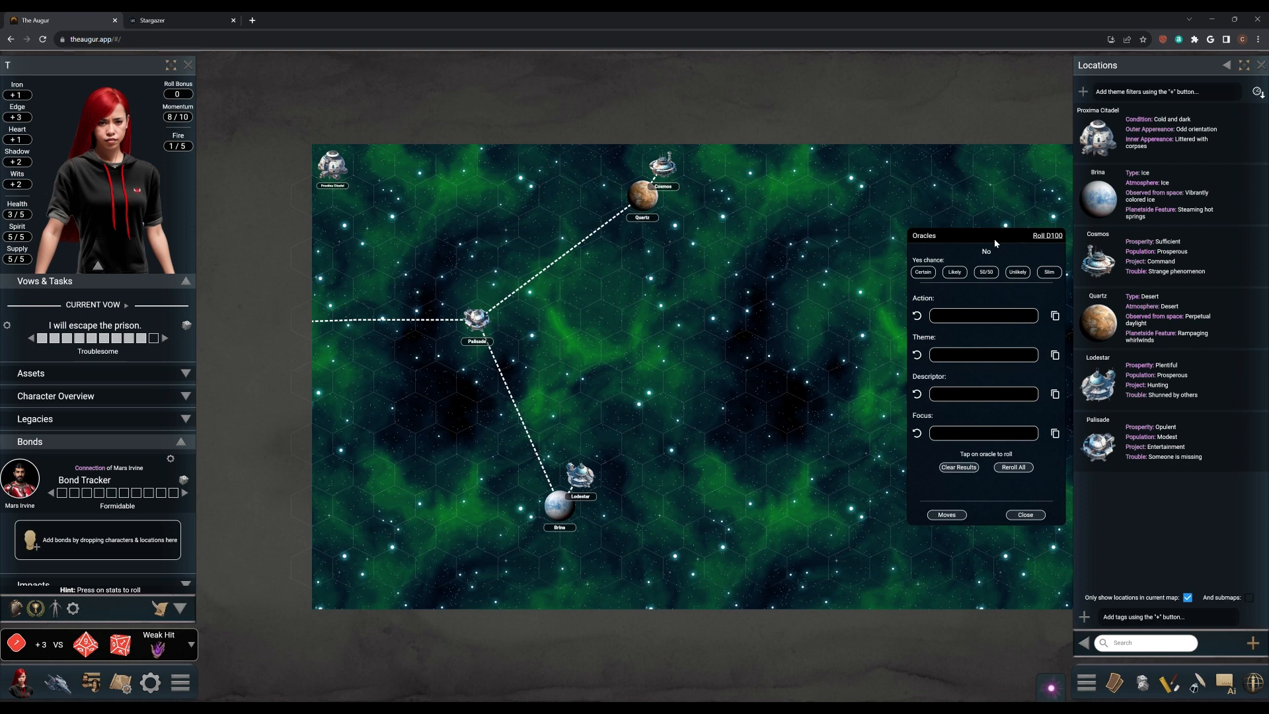
{"action": "mouse_move", "coordinate": [1000, 245]}
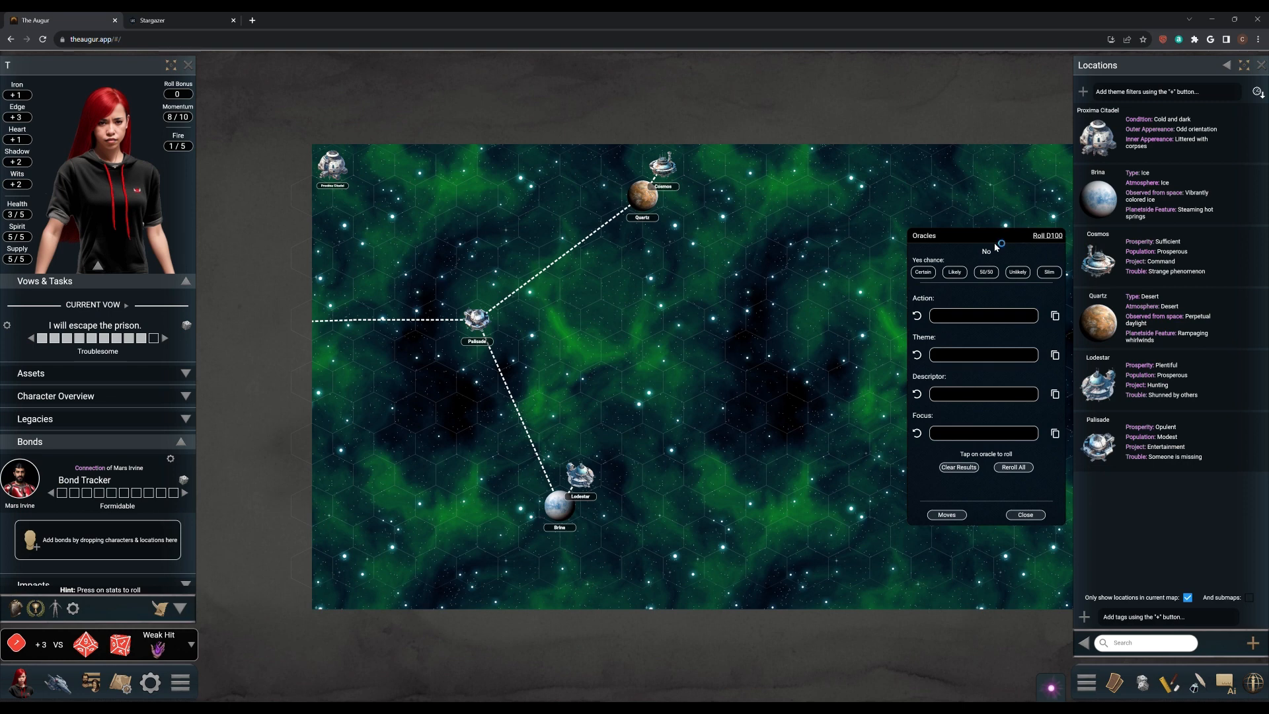
{"action": "mouse_move", "coordinate": [996, 244]}
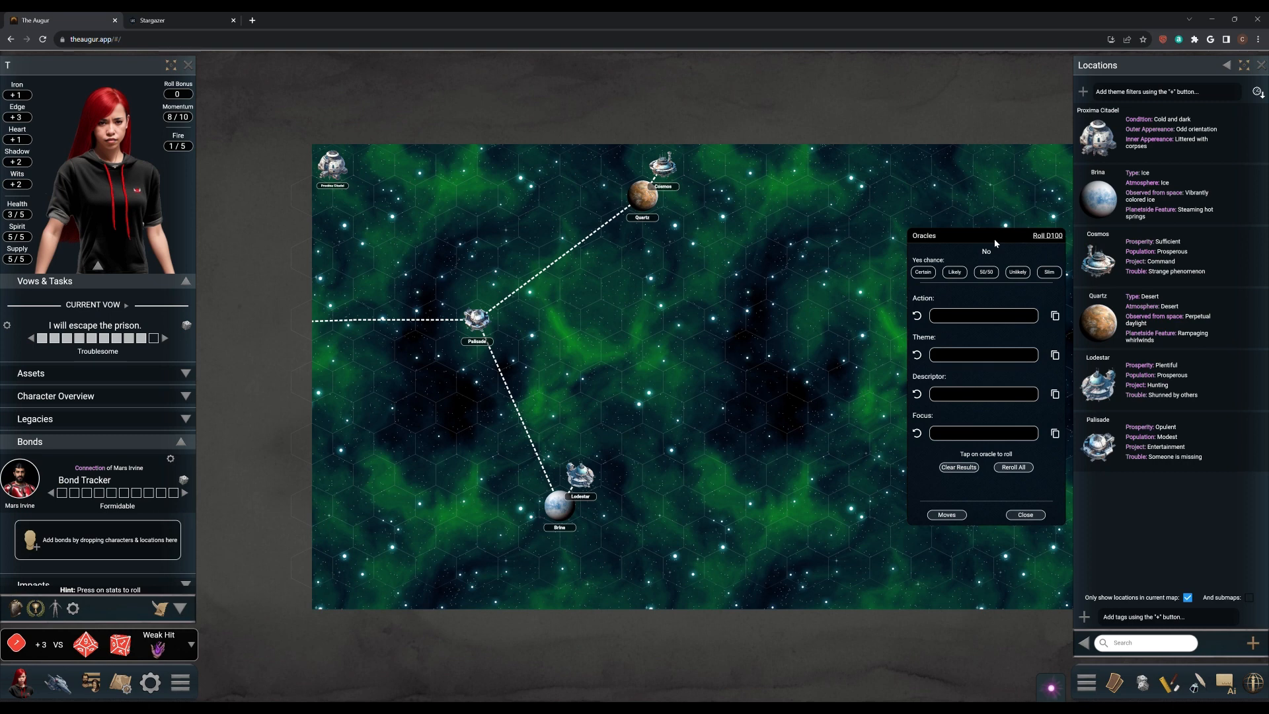
{"action": "mouse_move", "coordinate": [997, 246]}
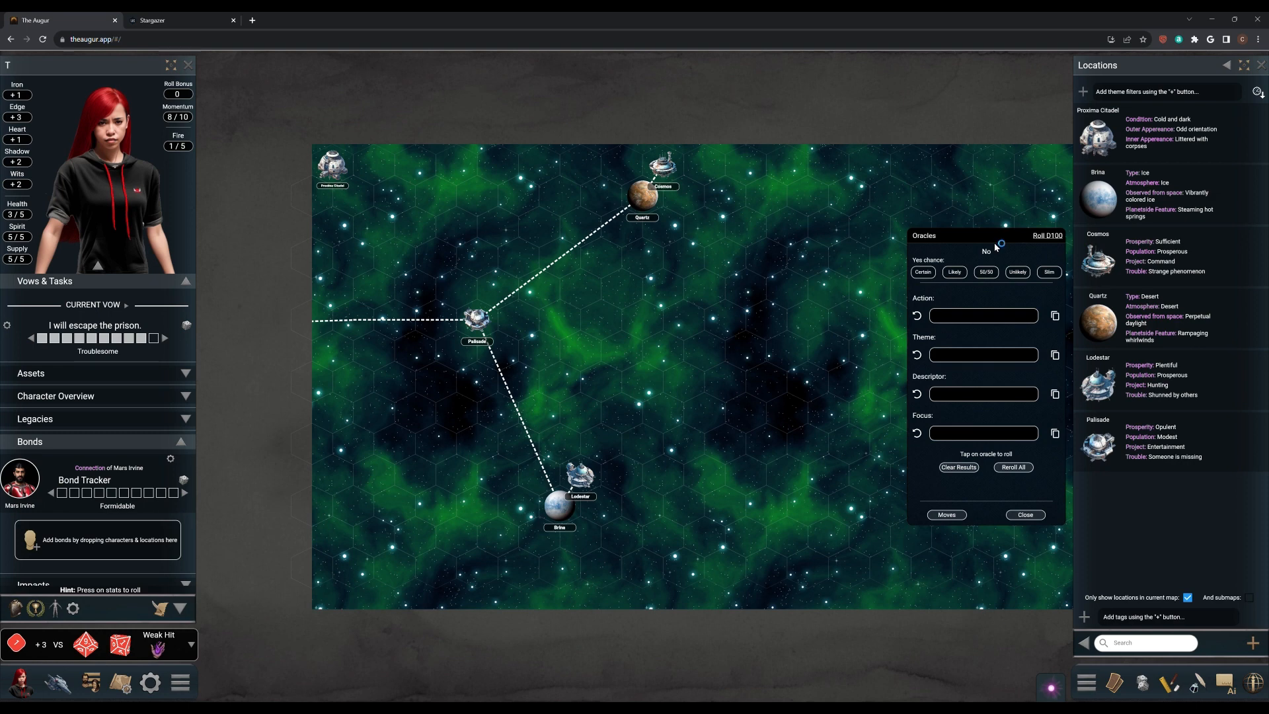
{"action": "mouse_move", "coordinate": [995, 244]}
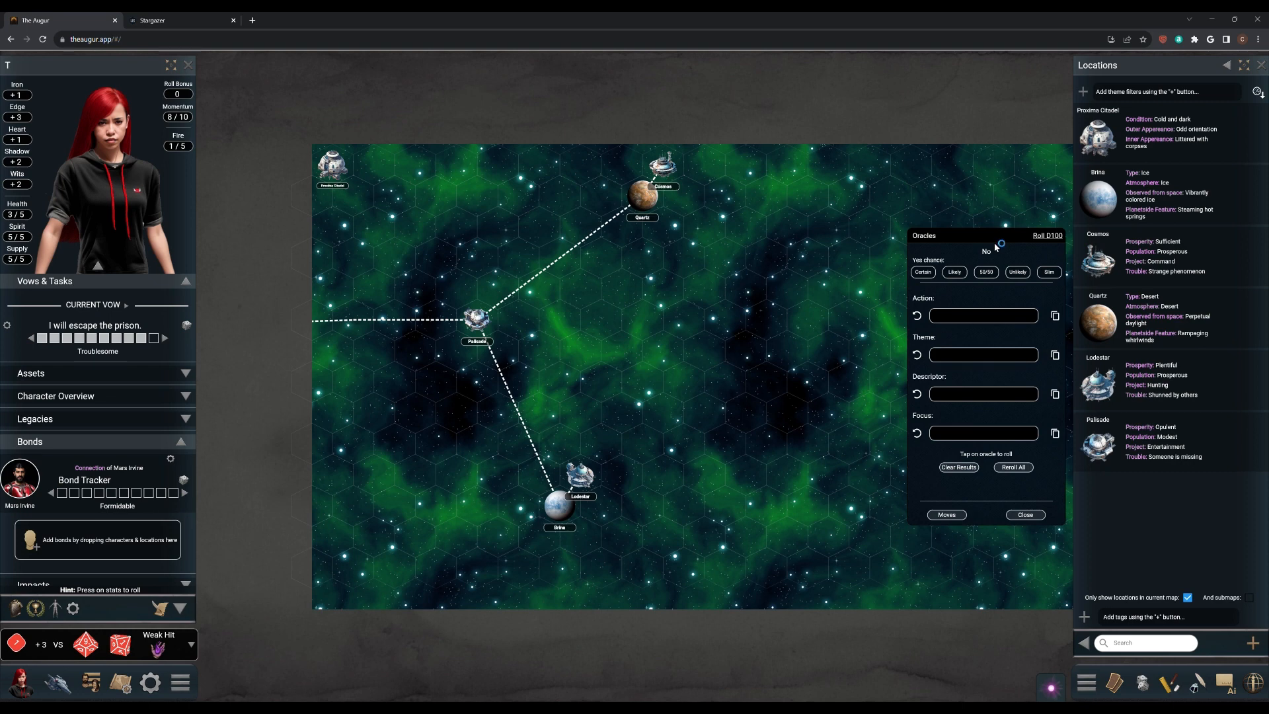
{"action": "mouse_move", "coordinate": [996, 244]}
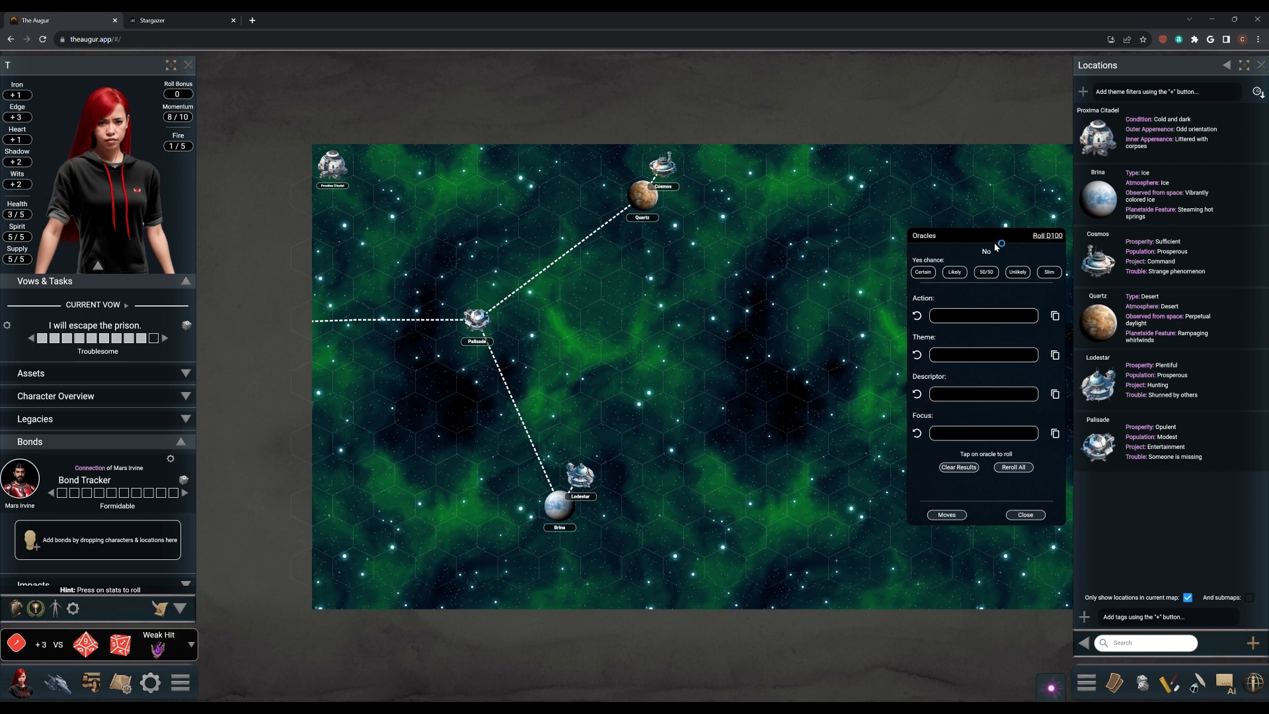
{"action": "mouse_move", "coordinate": [994, 243]}
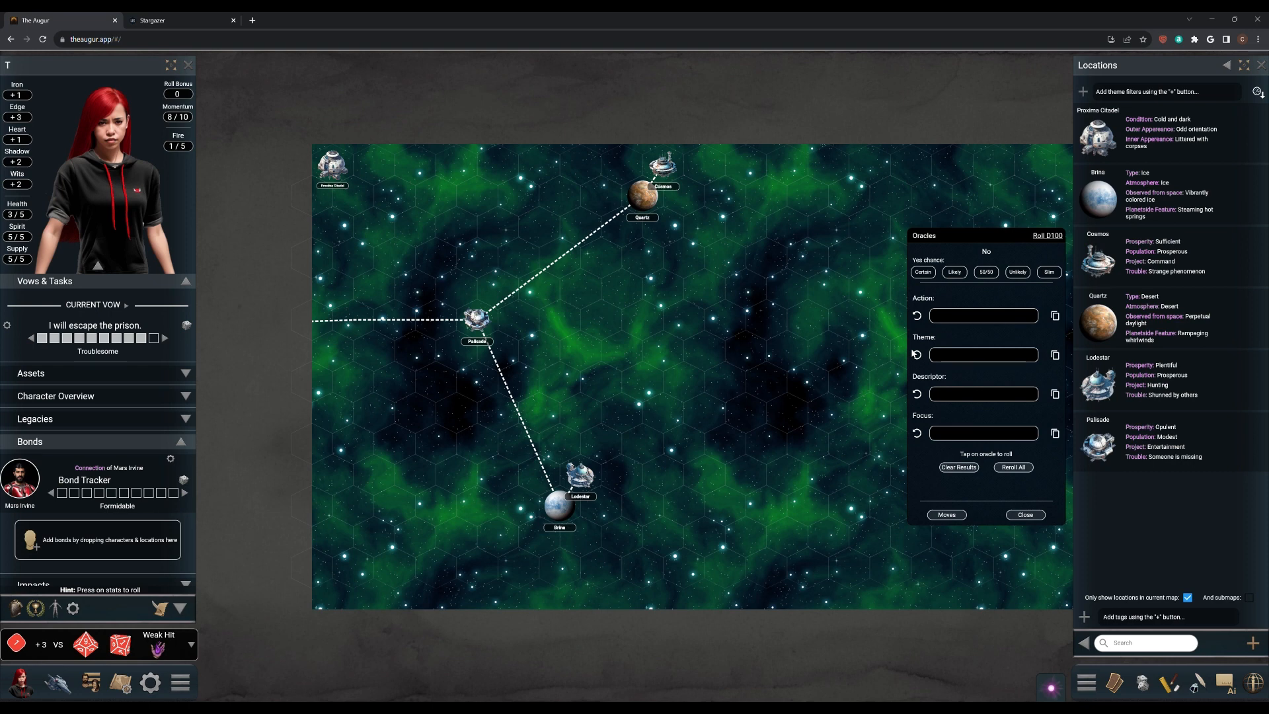
{"action": "mouse_move", "coordinate": [910, 356]}
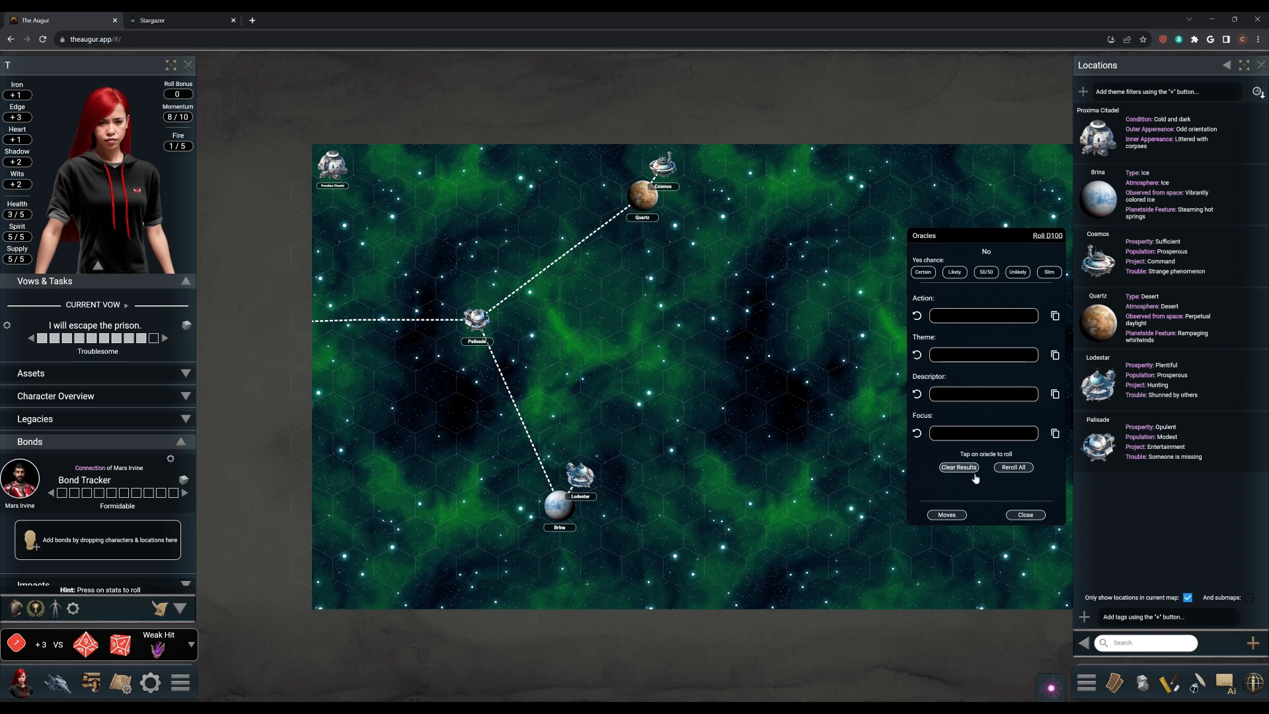
- Switch to Moves, search 'bo' then 'Deve' to show the Develop Your Relationship move
{"action": "left_click", "coordinate": [945, 514]}
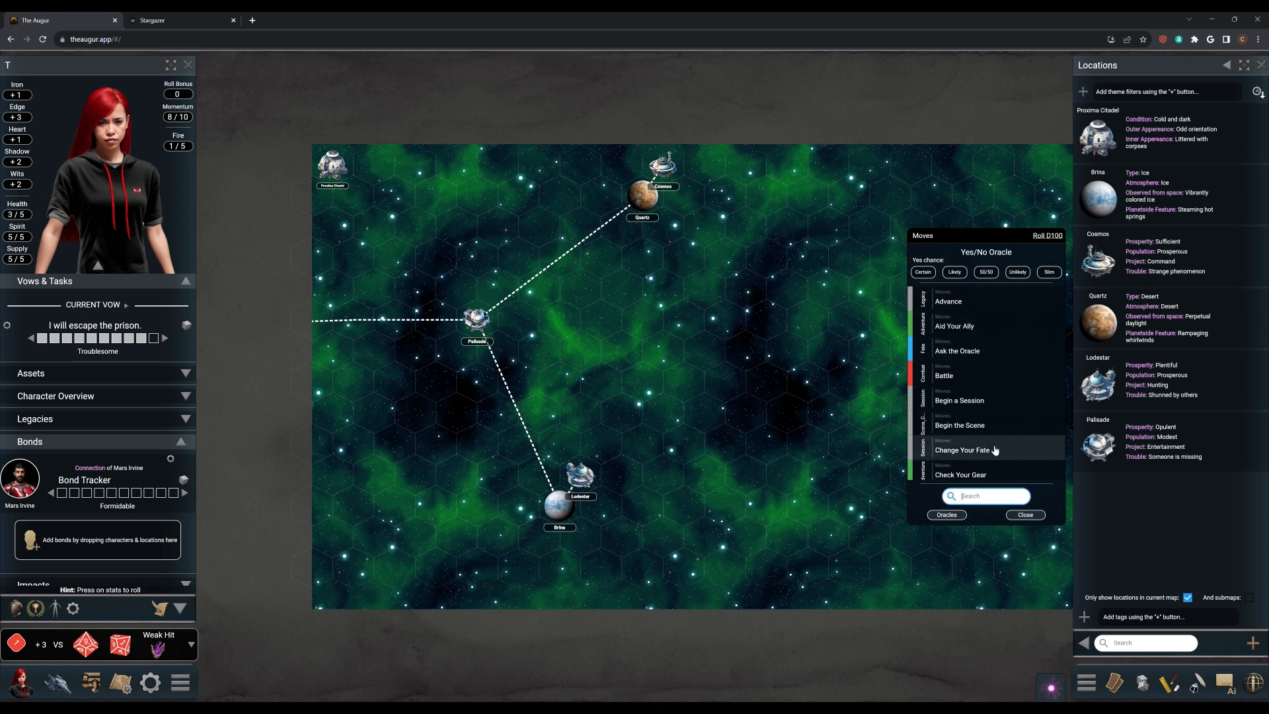
{"action": "type", "text": "bo"}
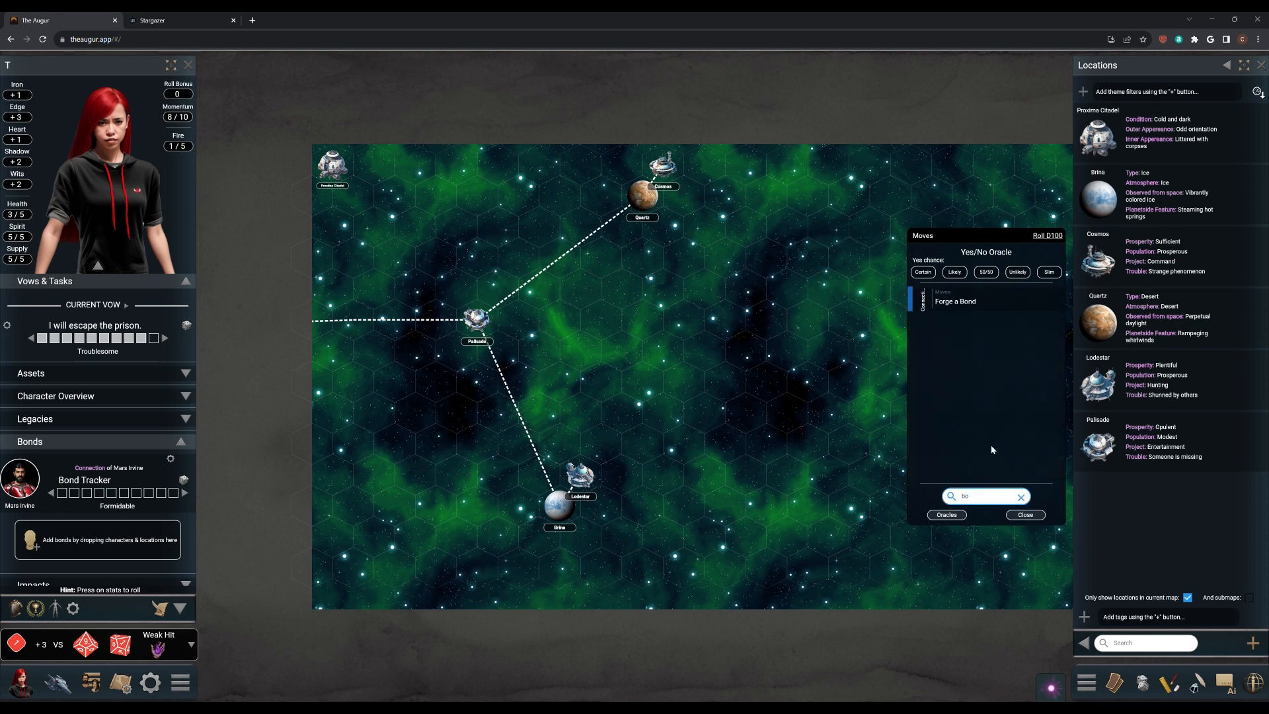
{"action": "left_click", "coordinate": [1019, 495]}
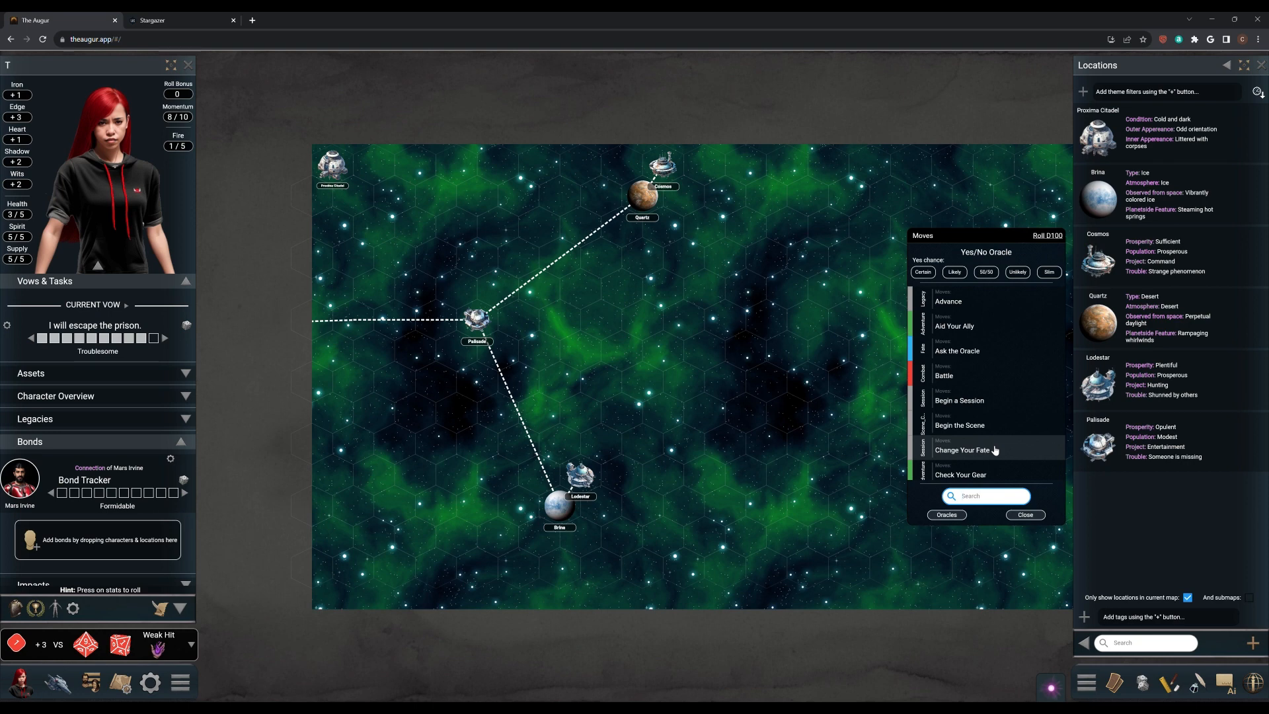
{"action": "type", "text": "Deve"}
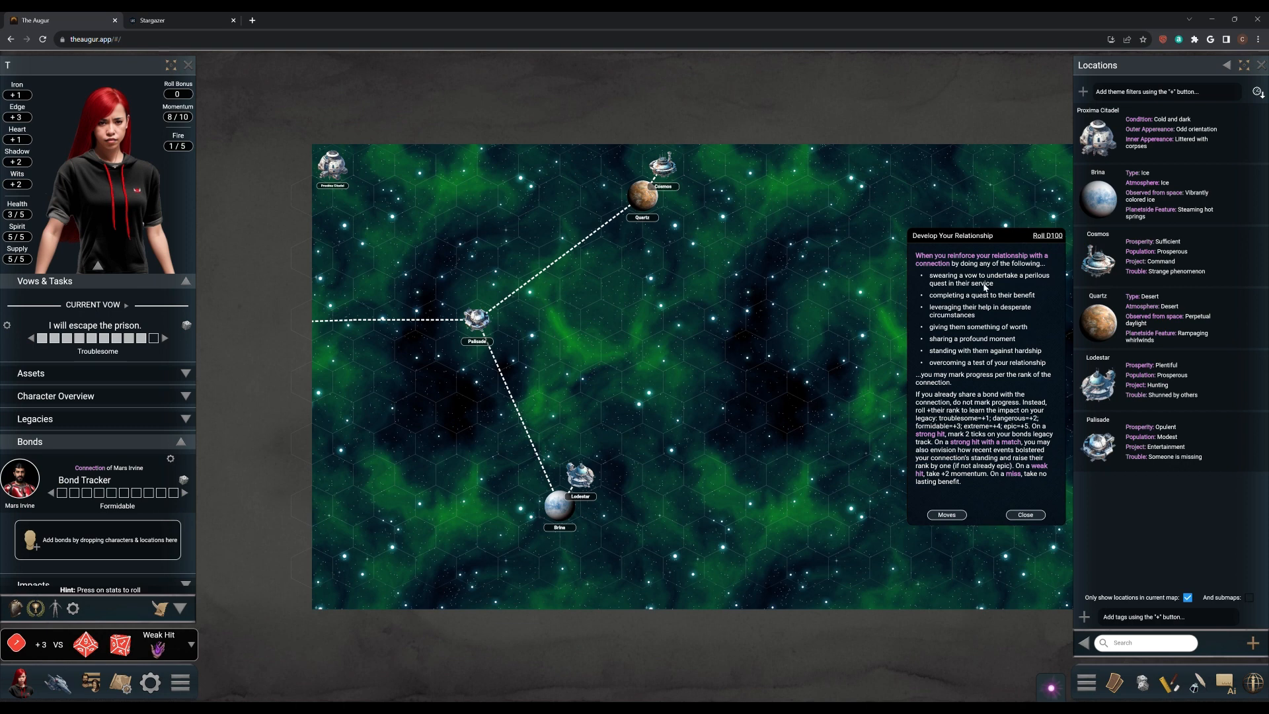
{"action": "mouse_move", "coordinate": [983, 297]}
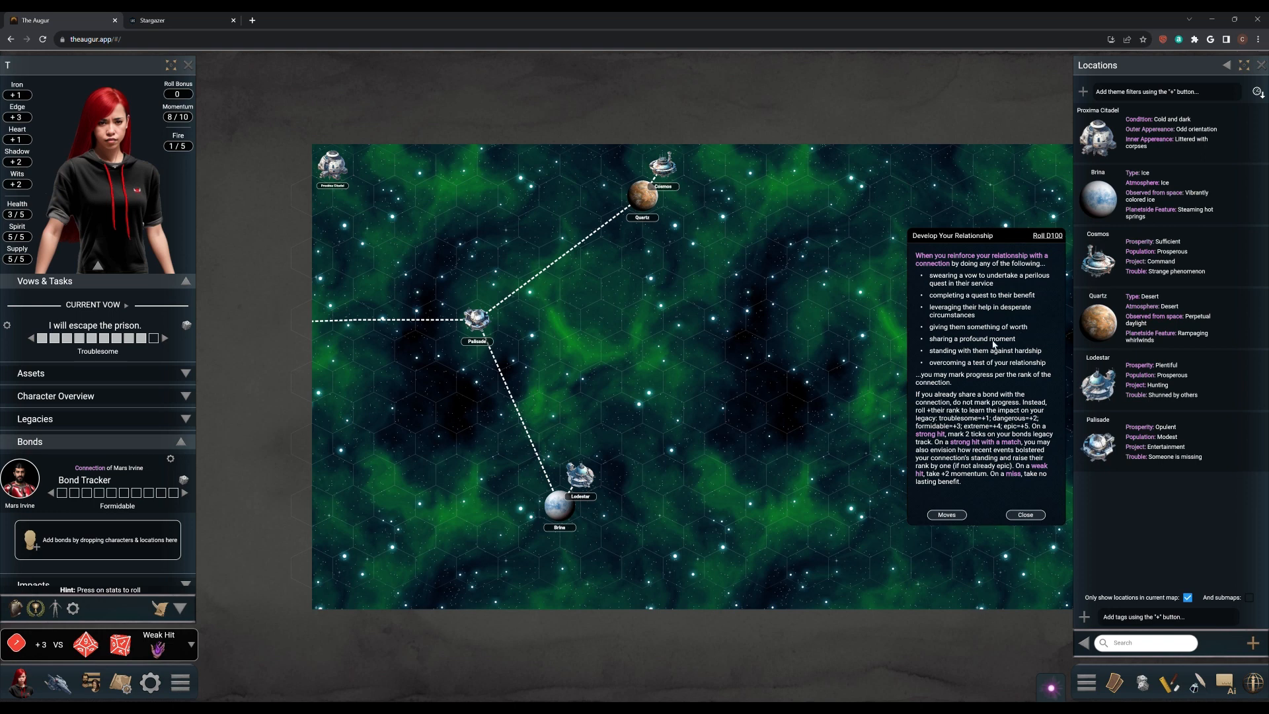
{"action": "mouse_move", "coordinate": [999, 343]}
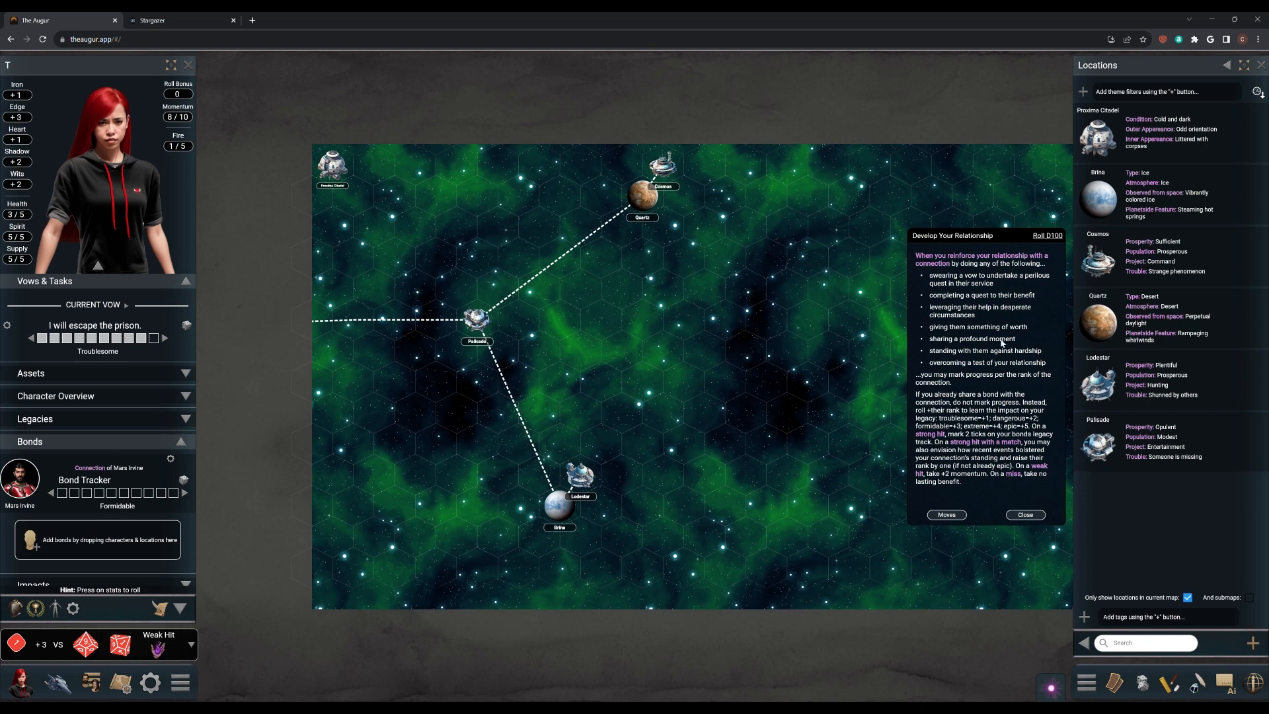
{"action": "mouse_move", "coordinate": [998, 358]}
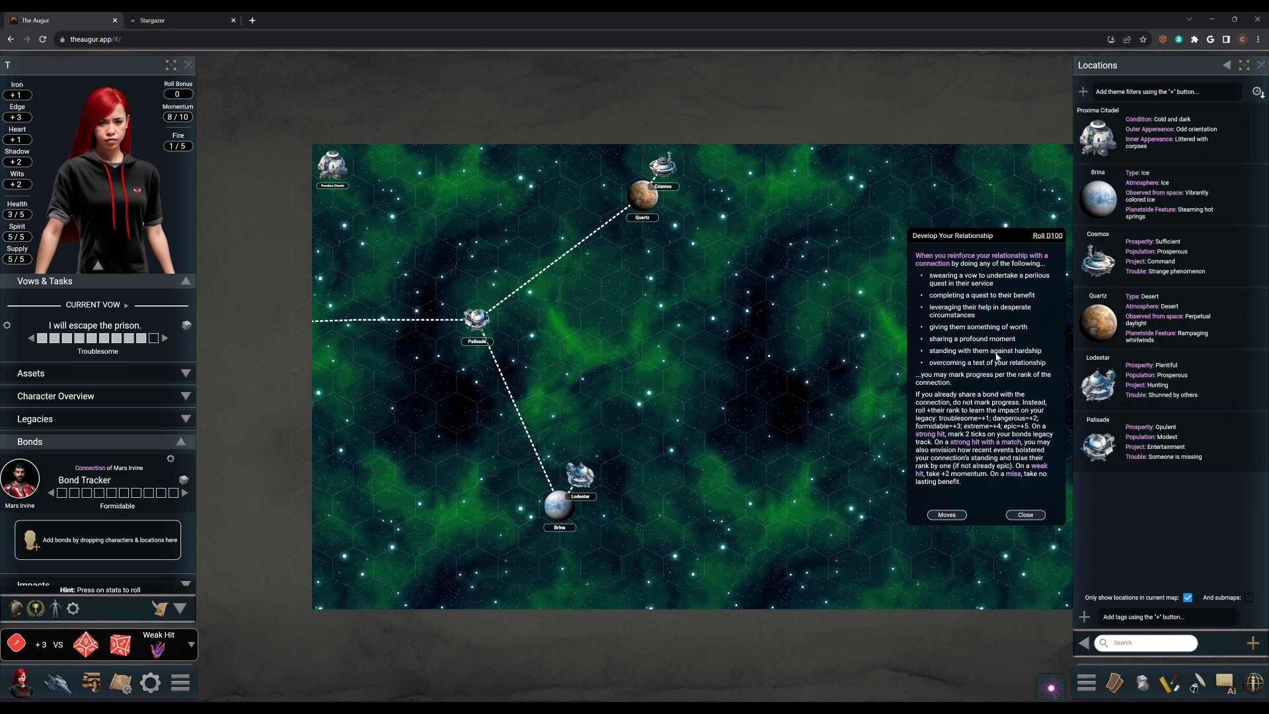
{"action": "mouse_move", "coordinate": [995, 373]}
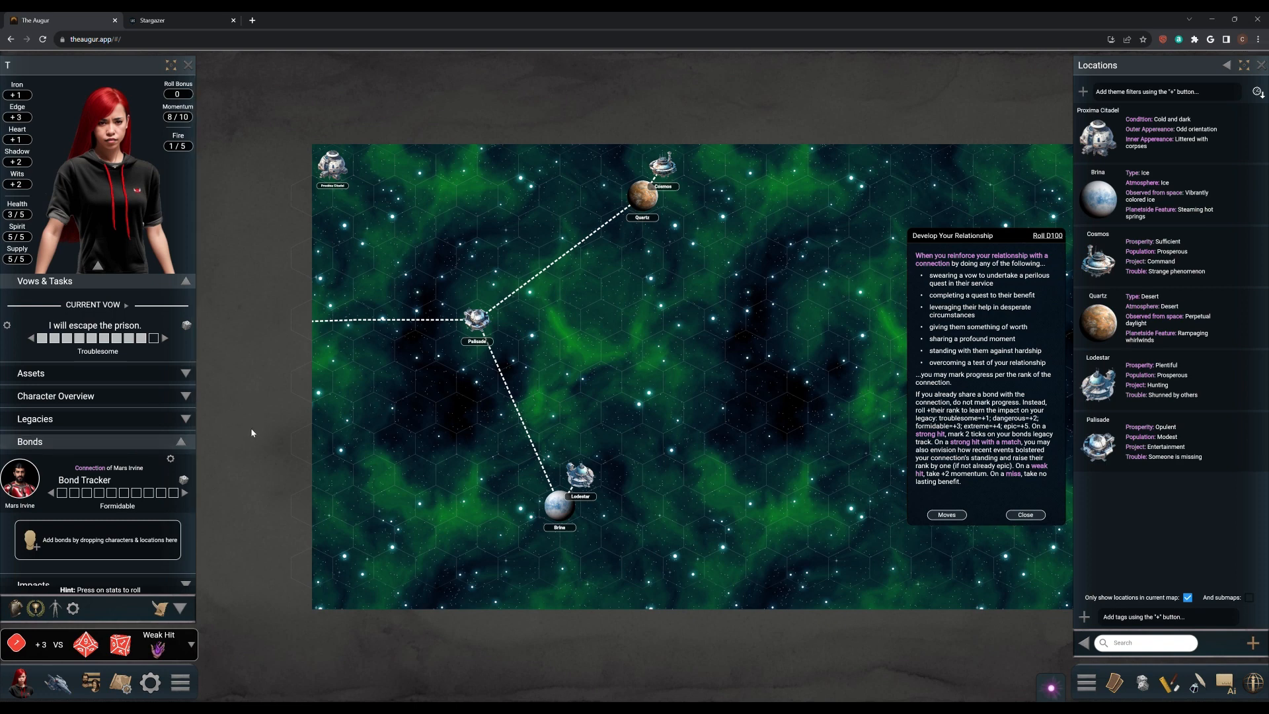
{"action": "mouse_move", "coordinate": [230, 437]}
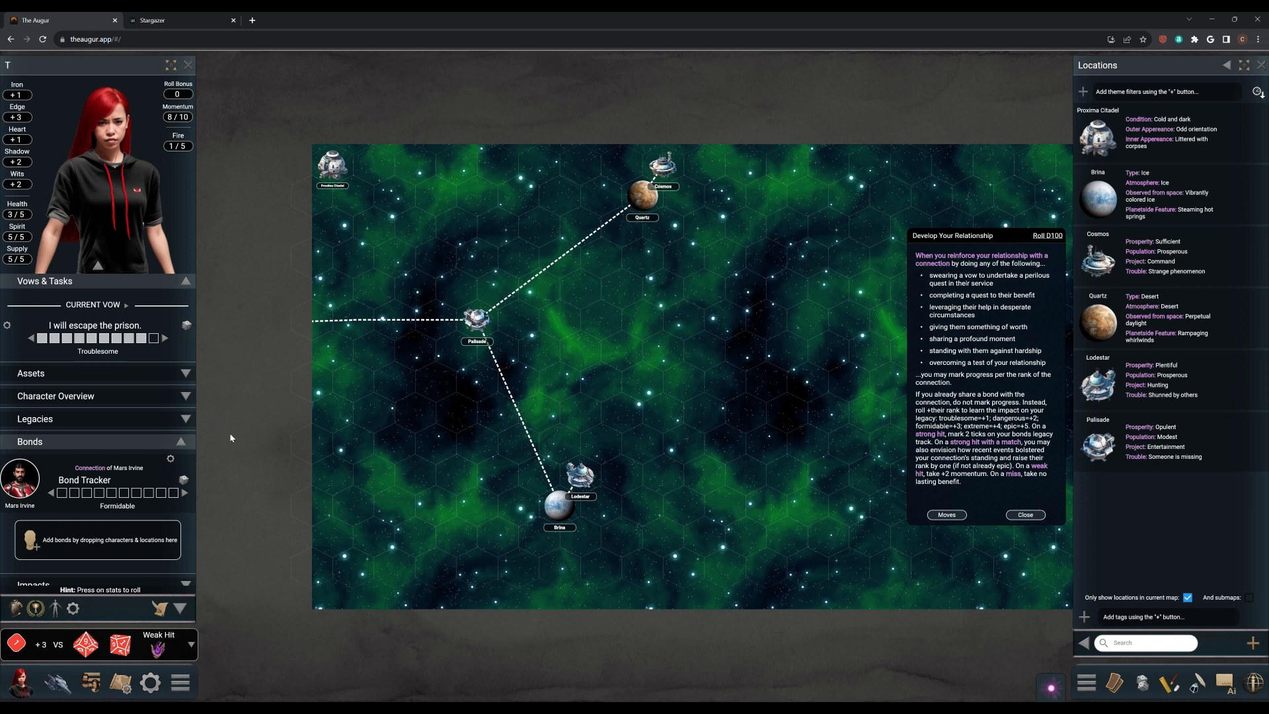
{"action": "mouse_move", "coordinate": [210, 439]}
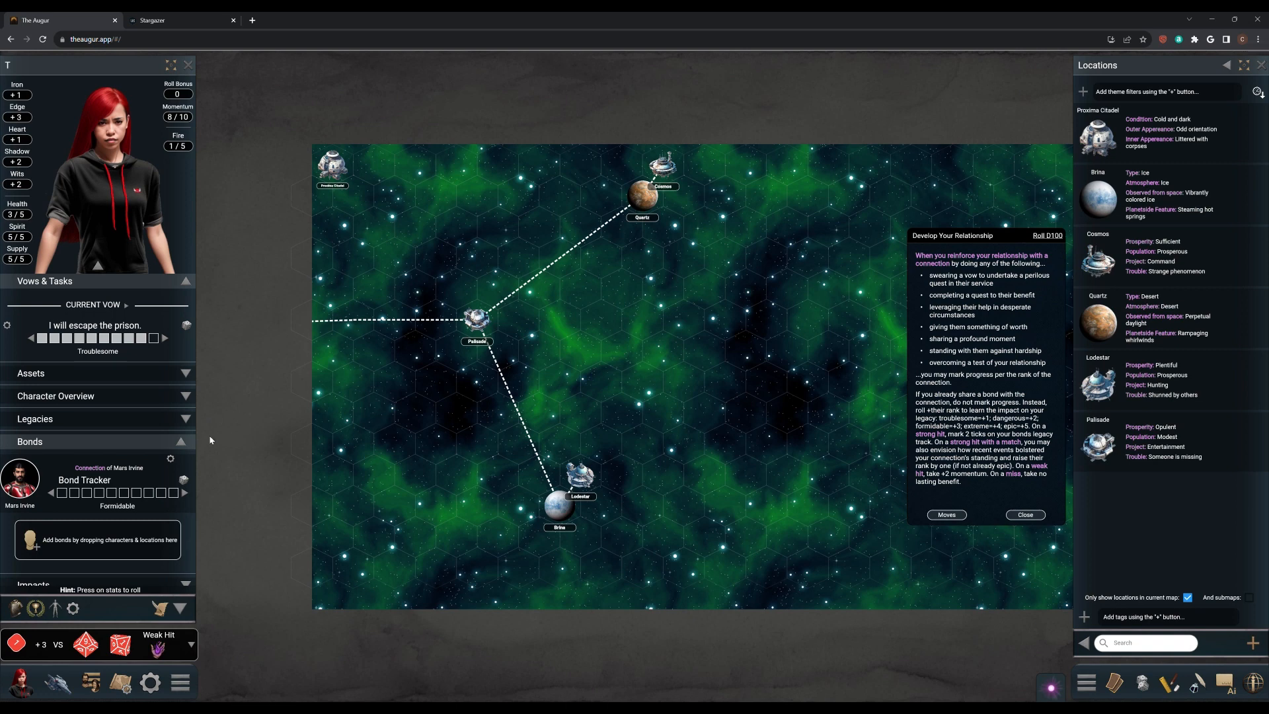
{"action": "mouse_move", "coordinate": [271, 410]}
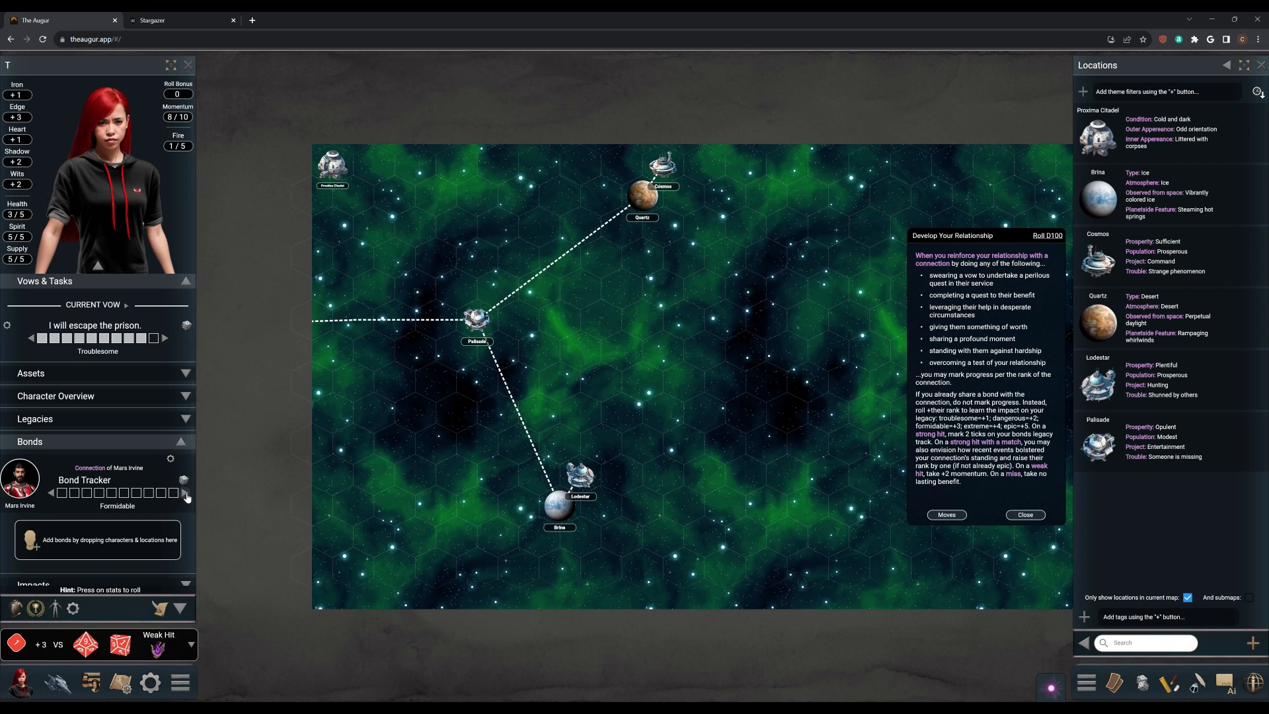
- Mark the first progress box on the Mars Irvine bond track and close the Develop Your Relationship move
{"action": "left_click", "coordinate": [185, 492]}
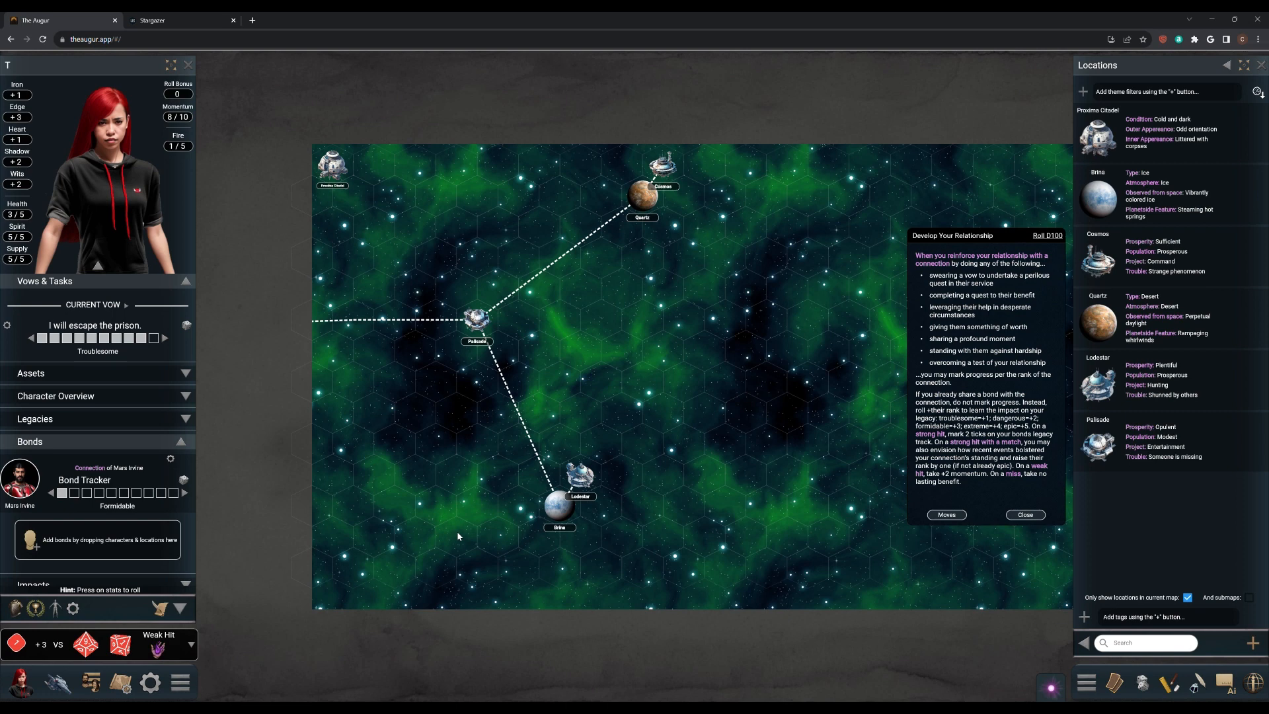
{"action": "left_click", "coordinate": [1024, 514]}
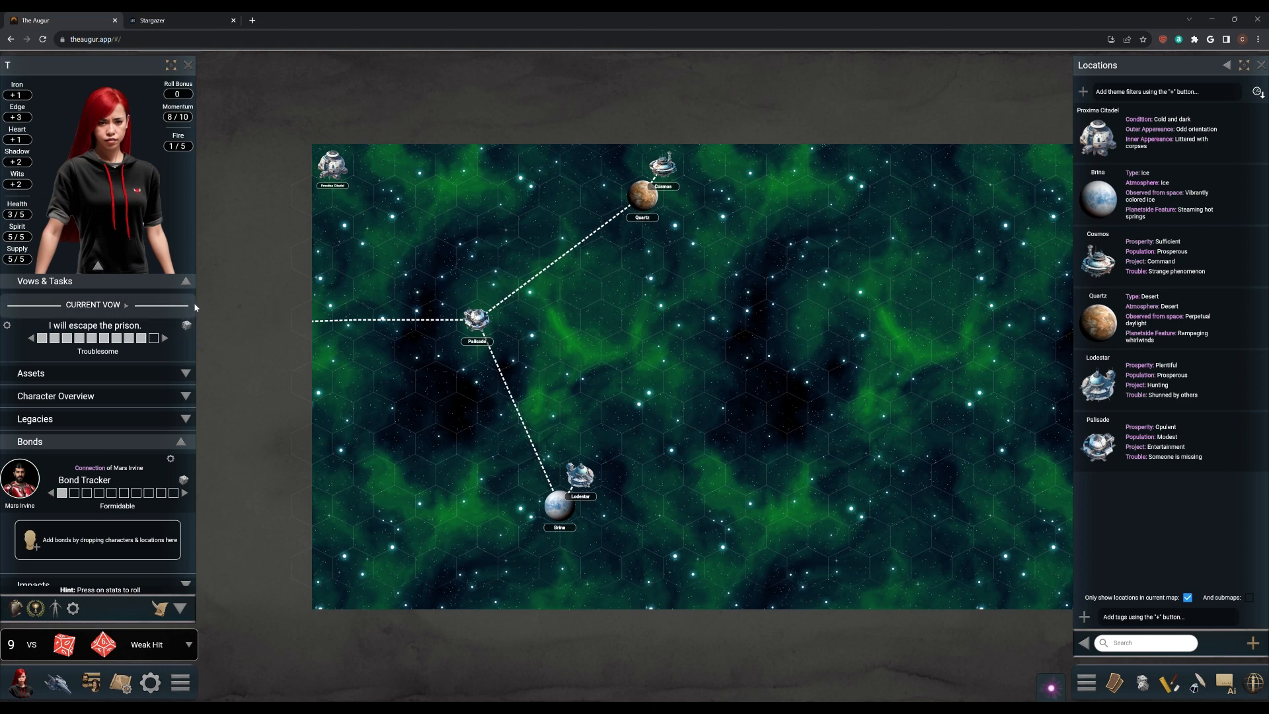
- Clear the move search and filter with 'Ful' so only Fulfill Your Vow is listed
{"action": "left_click", "coordinate": [1113, 684]}
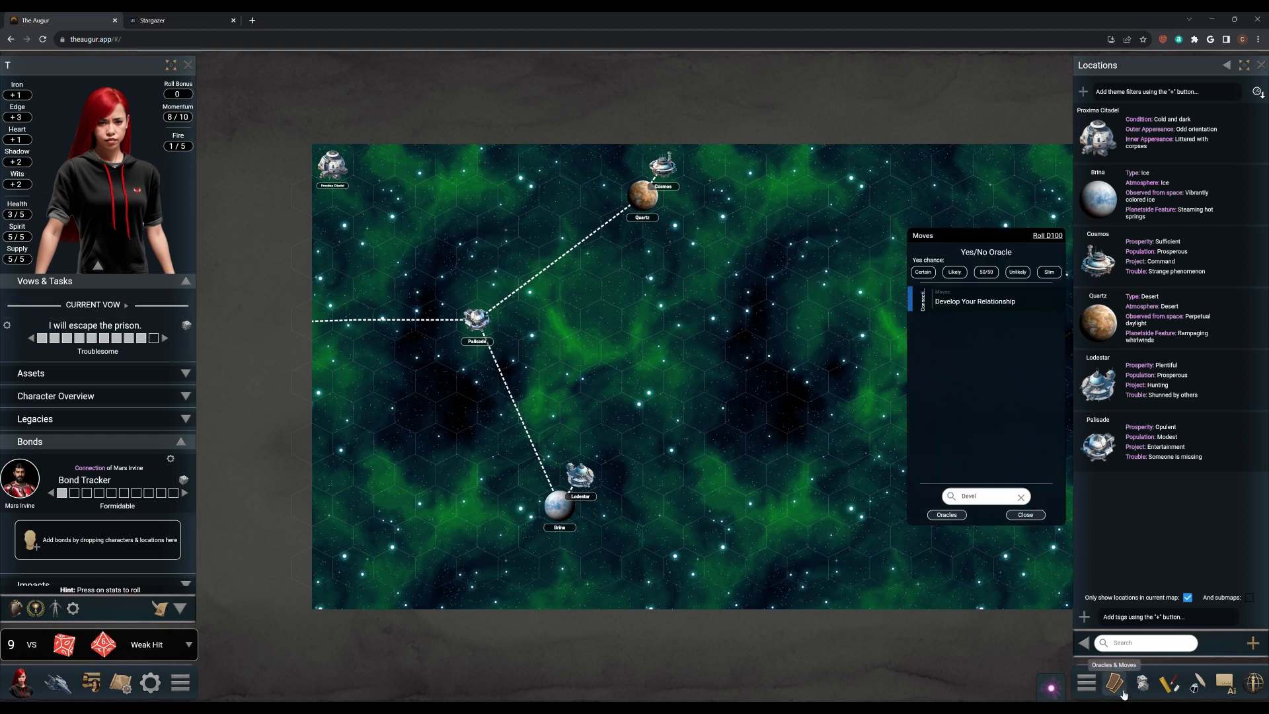
{"action": "left_click", "coordinate": [980, 496]}
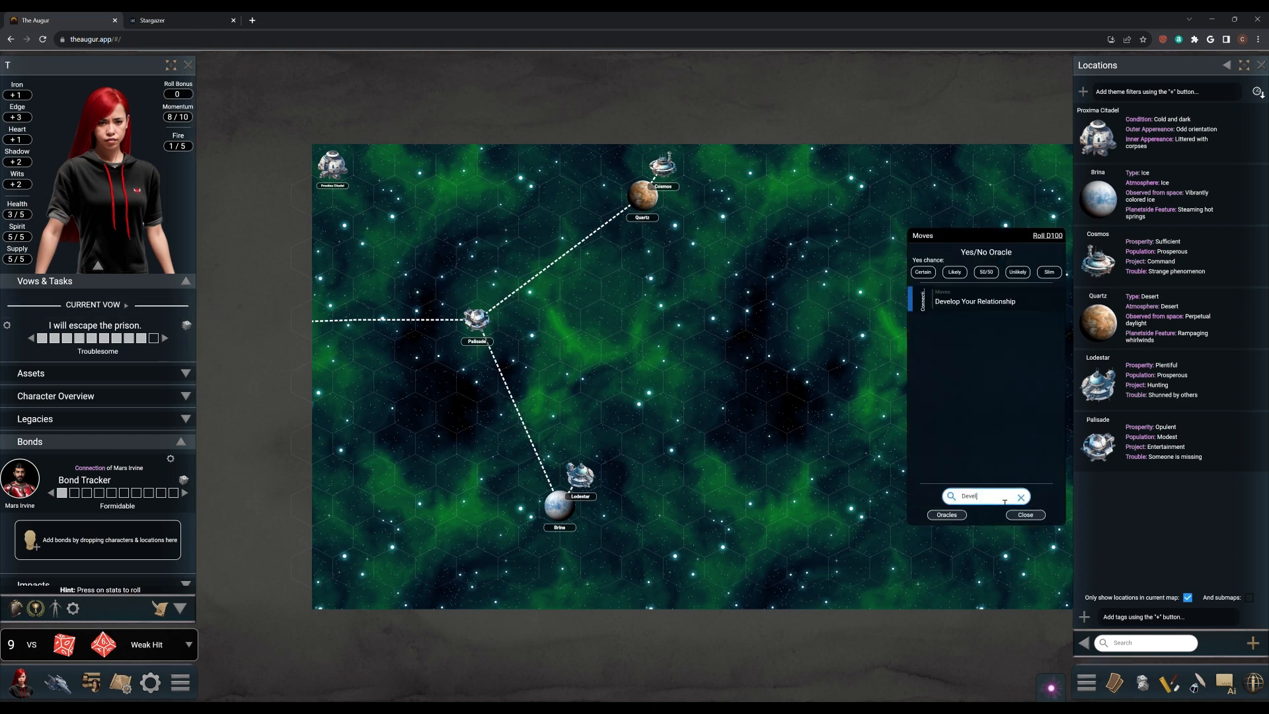
{"action": "left_click", "coordinate": [1019, 495]}
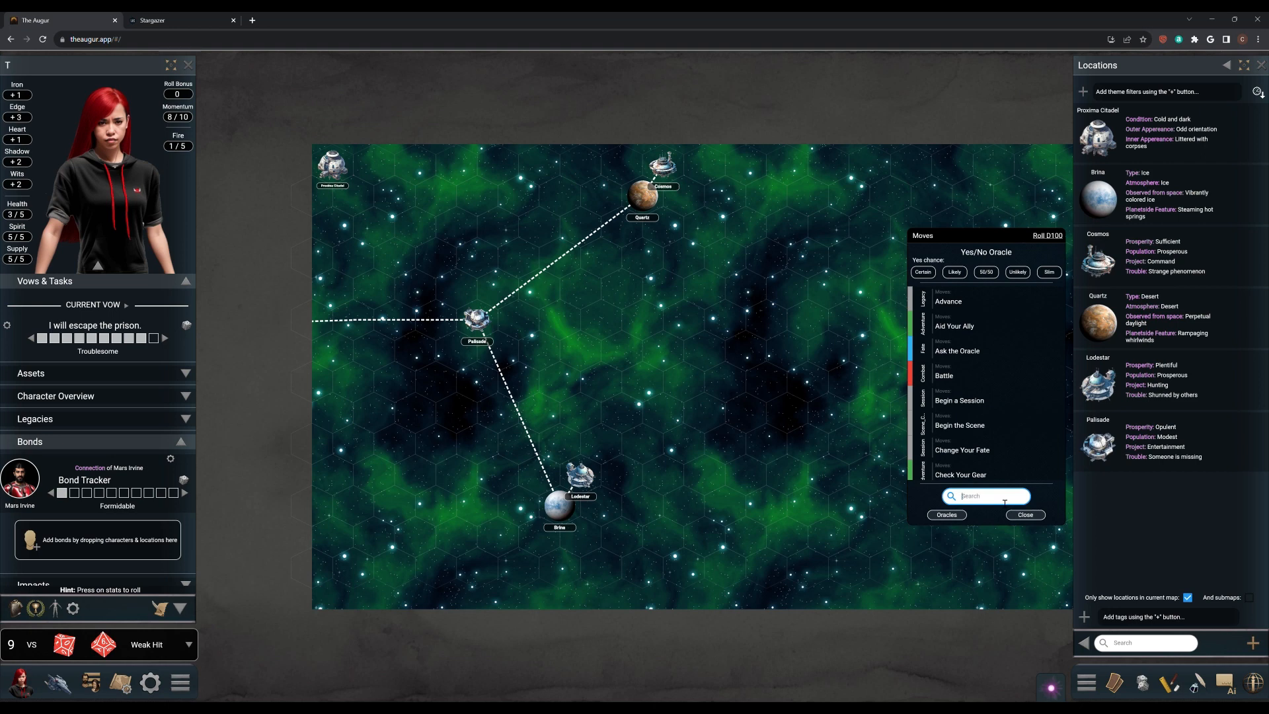
{"action": "type", "text": "com"}
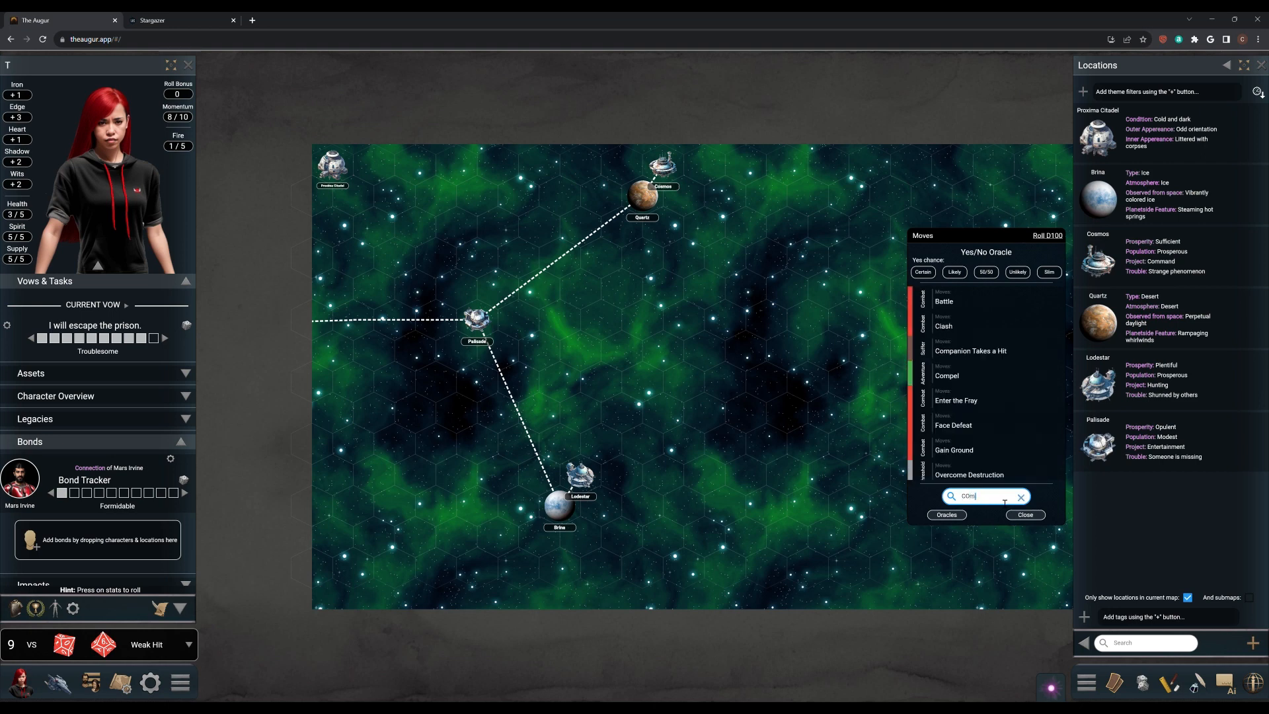
{"action": "left_click", "coordinate": [1021, 496]}
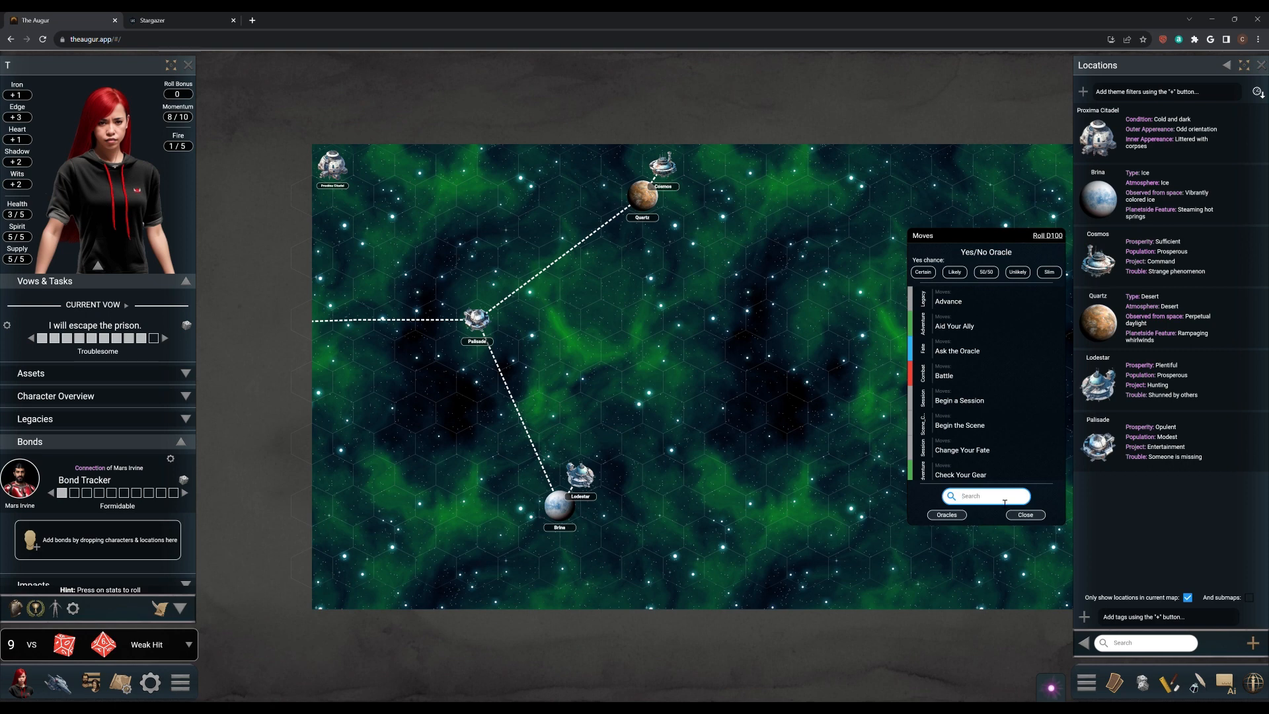
{"action": "type", "text": "Ful"}
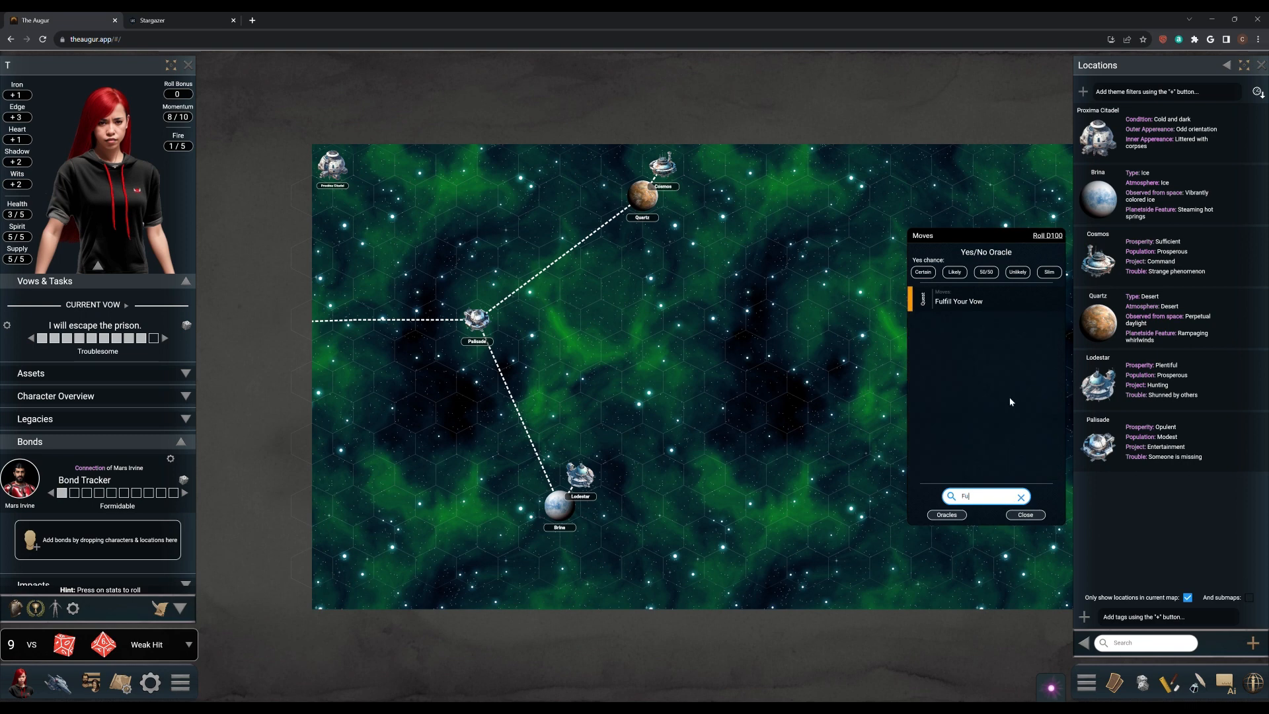
- Show the Fulfill Your Vow rules with its strong hit, weak hit and miss outcomes
{"action": "left_click", "coordinate": [959, 300]}
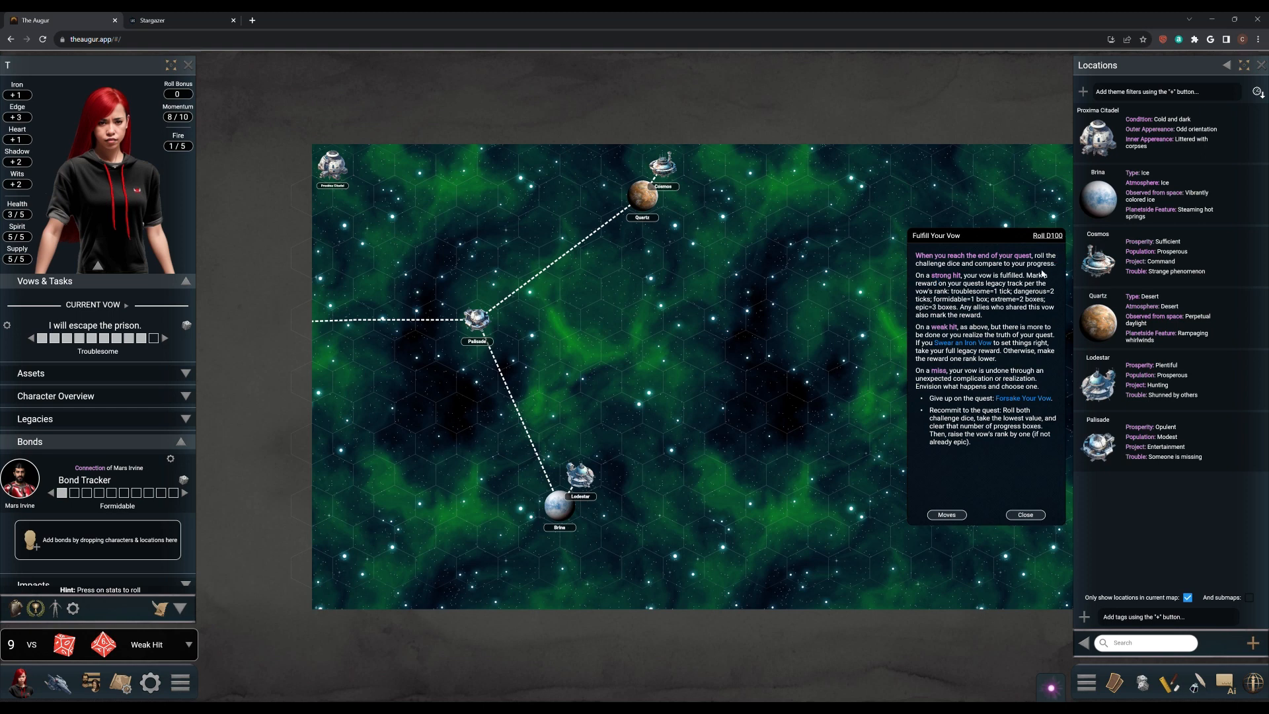
{"action": "mouse_move", "coordinate": [913, 297]}
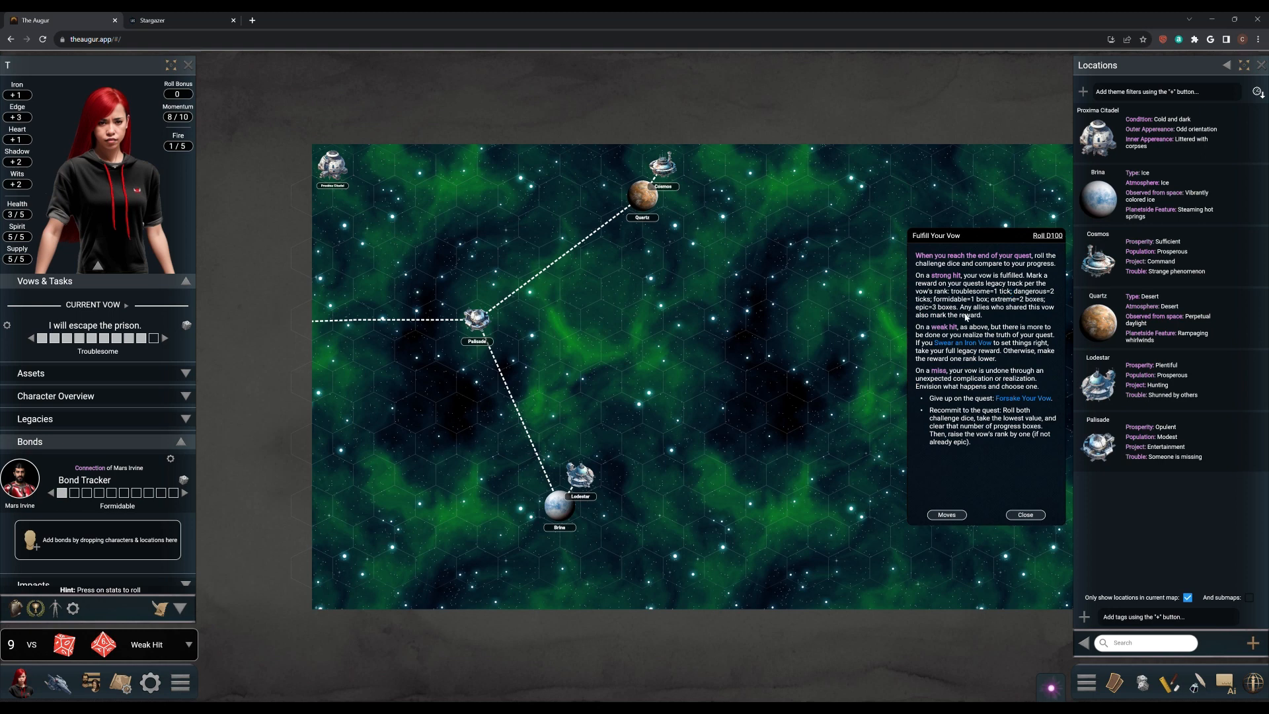
{"action": "mouse_move", "coordinate": [985, 334]}
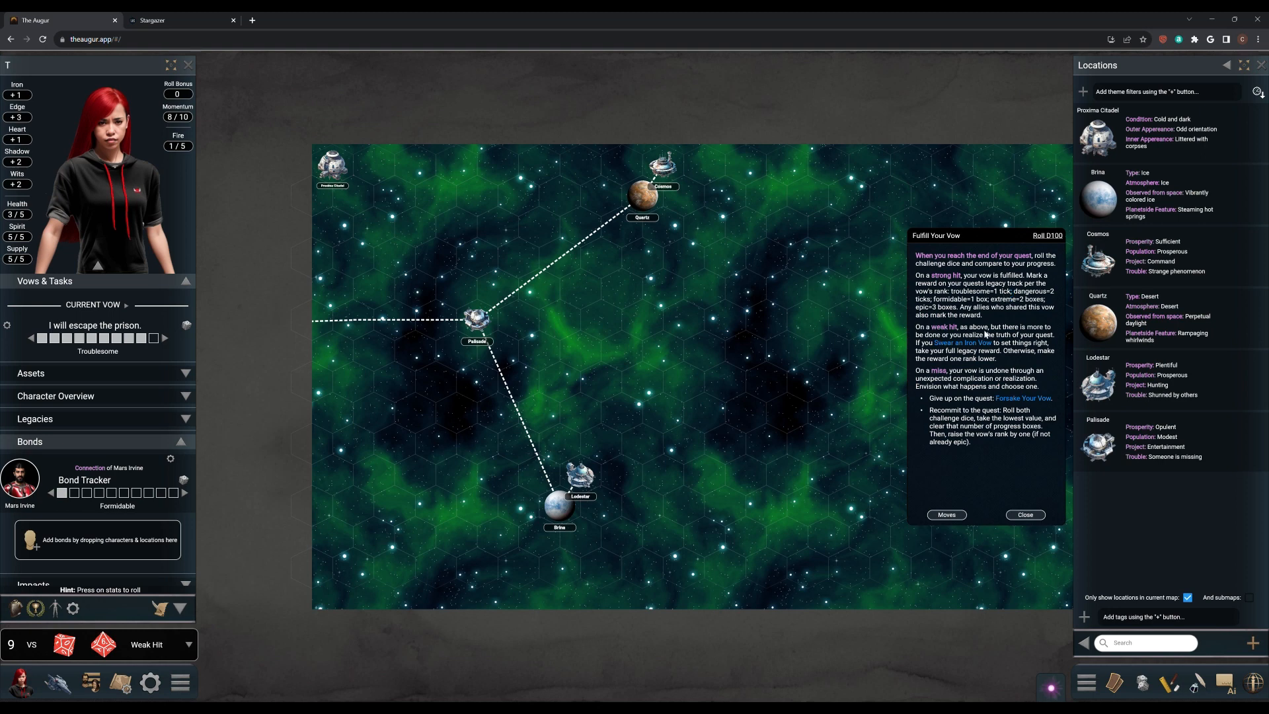
{"action": "mouse_move", "coordinate": [878, 370]}
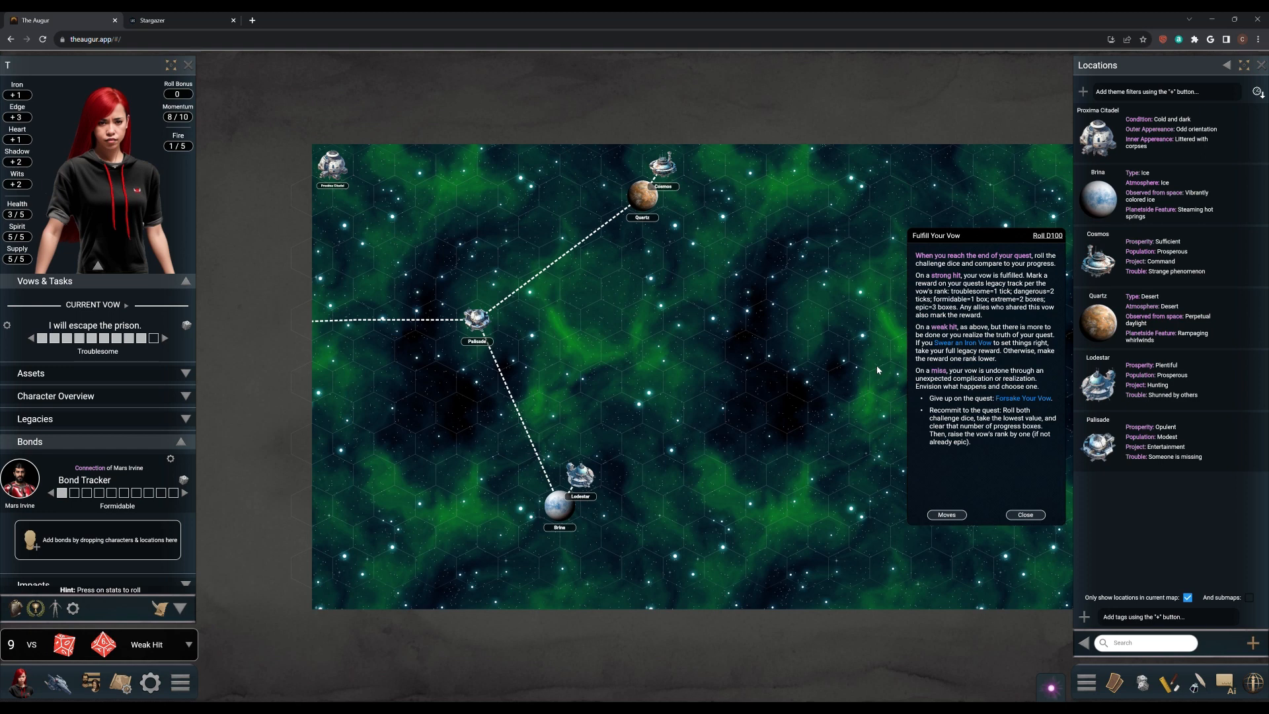
{"action": "mouse_move", "coordinate": [311, 378]}
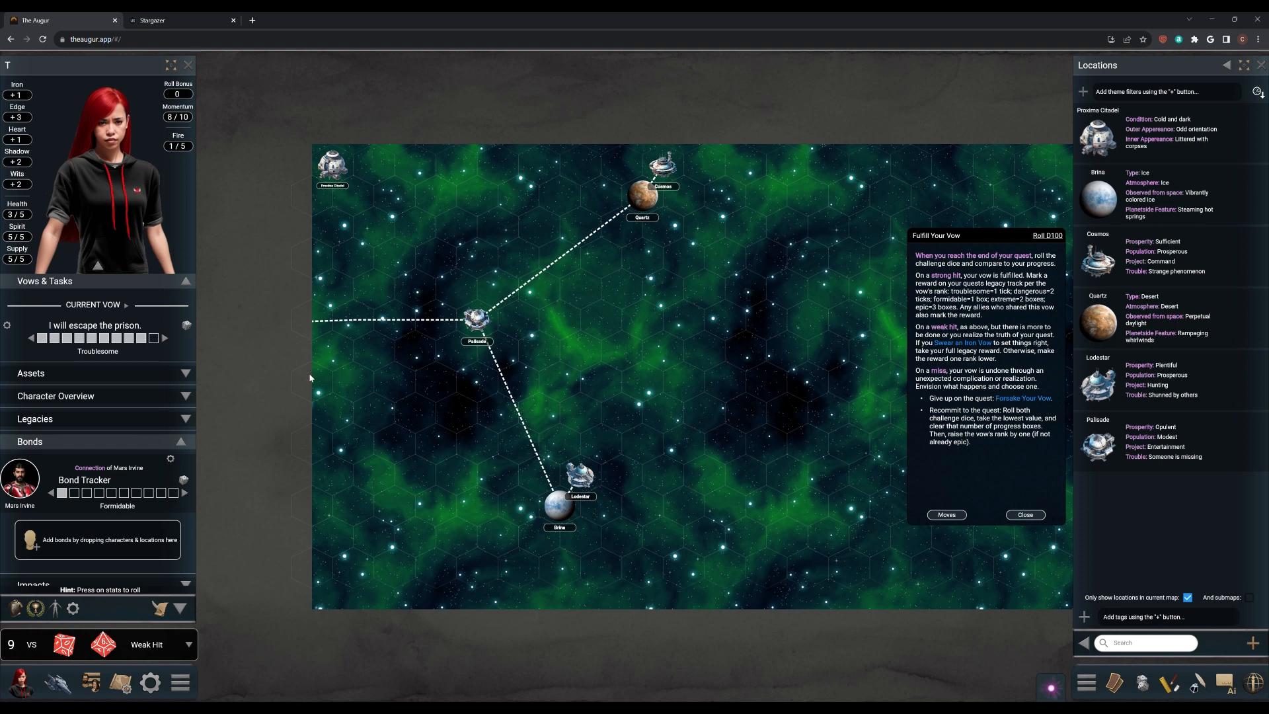
{"action": "mouse_move", "coordinate": [333, 380]}
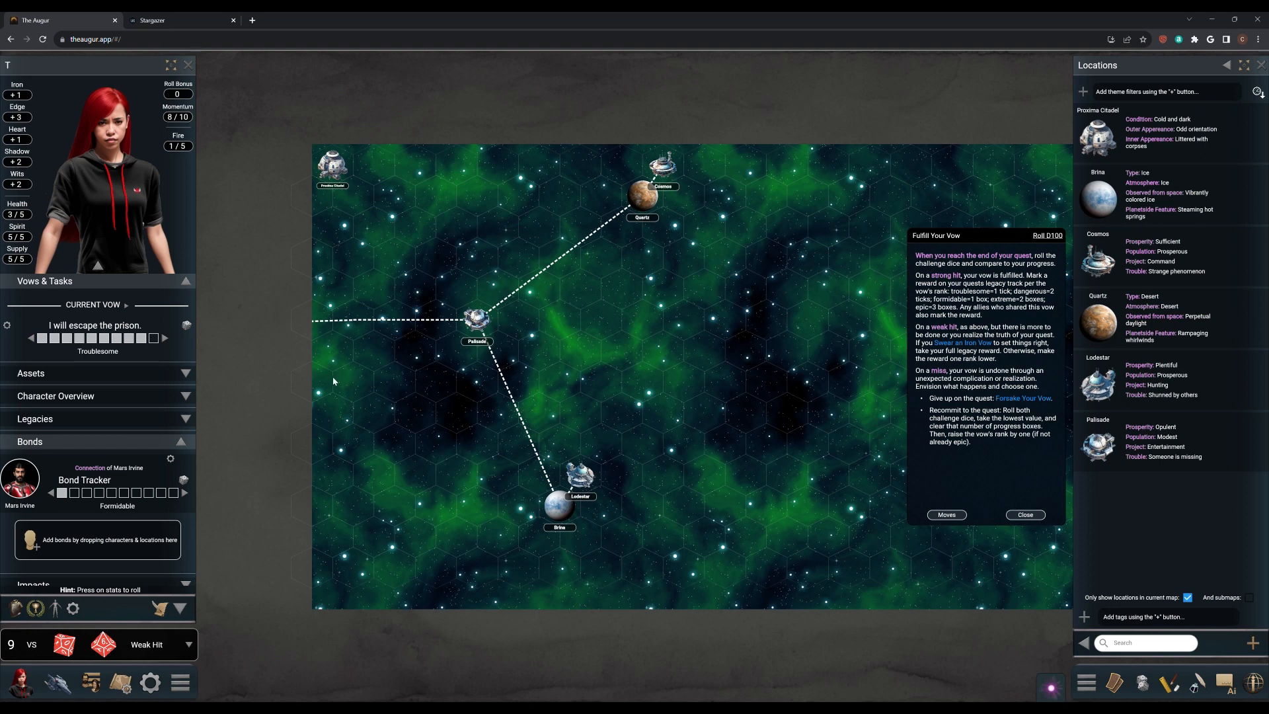
{"action": "mouse_move", "coordinate": [439, 352]}
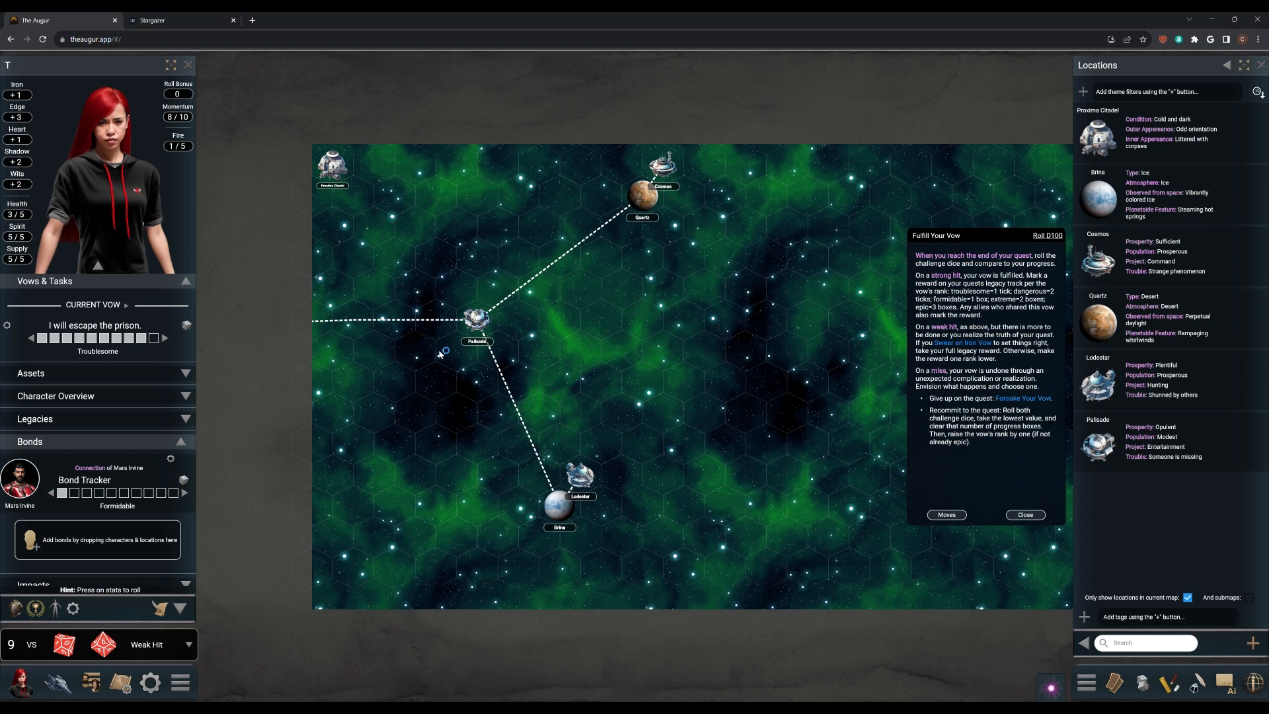
{"action": "mouse_move", "coordinate": [439, 351]}
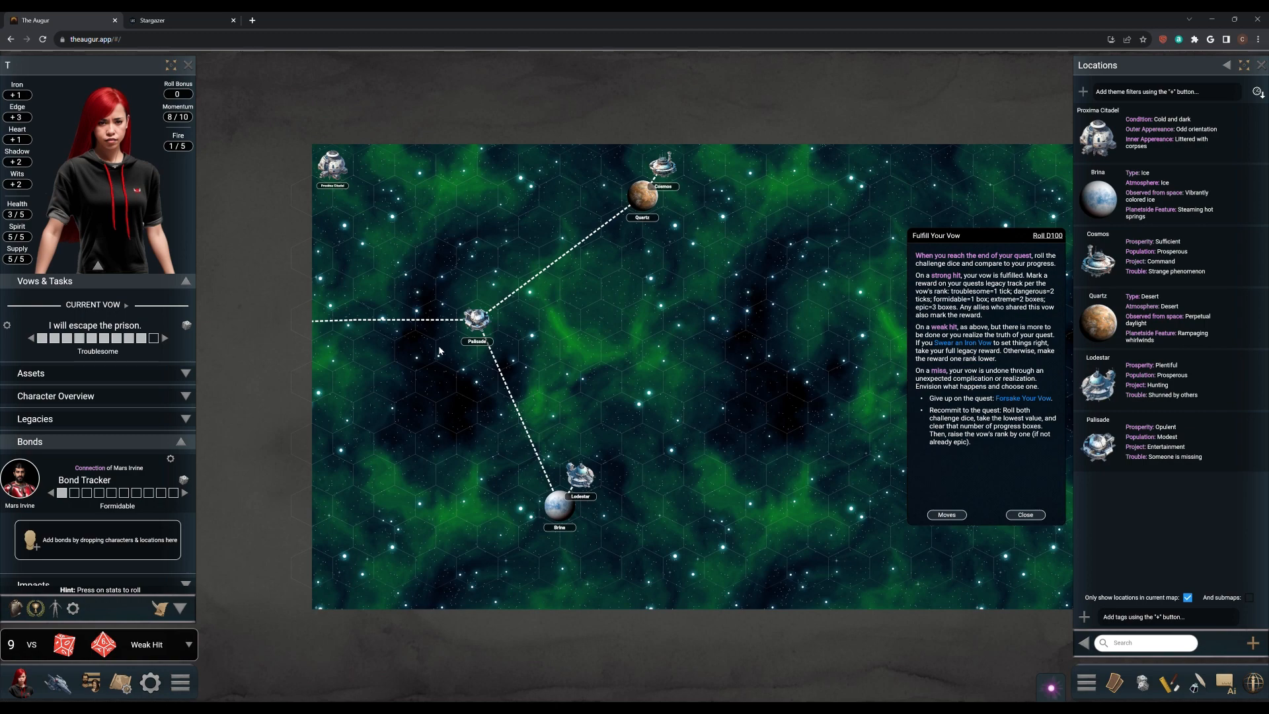
{"action": "mouse_move", "coordinate": [329, 207]}
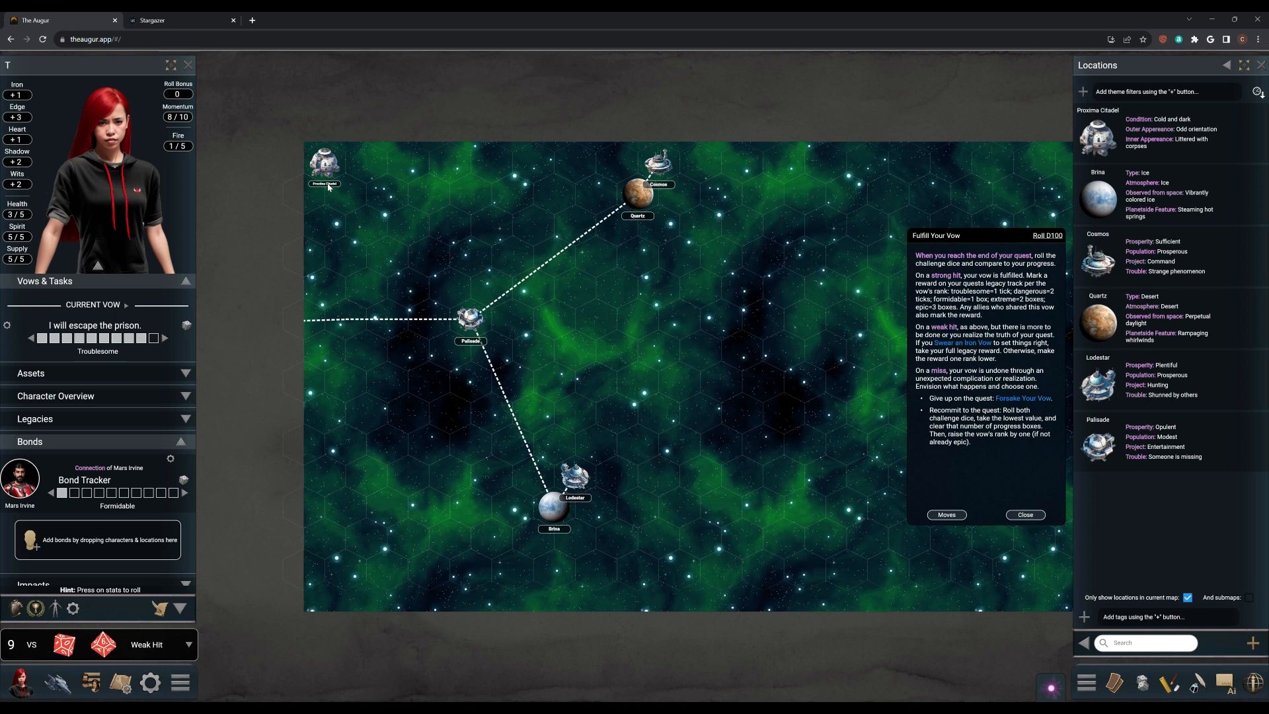
{"action": "mouse_move", "coordinate": [1117, 236]}
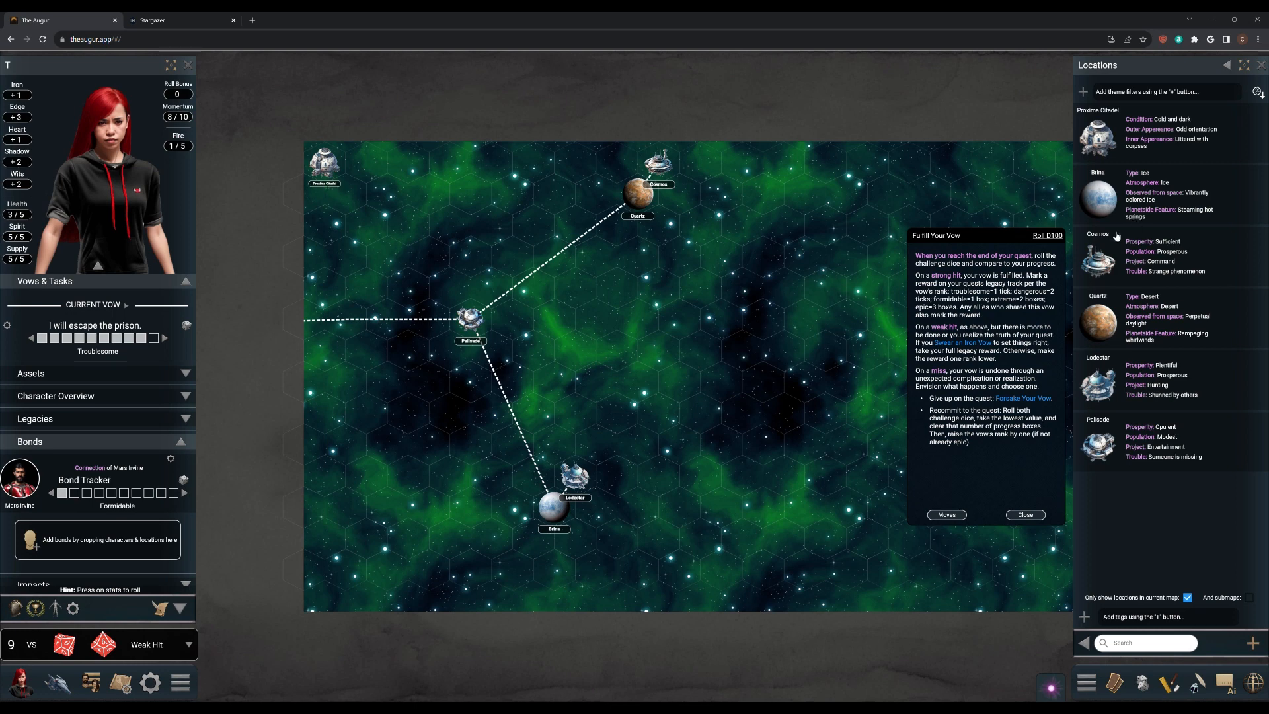
{"action": "mouse_move", "coordinate": [1088, 492]}
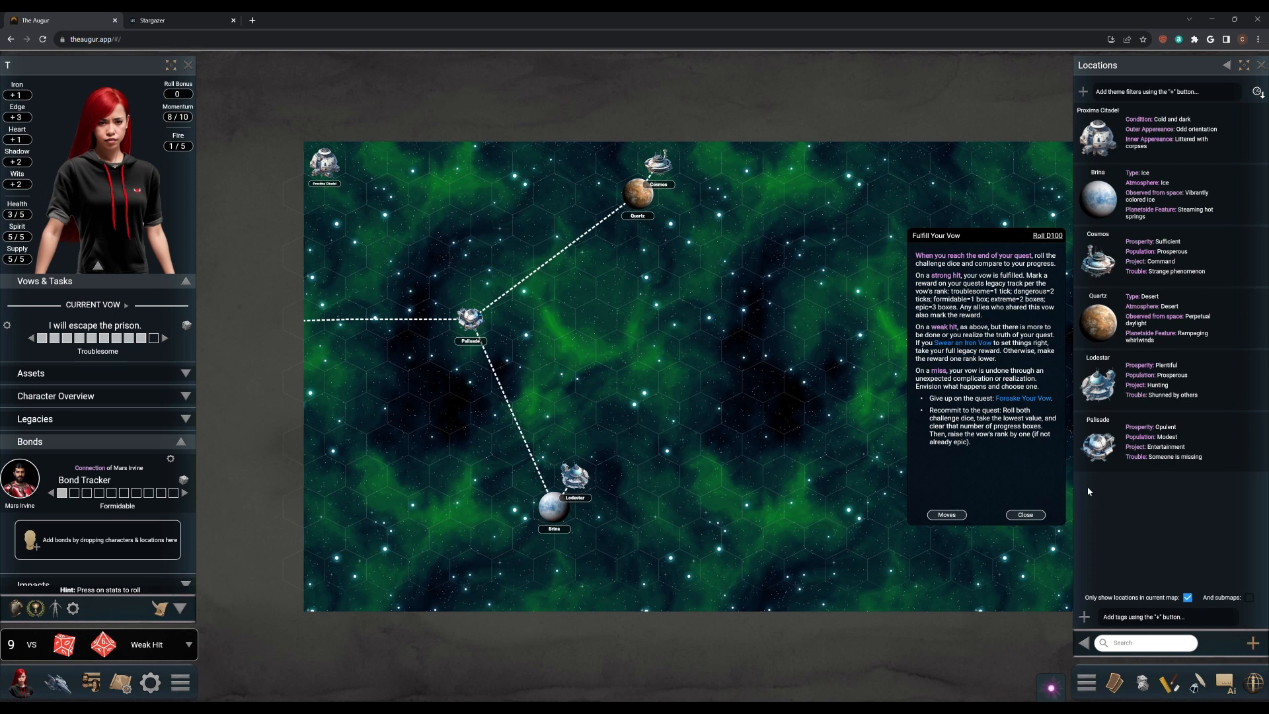
{"action": "mouse_move", "coordinate": [1057, 513]}
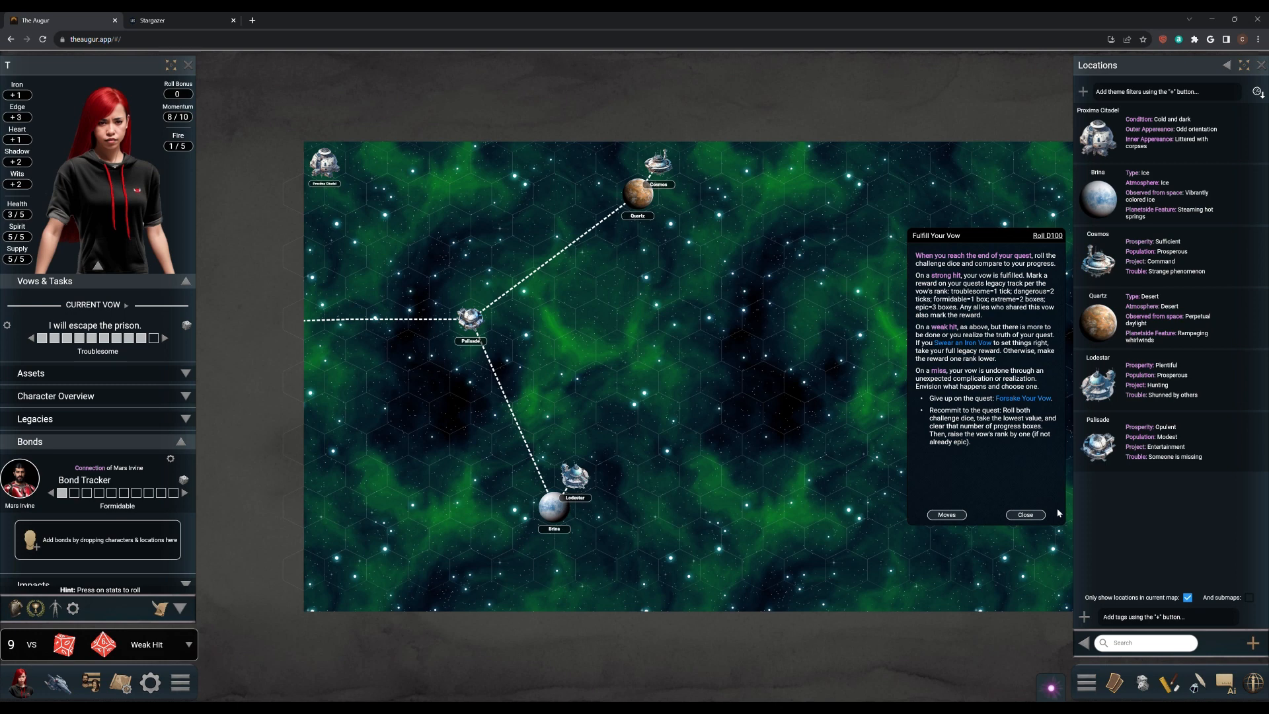
{"action": "mouse_move", "coordinate": [1060, 518]}
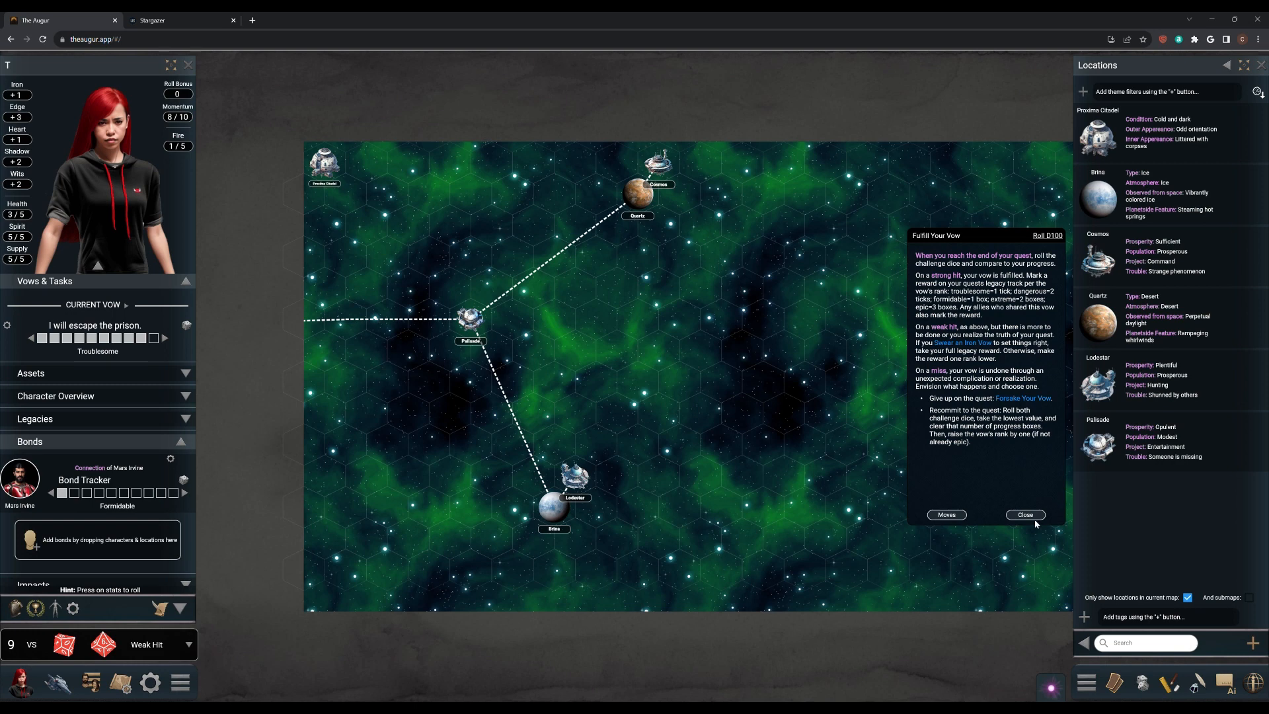
{"action": "mouse_move", "coordinate": [744, 472]}
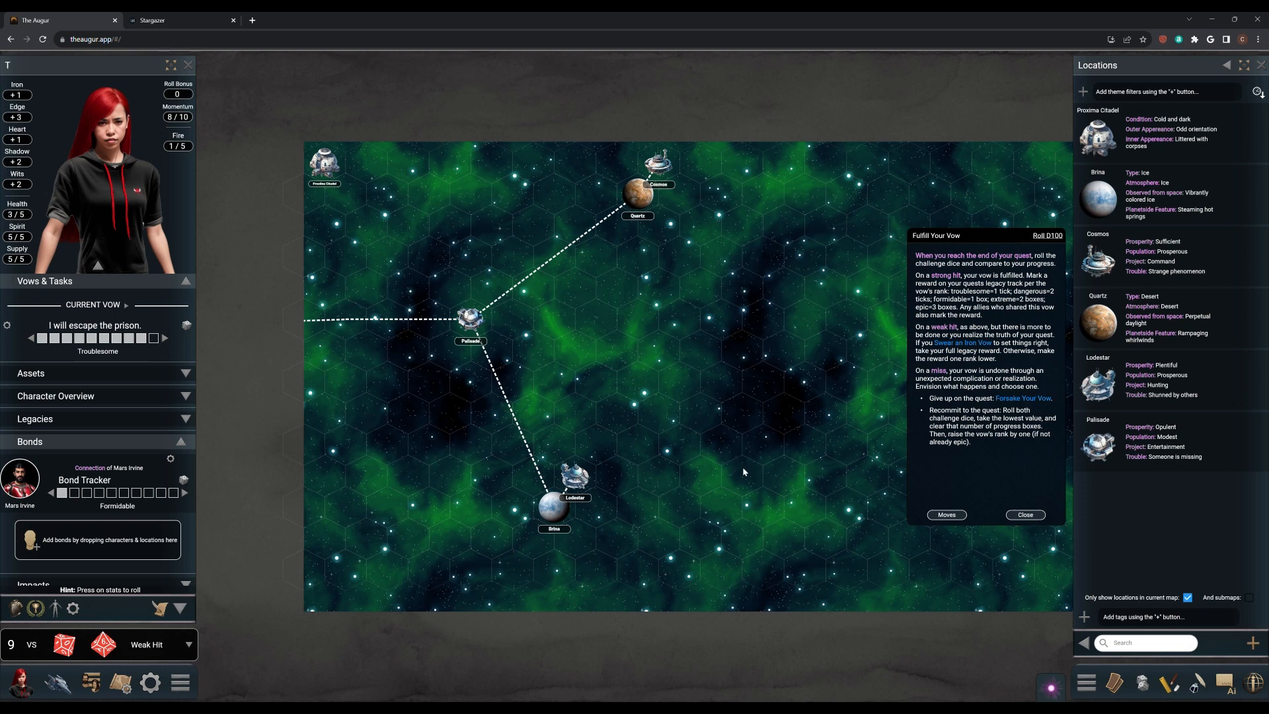
{"action": "mouse_move", "coordinate": [1022, 525]}
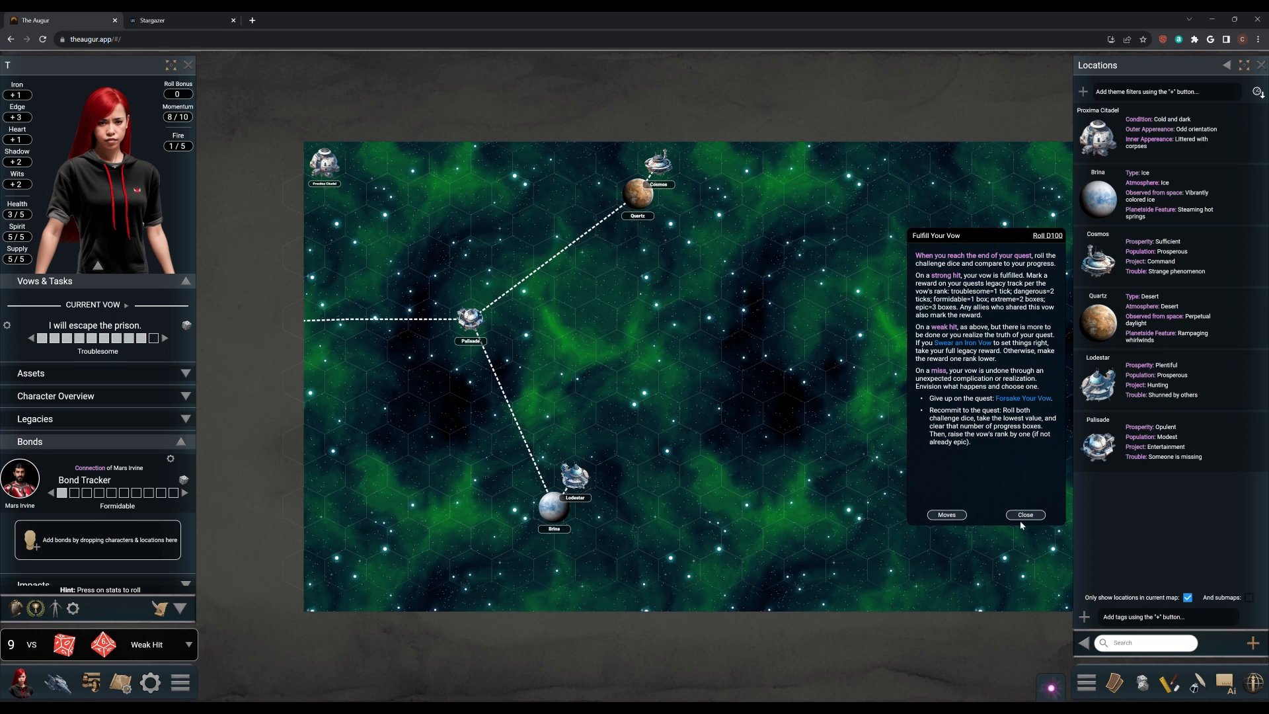
{"action": "left_click", "coordinate": [1023, 514]}
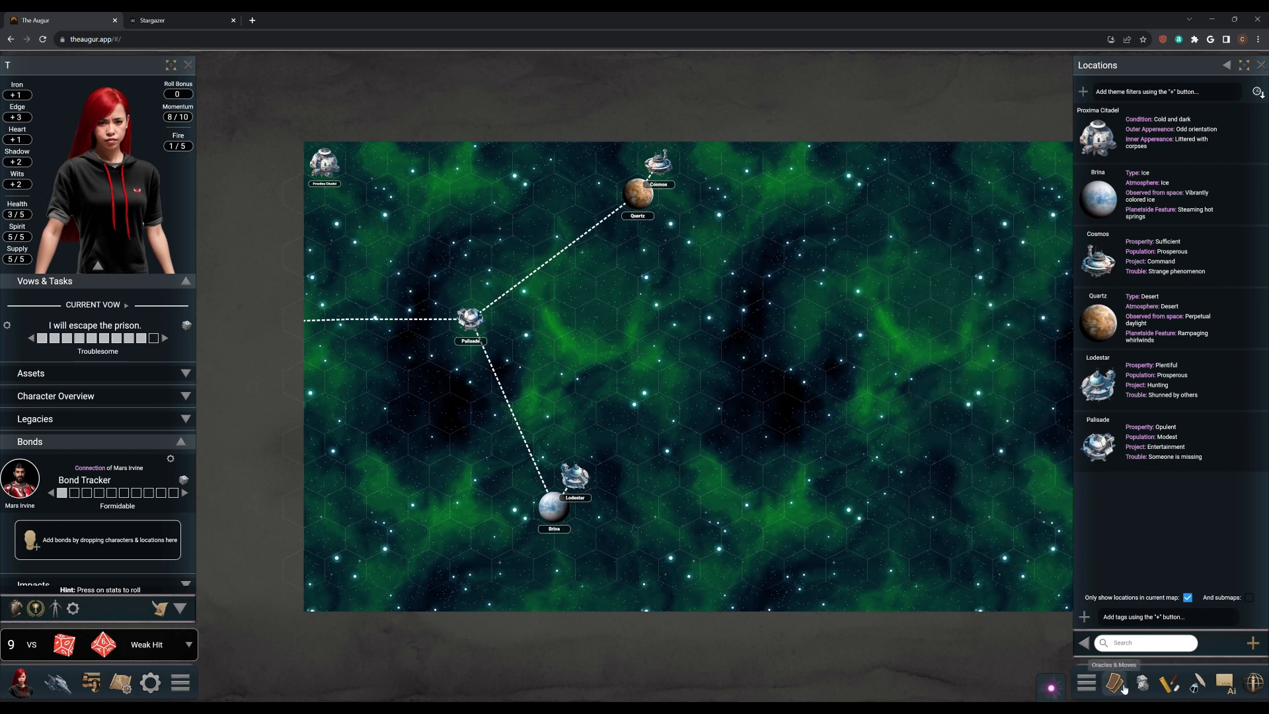
{"action": "left_click", "coordinate": [1112, 682]}
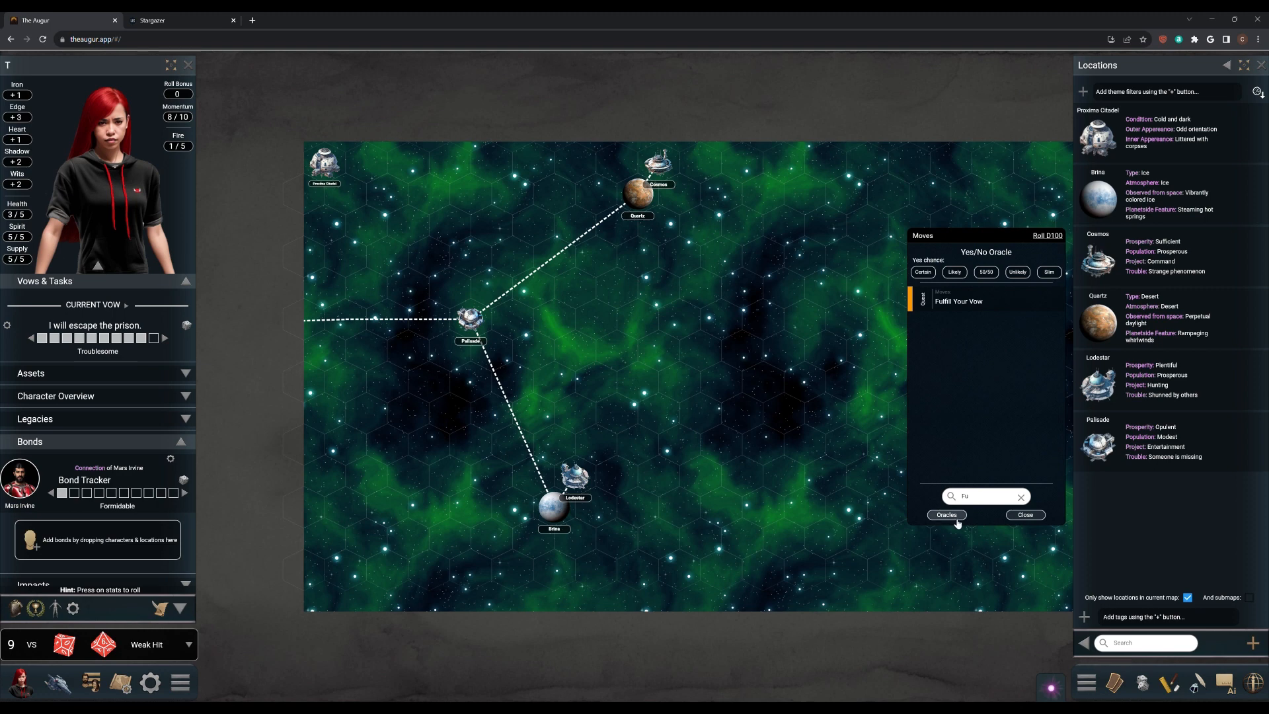
{"action": "left_click", "coordinate": [945, 514]}
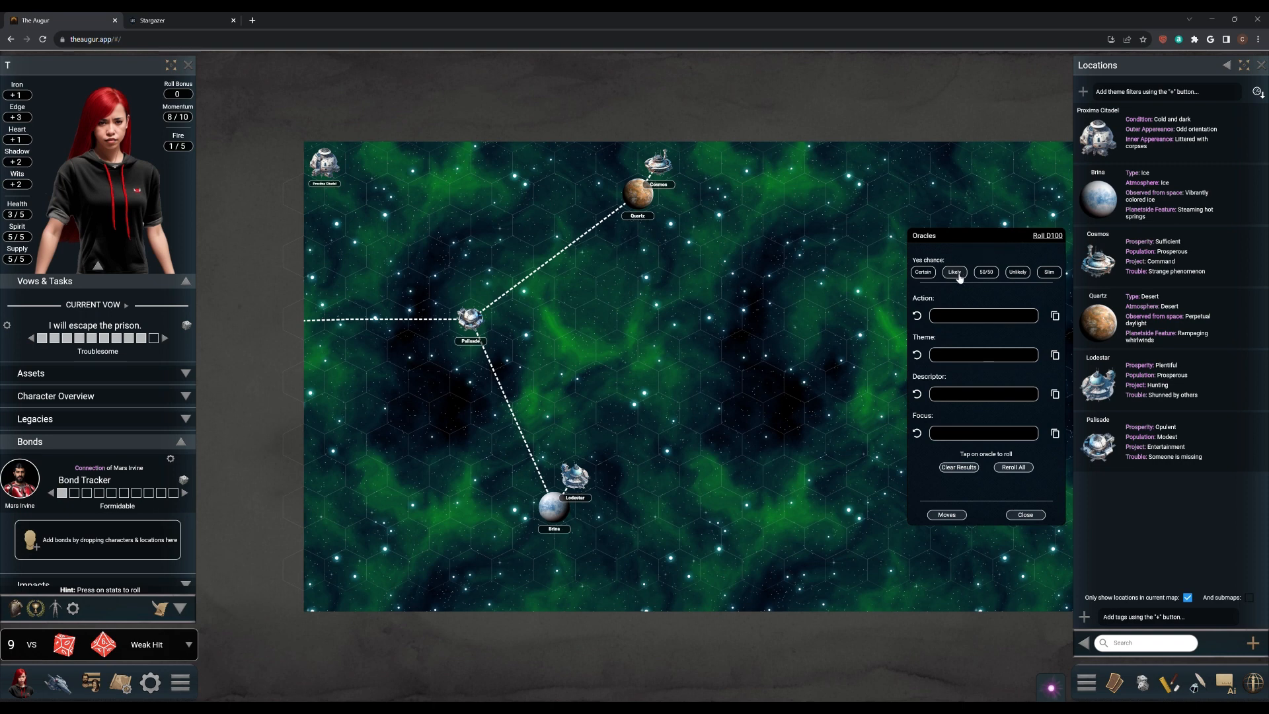
{"action": "left_click", "coordinate": [953, 271]}
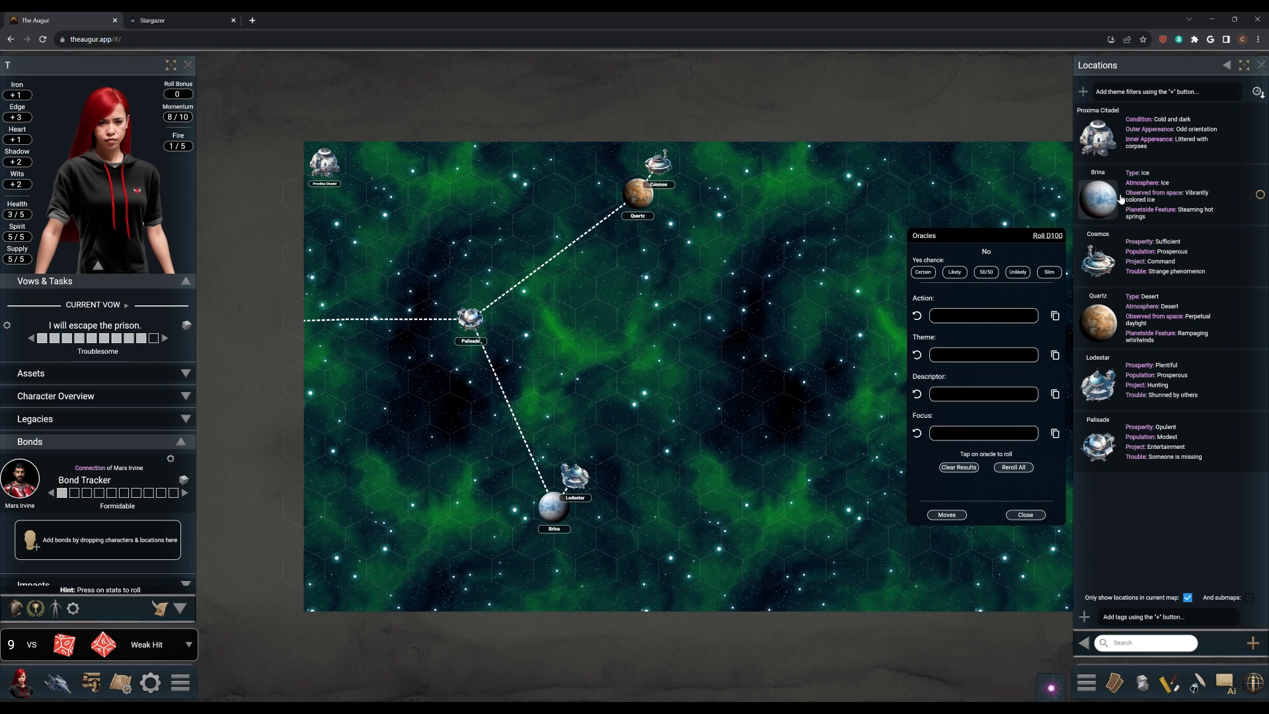
{"action": "left_click", "coordinate": [1024, 514]}
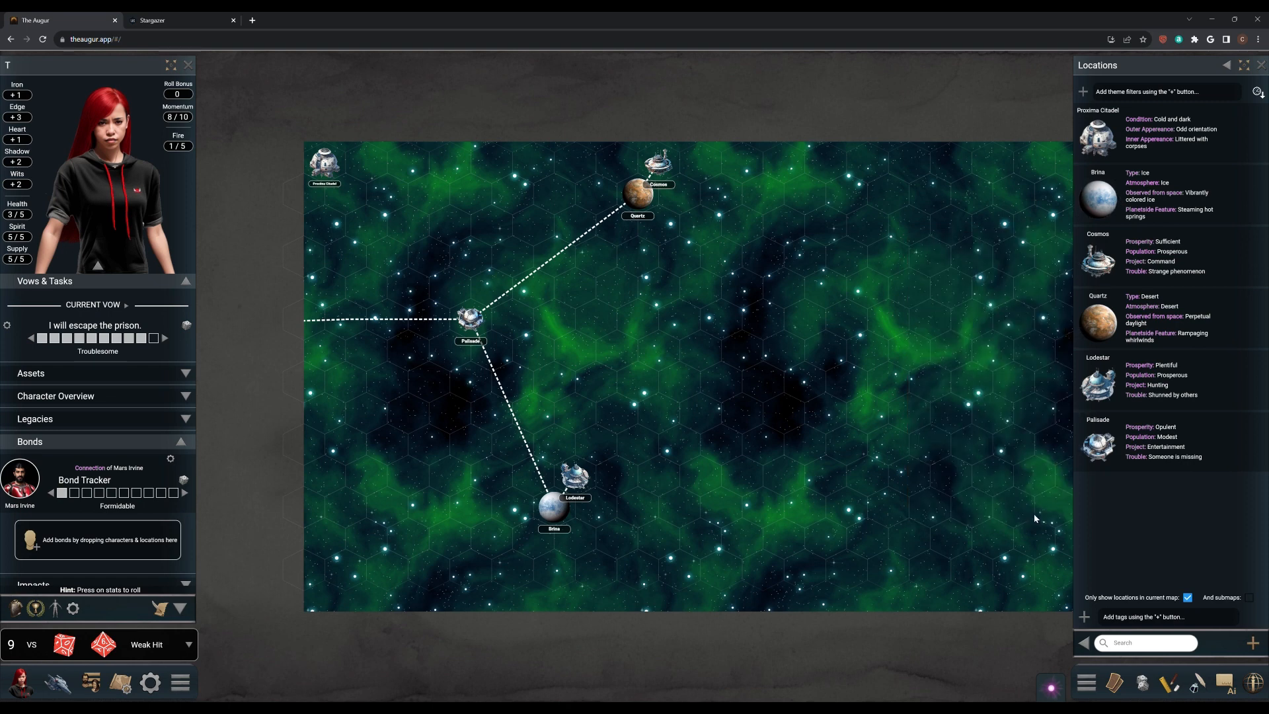
{"action": "mouse_move", "coordinate": [1044, 485]}
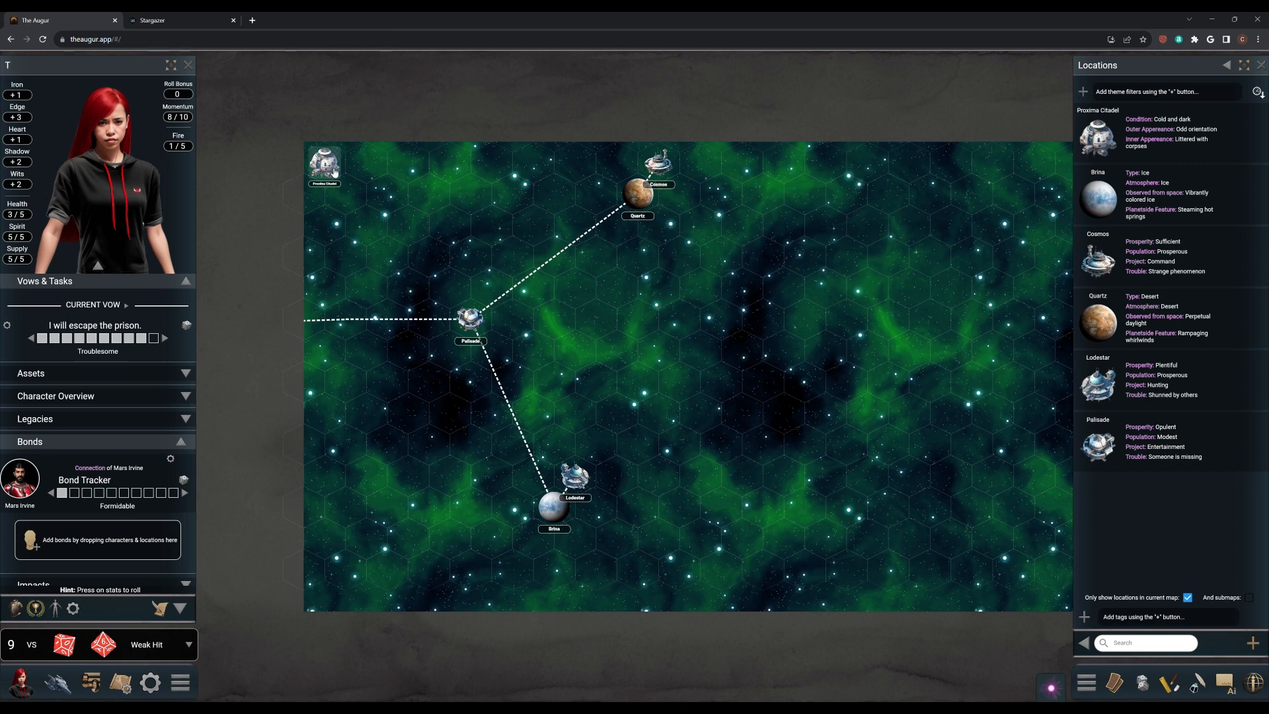
- Close the Locations list to leave the starmap with Palisade, Quartz, Brina and Lodestar clear
{"action": "left_click", "coordinate": [324, 164]}
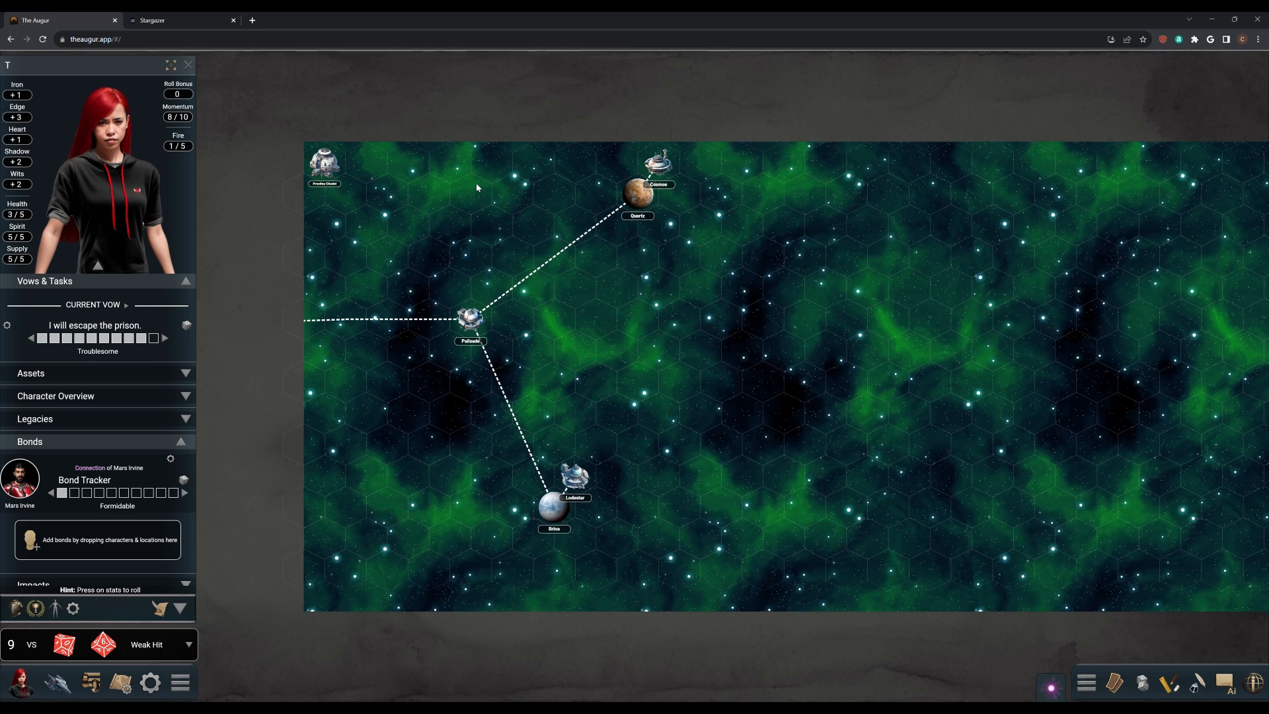
{"action": "mouse_move", "coordinate": [92, 614]}
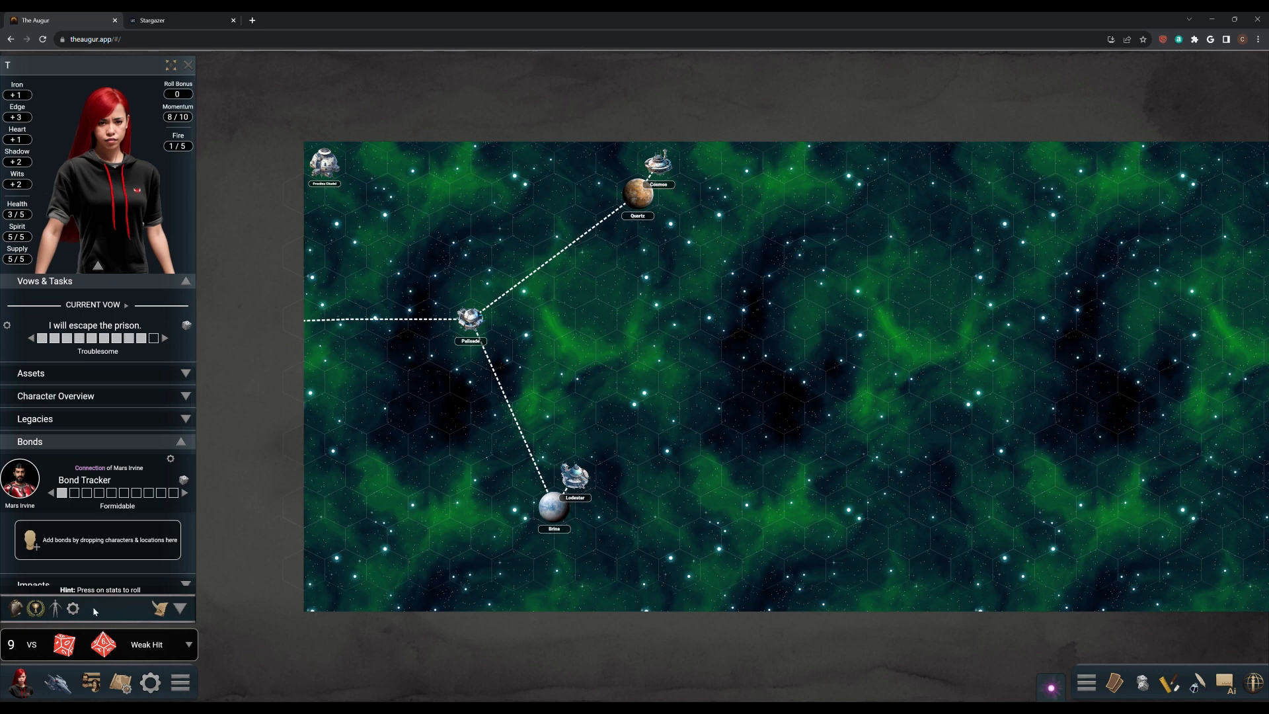
{"action": "mouse_move", "coordinate": [369, 304]}
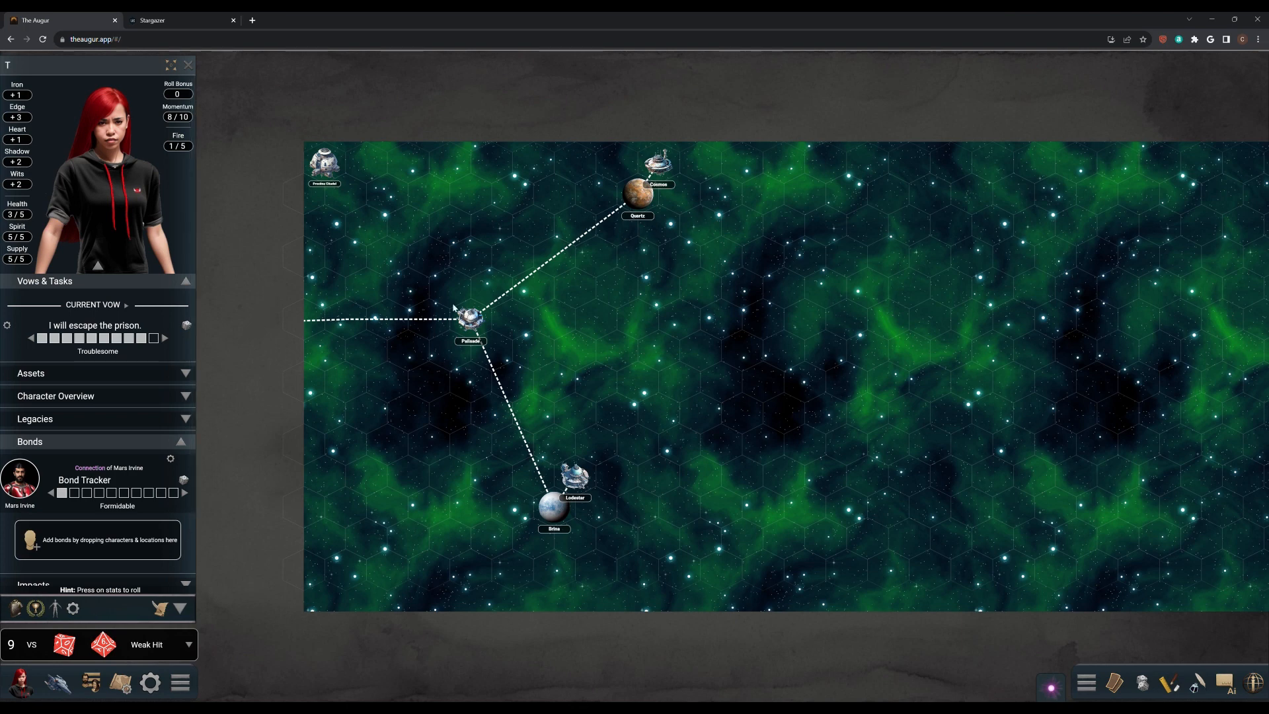
{"action": "mouse_move", "coordinate": [456, 297]}
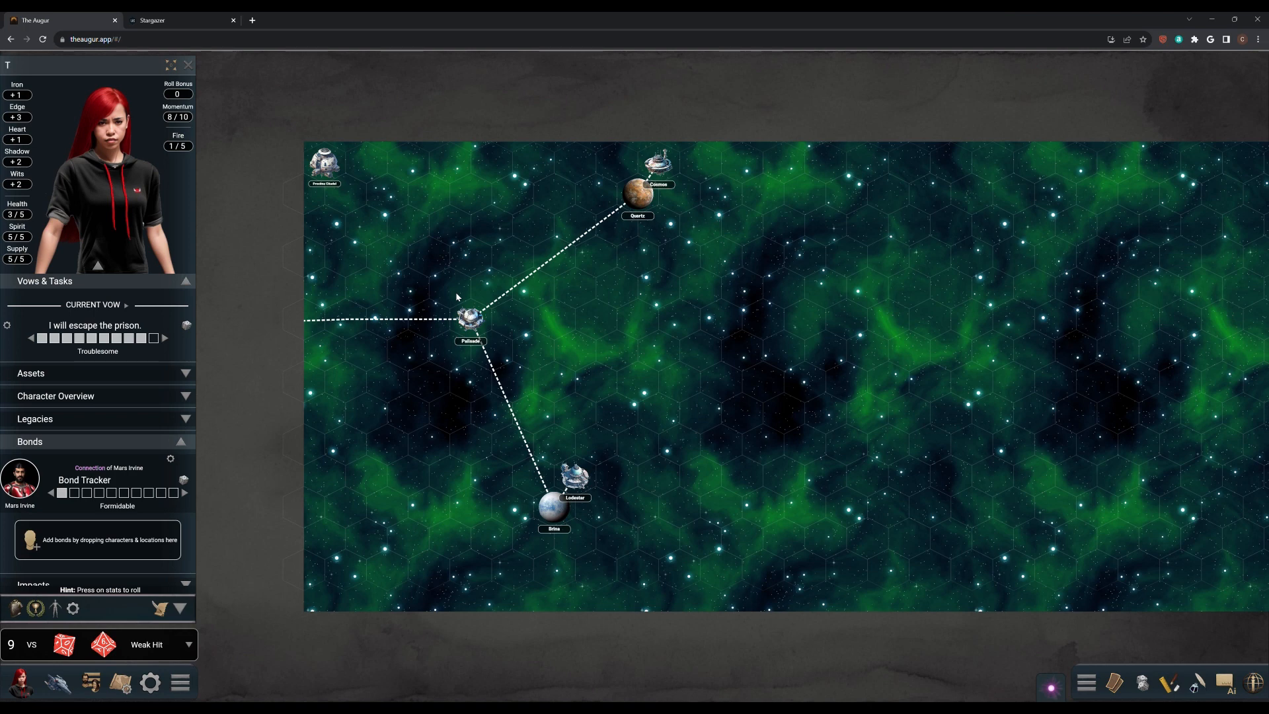
{"action": "mouse_move", "coordinate": [460, 298]}
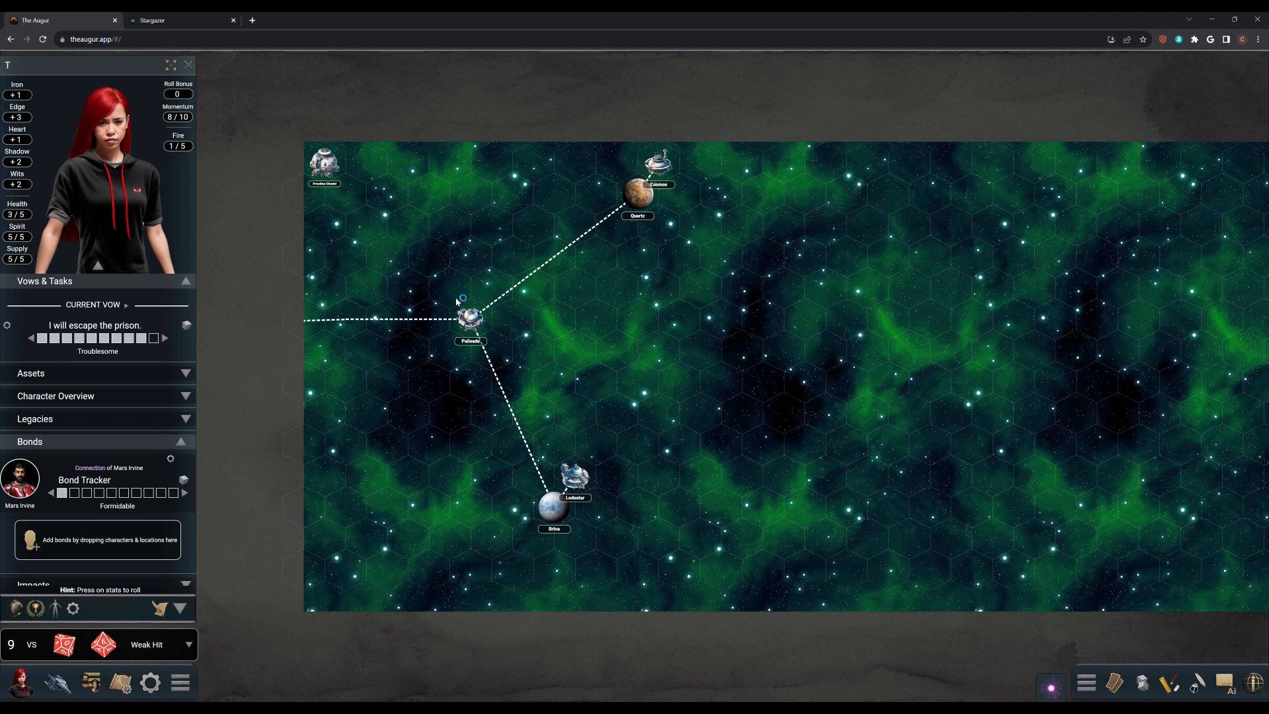
{"action": "mouse_move", "coordinate": [456, 298]}
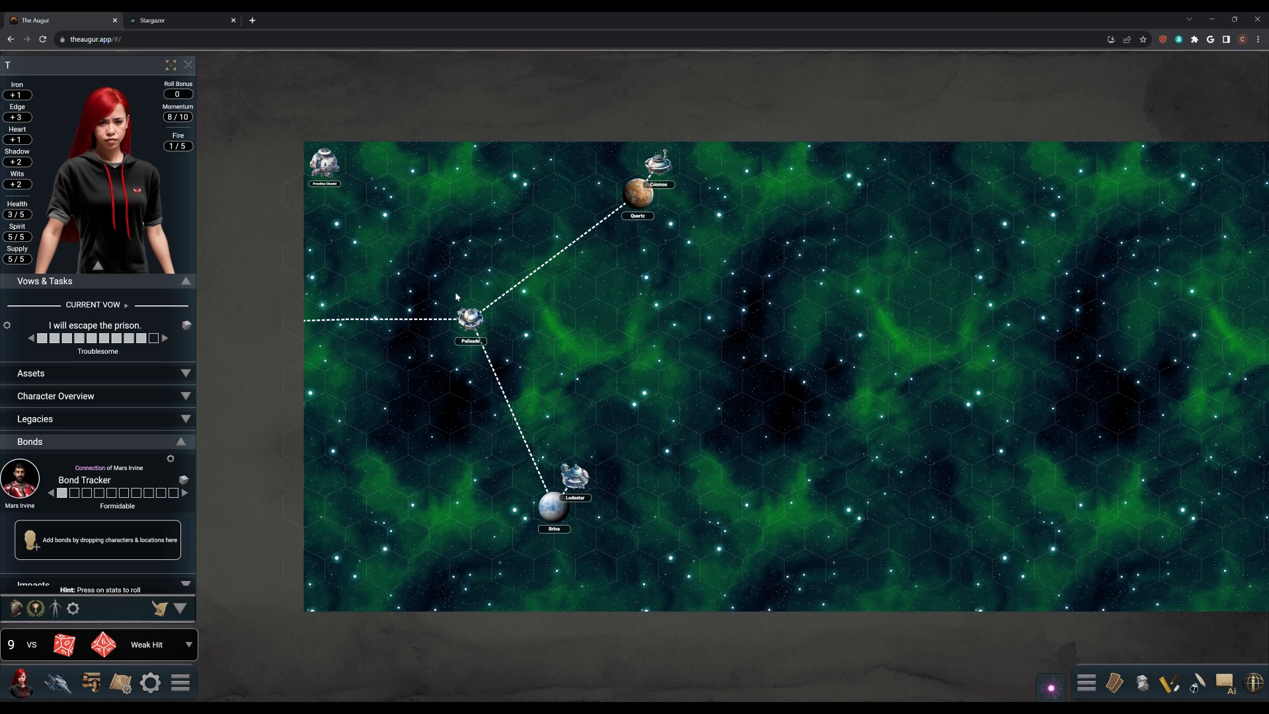
{"action": "mouse_move", "coordinate": [228, 273]}
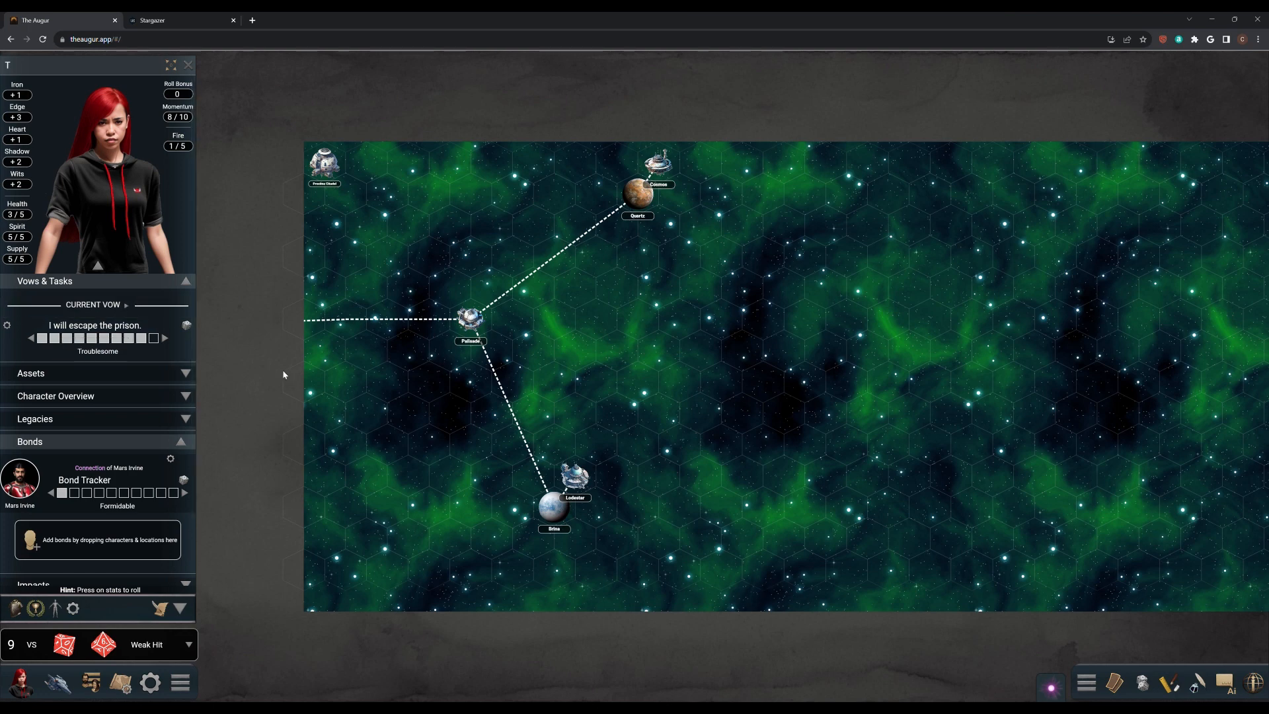
{"action": "mouse_move", "coordinate": [1087, 682]}
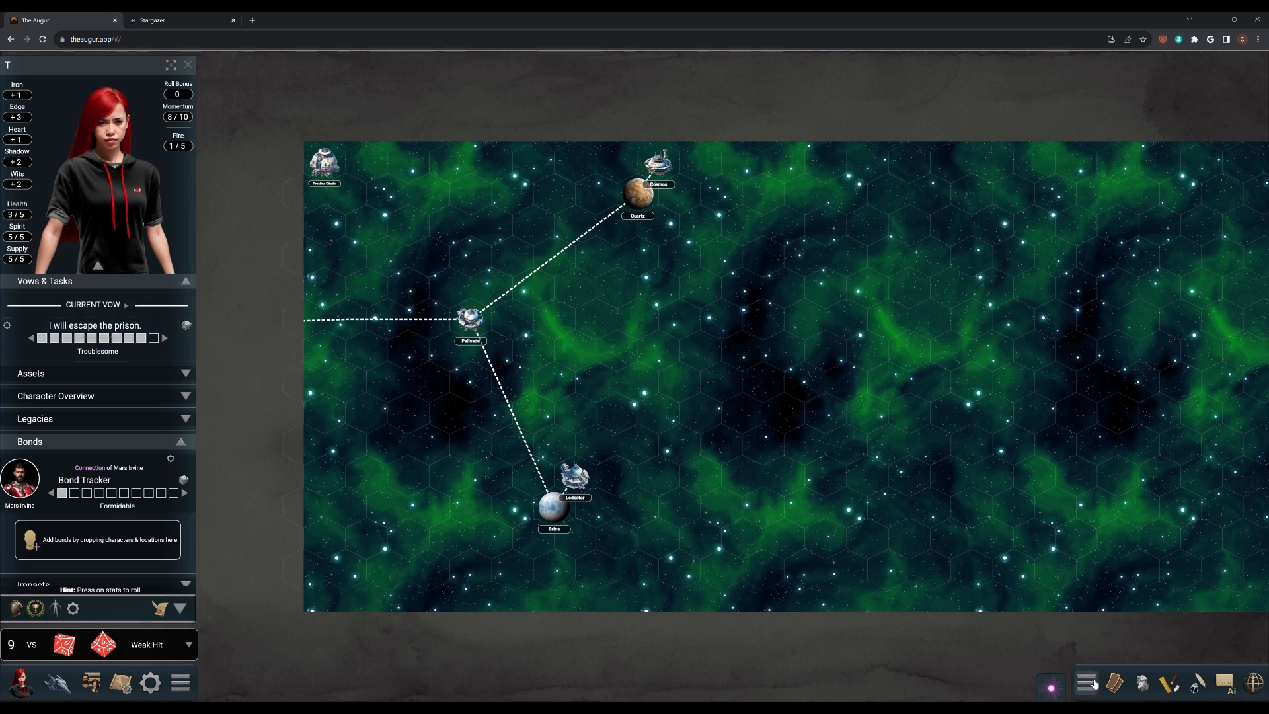
- Find the Swear an Iron Vow move via 'Swear' and roll it at +2 for a weak hit, momentum 9/10
{"action": "left_click", "coordinate": [1087, 683]}
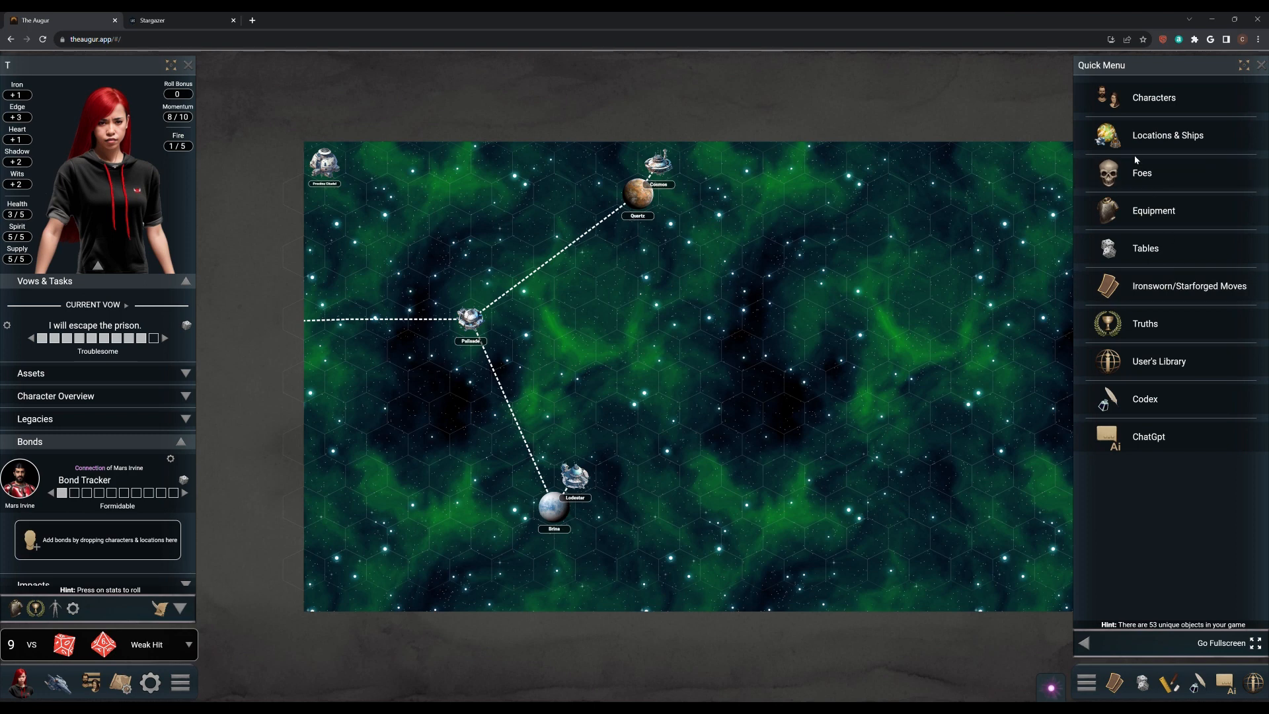
{"action": "mouse_move", "coordinate": [1146, 270]}
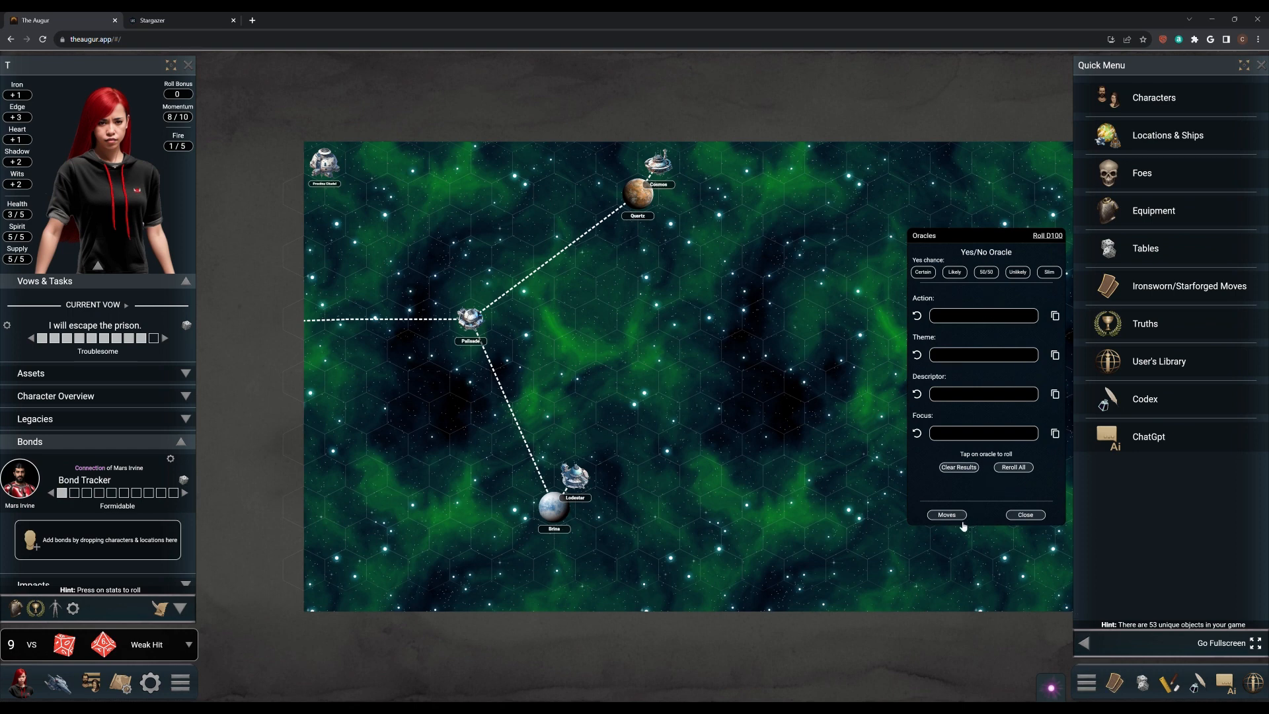
{"action": "left_click", "coordinate": [946, 514]}
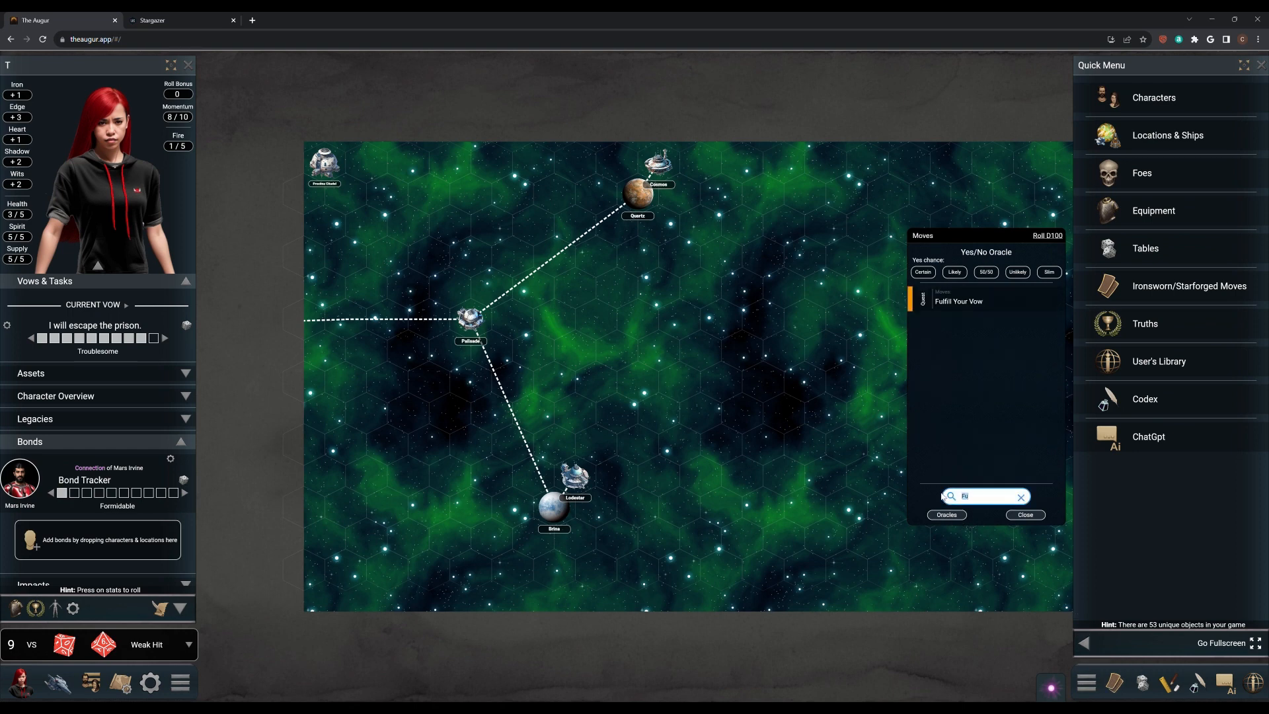
{"action": "type", "text": "Swear"}
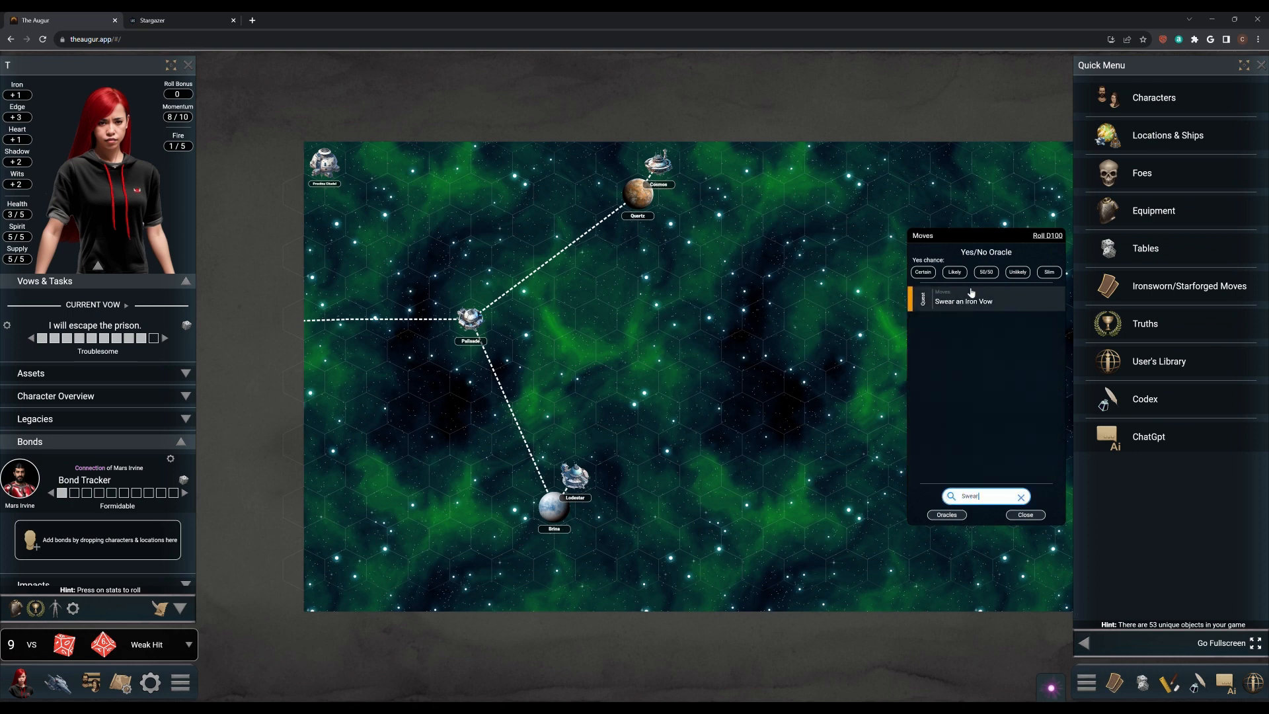
{"action": "left_click", "coordinate": [963, 300]}
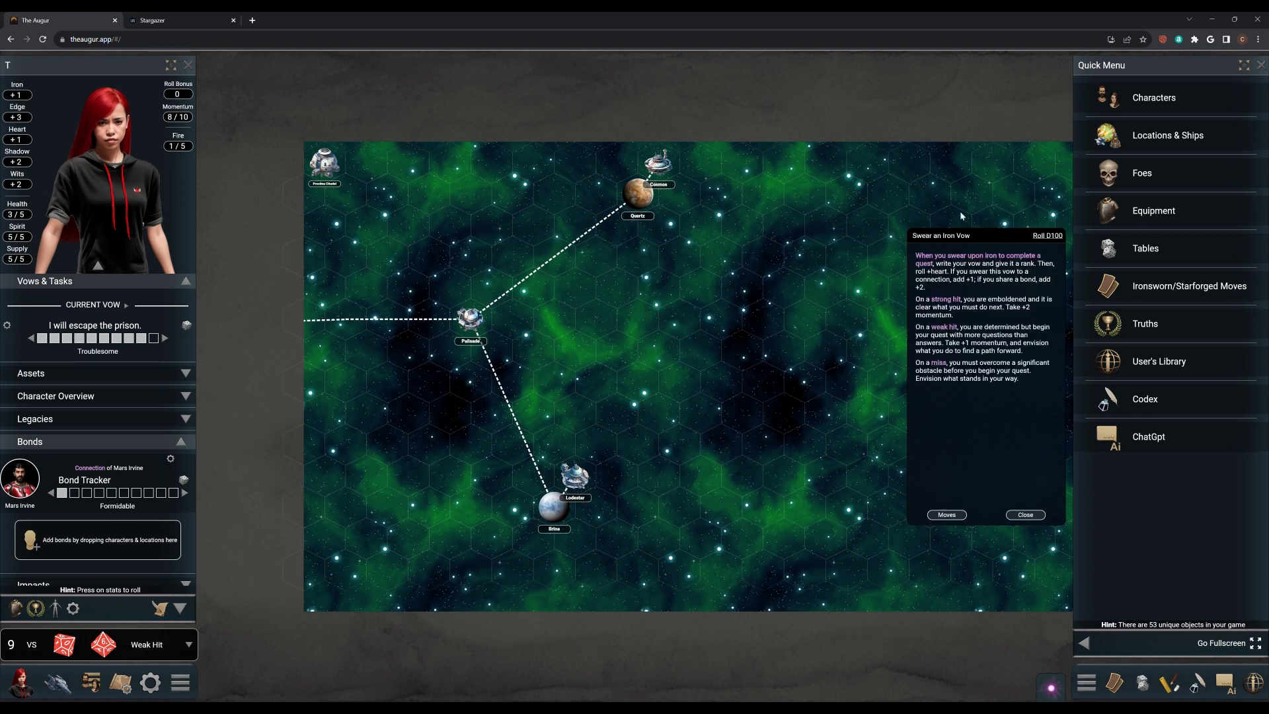
{"action": "mouse_move", "coordinate": [284, 220]}
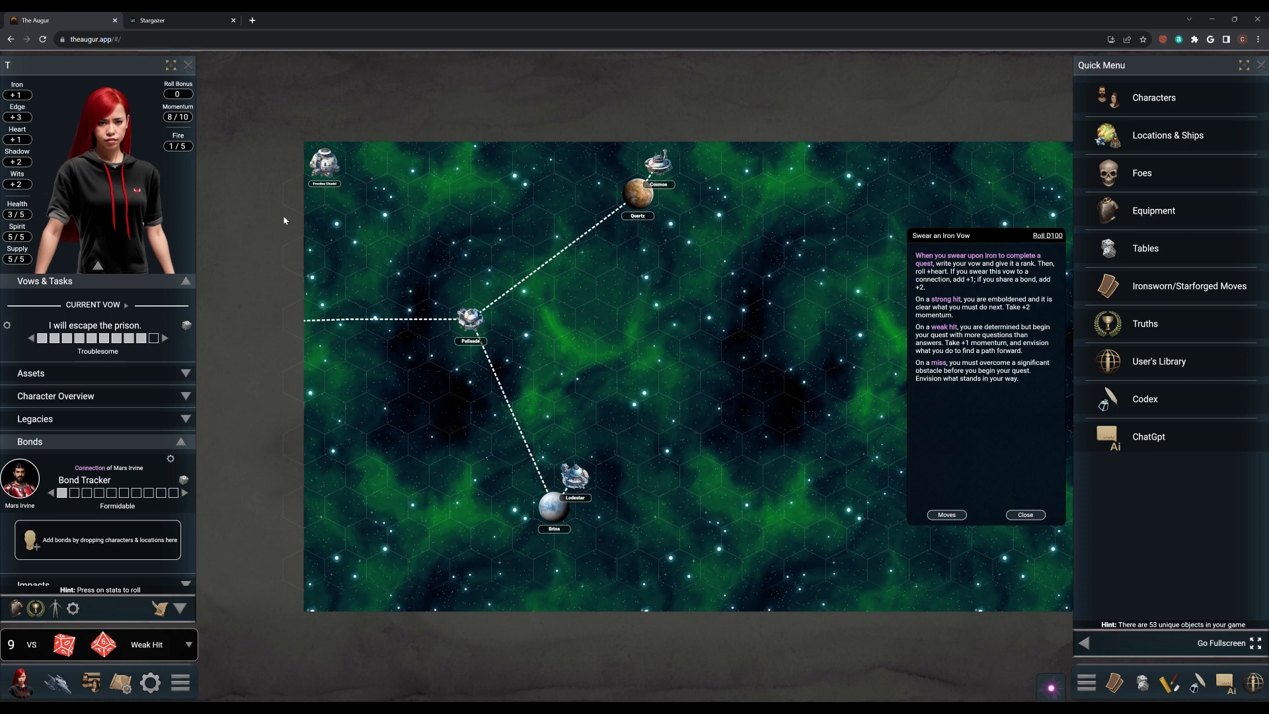
{"action": "mouse_move", "coordinate": [279, 174]}
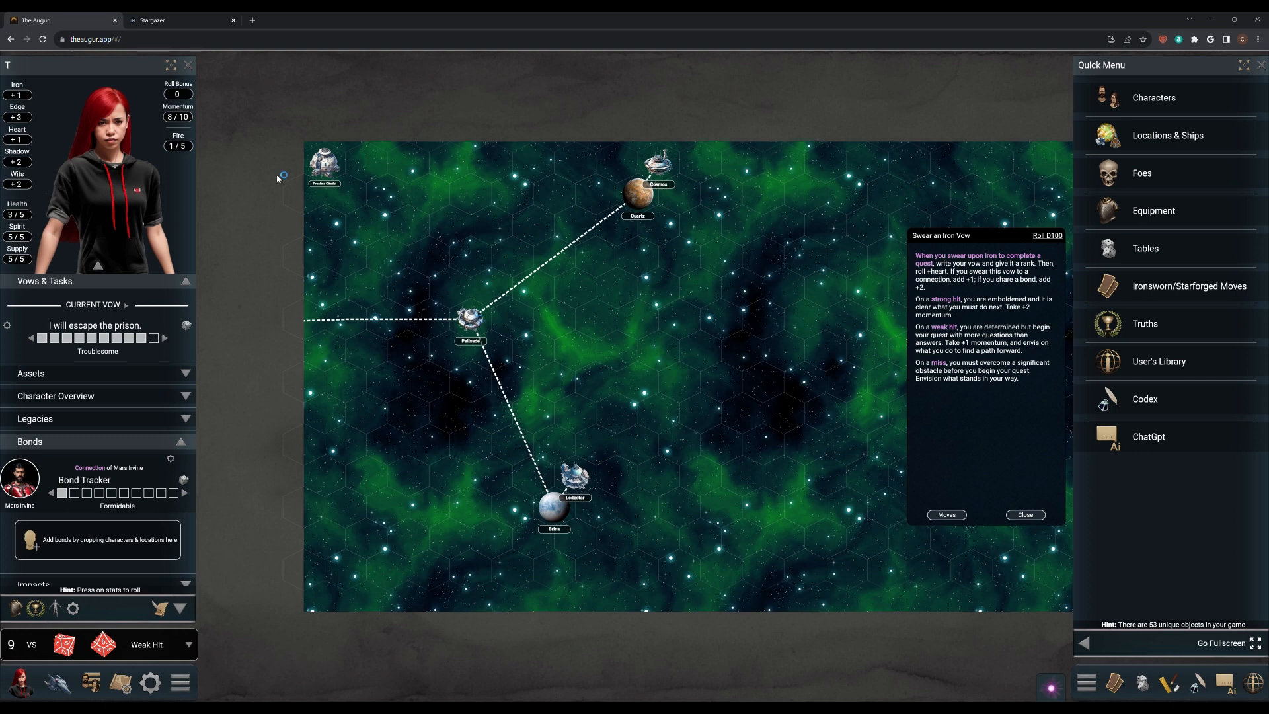
{"action": "mouse_move", "coordinate": [277, 175]}
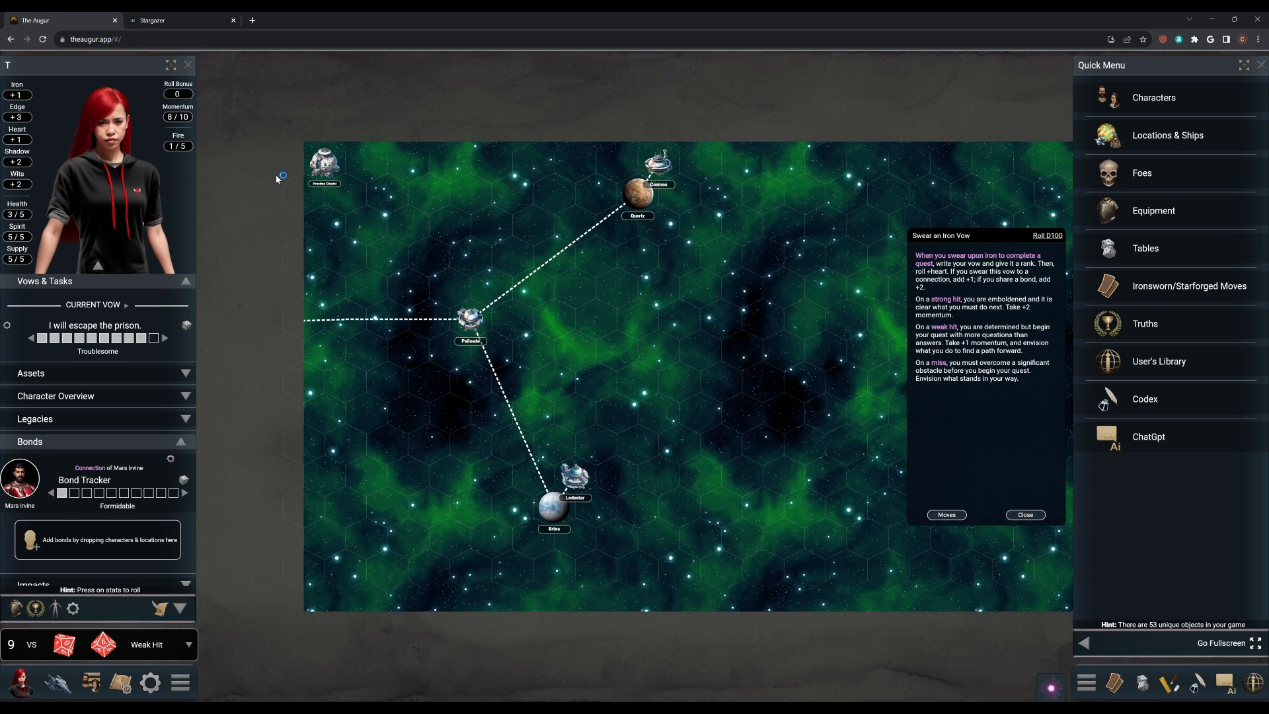
{"action": "mouse_move", "coordinate": [278, 176]}
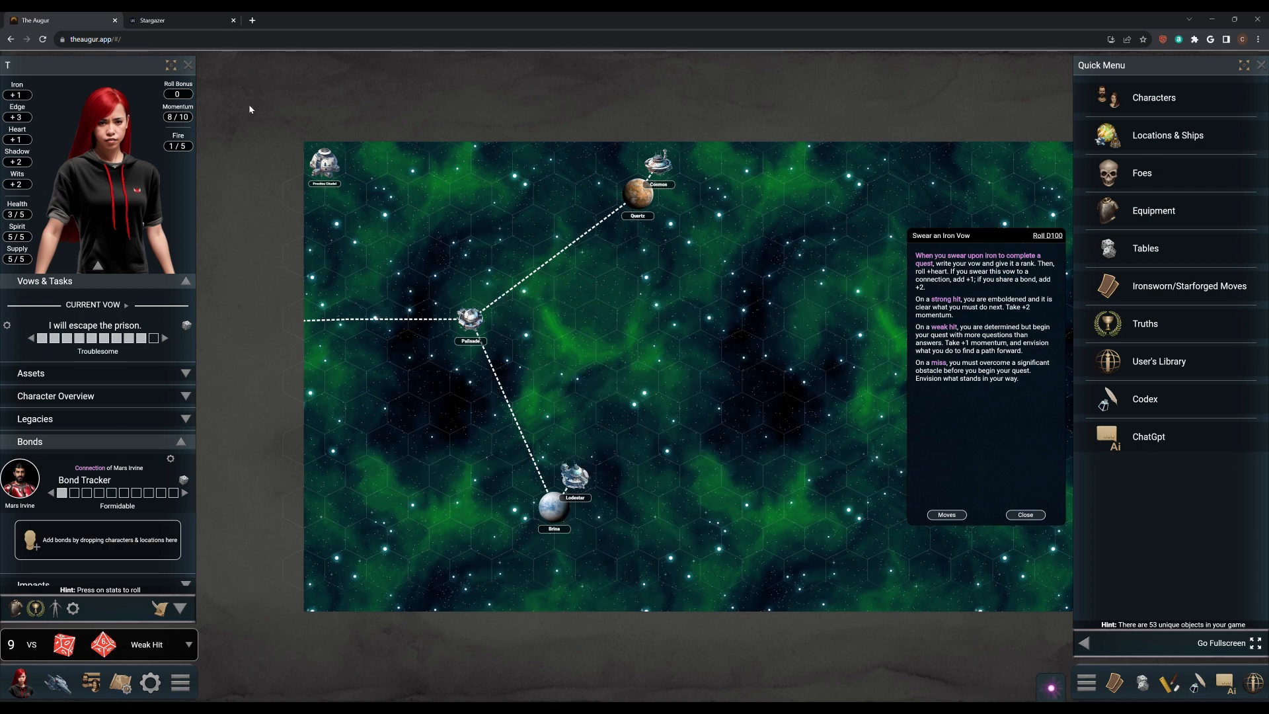
{"action": "mouse_move", "coordinate": [285, 287]}
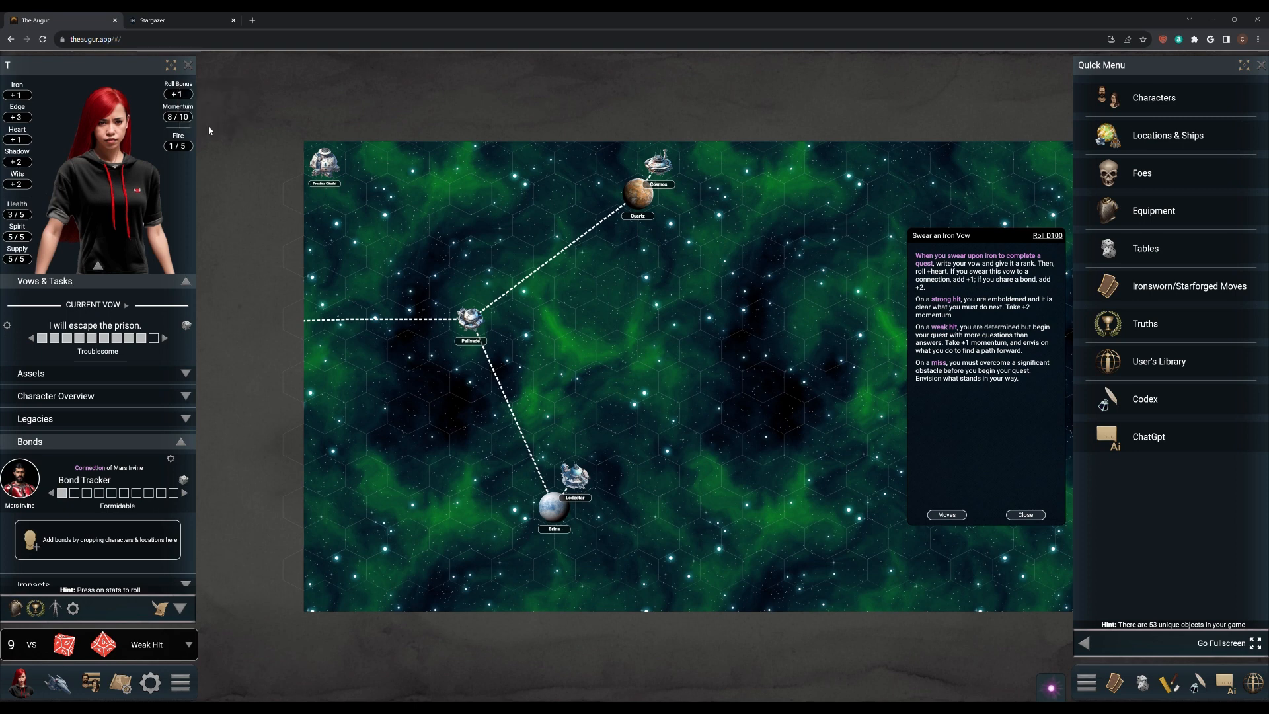
{"action": "left_click", "coordinate": [16, 128]}
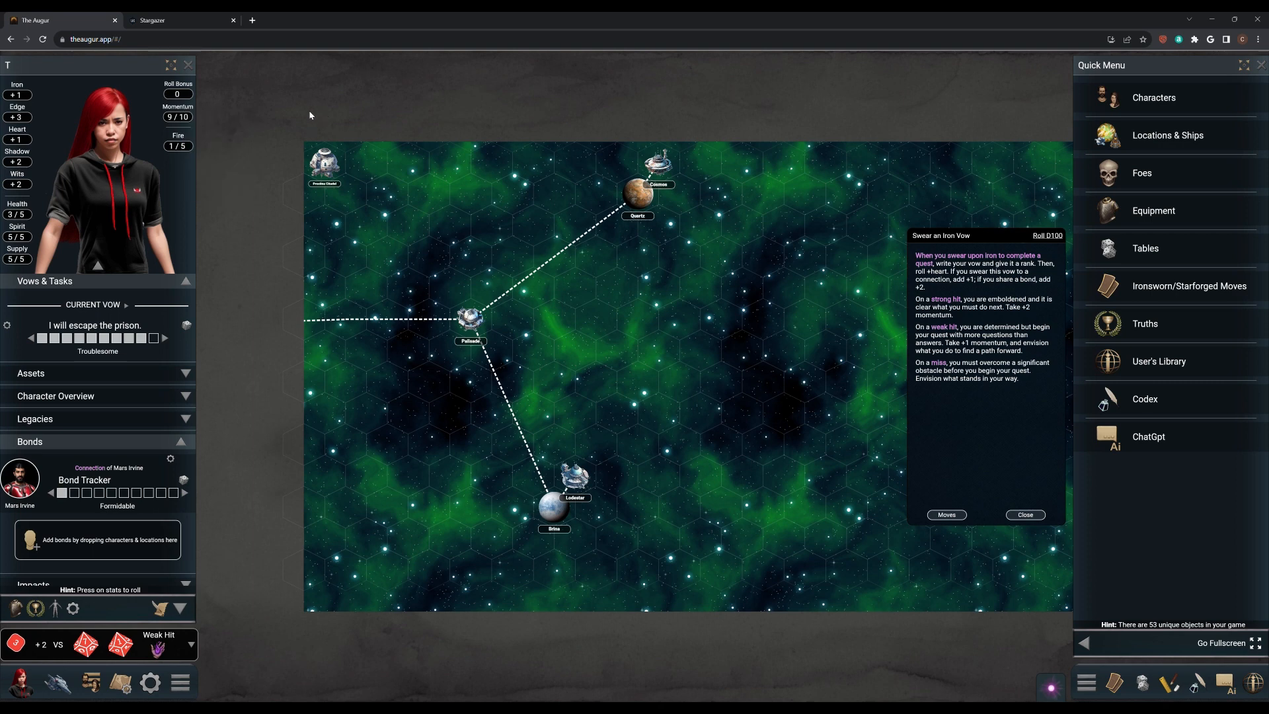
{"action": "mouse_move", "coordinate": [444, 299]}
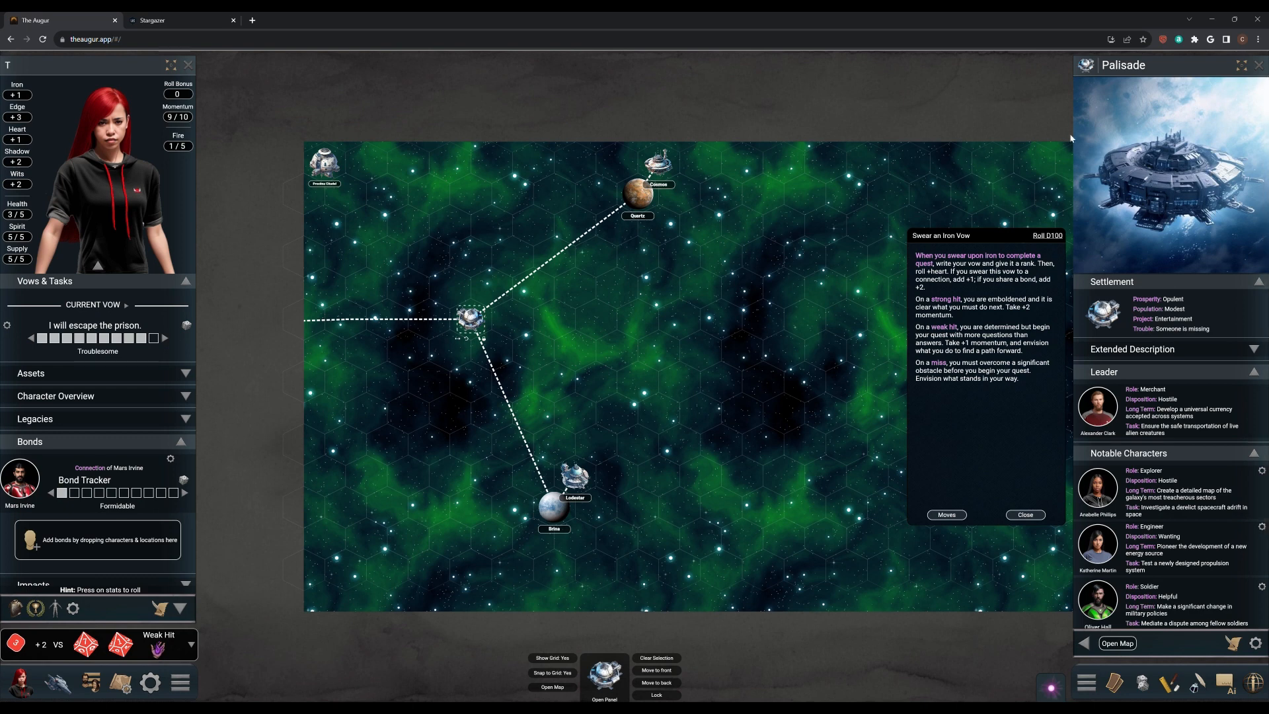
{"action": "mouse_move", "coordinate": [1174, 155]}
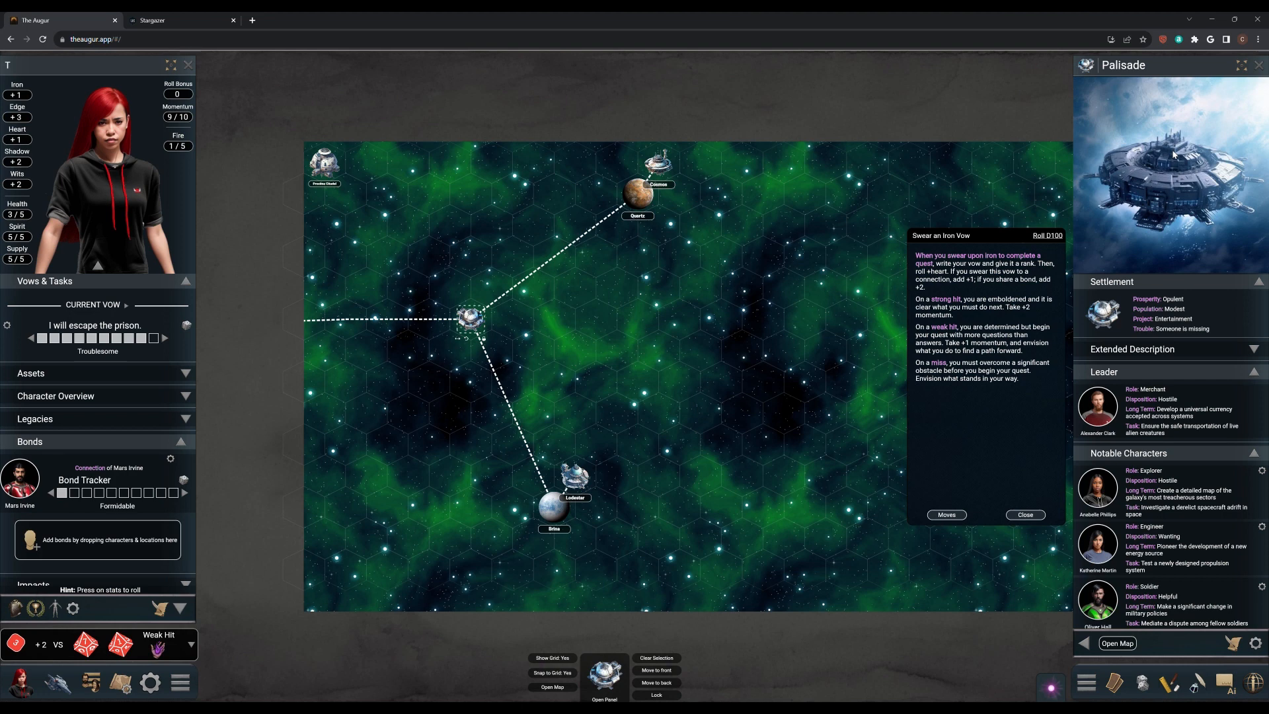
{"action": "mouse_move", "coordinate": [1174, 153]}
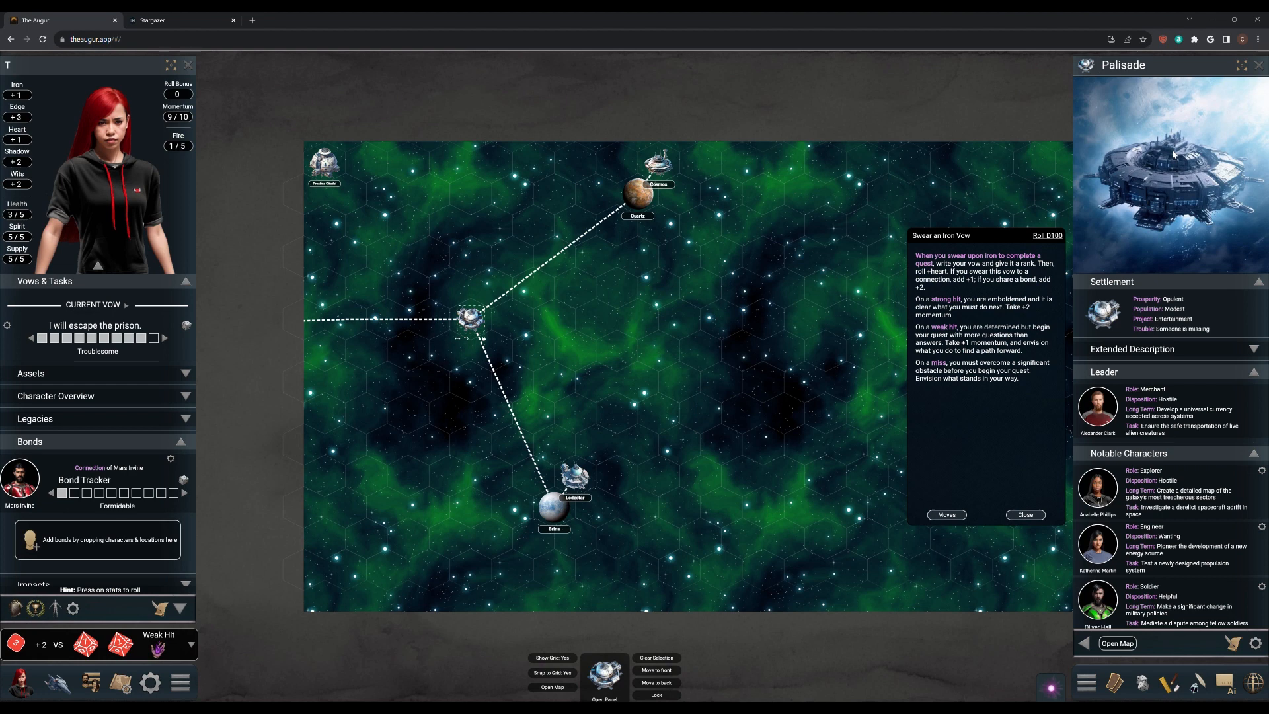
{"action": "mouse_move", "coordinate": [1174, 157]}
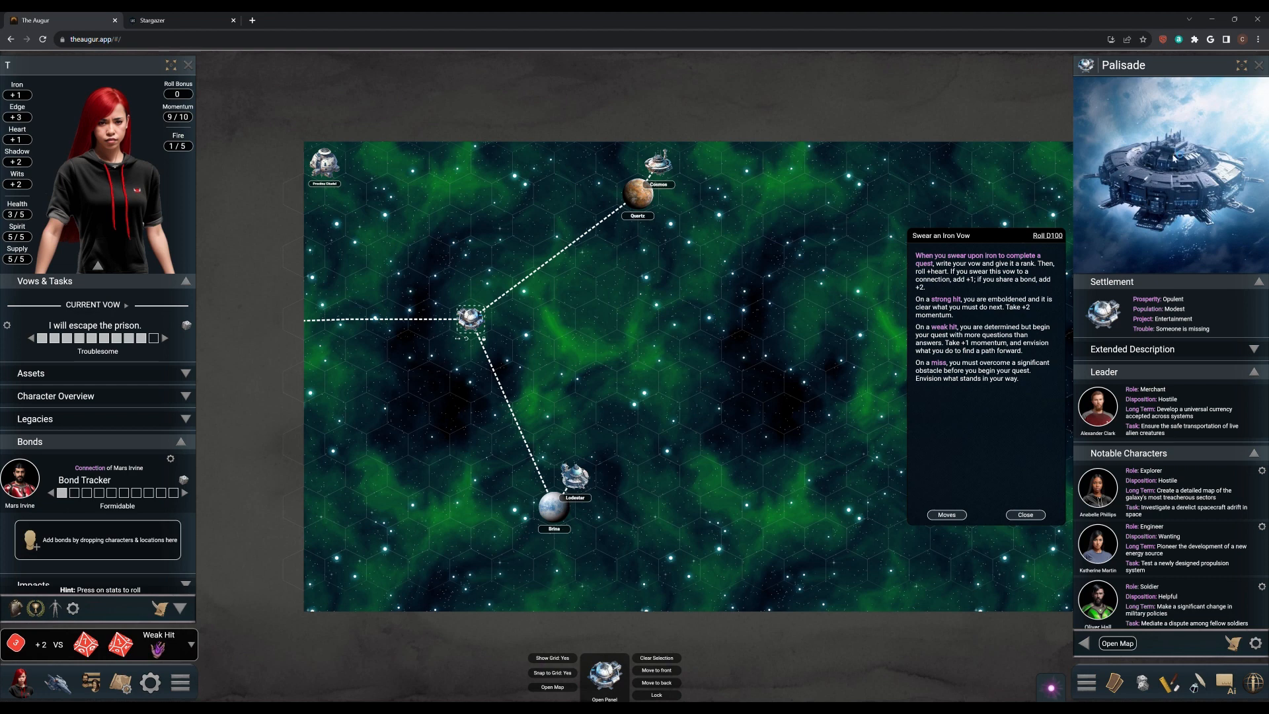
{"action": "mouse_move", "coordinate": [1172, 158]}
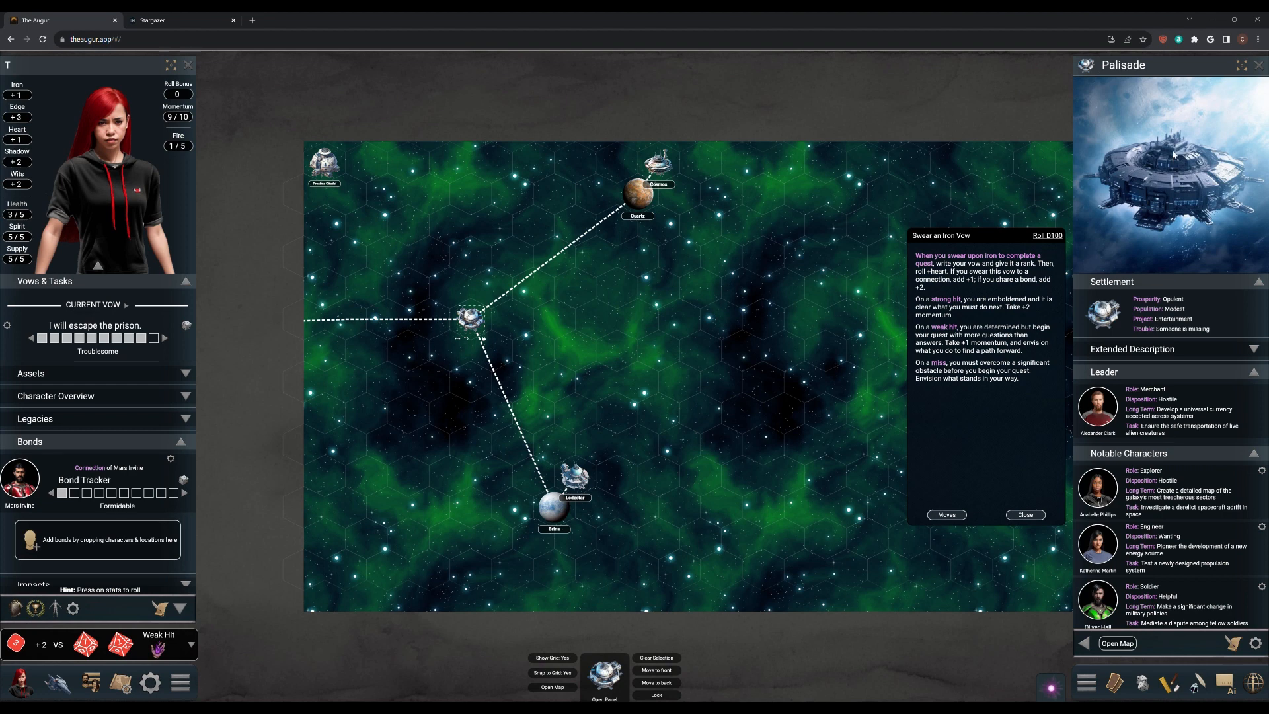
{"action": "mouse_move", "coordinate": [1174, 156]}
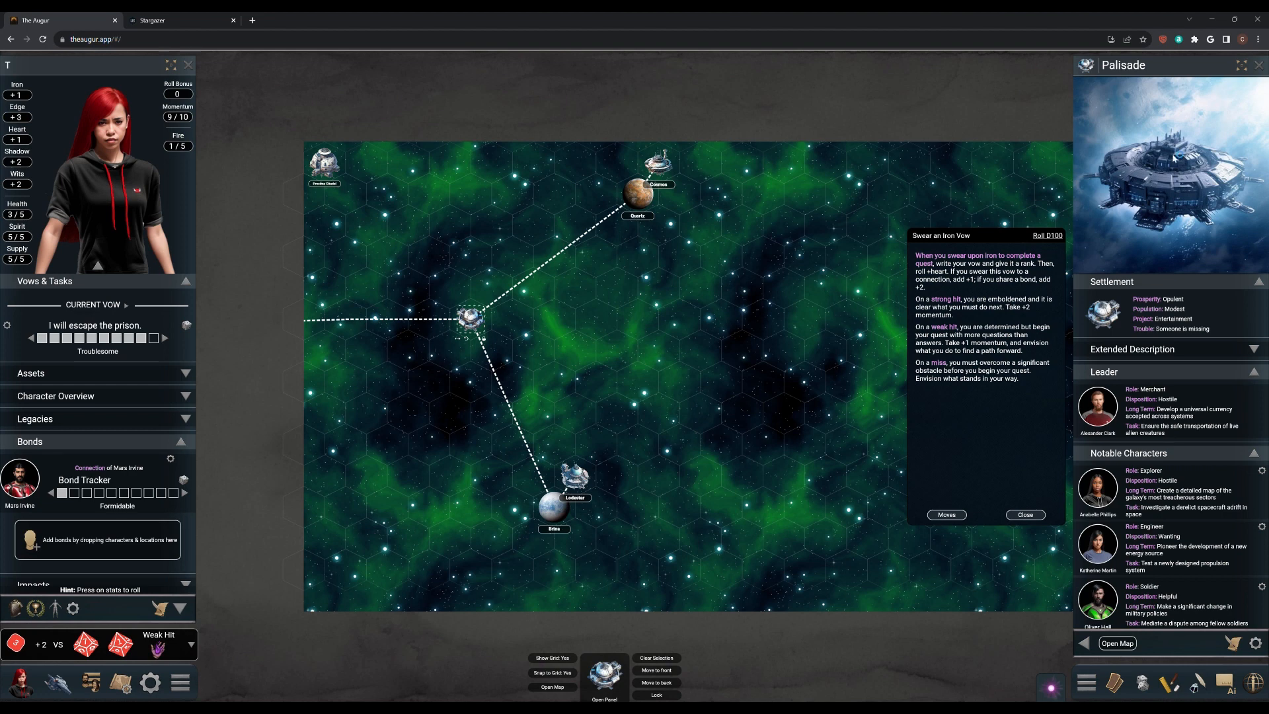
{"action": "mouse_move", "coordinate": [1173, 156]}
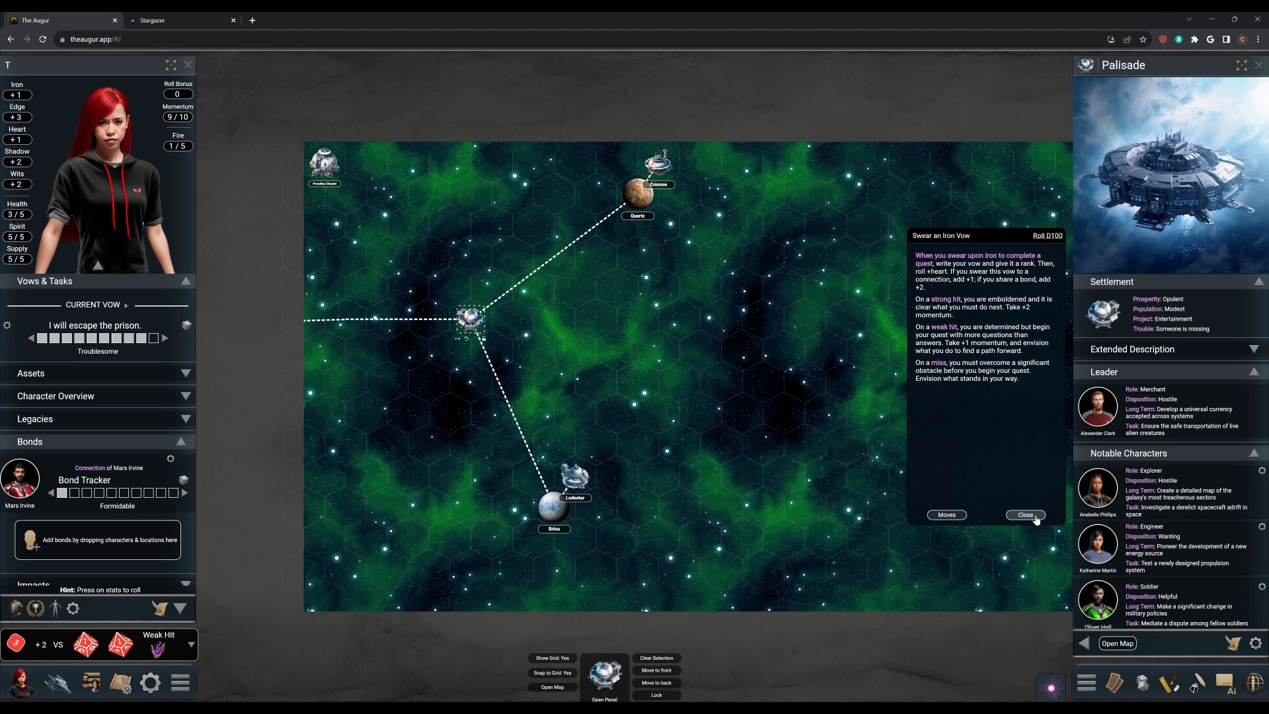
{"action": "mouse_move", "coordinate": [976, 484]}
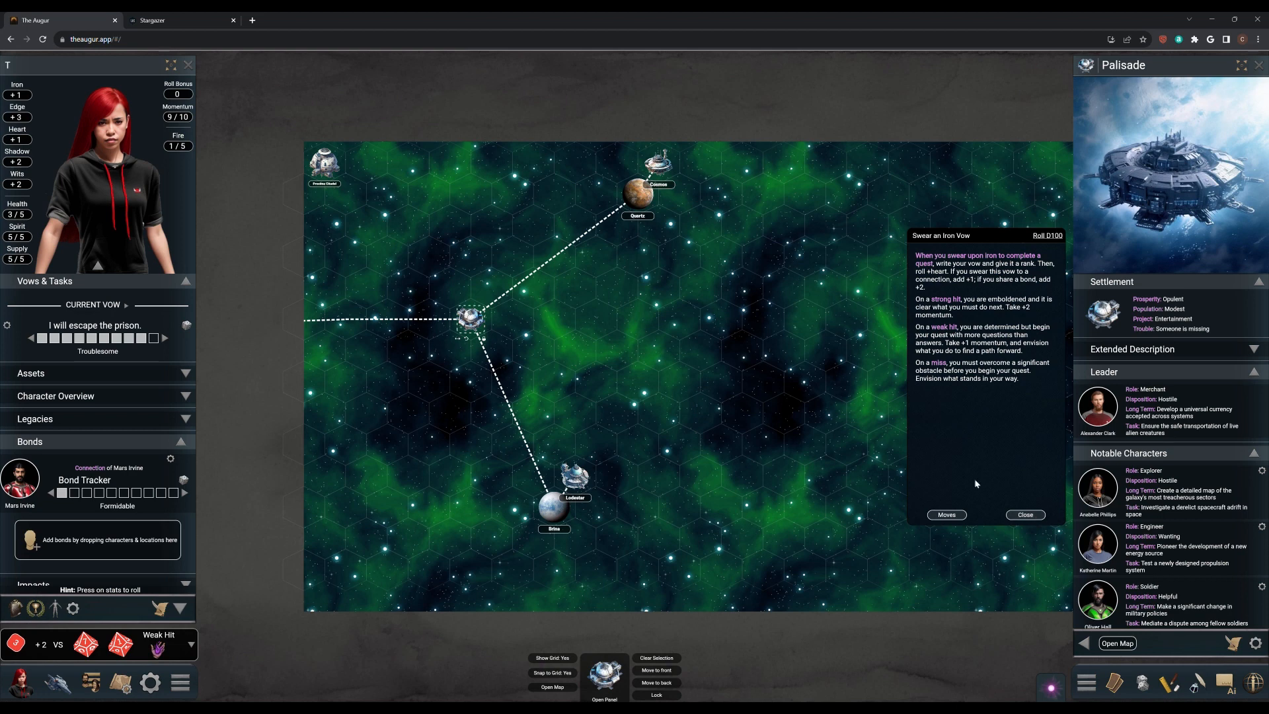
- Show Proxima Citadel's details and zones, then close the Swear an Iron Vow card
{"action": "left_click", "coordinate": [324, 164]}
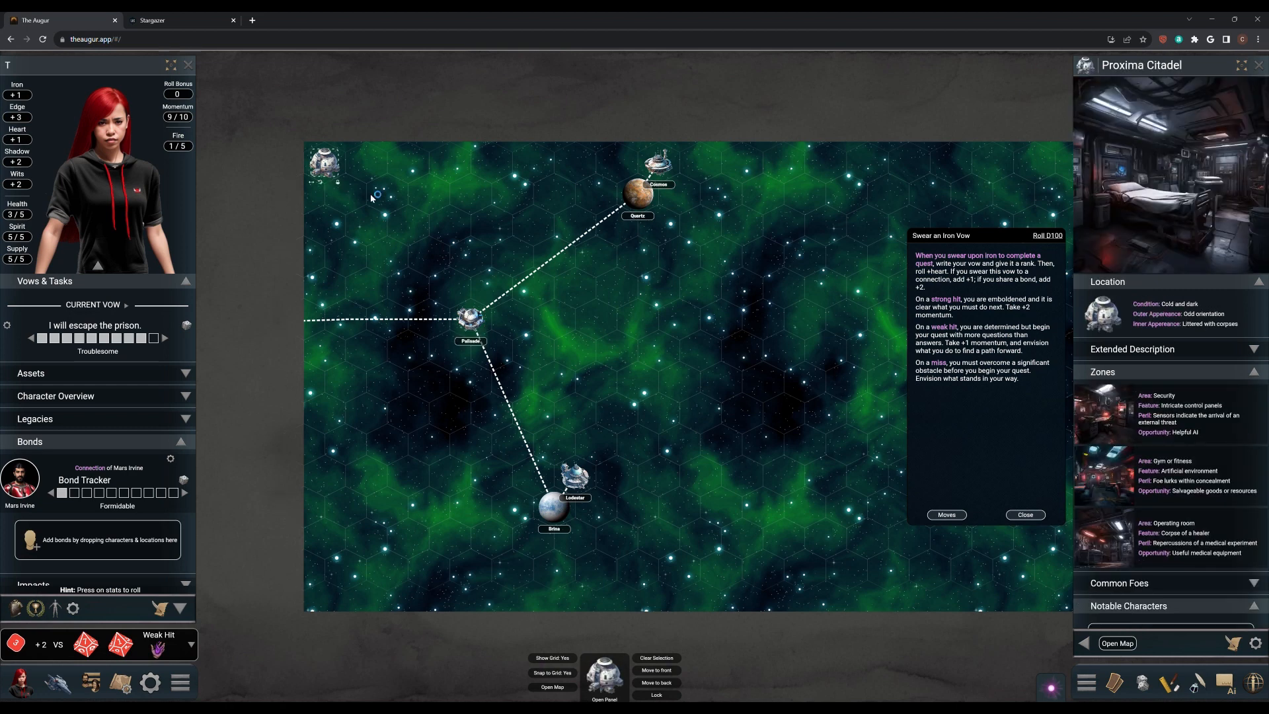
{"action": "mouse_move", "coordinate": [383, 194]}
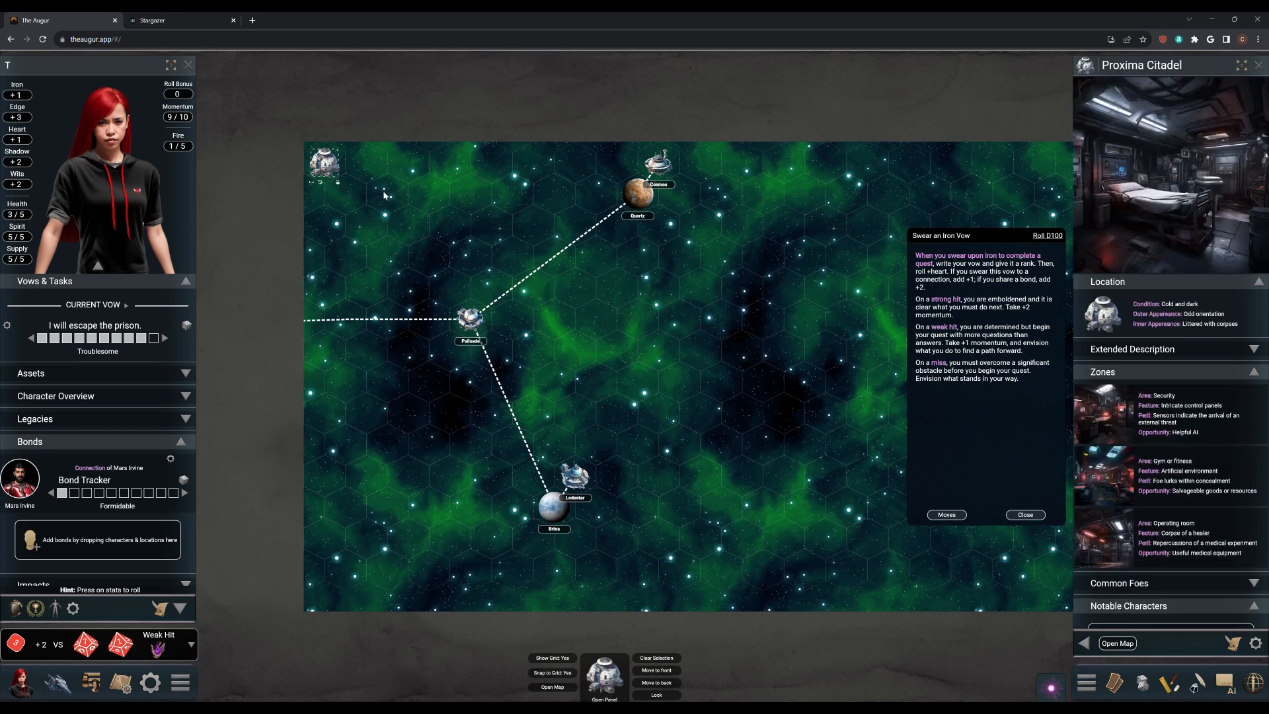
{"action": "left_click", "coordinate": [1023, 514]}
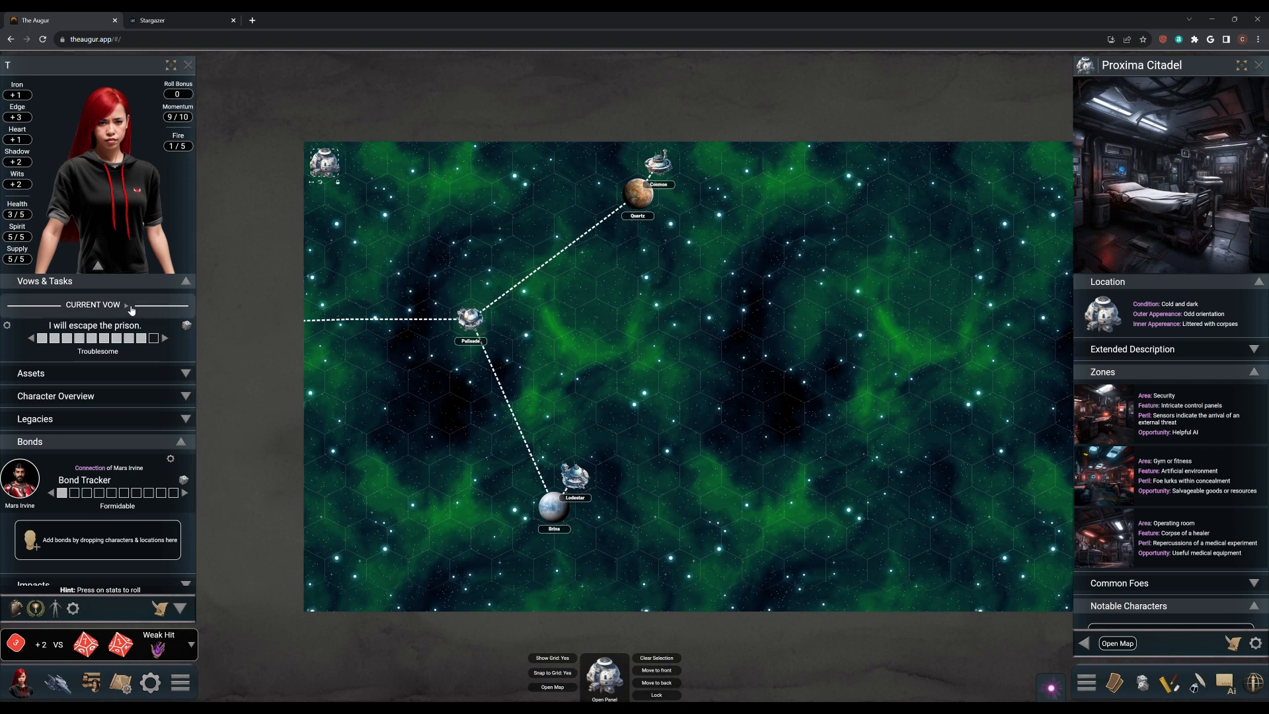
- Mark the prison escape vow complete so the Epic 'Discover who I am' vow becomes current
{"action": "left_click", "coordinate": [6, 325]}
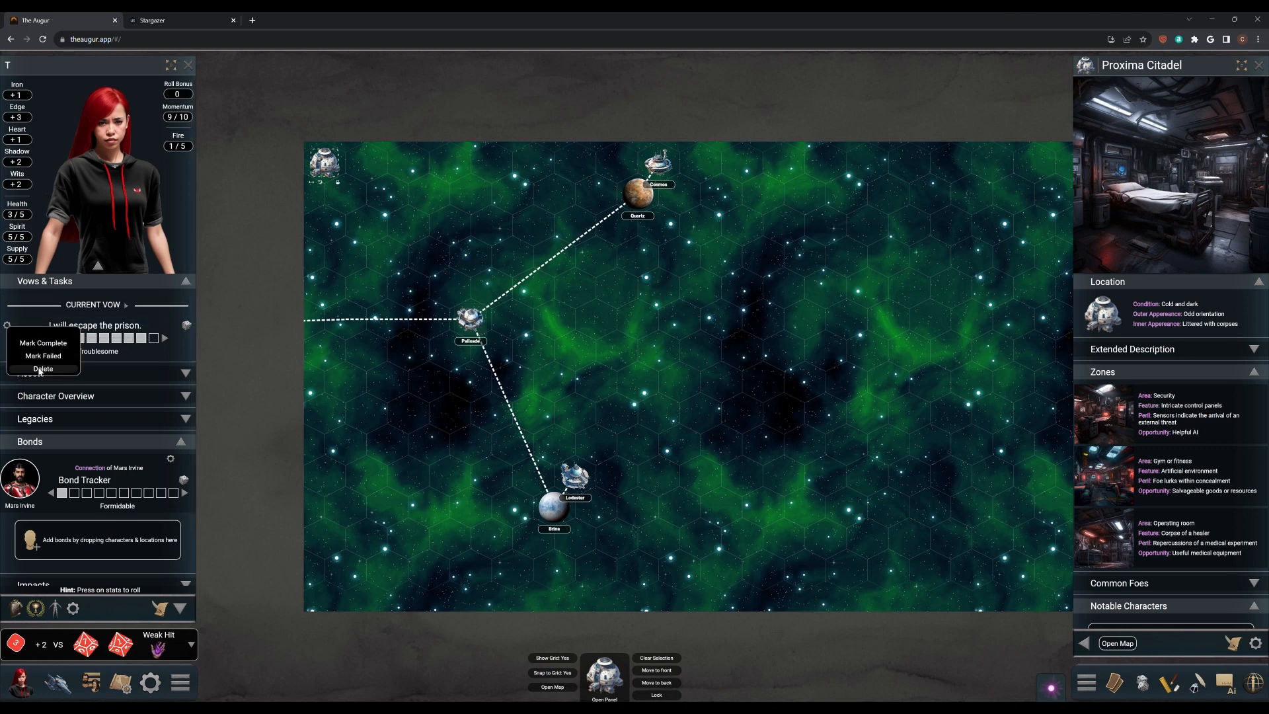
{"action": "left_click", "coordinate": [42, 369]}
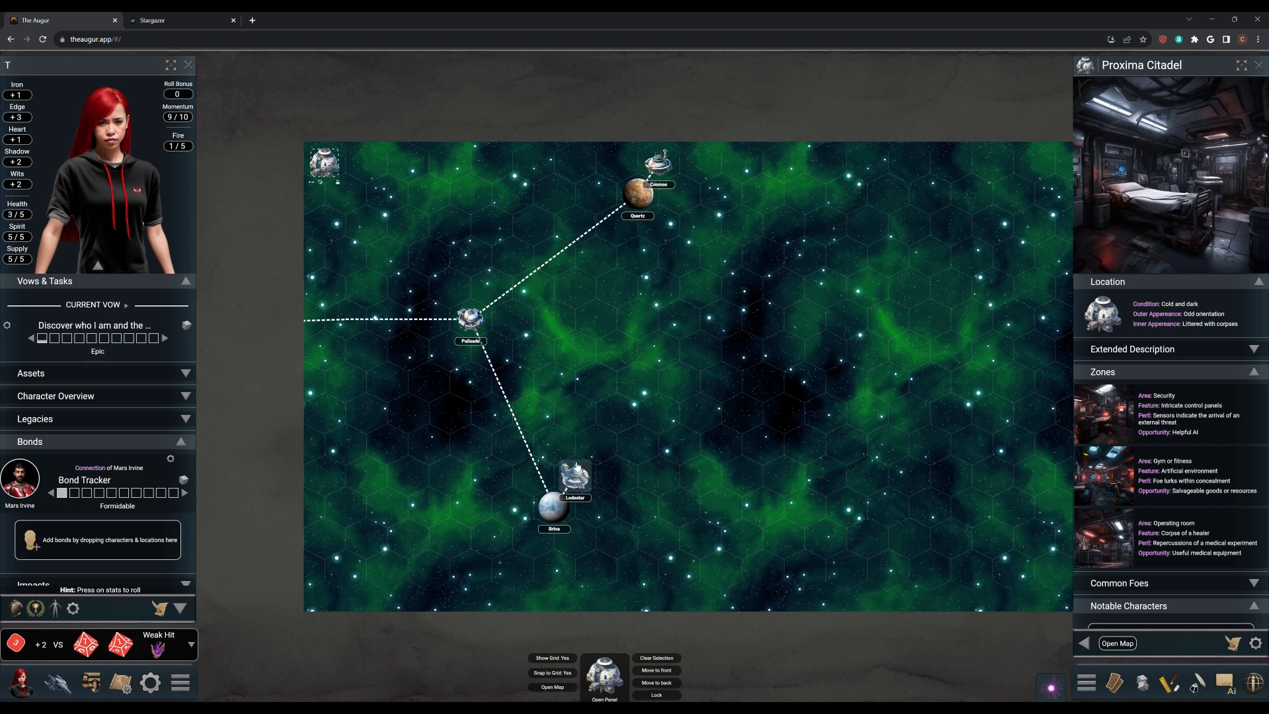
{"action": "mouse_move", "coordinate": [574, 473]}
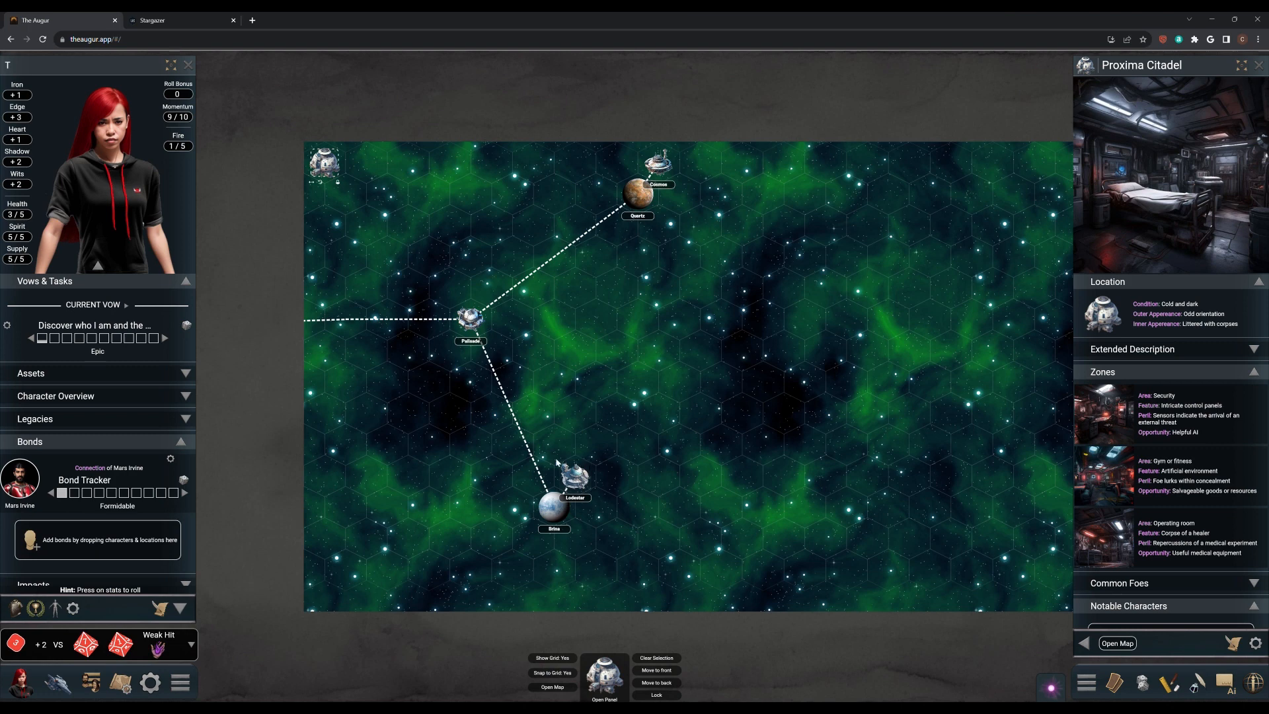